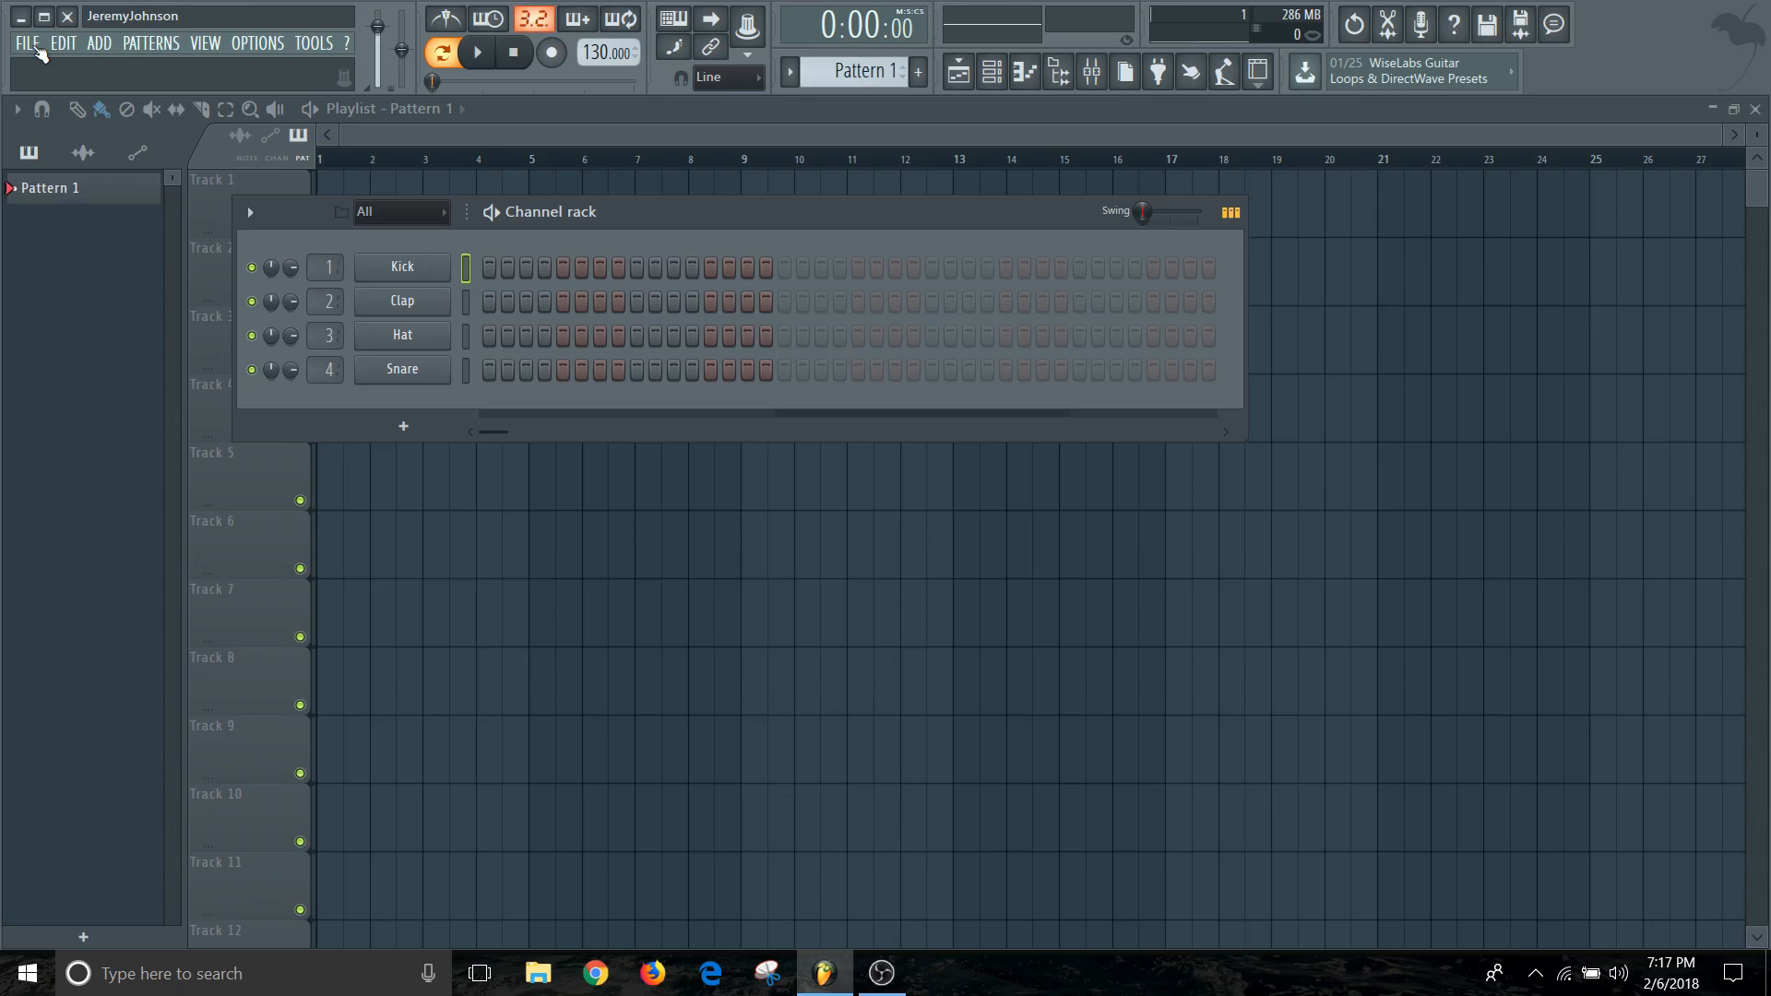
Start a new project from a minimal template via File > New from template.
left_click(28, 43)
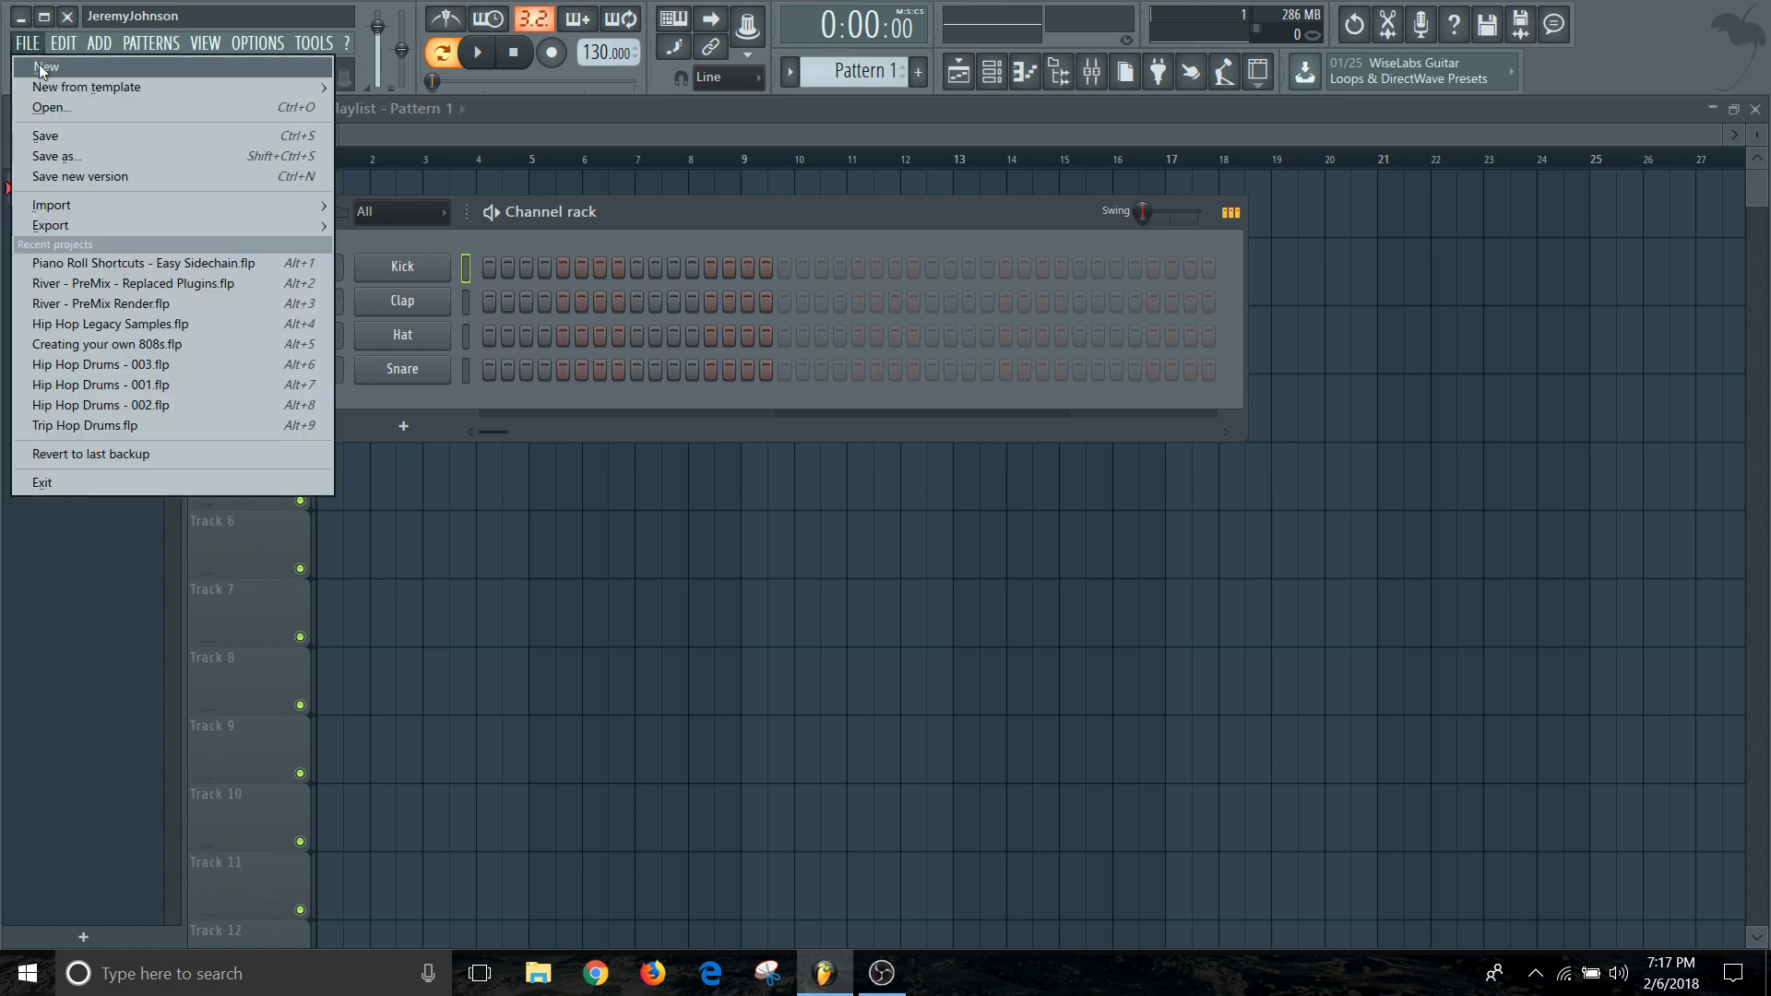
mouse_move(85, 87)
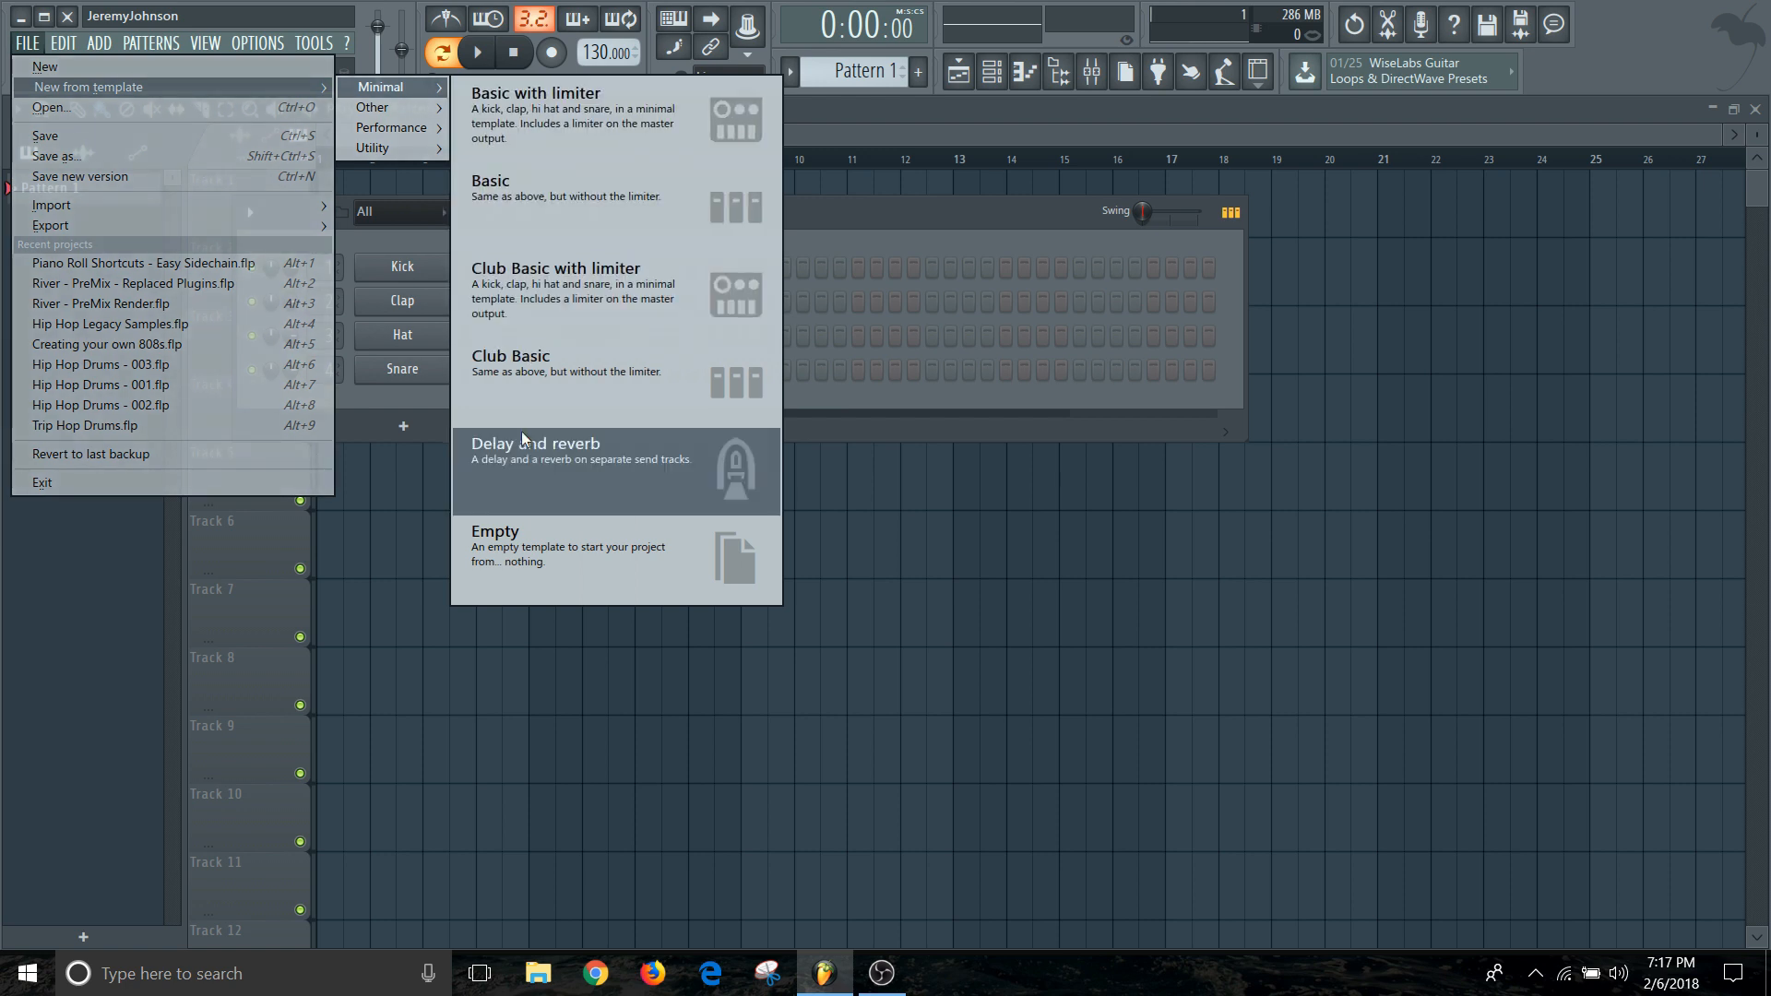
left_click(494, 538)
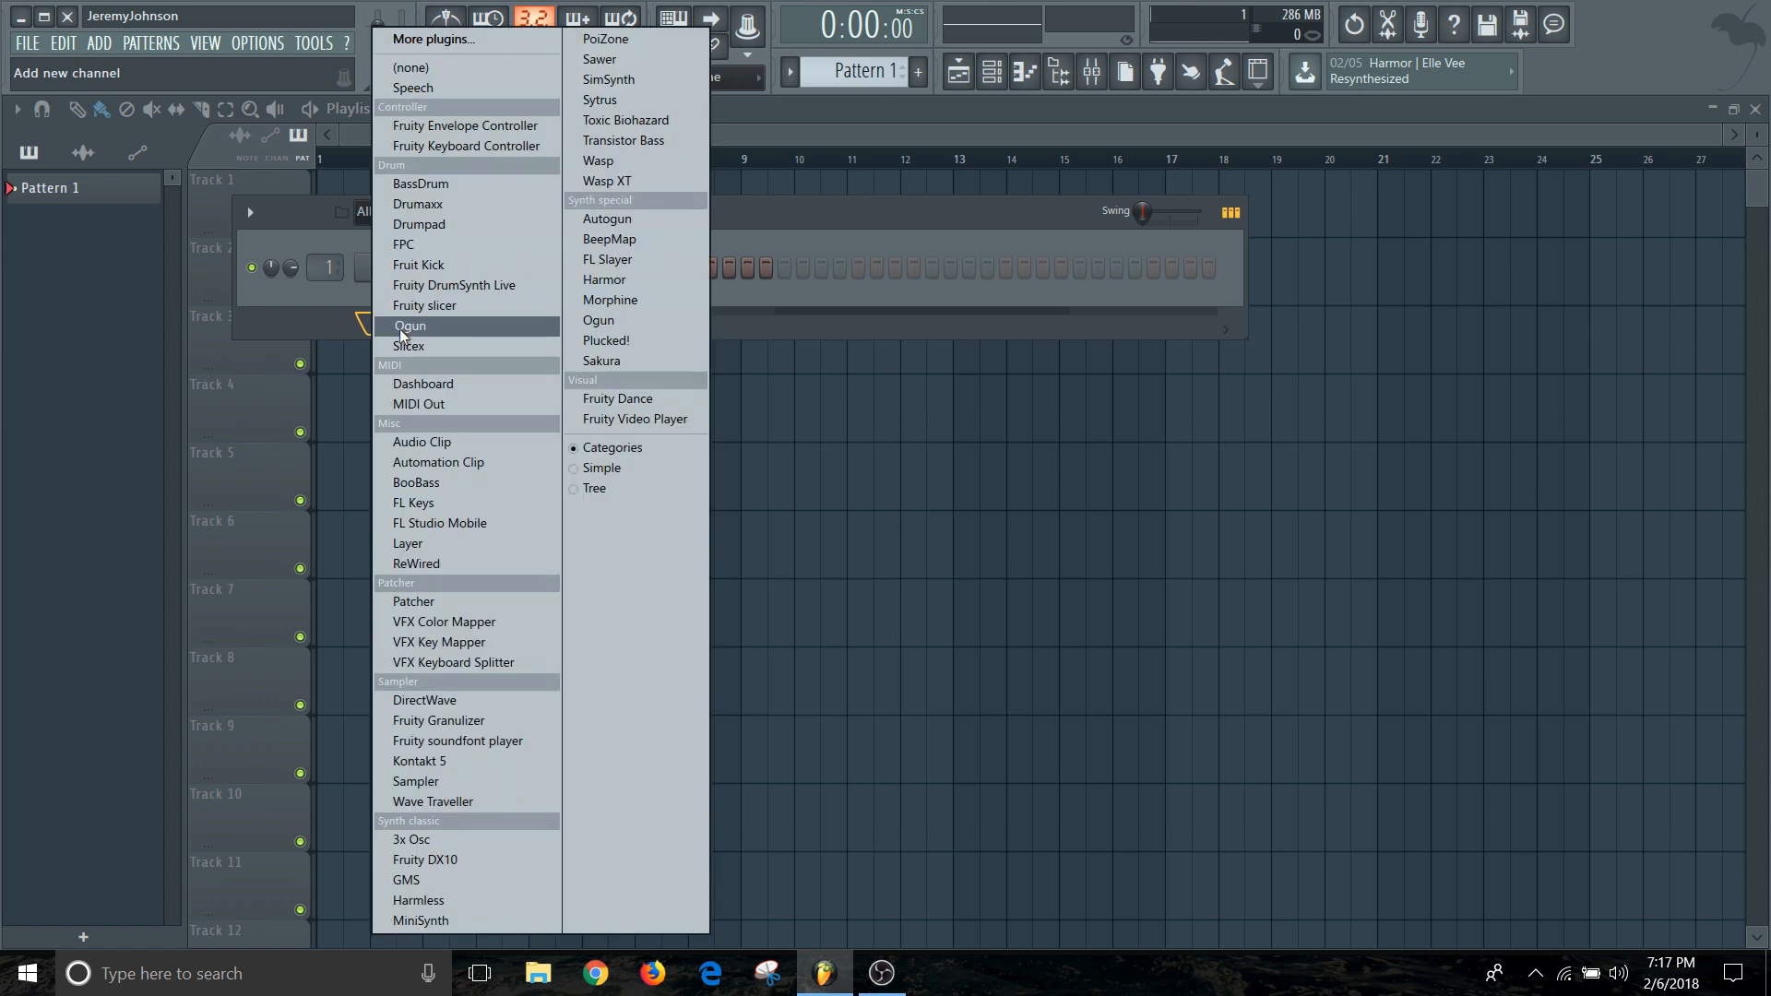
mouse_move(612, 99)
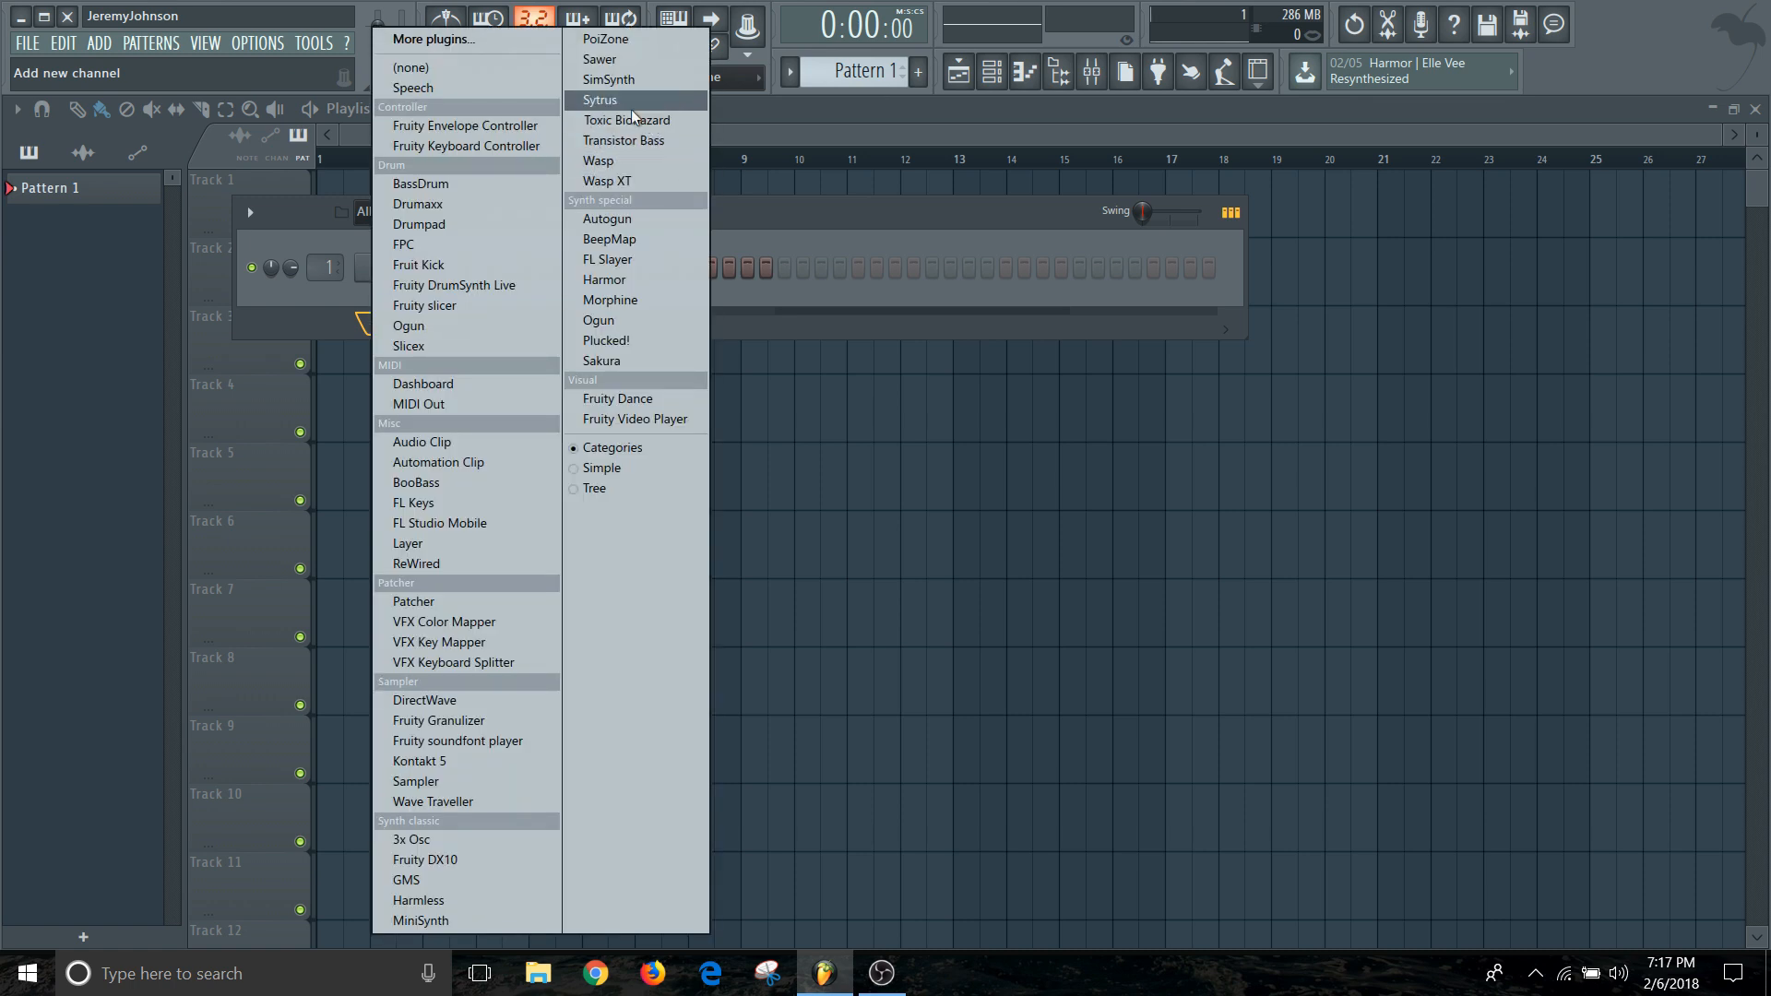
Add a Sytrus channel, load its Rough saw preset and close the plugin window.
left_click(600, 100)
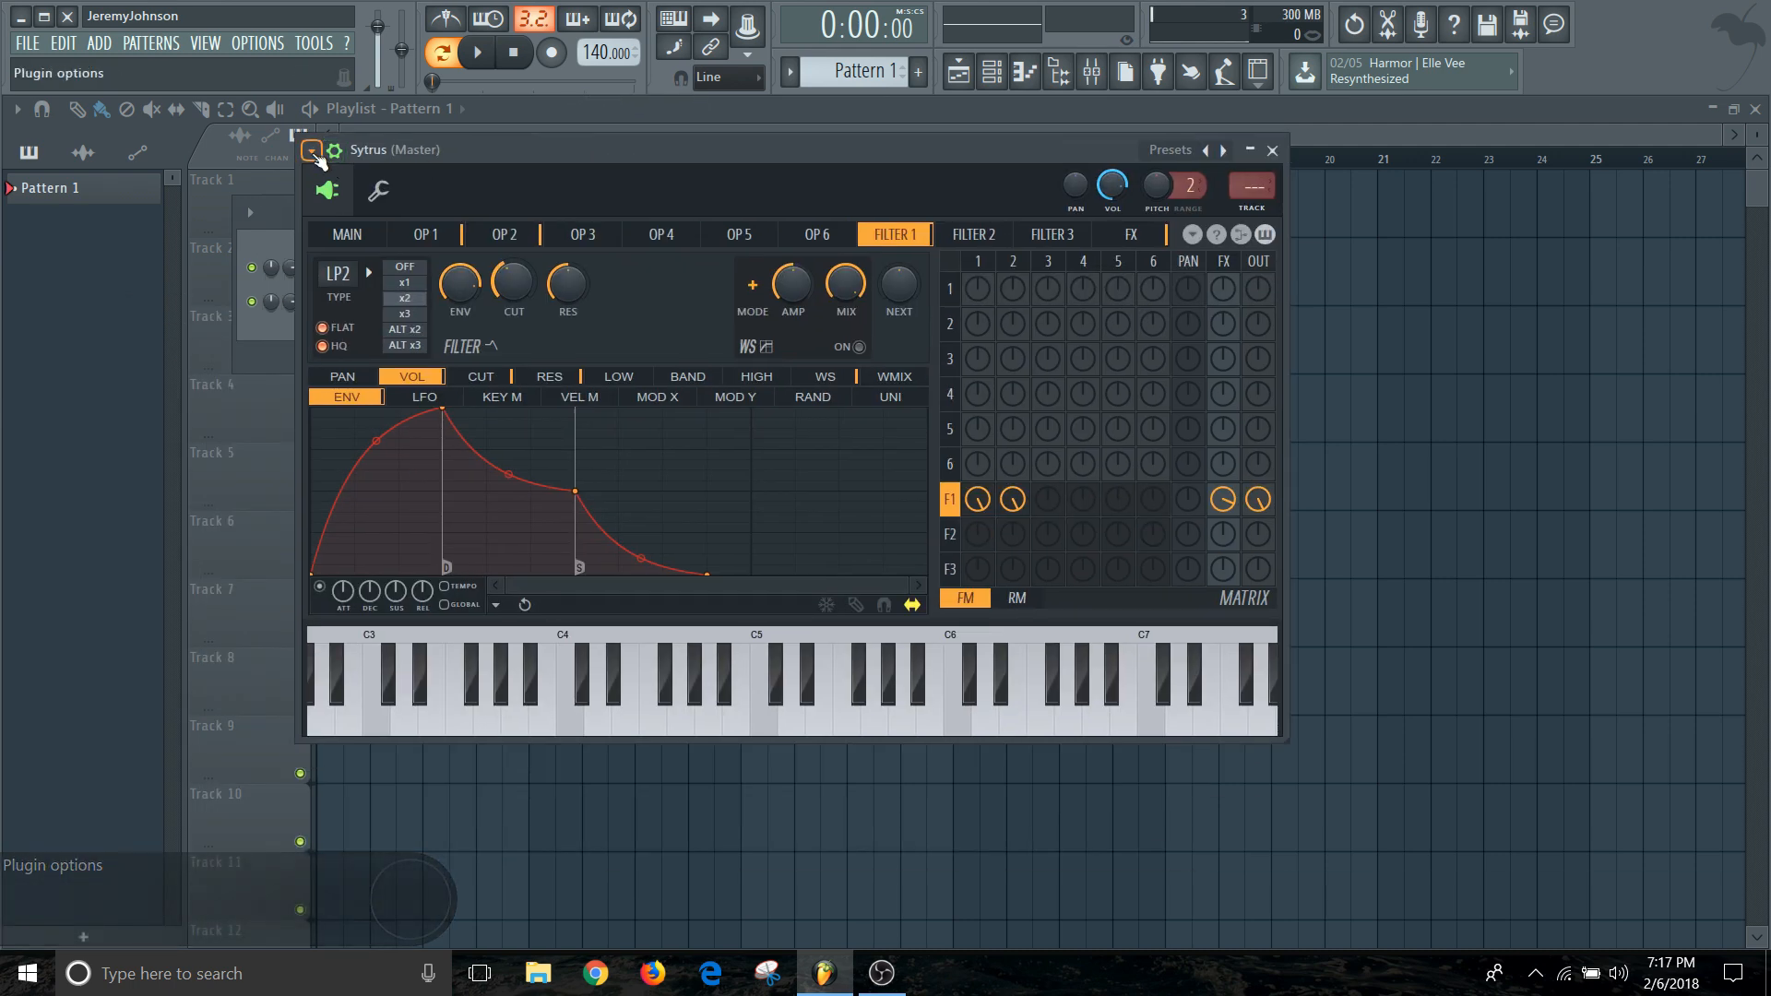
left_click(312, 149)
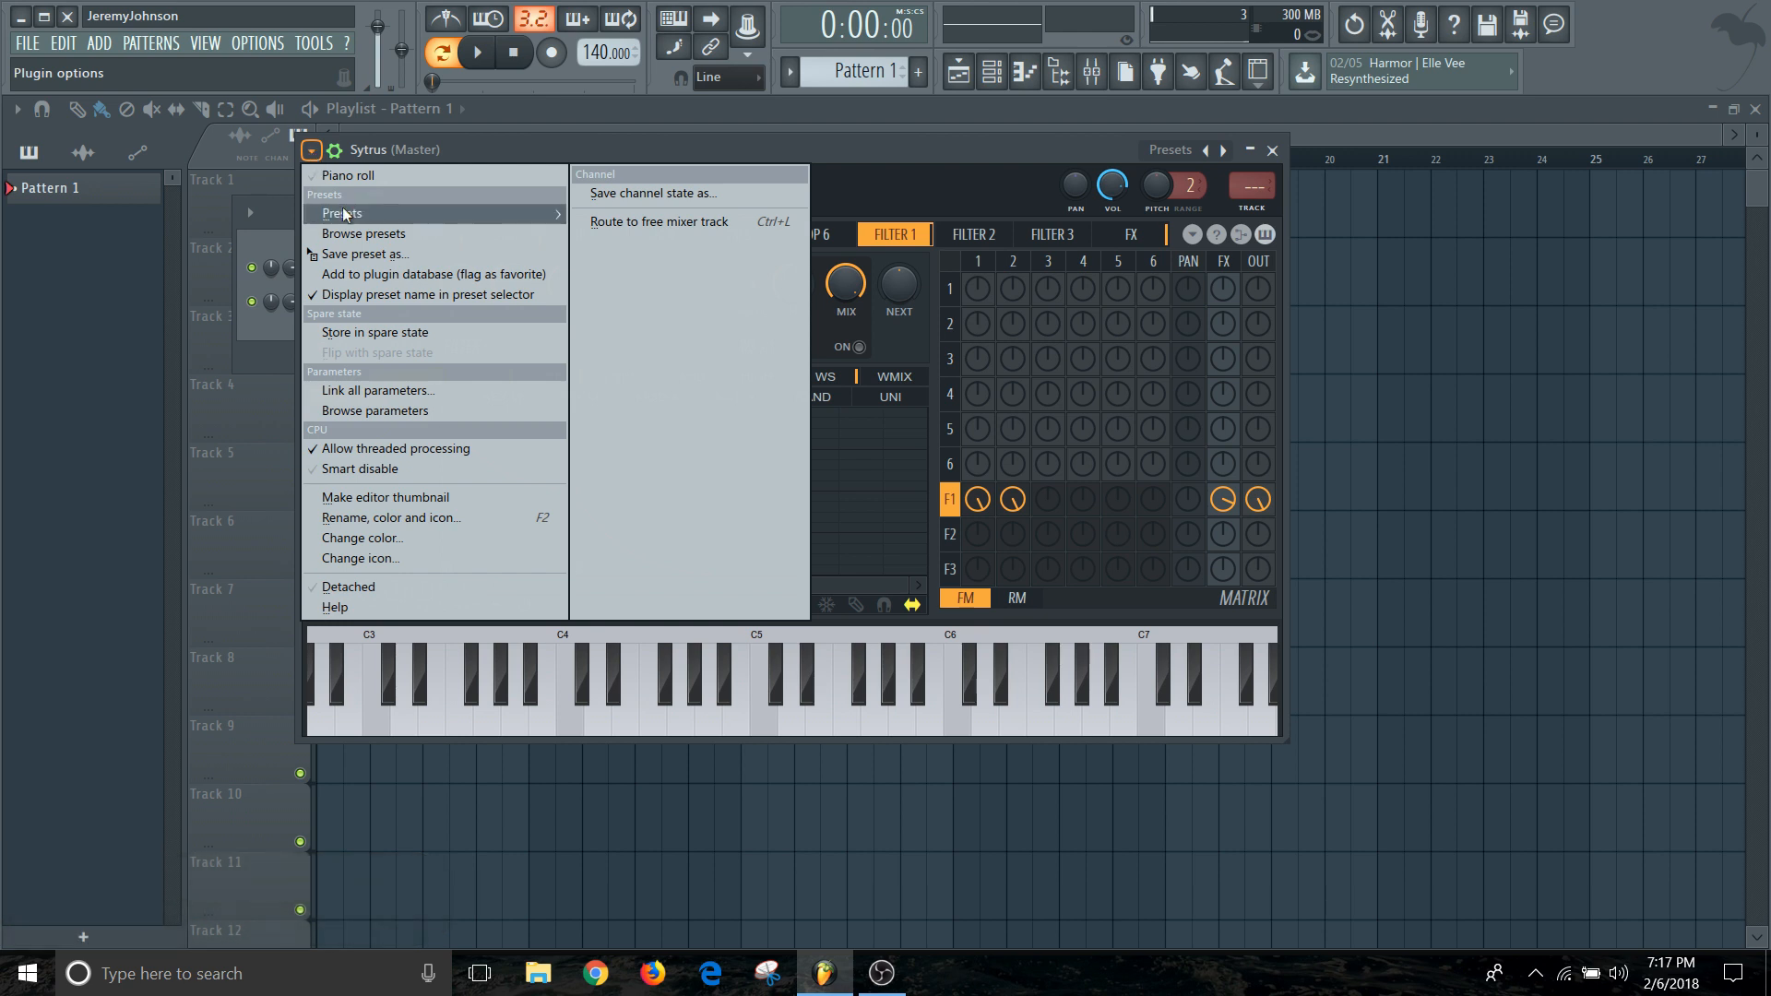
left_click(363, 234)
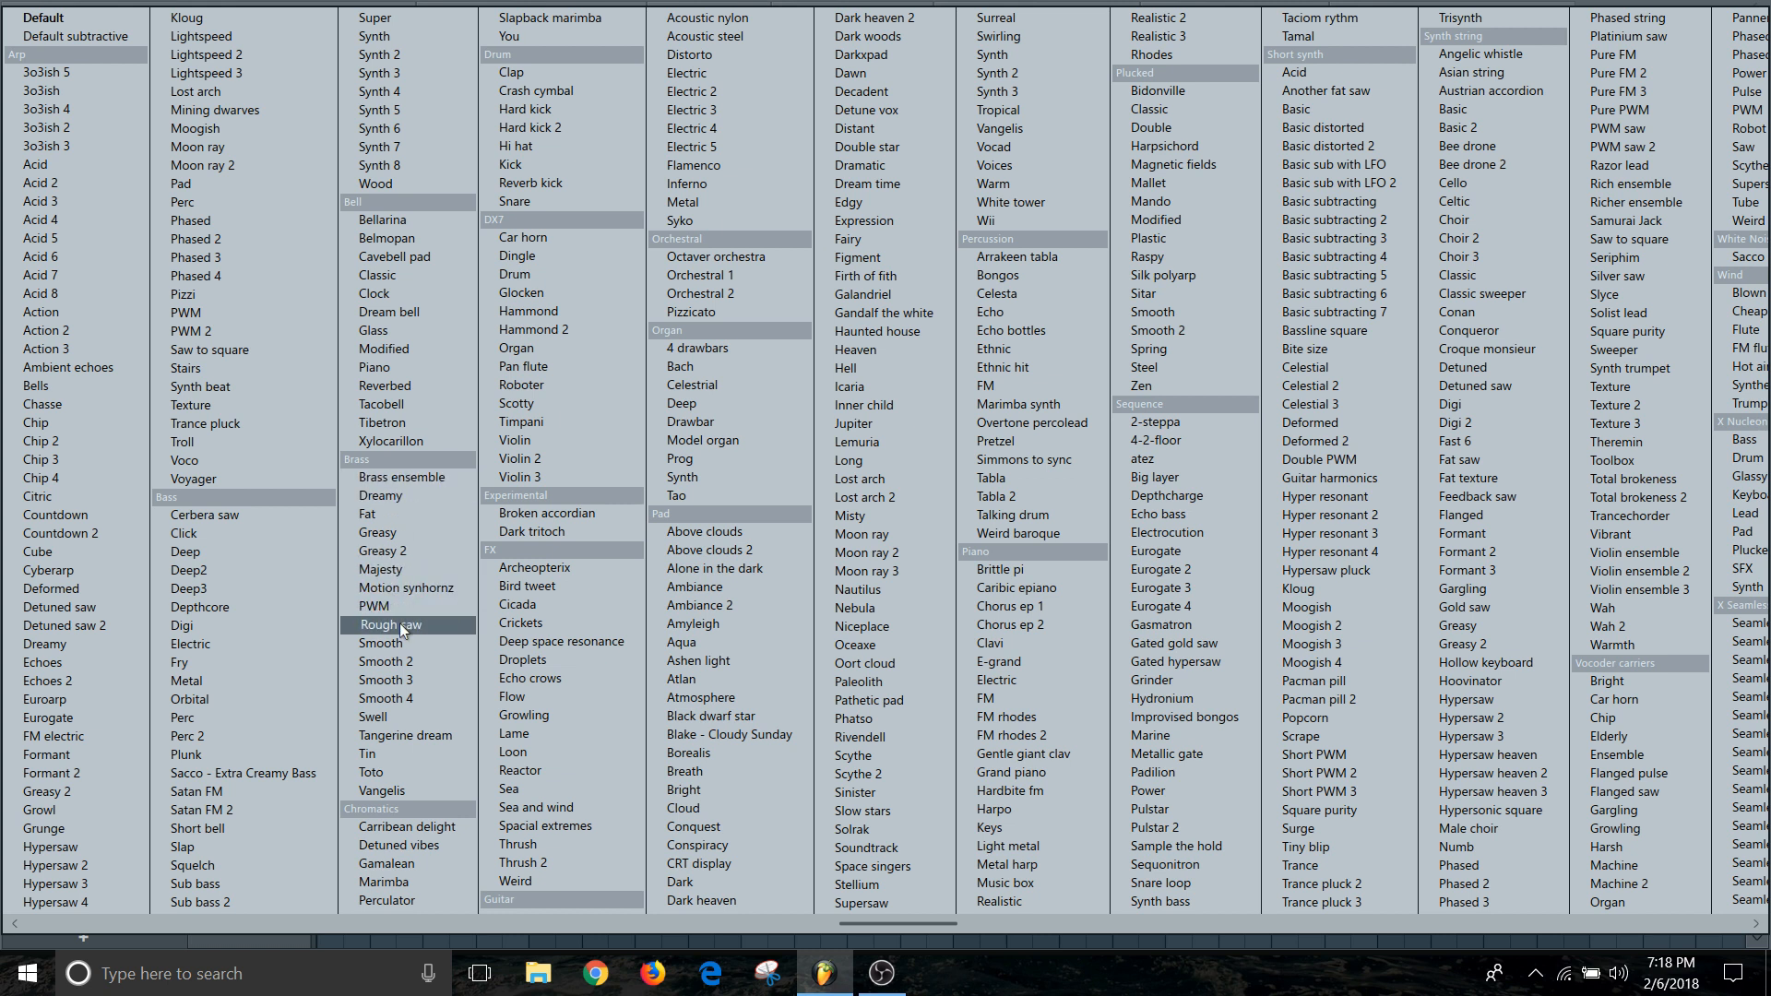
double_click(389, 625)
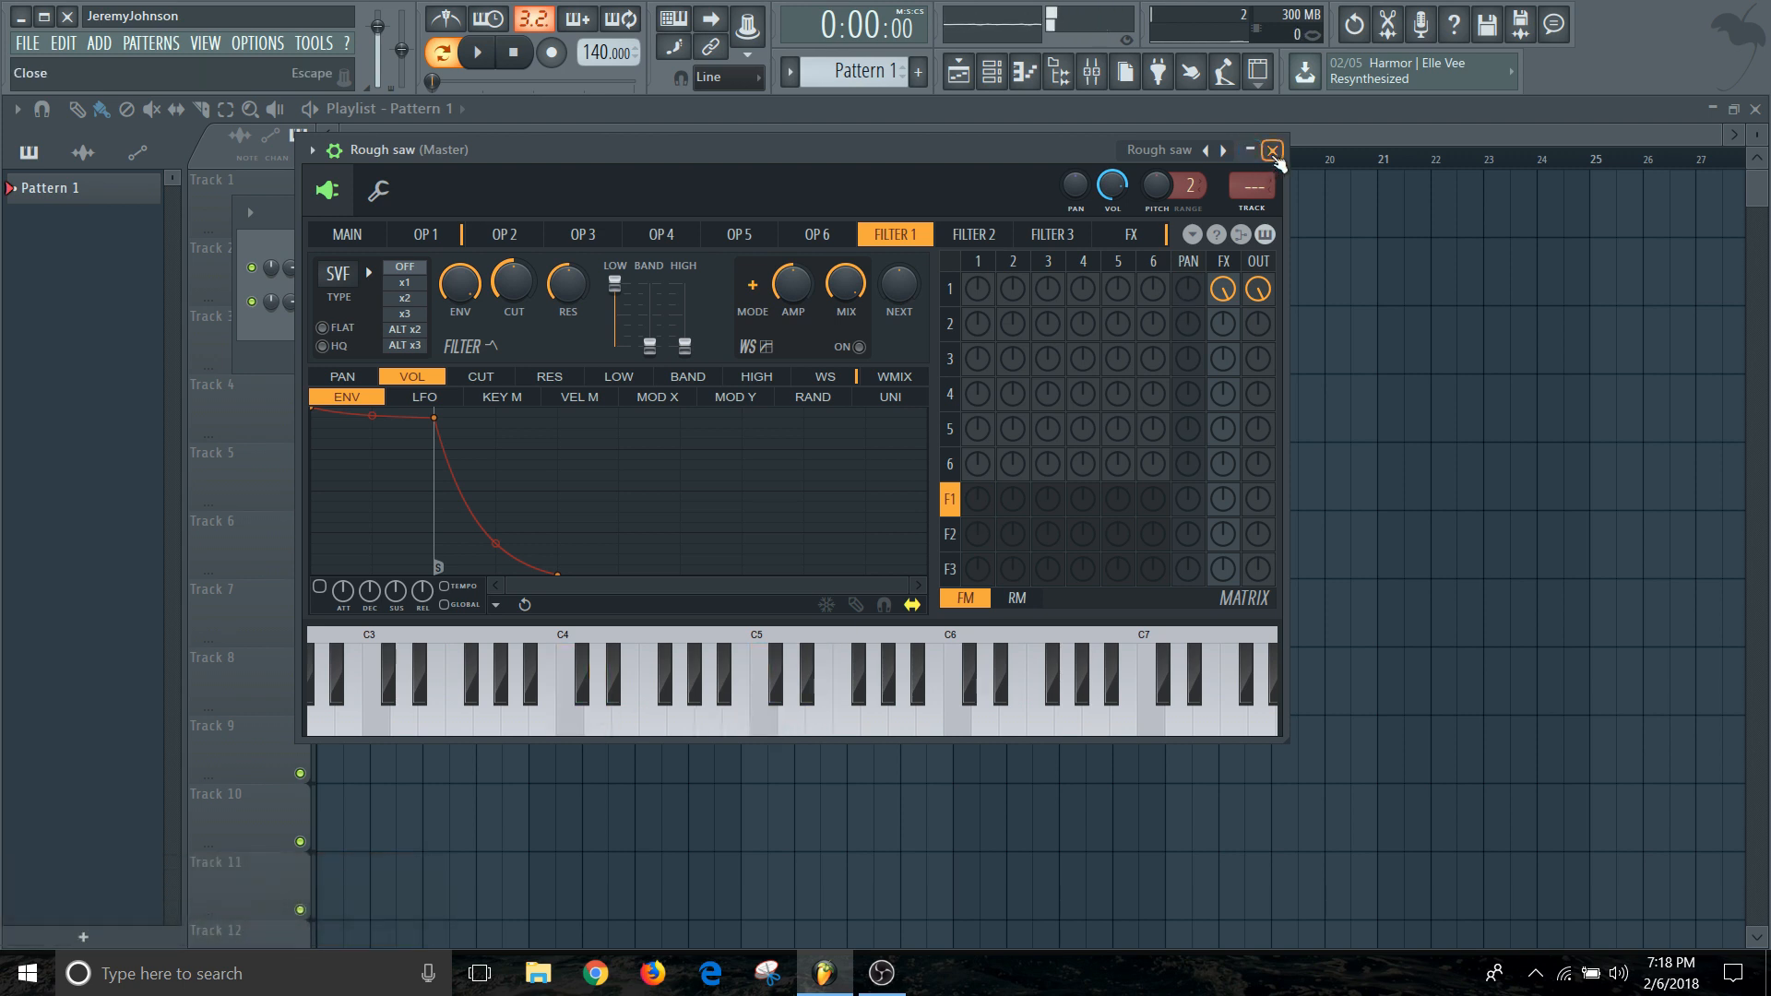
left_click(1271, 149)
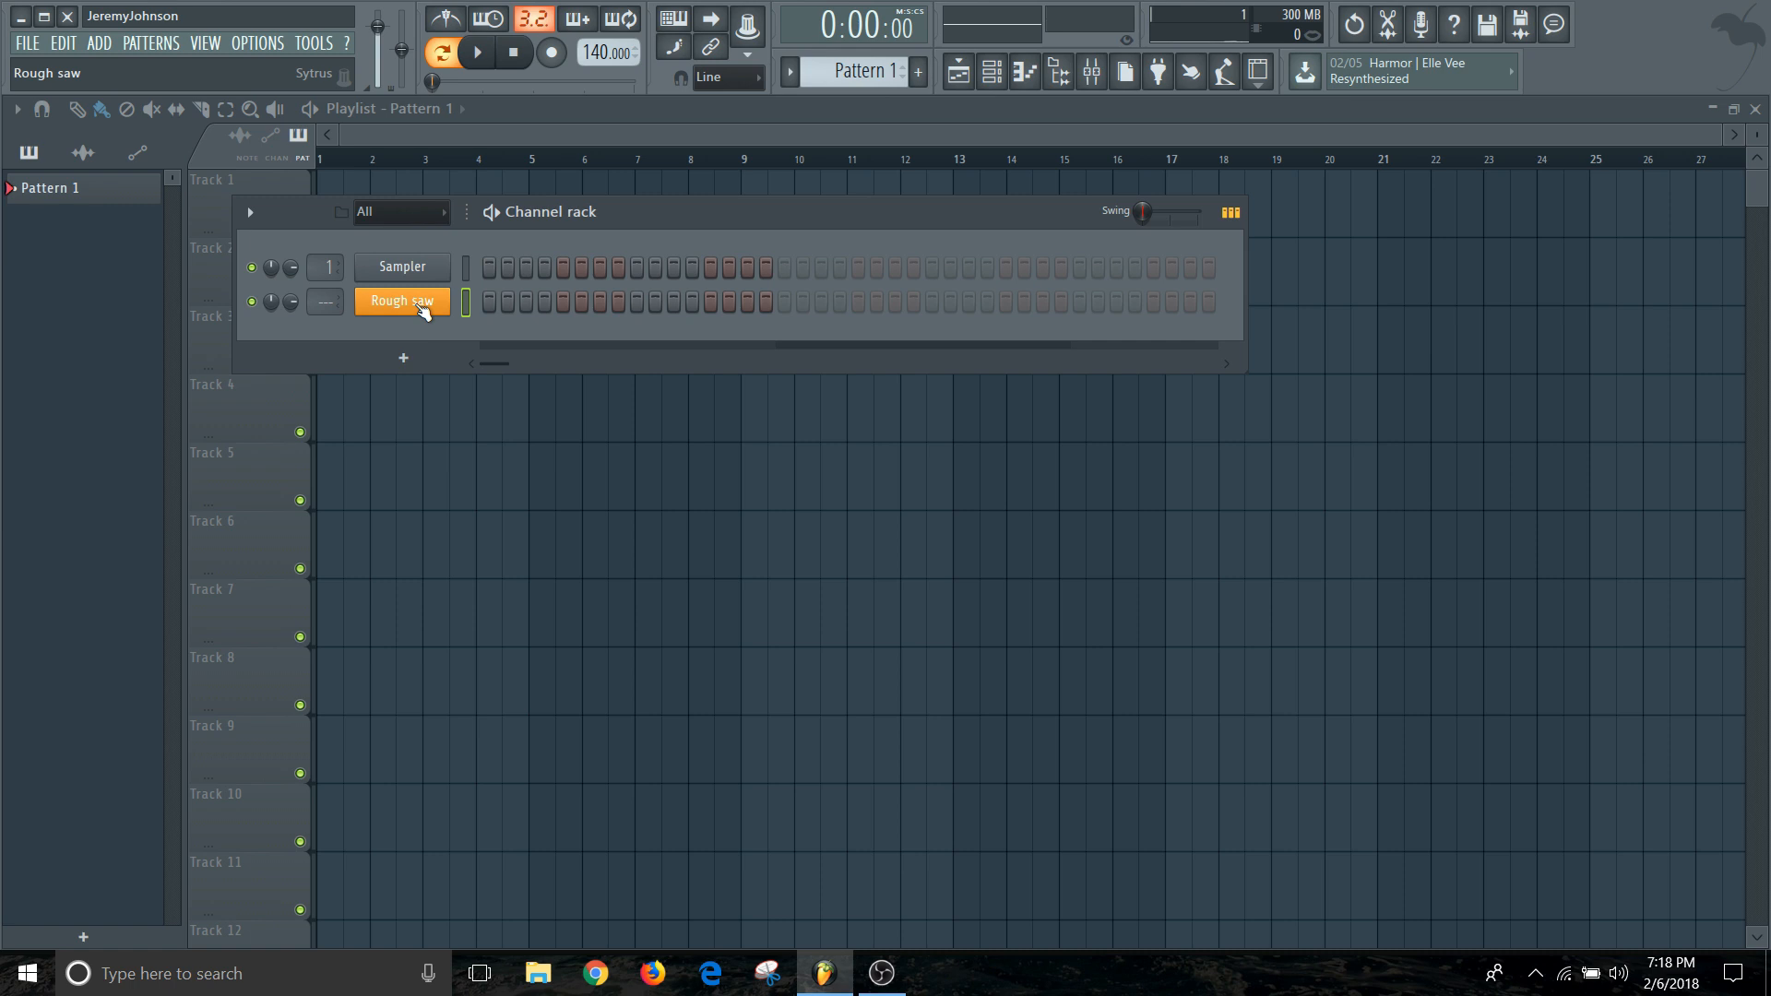
Route Rough saw to mixer insert 4 and pull its fader down to about -3.9 dB.
right_click(400, 300)
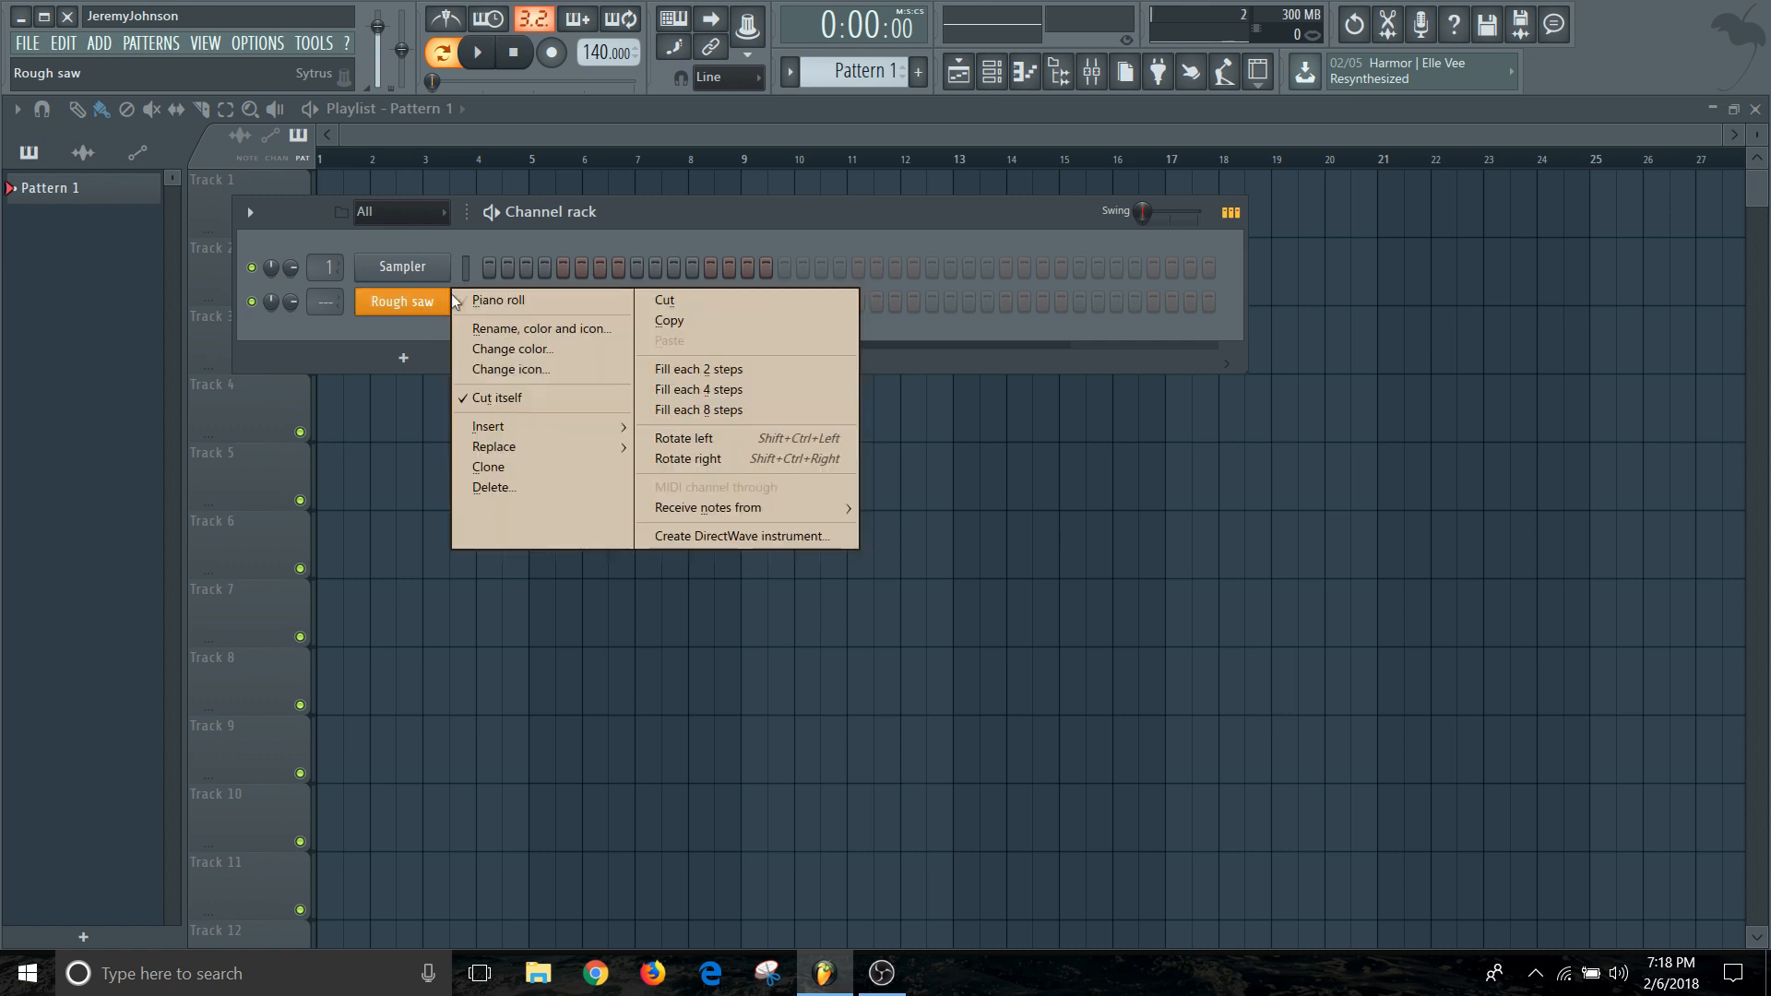
left_click(496, 298)
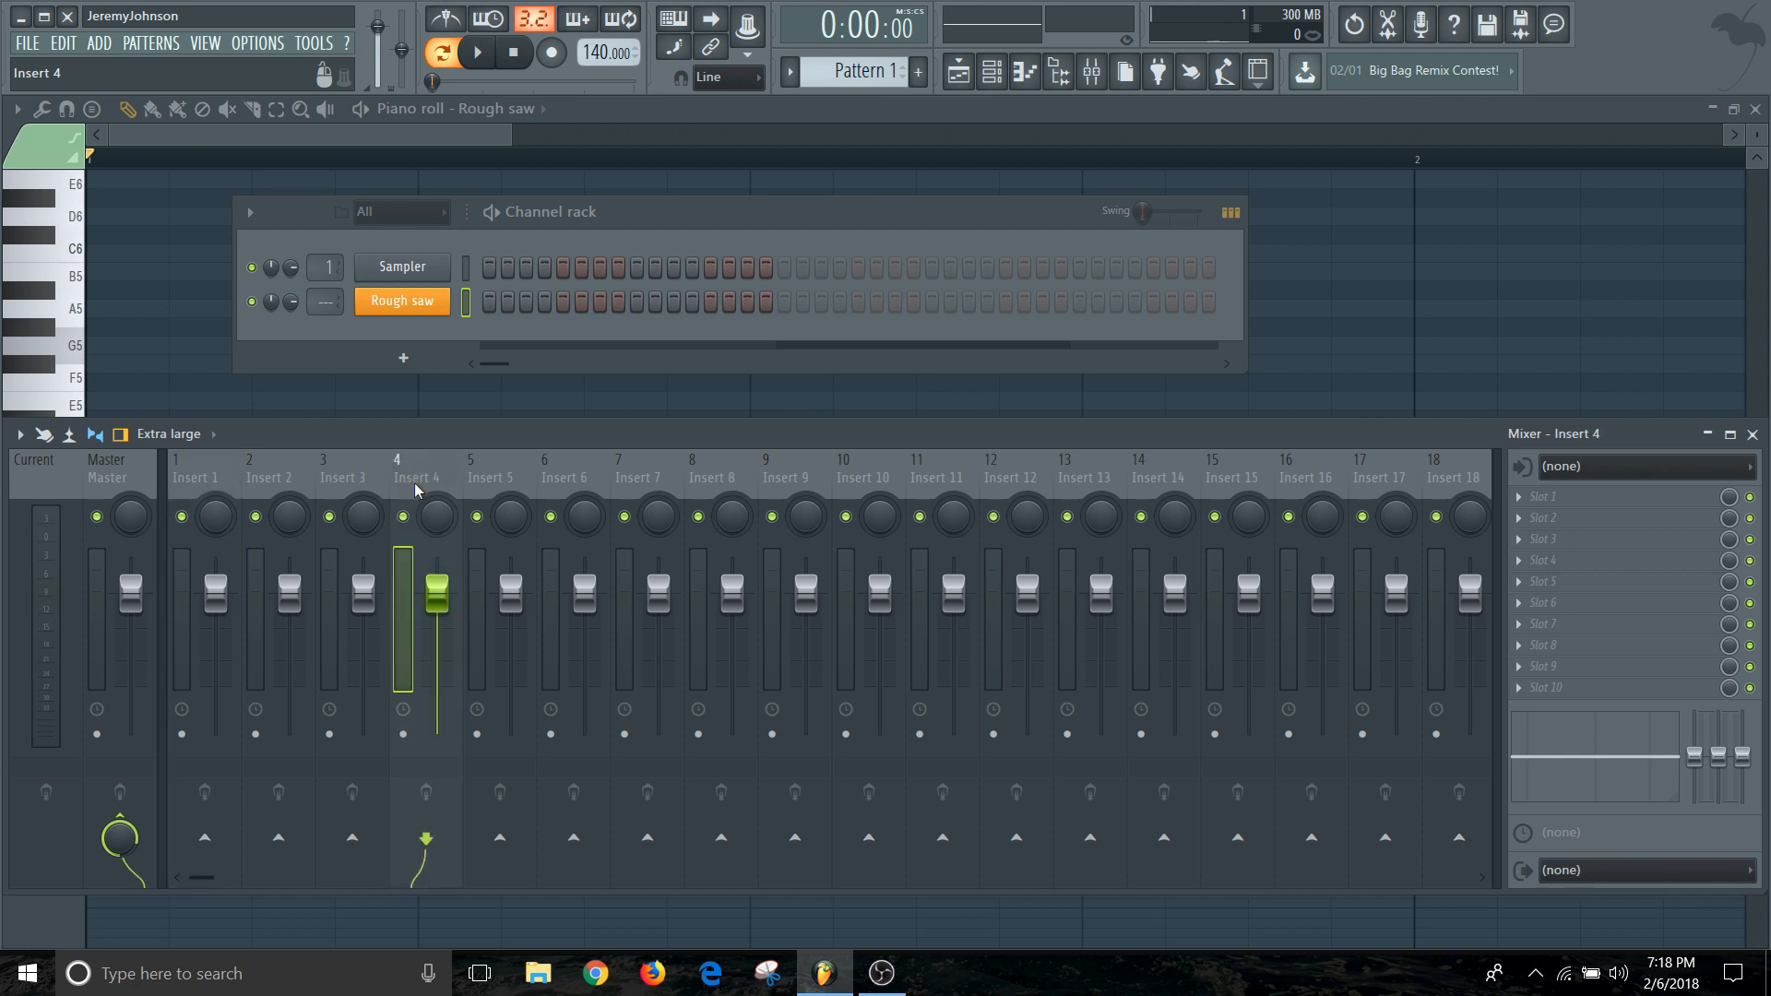
left_click(426, 474)
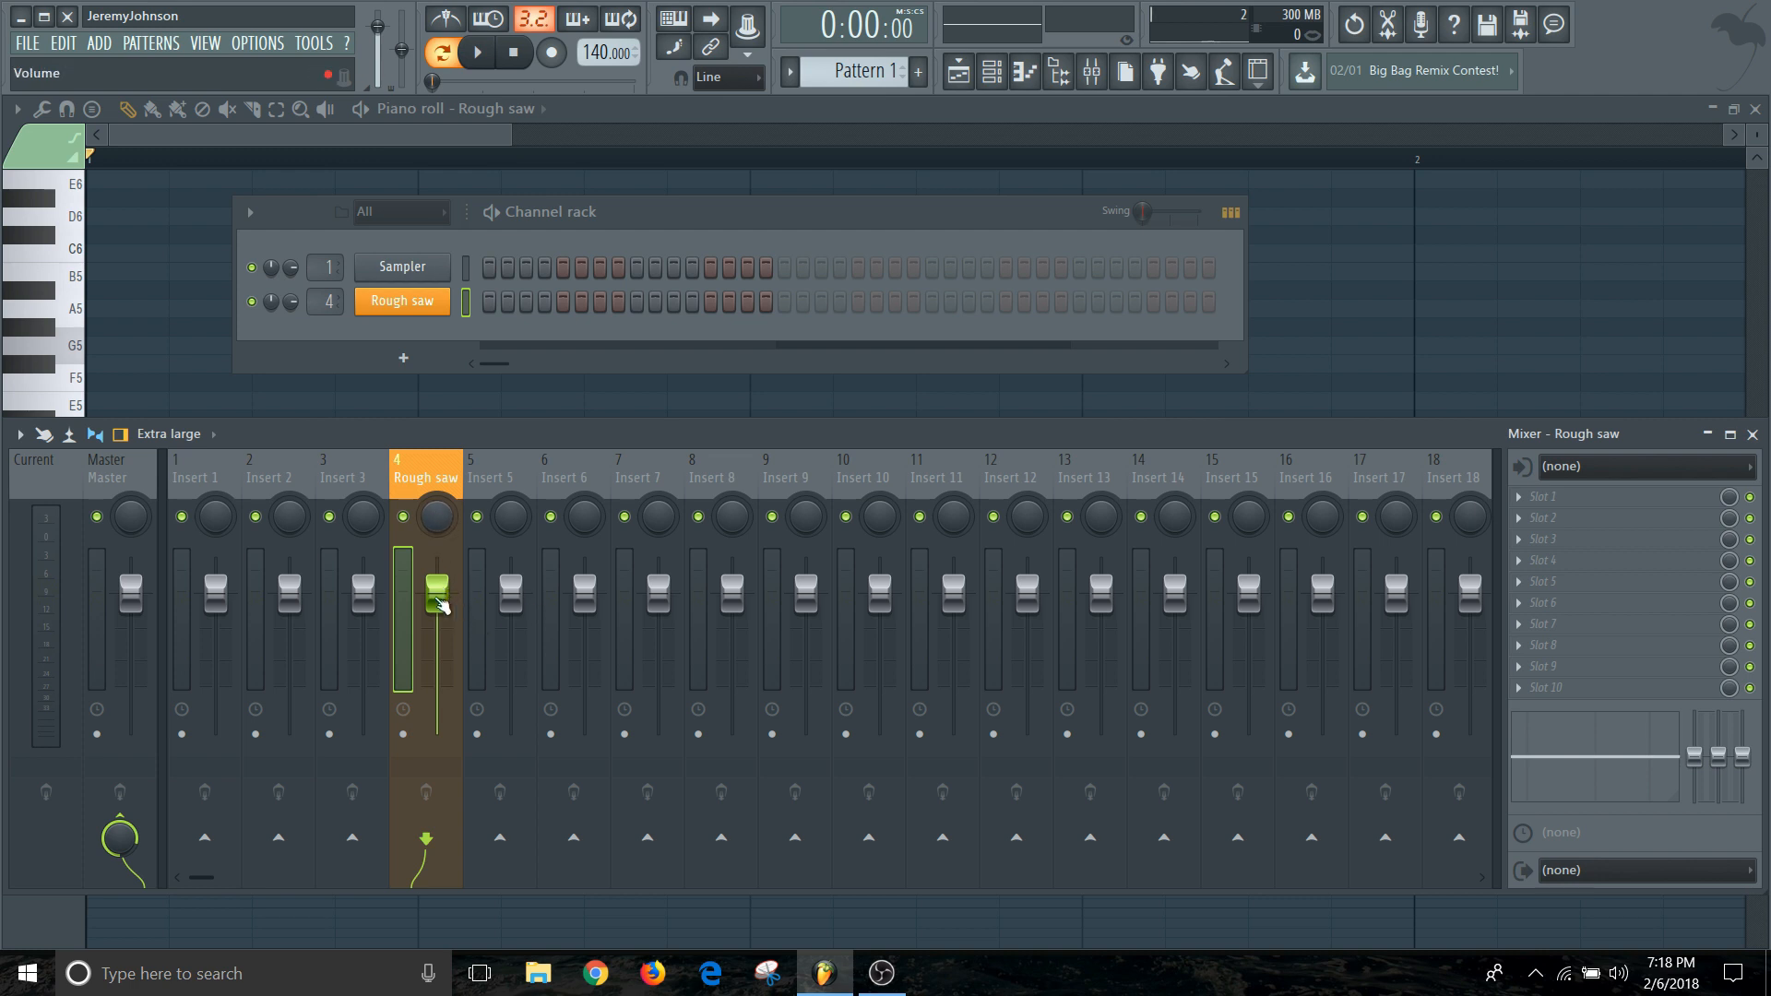
left_click_drag(437, 592, 437, 616)
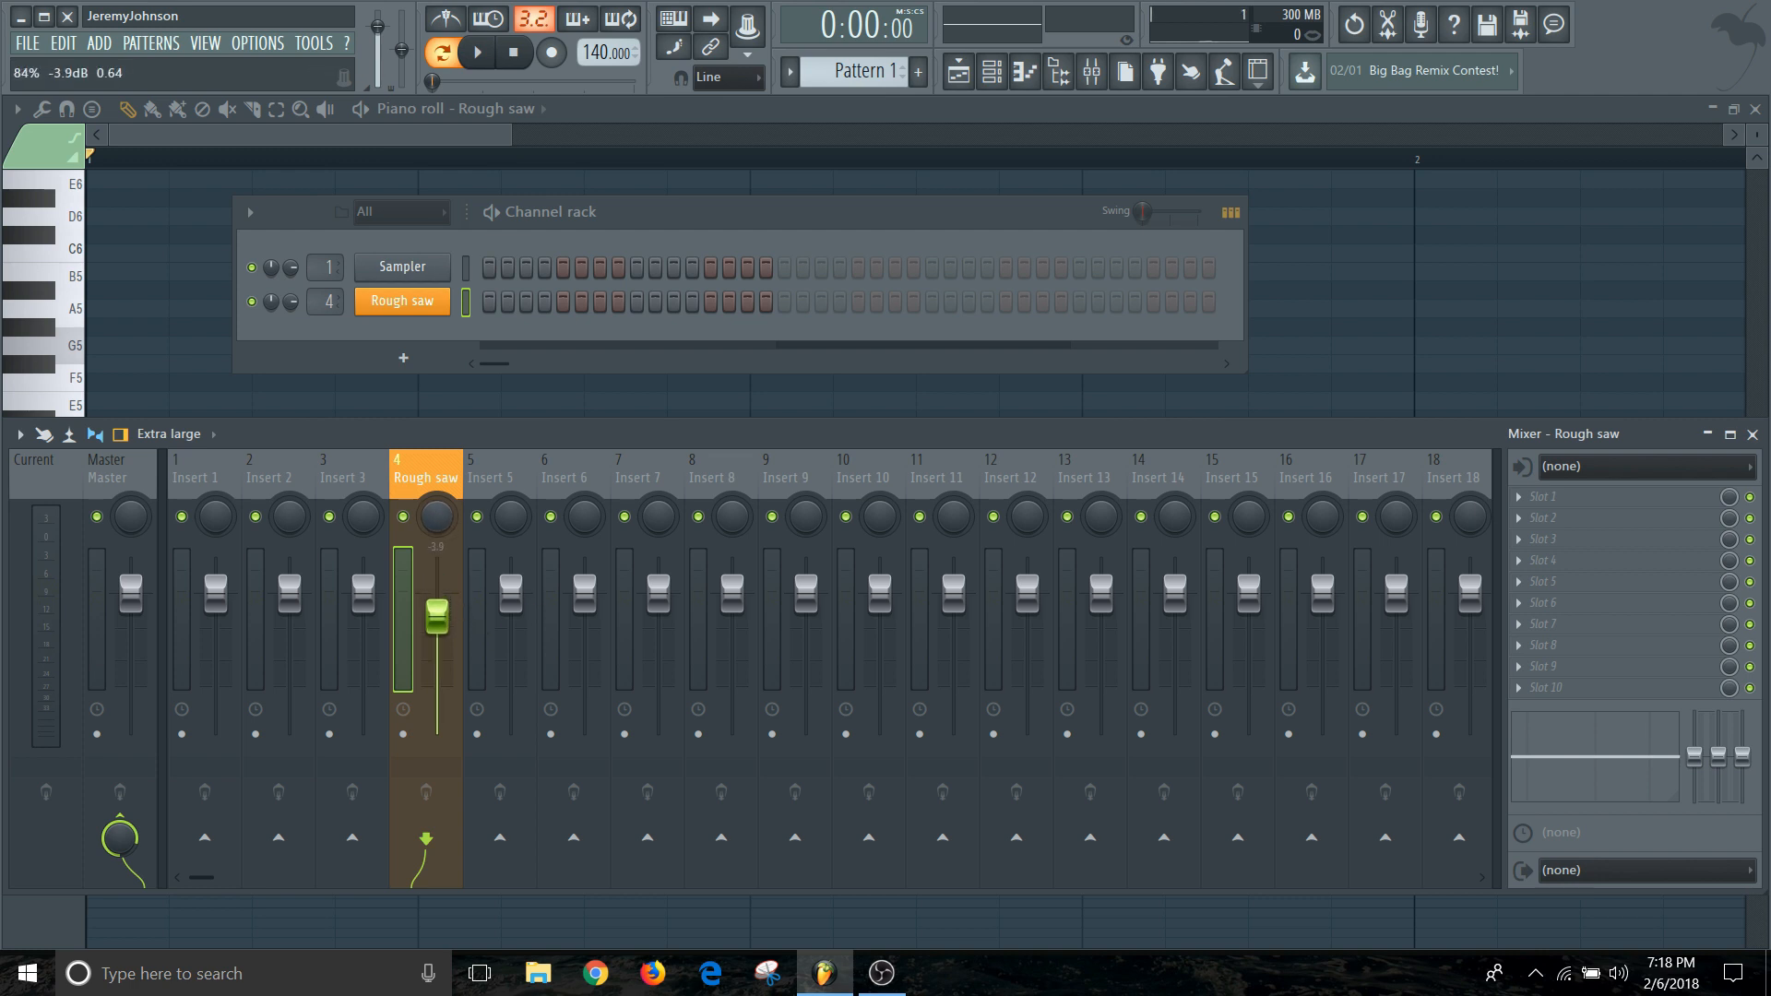
left_click_drag(439, 611, 439, 634)
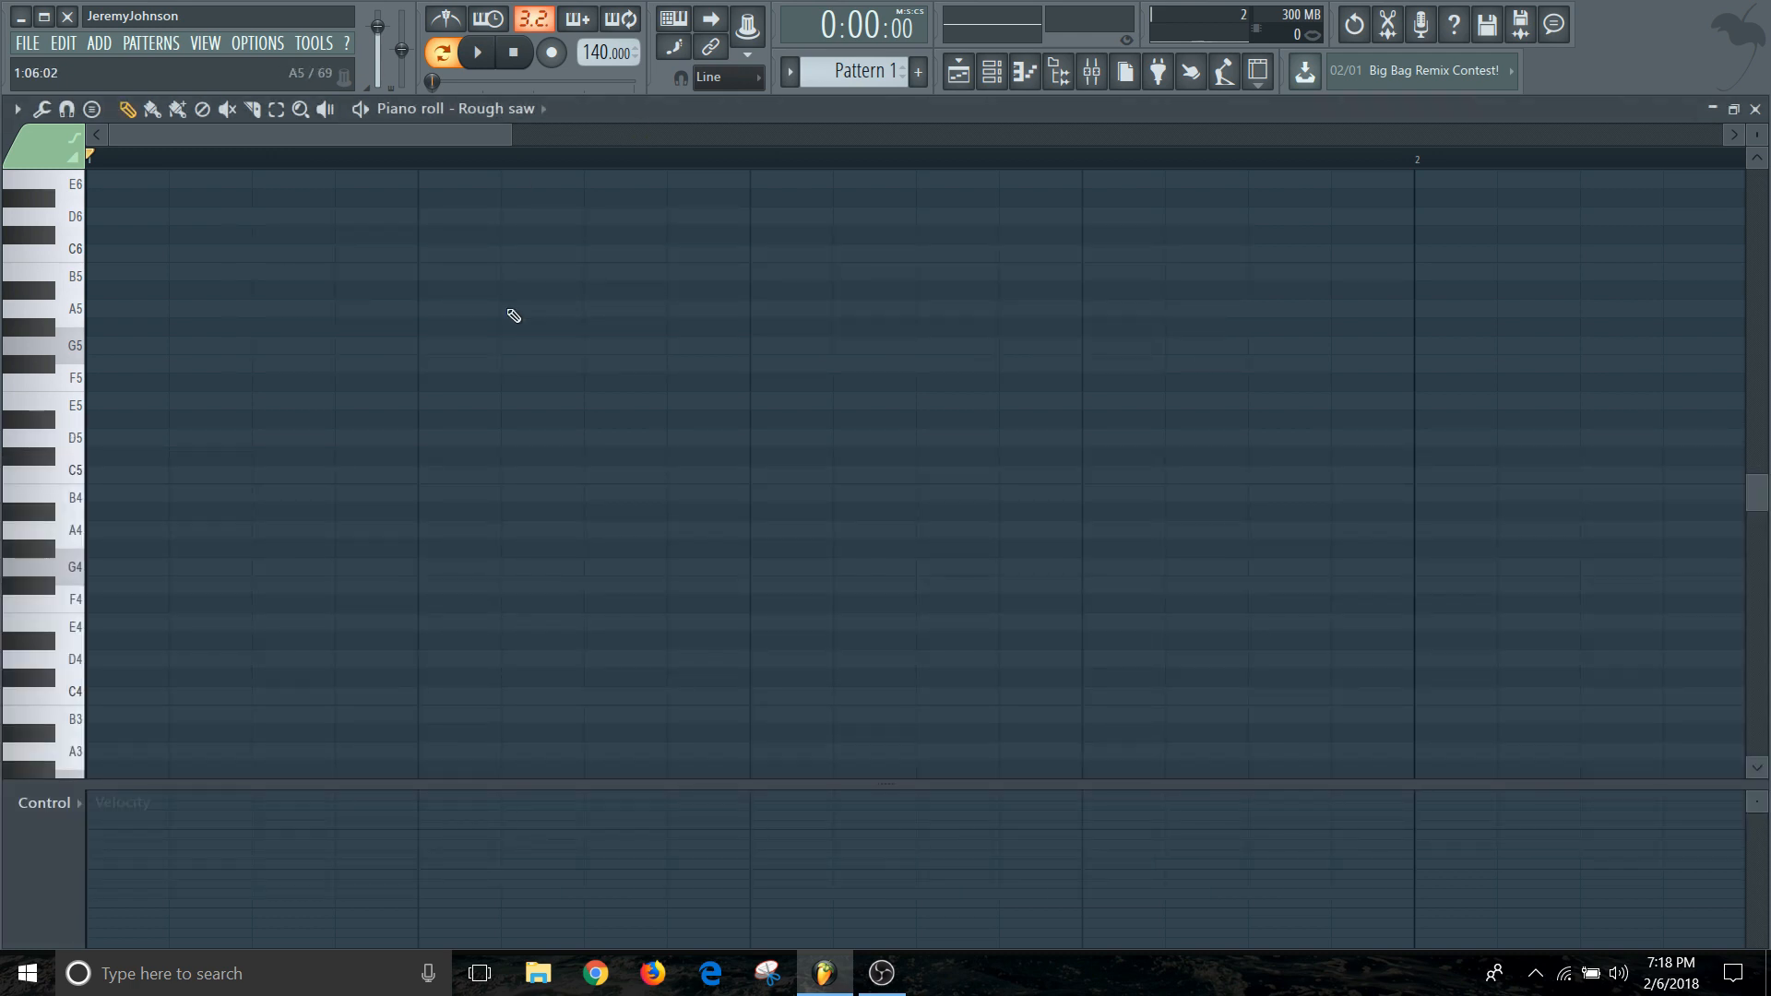
mouse_move(546, 273)
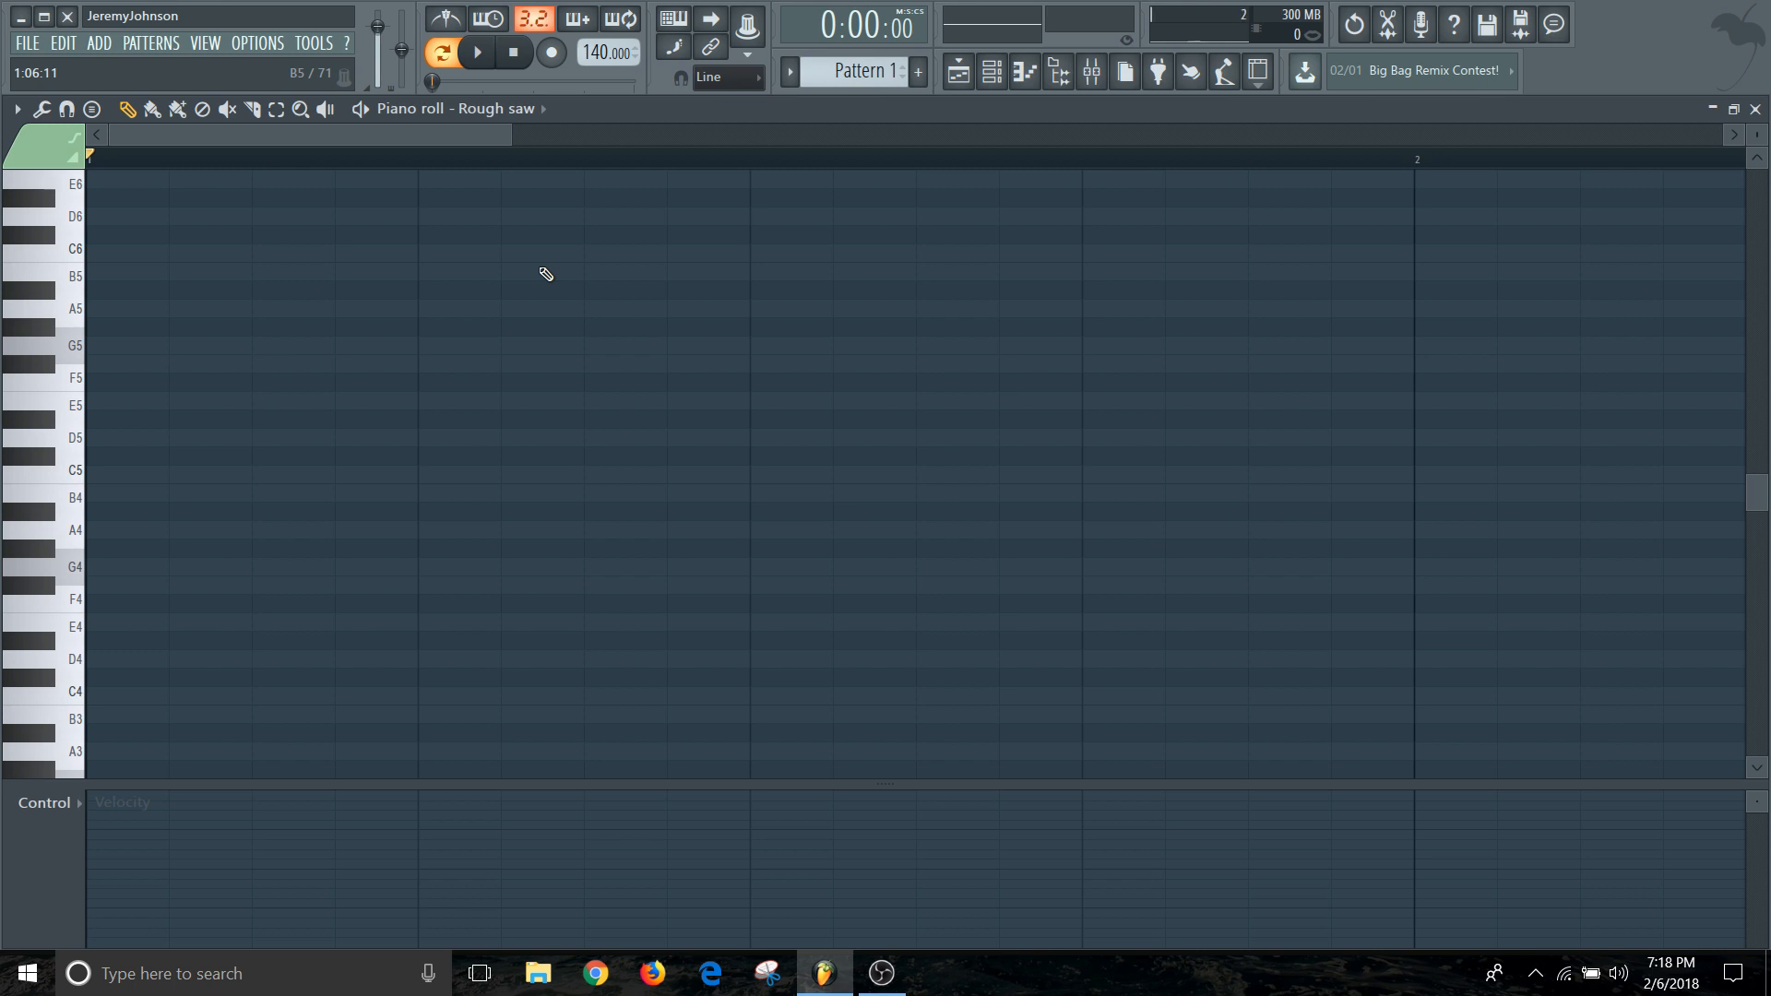
mouse_move(335, 357)
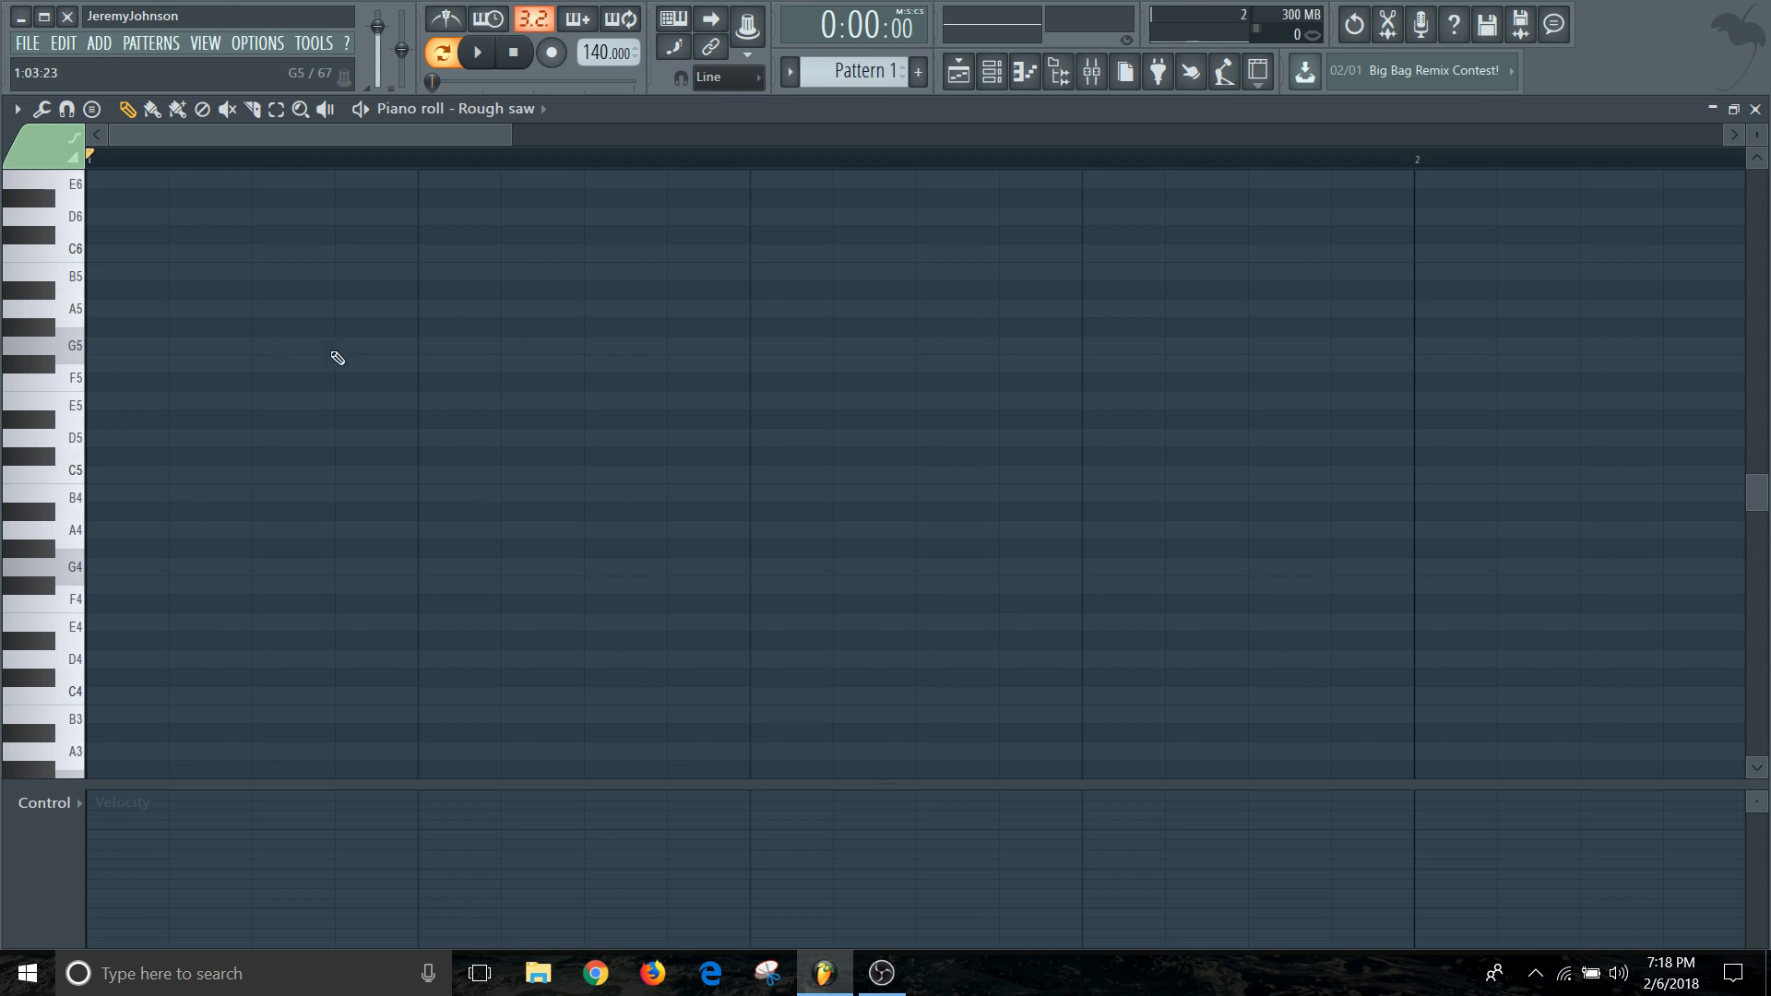
mouse_move(266, 450)
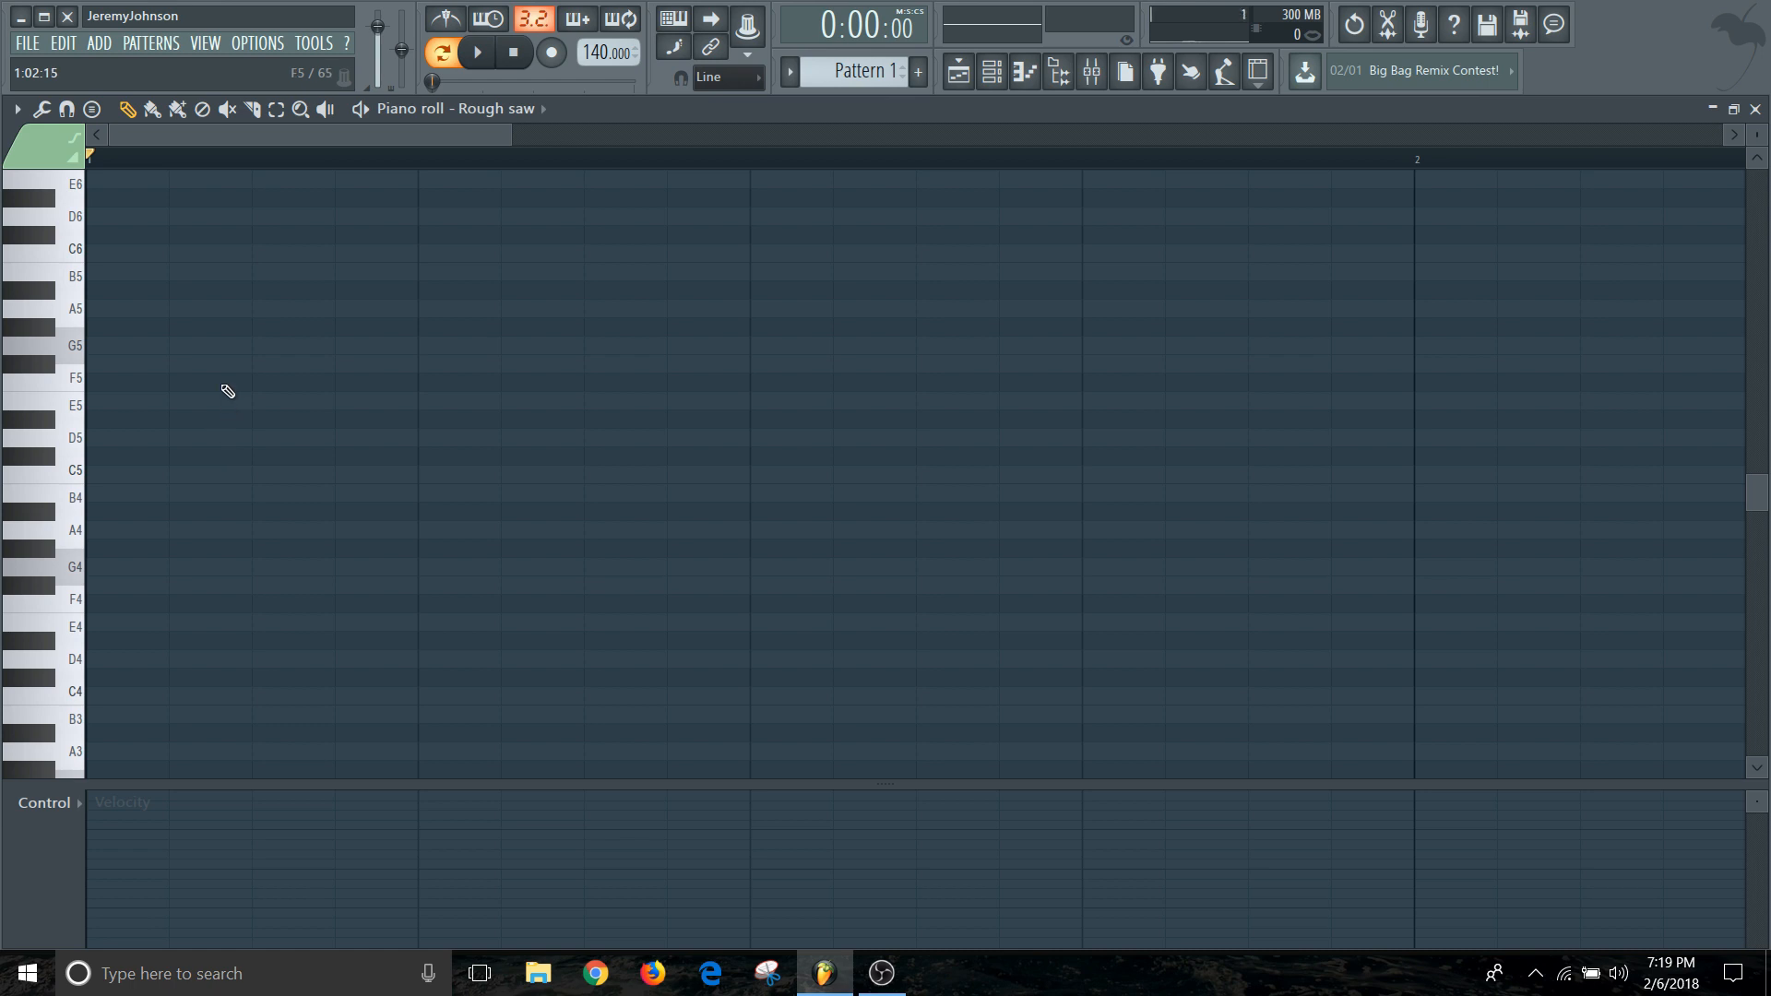
mouse_move(173, 214)
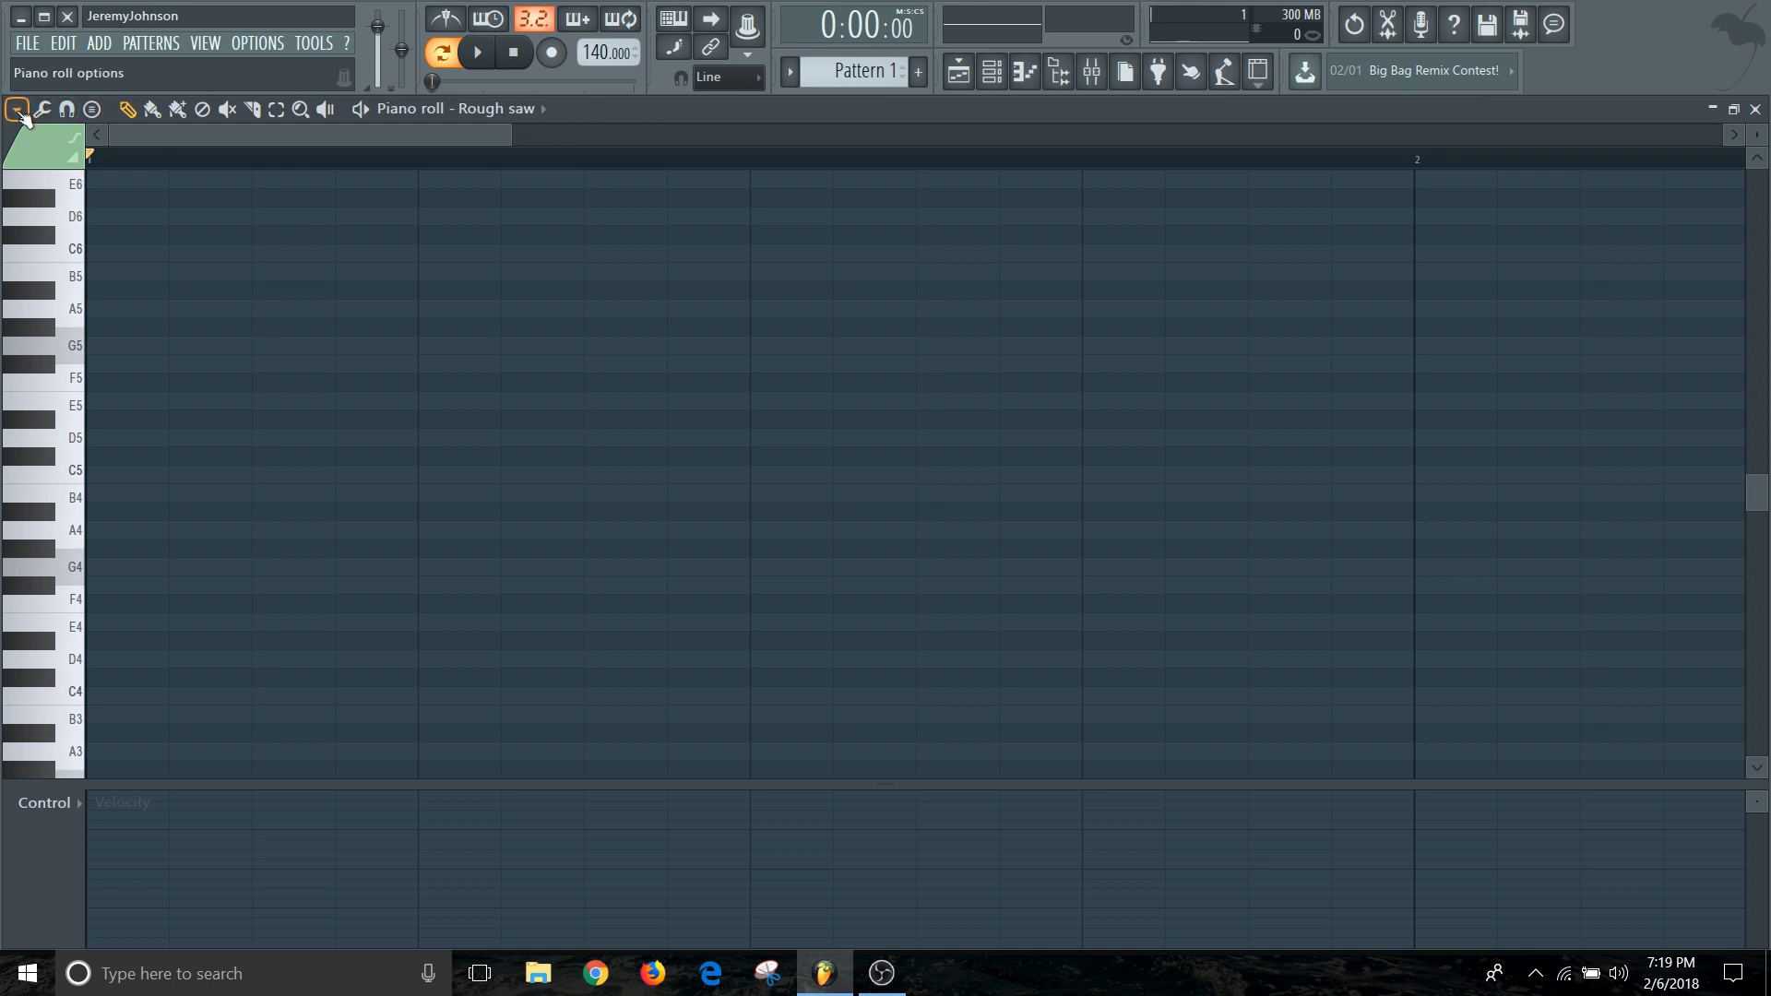
Bring up the piano roll options menu to reach Helpers > Scale highlighting.
left_click(17, 109)
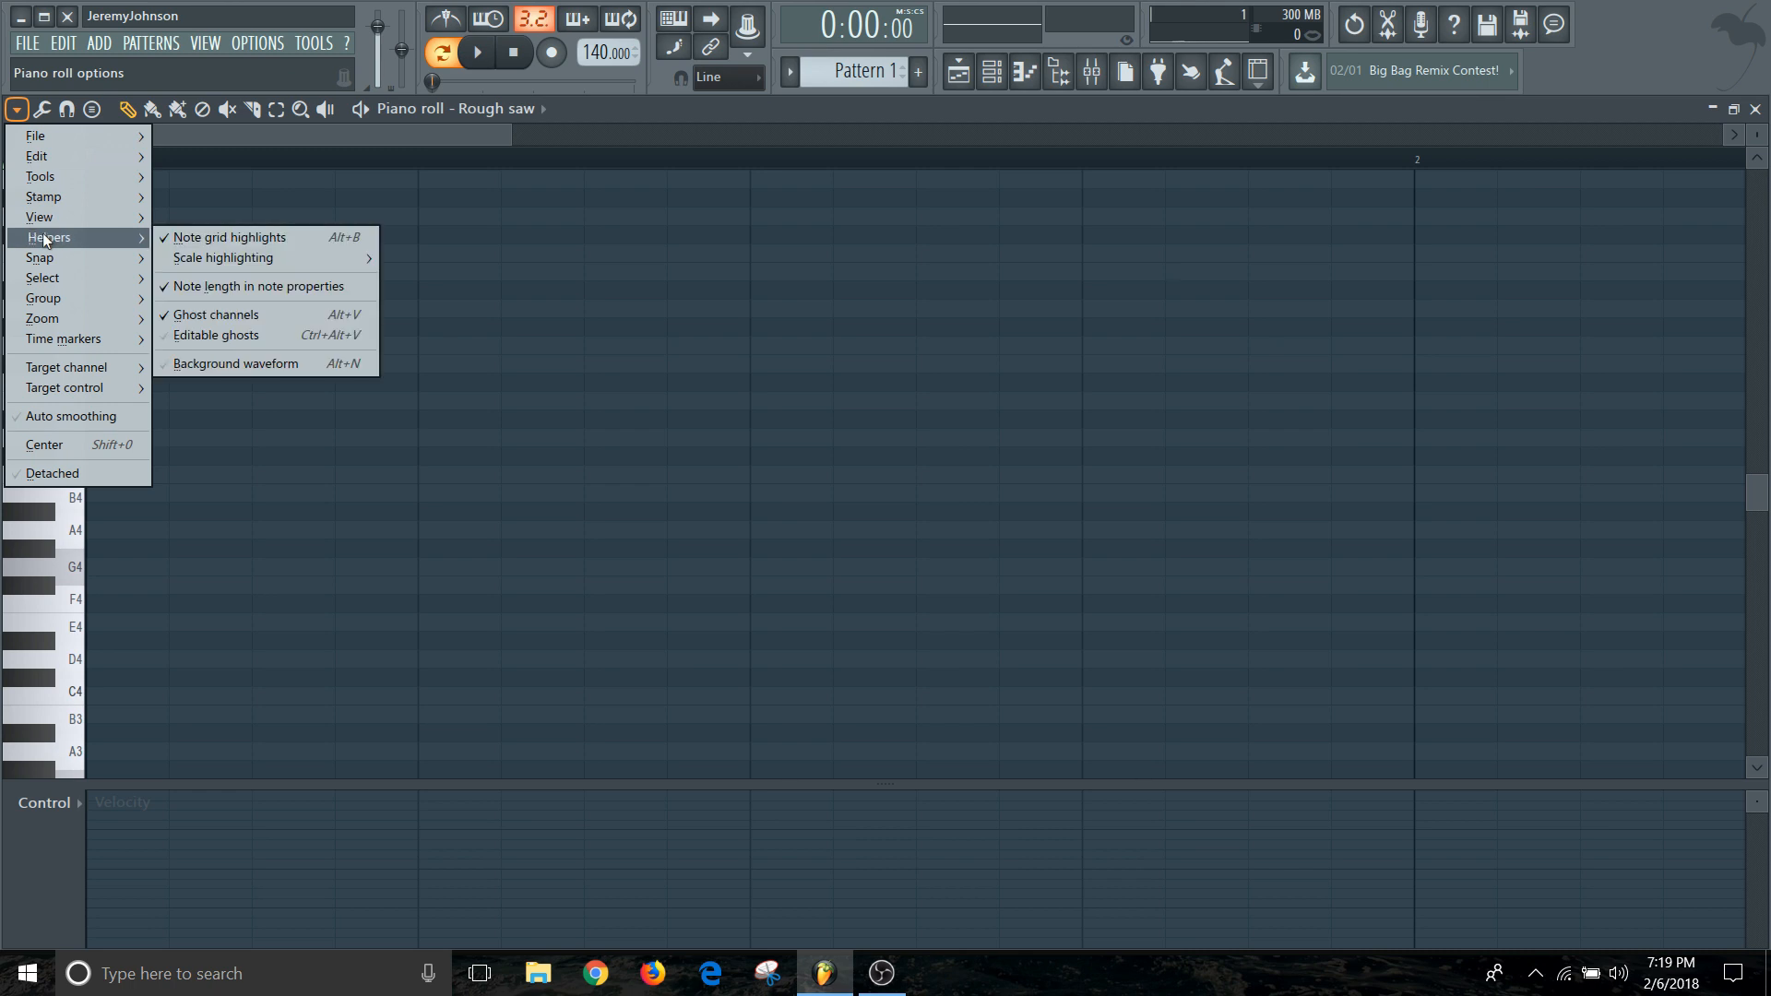
mouse_move(229, 238)
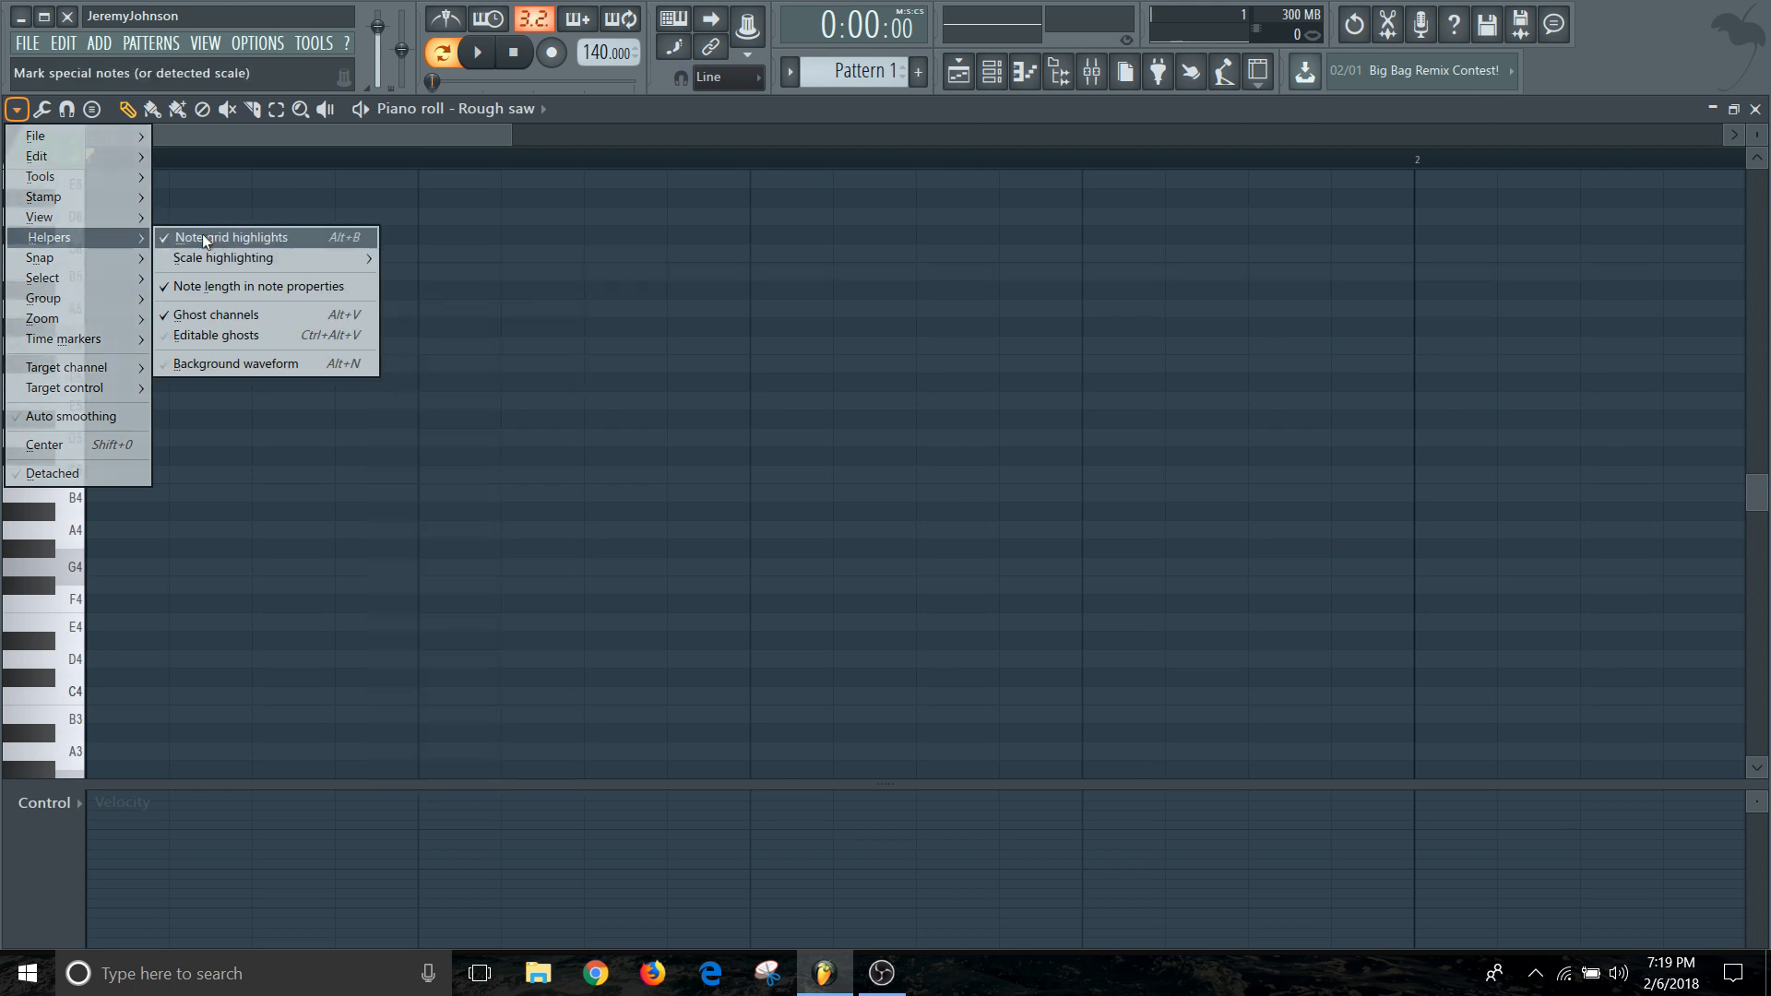
mouse_move(215, 314)
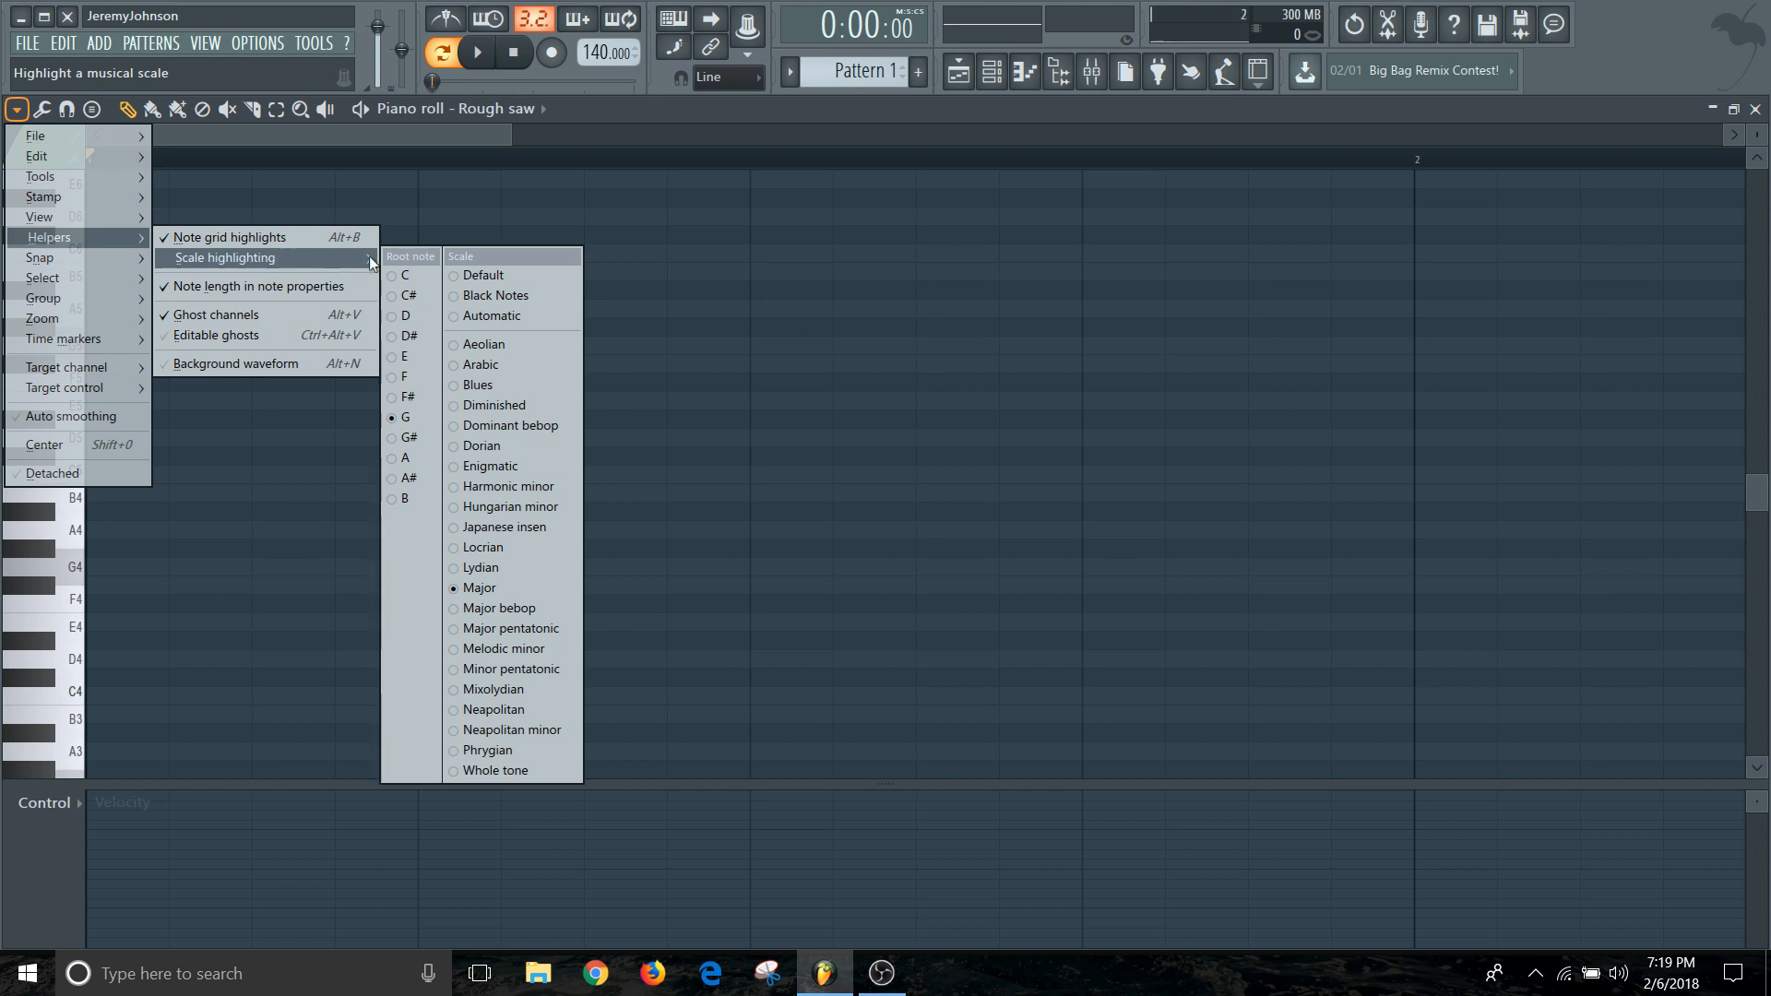
mouse_move(481, 567)
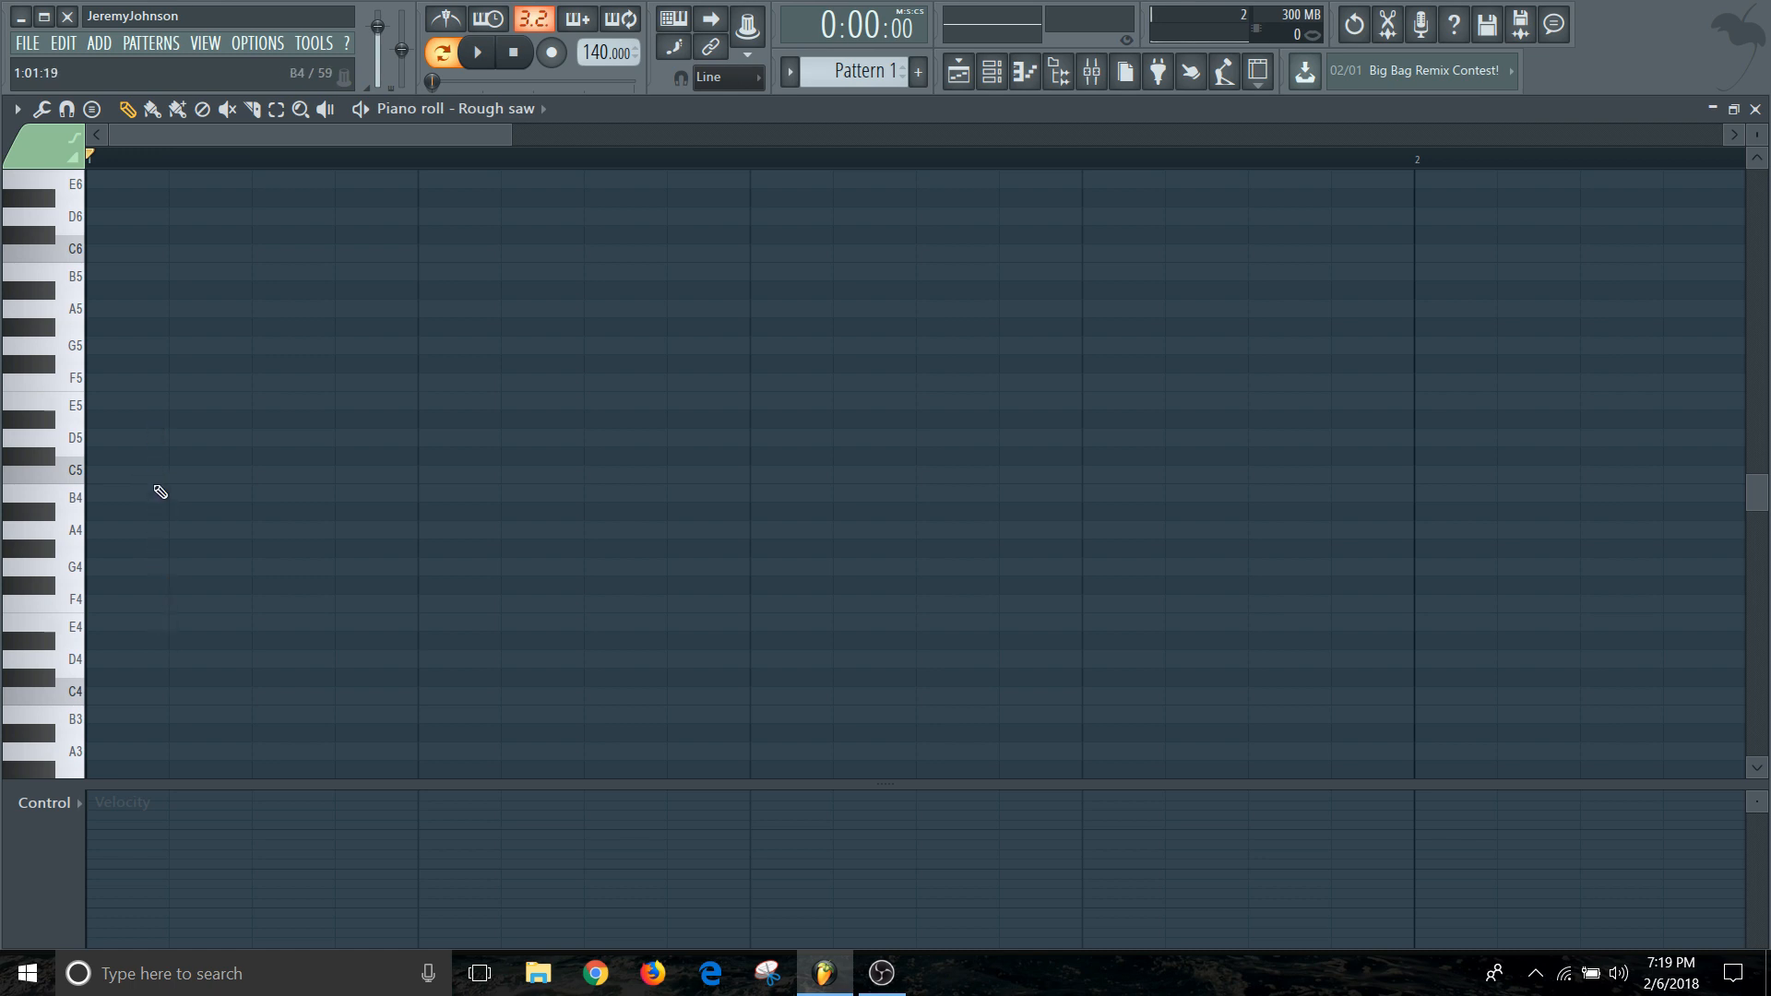
mouse_move(181, 292)
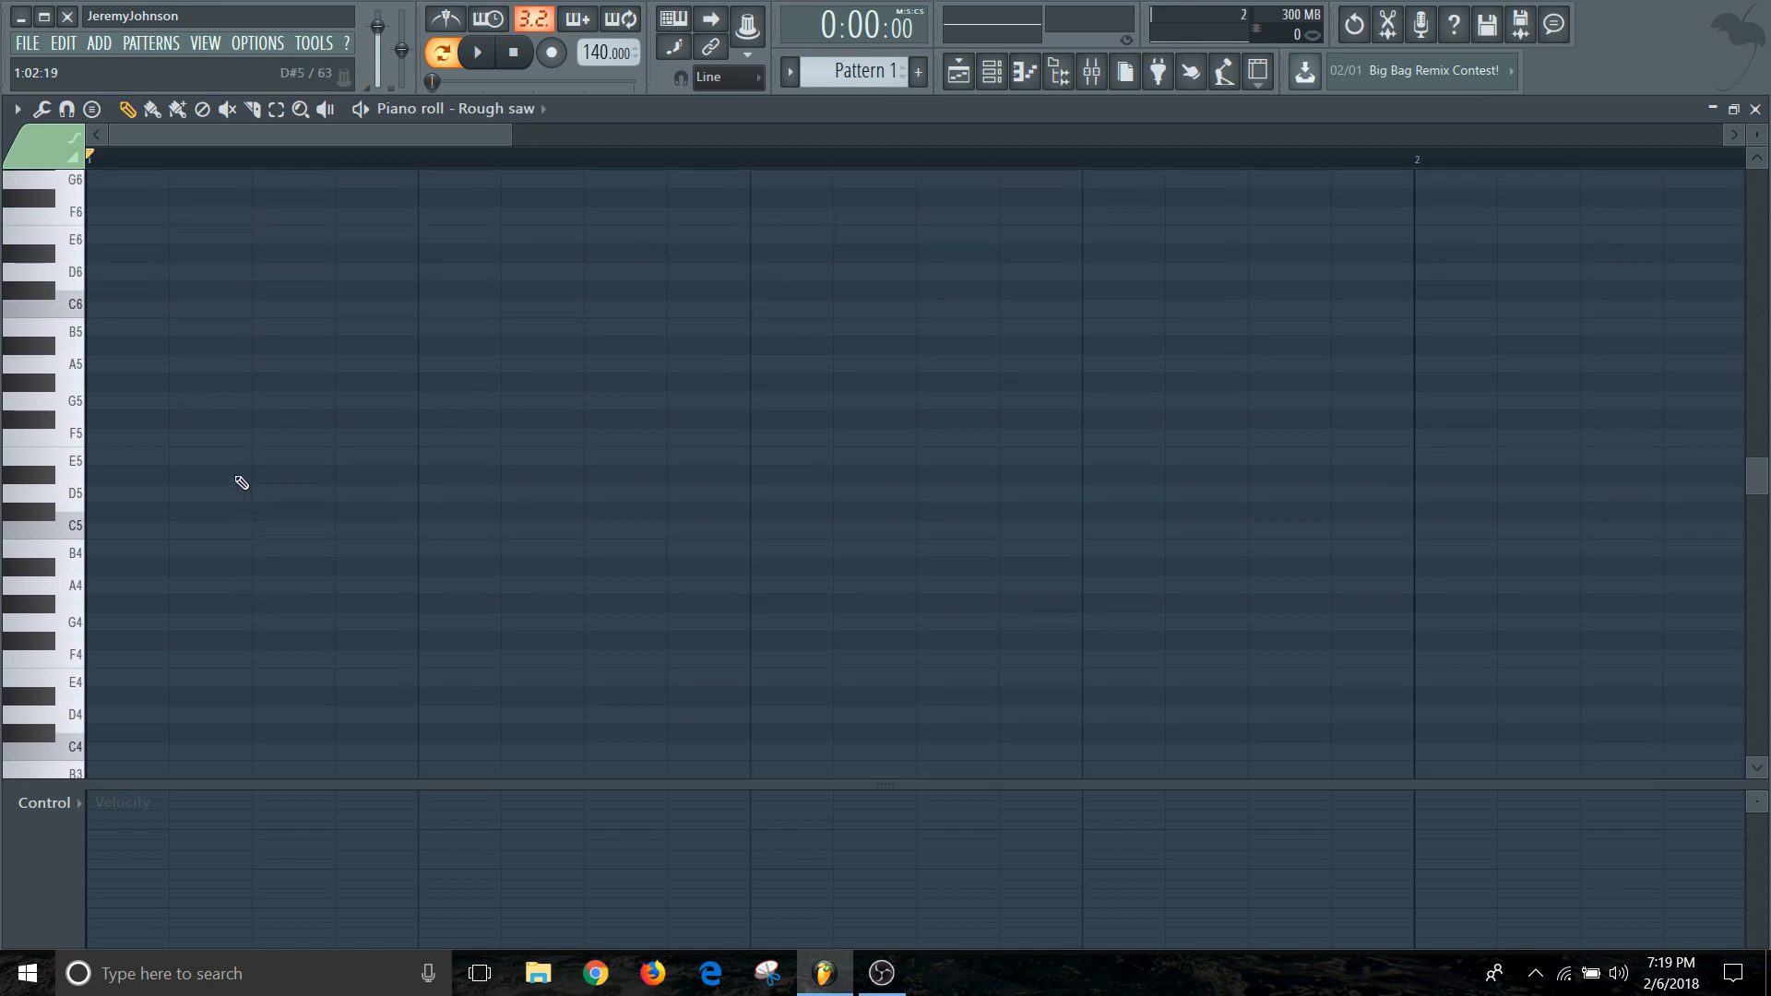
mouse_move(186, 515)
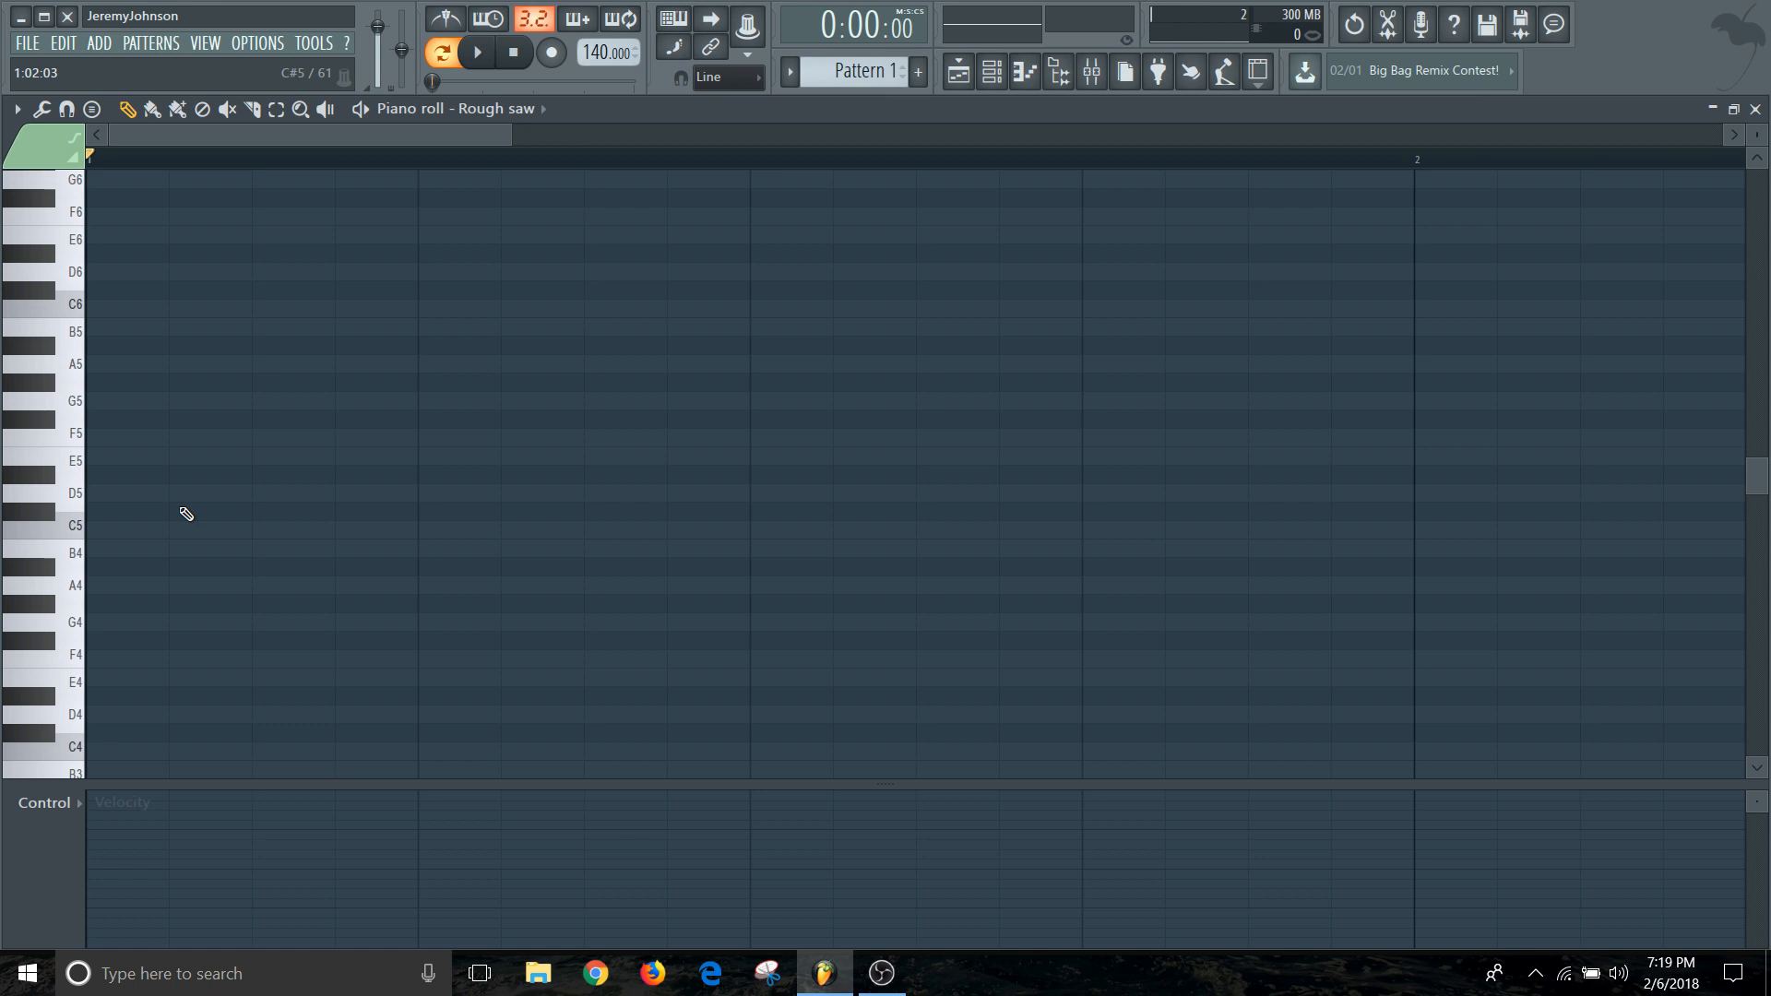
mouse_move(489, 450)
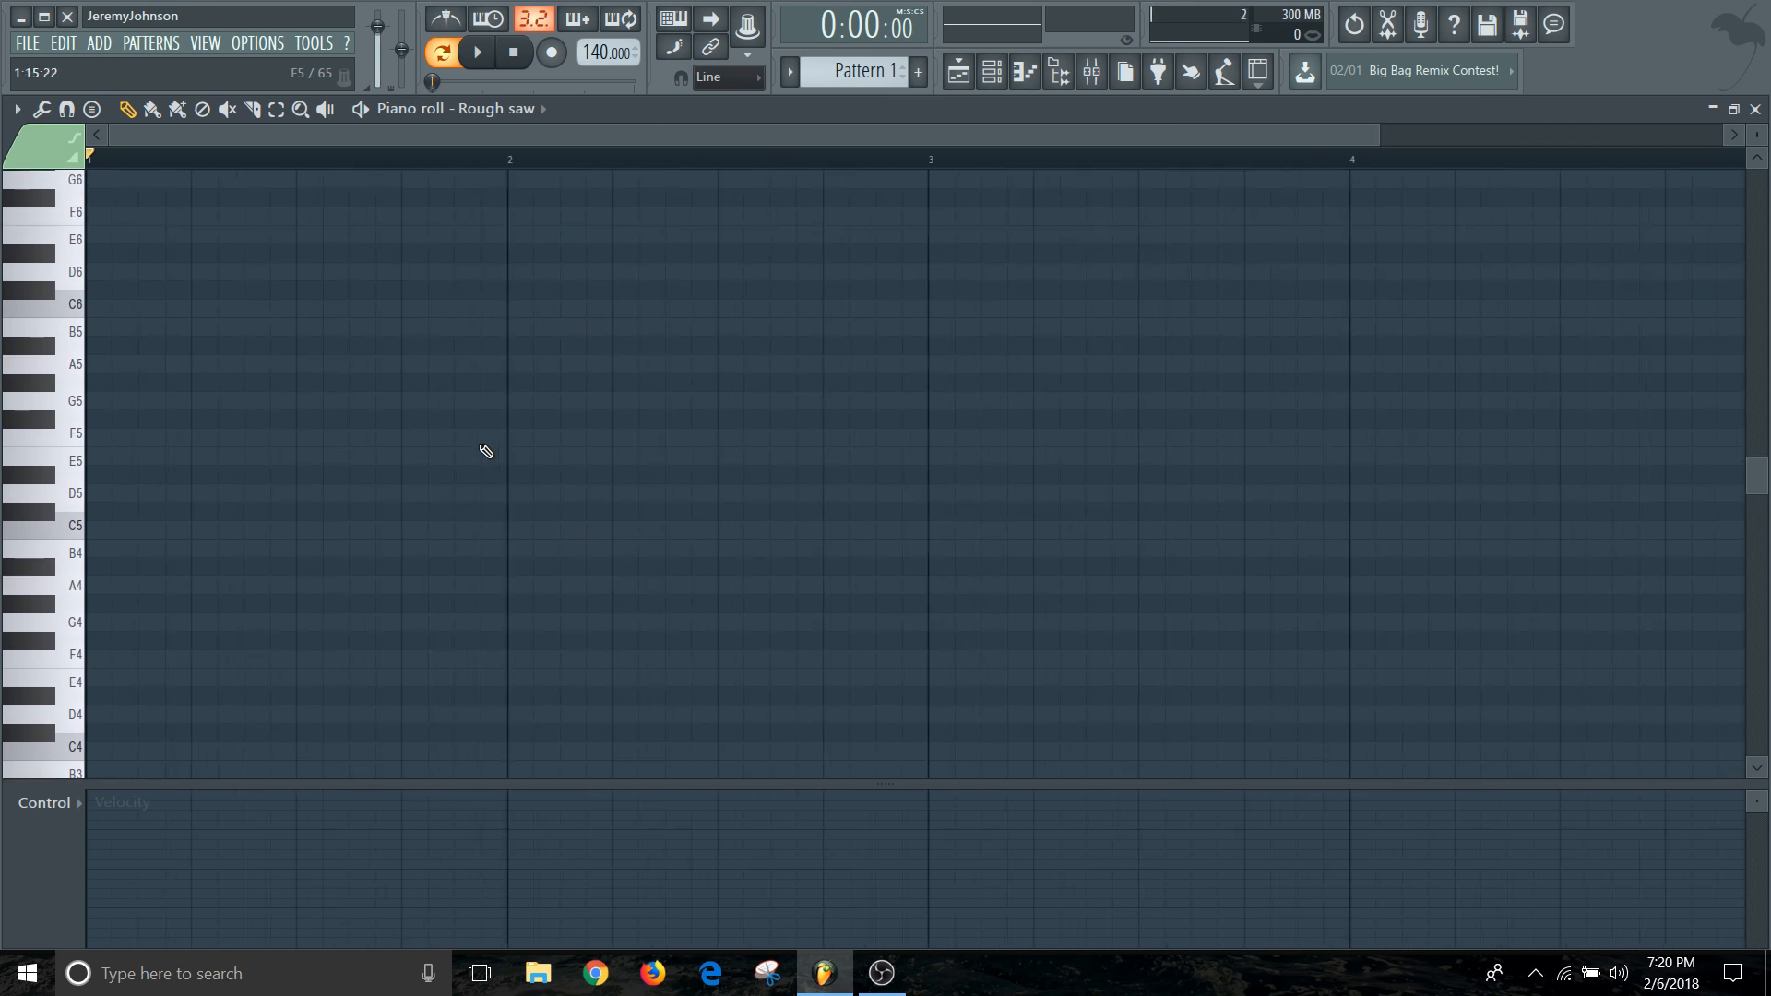
mouse_move(111, 549)
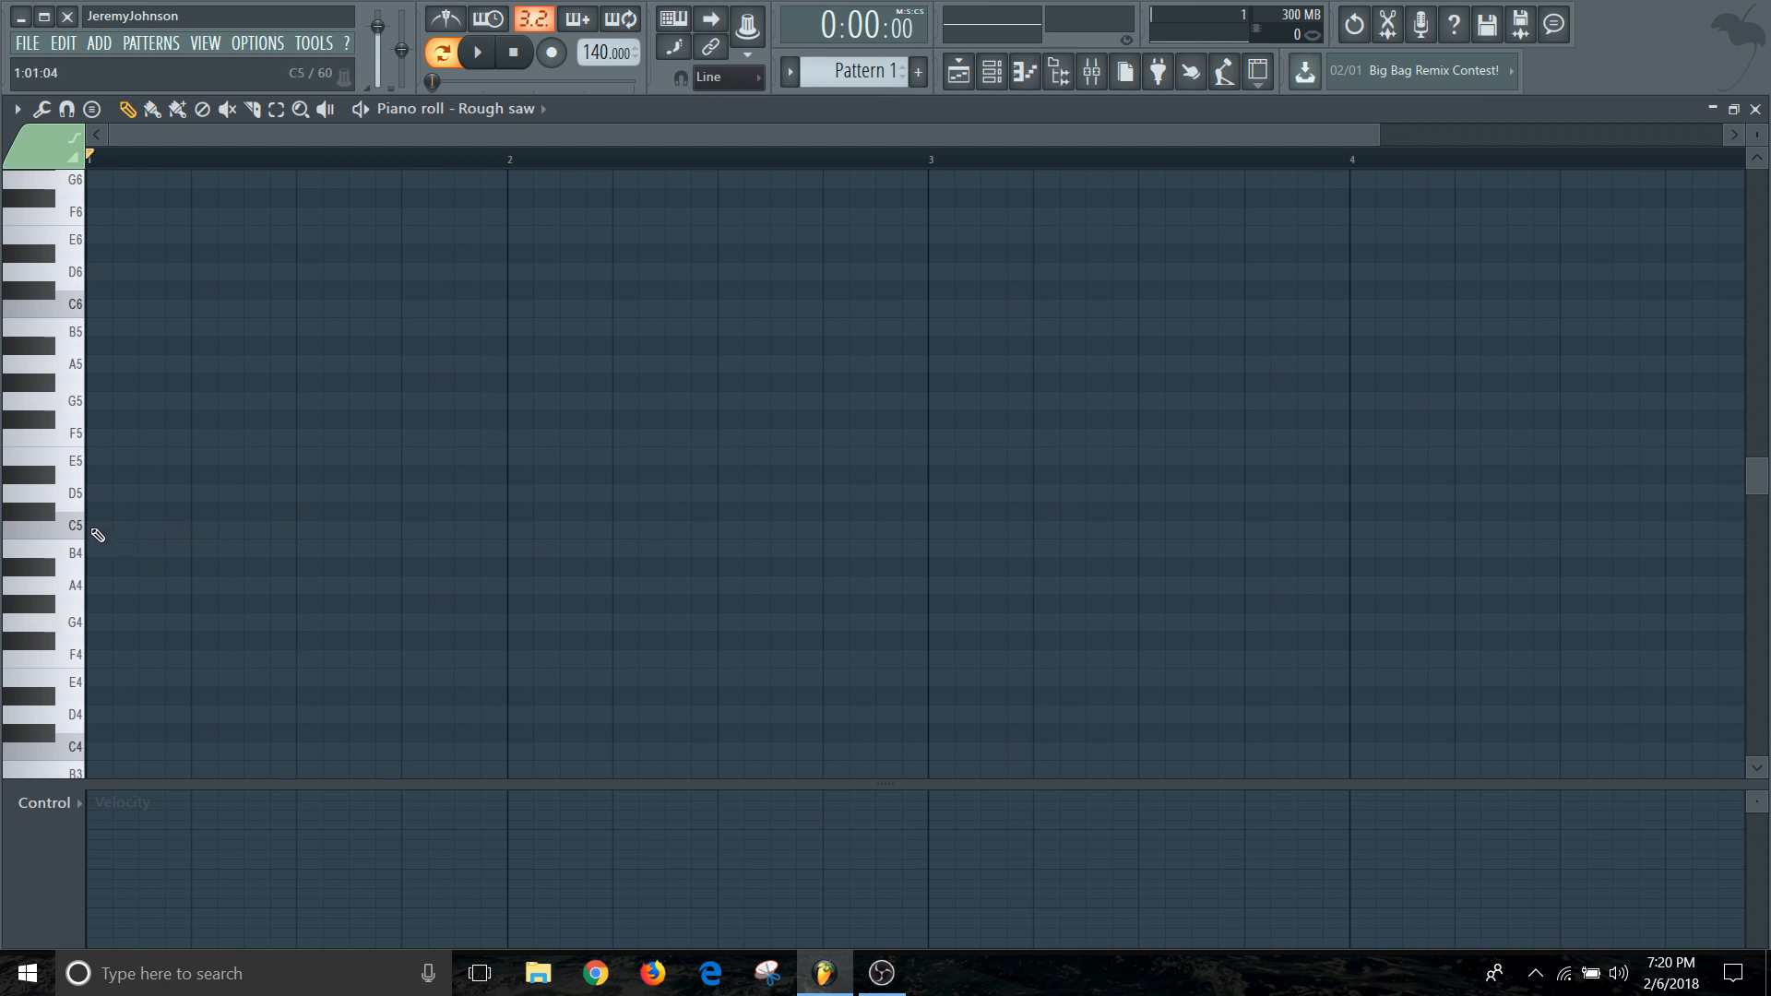
Draw a C major chord (C5, E5, G5) at bar 1 and trim the note lengths to the bar.
left_click(107, 528)
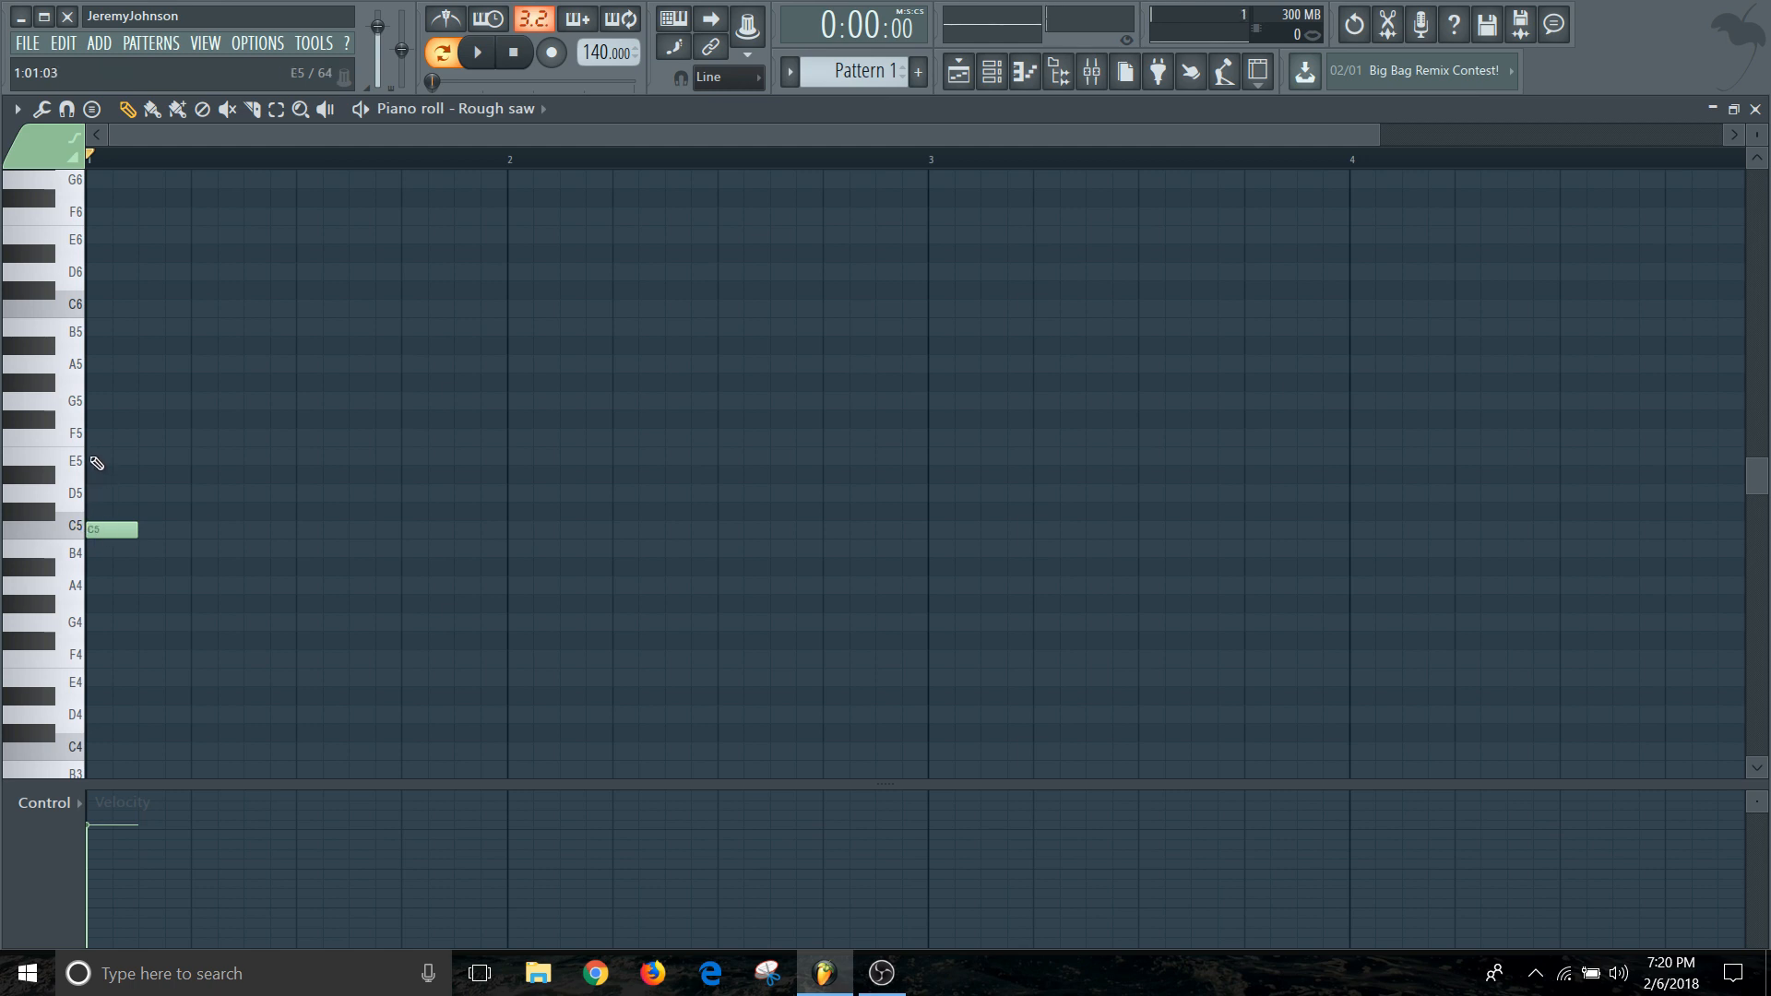
left_click(107, 455)
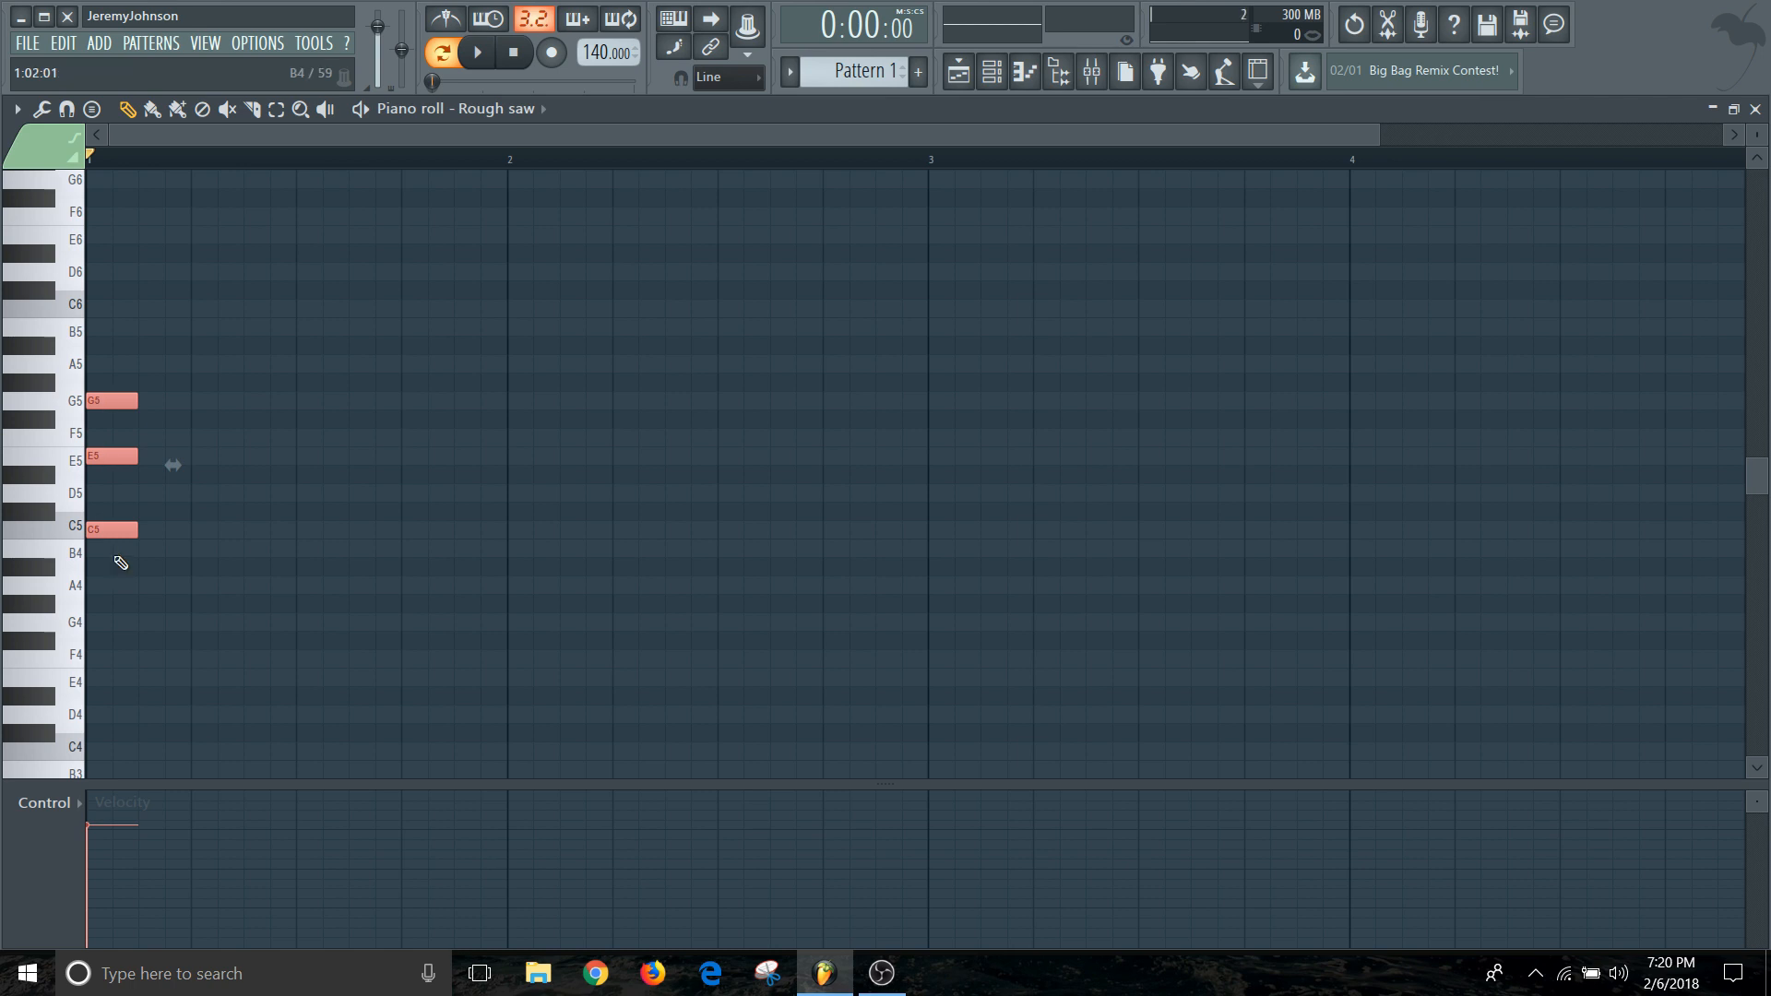
mouse_move(127, 371)
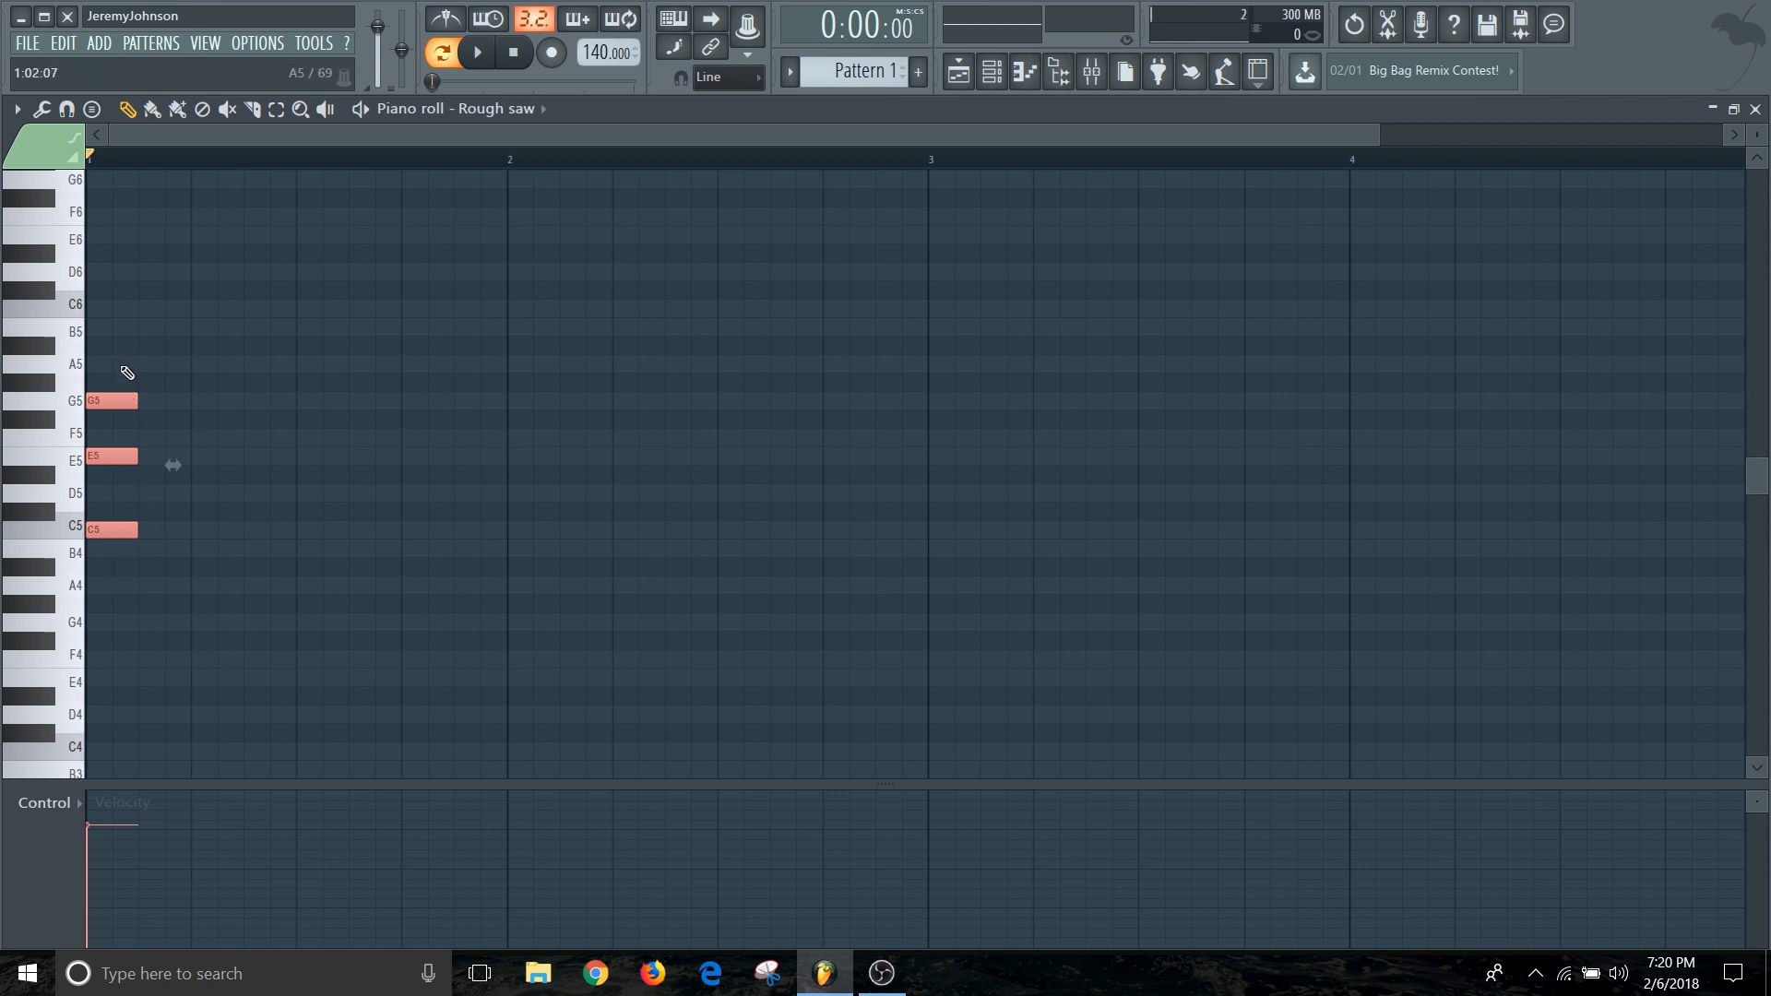
mouse_move(87, 360)
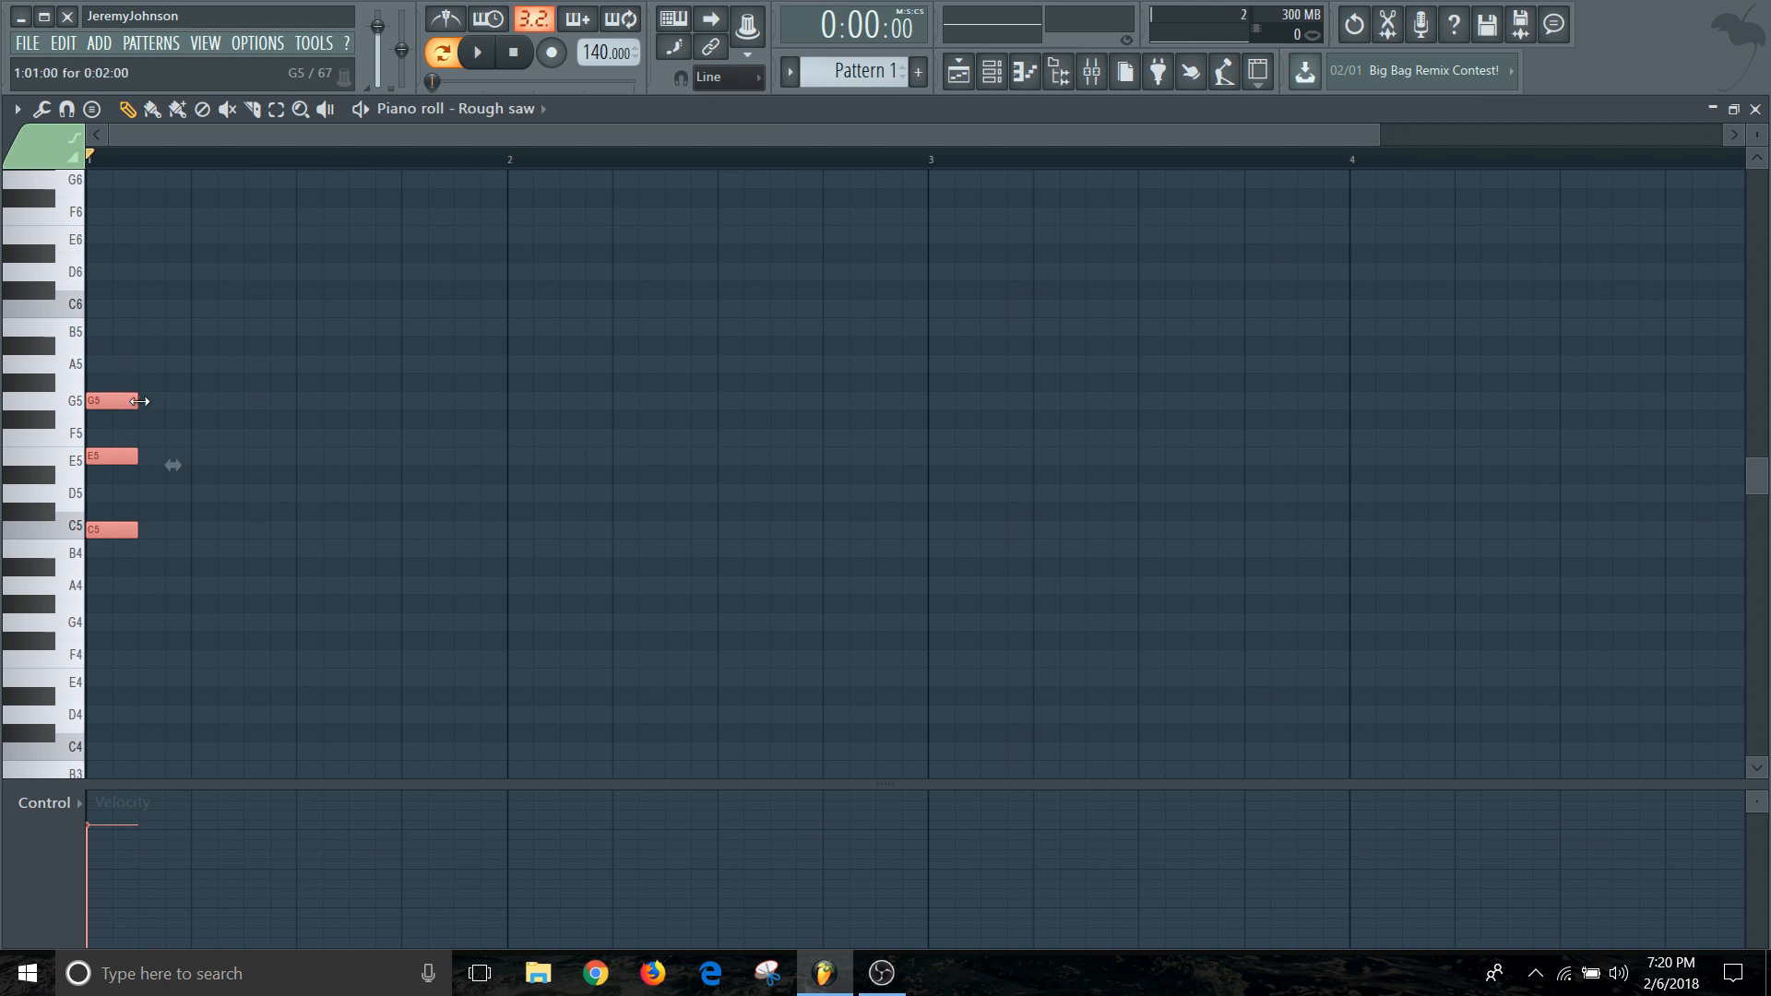
left_click_drag(132, 400, 190, 401)
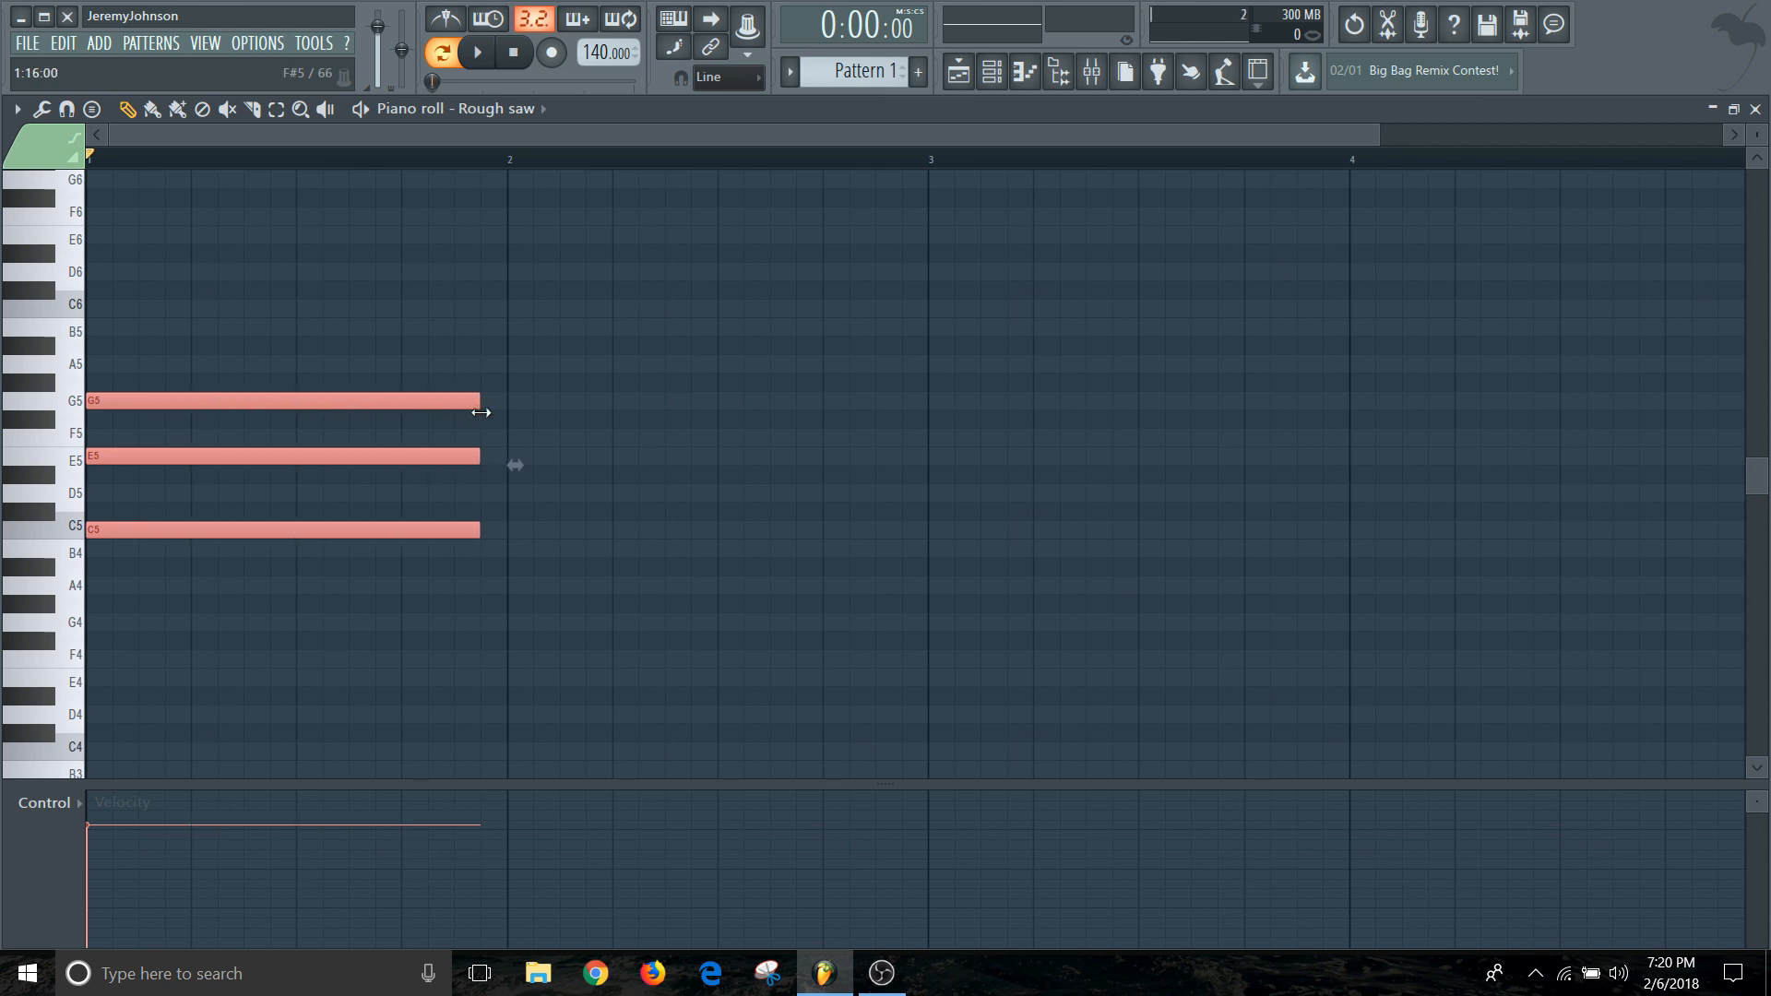
left_click_drag(478, 401, 505, 401)
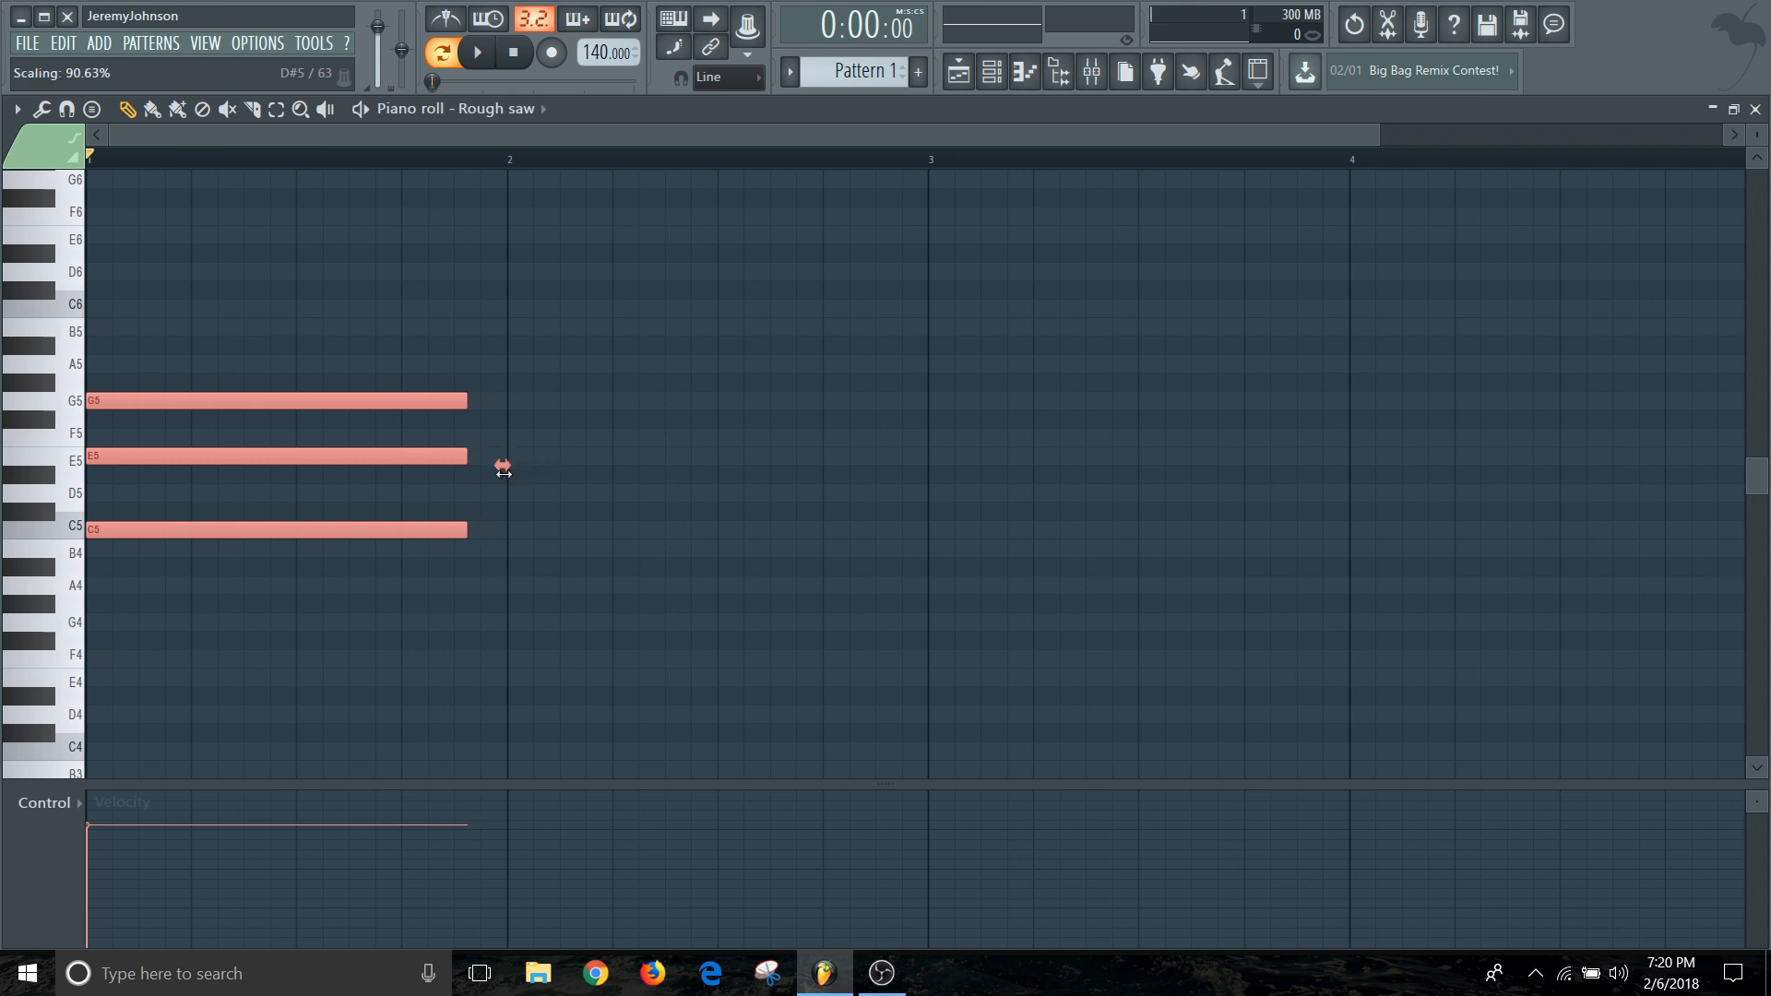
left_click_drag(466, 467, 507, 467)
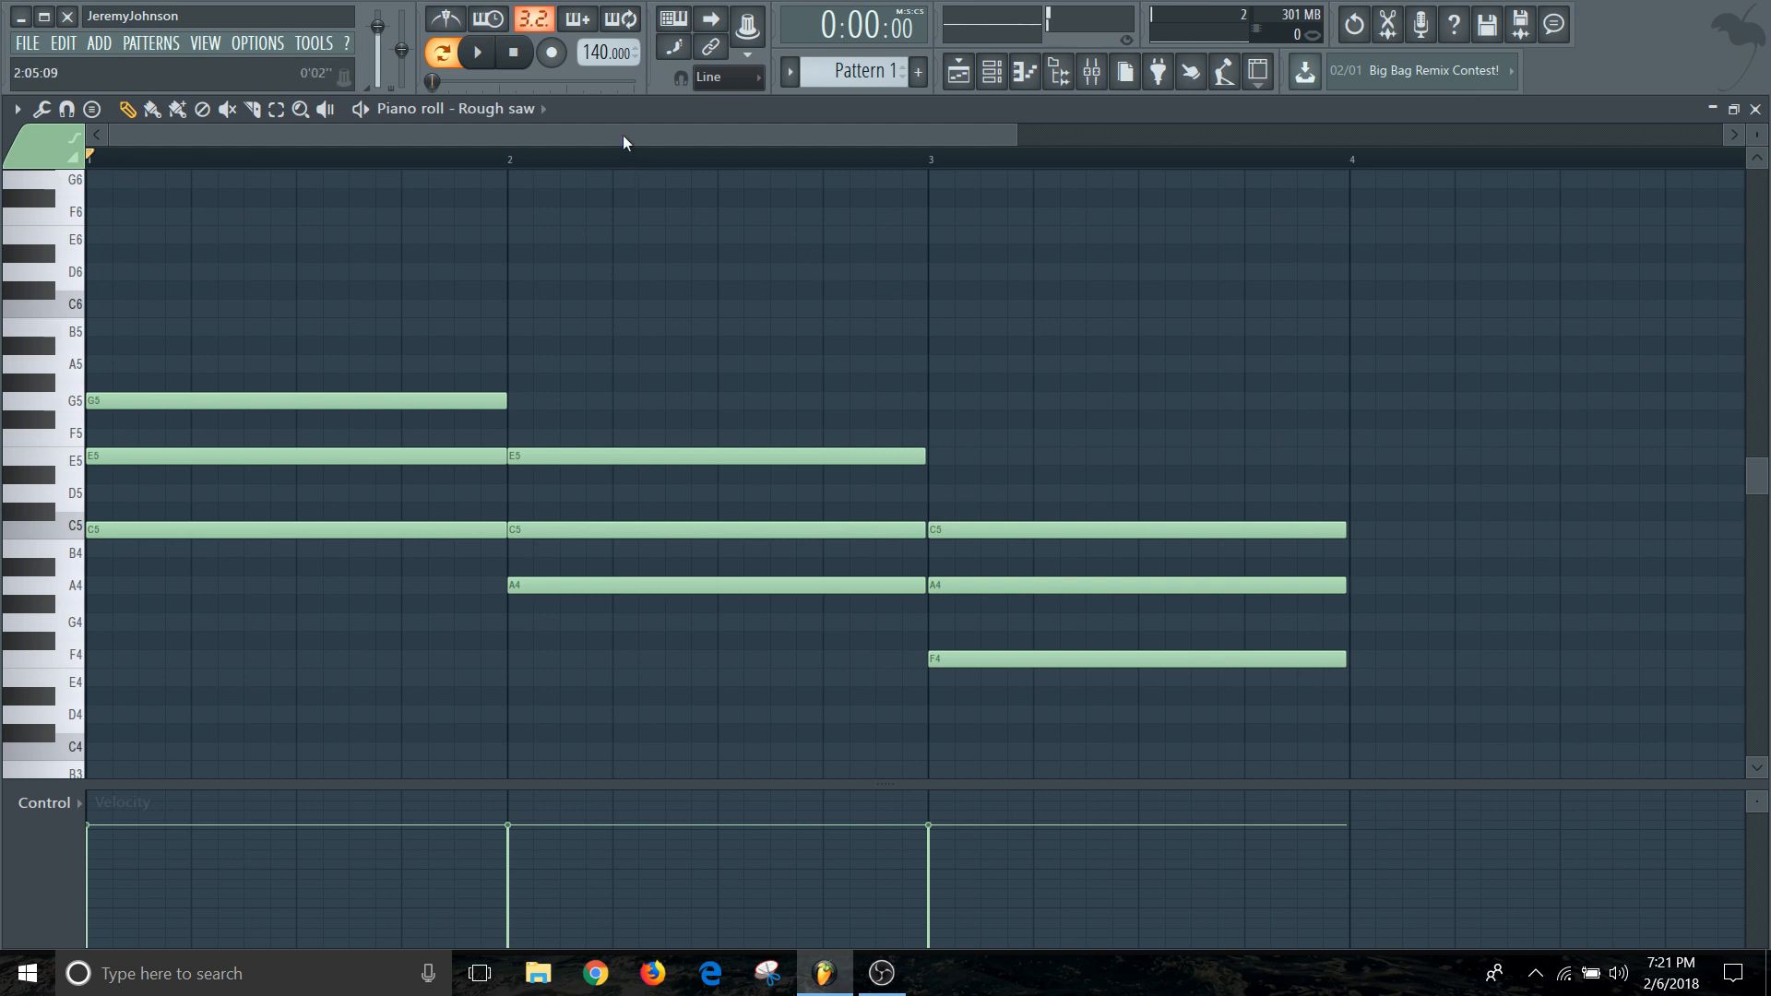
Zoom out to show the whole C–Am–F–G progression and play it back once.
scroll("right", 3)
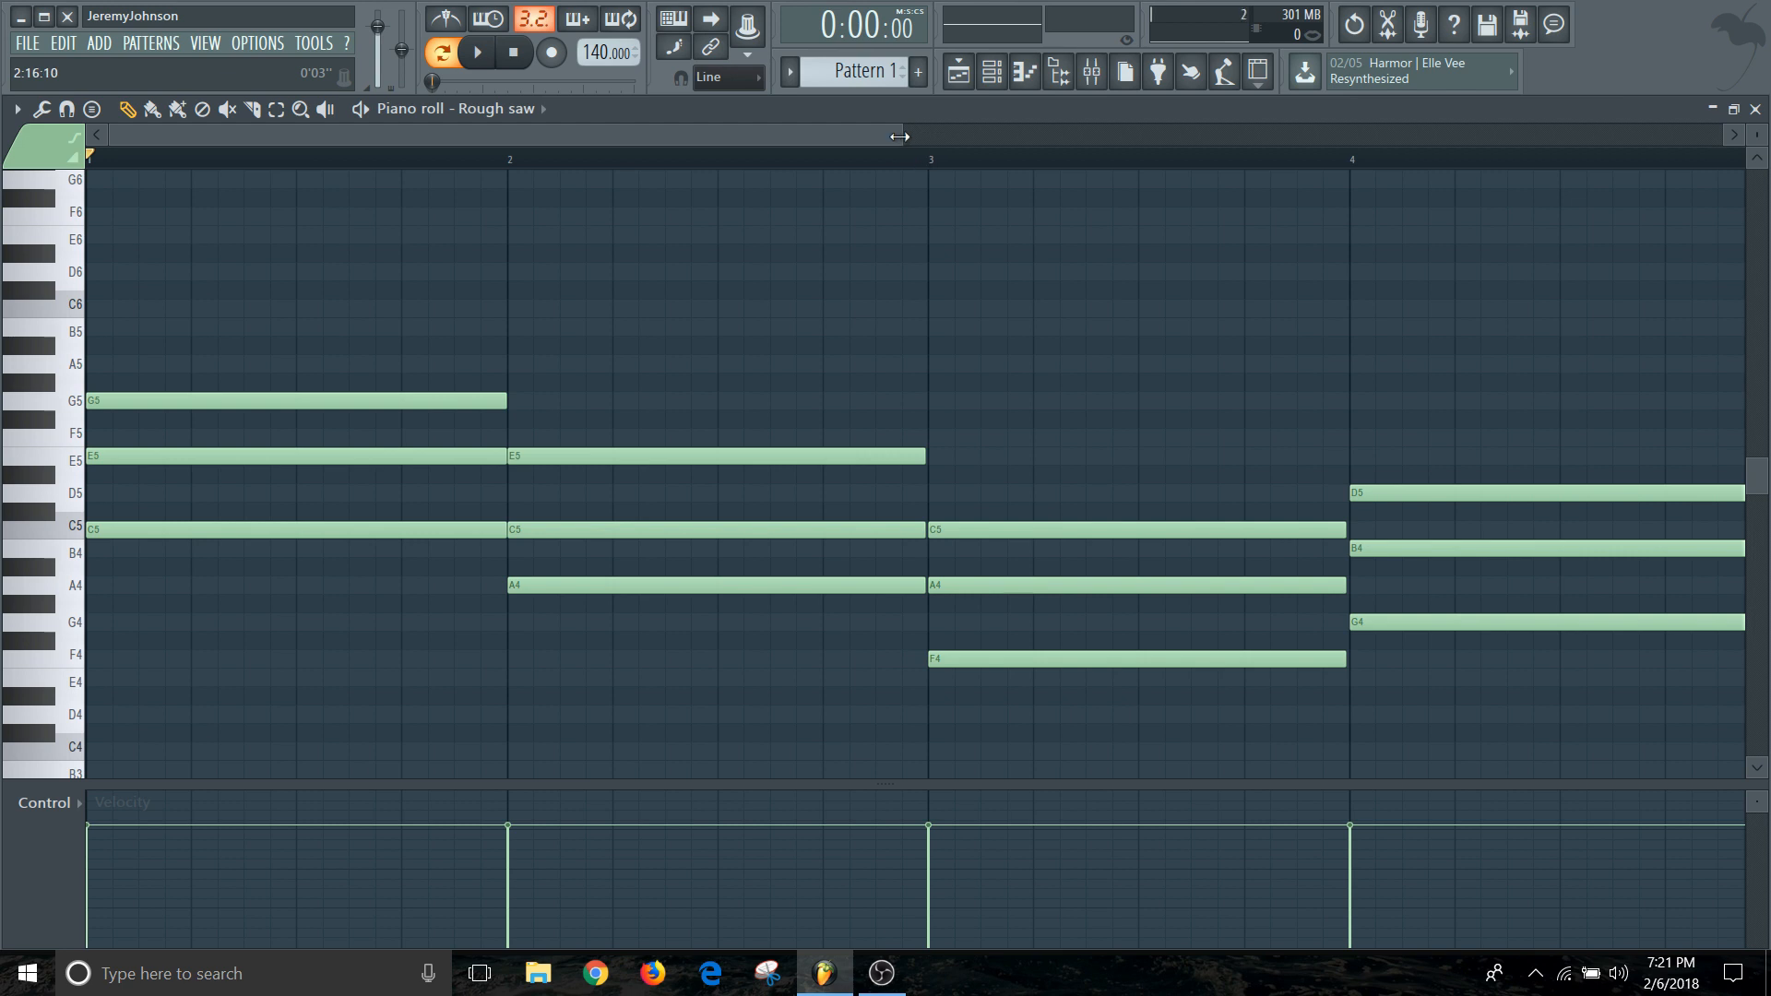
left_click_drag(898, 135, 1055, 135)
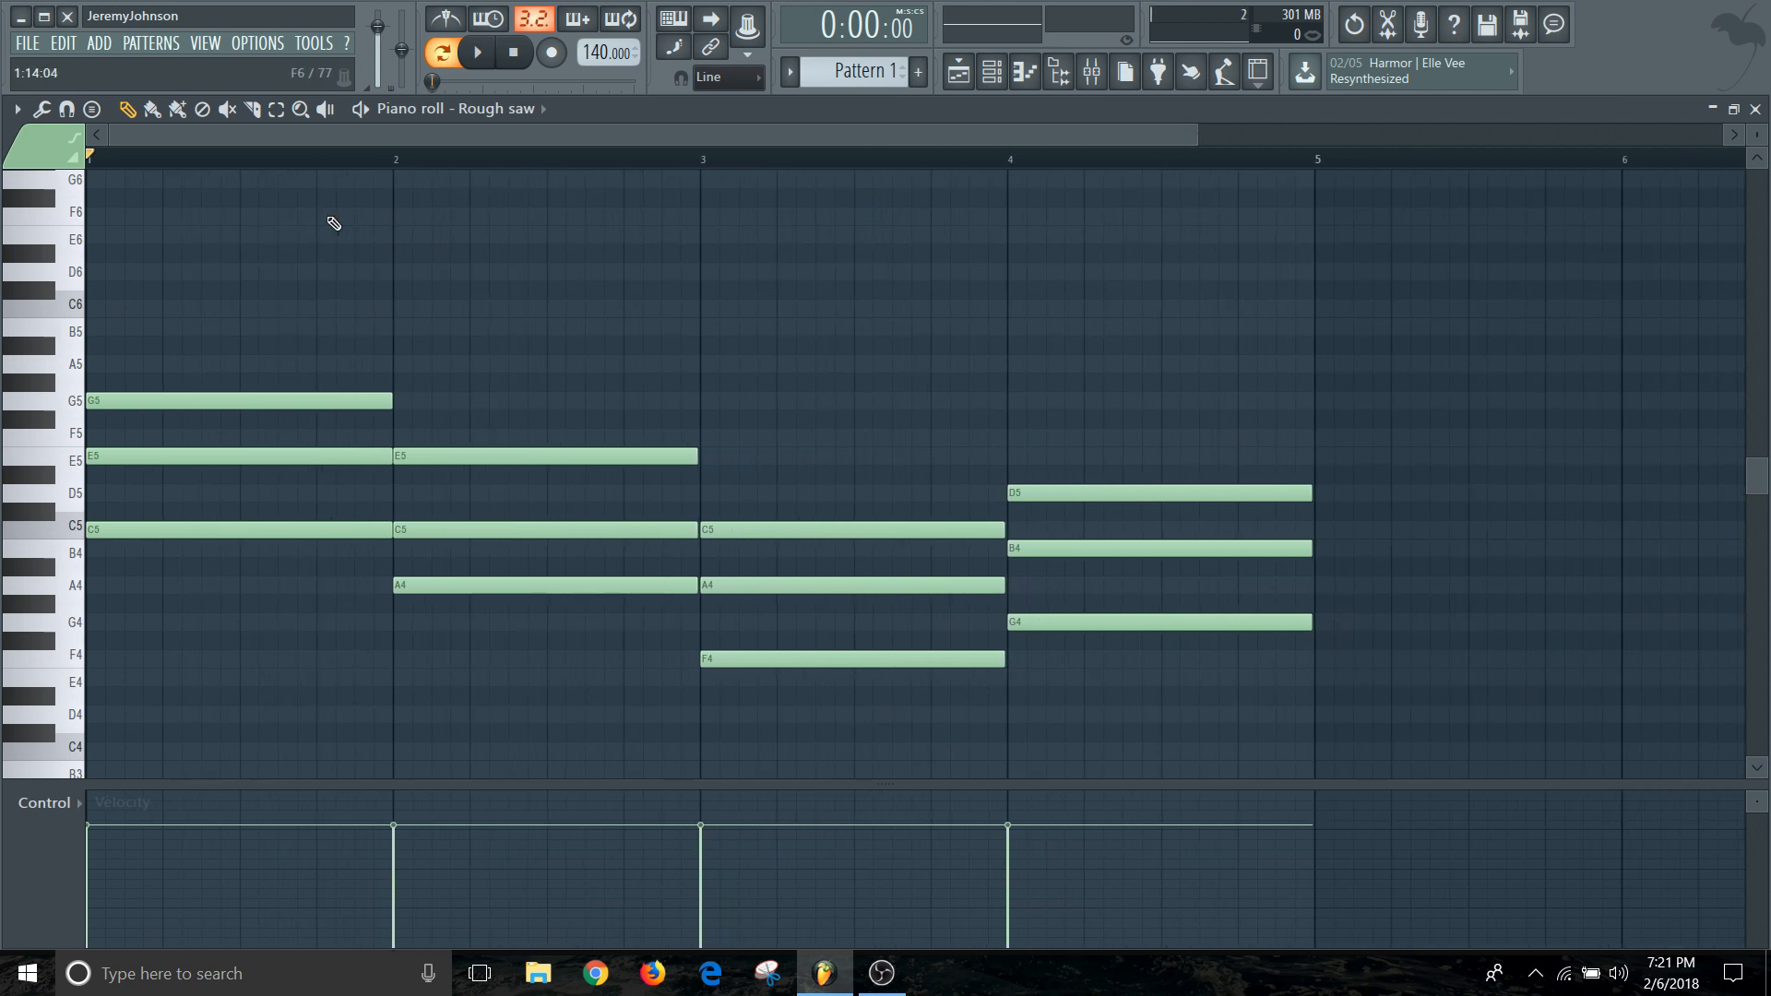
mouse_move(520, 348)
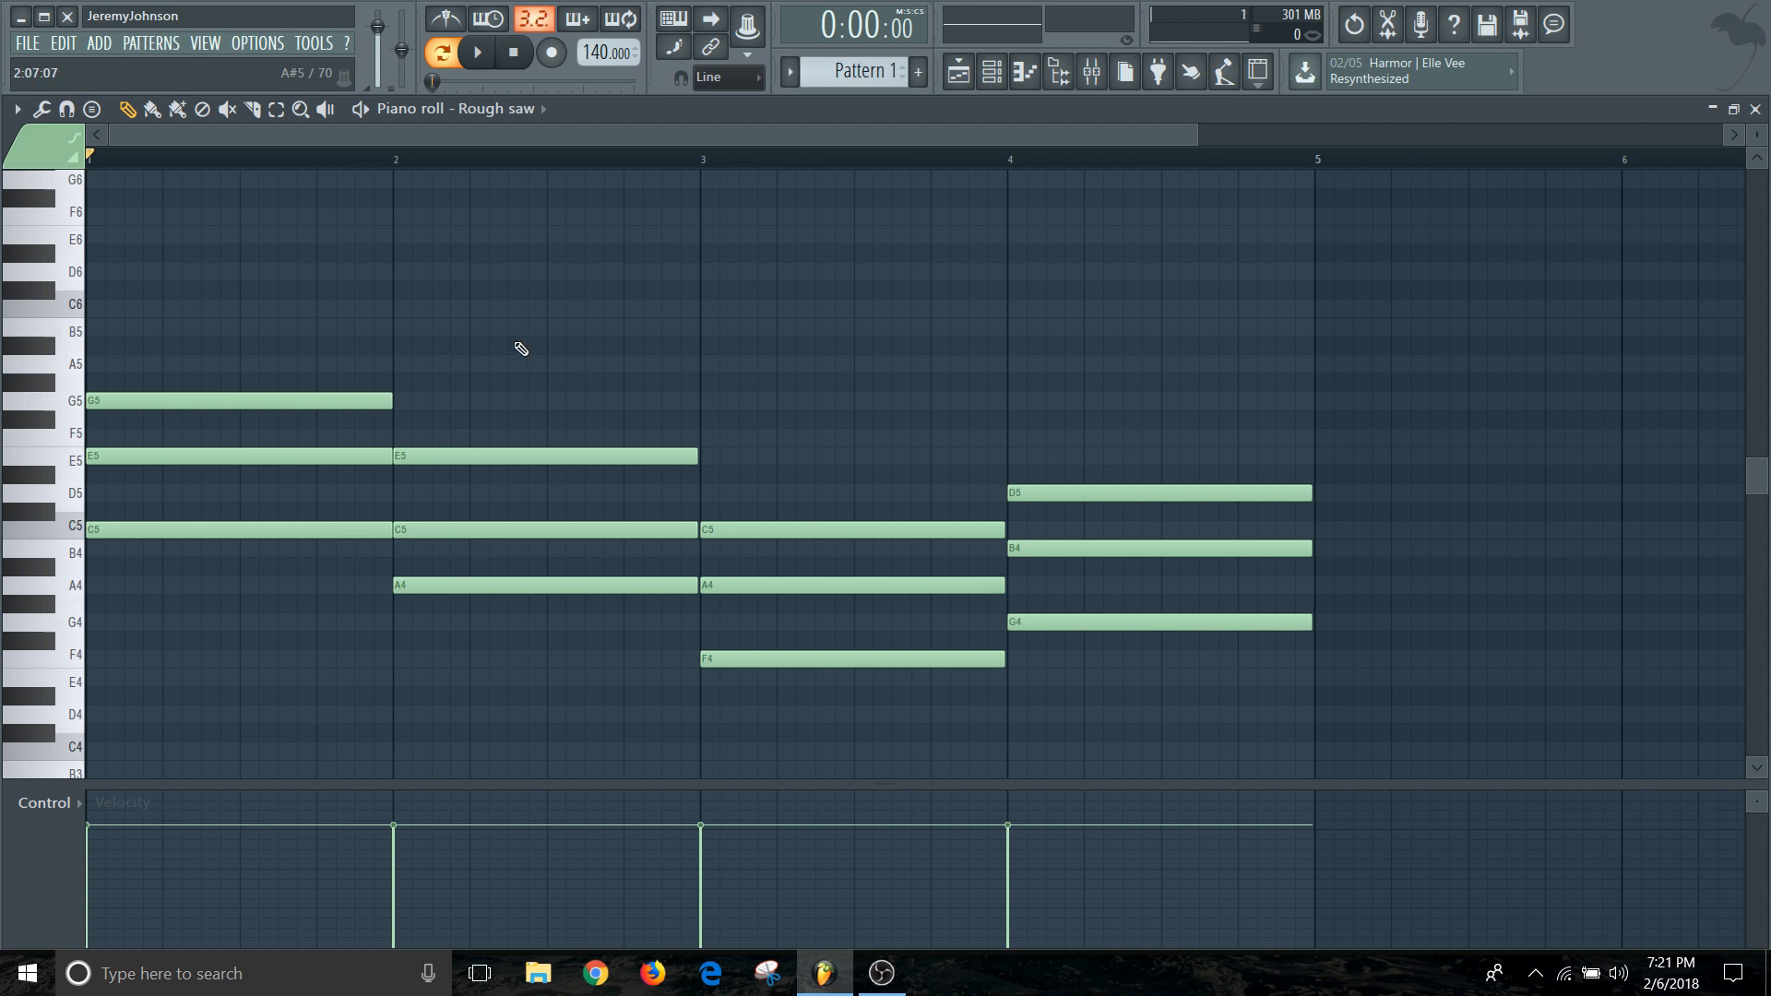
left_click(476, 52)
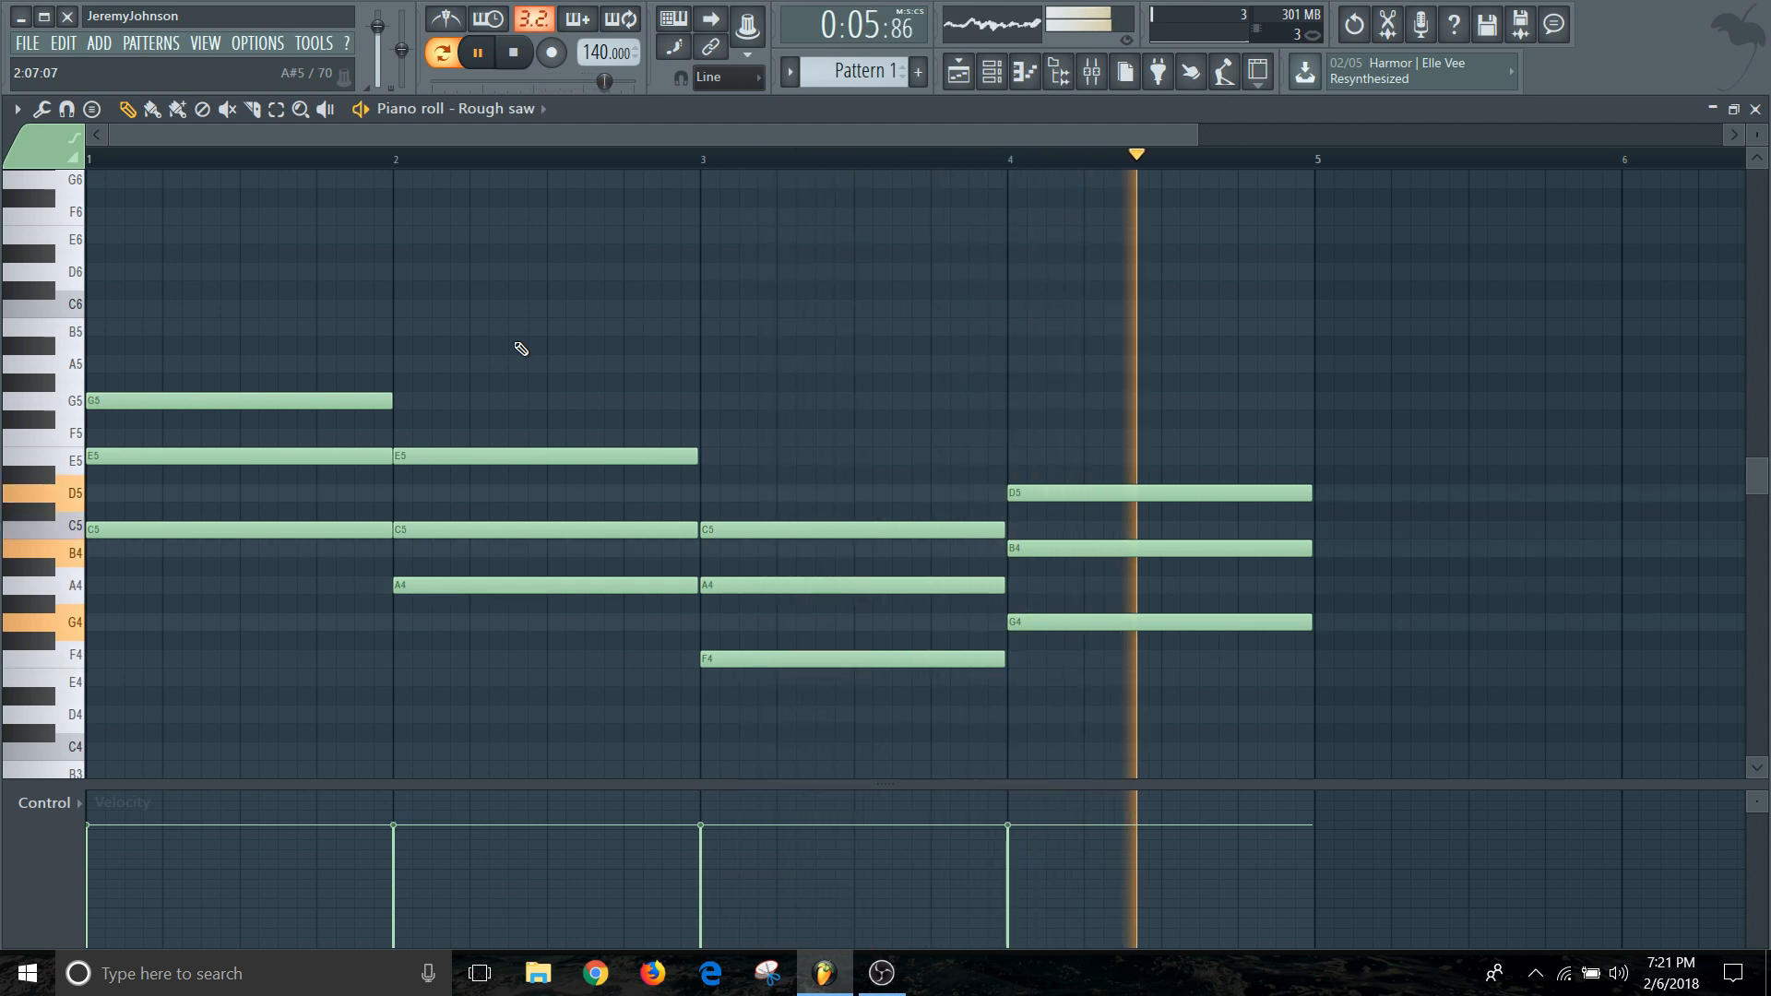
left_click(514, 52)
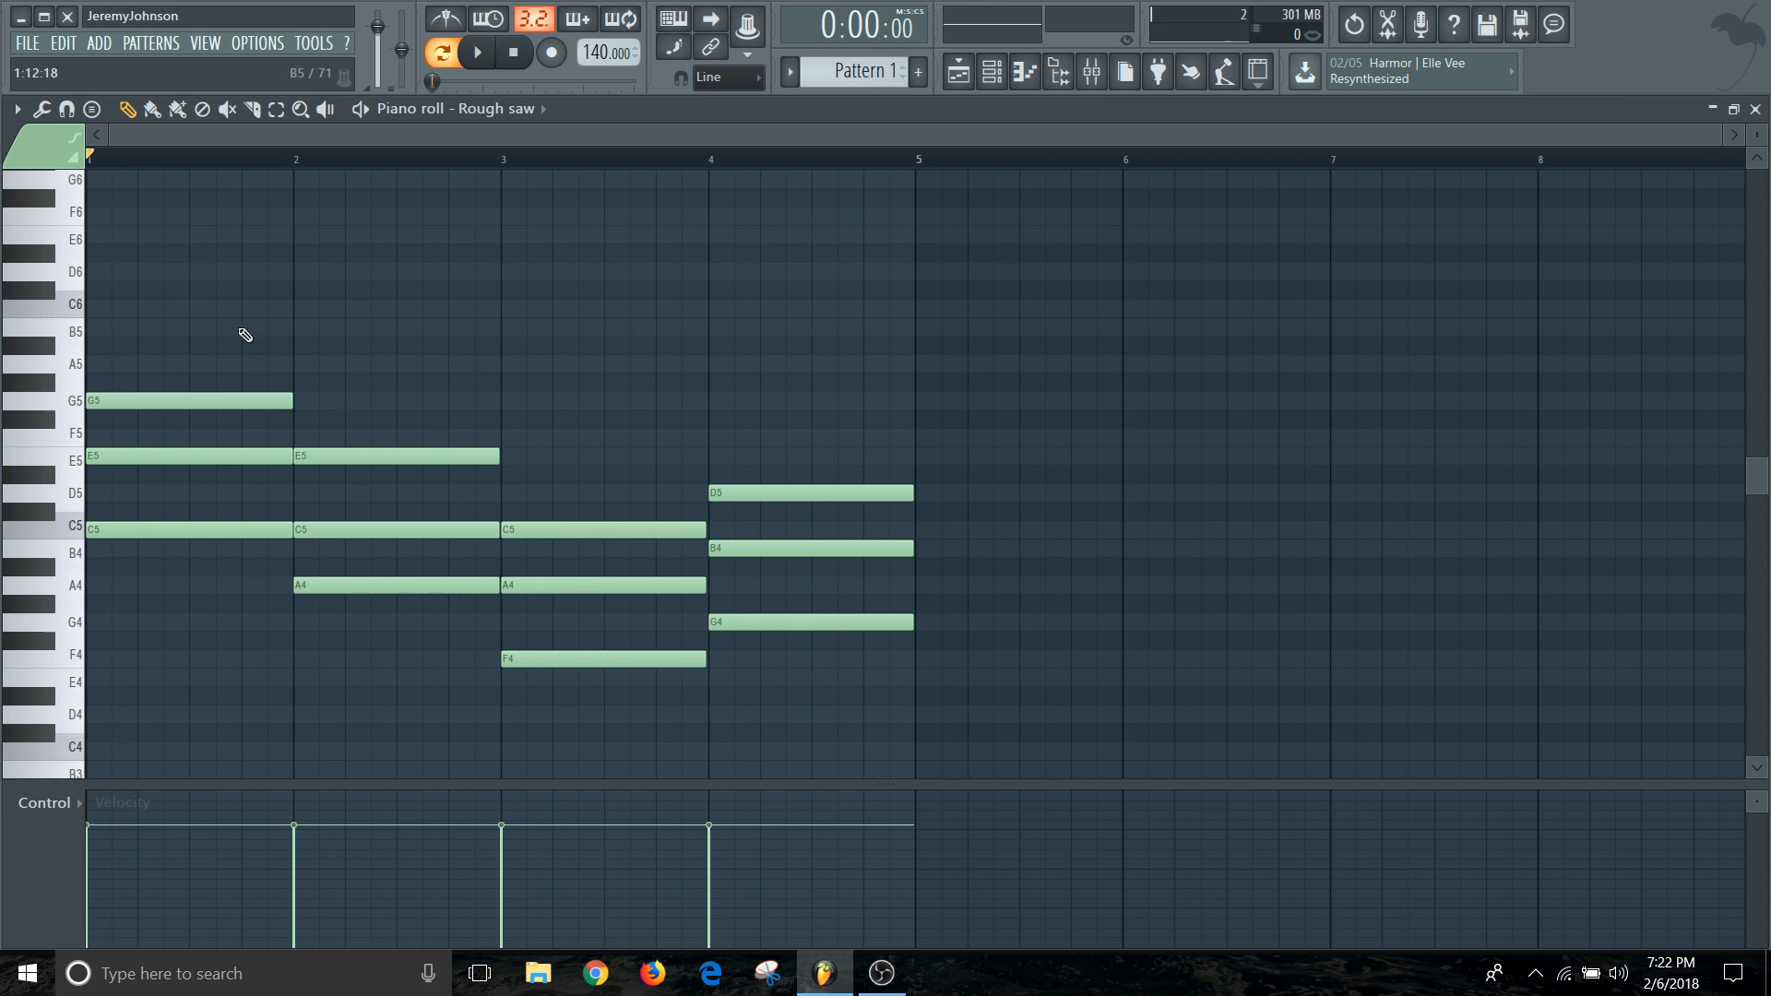
mouse_move(161, 308)
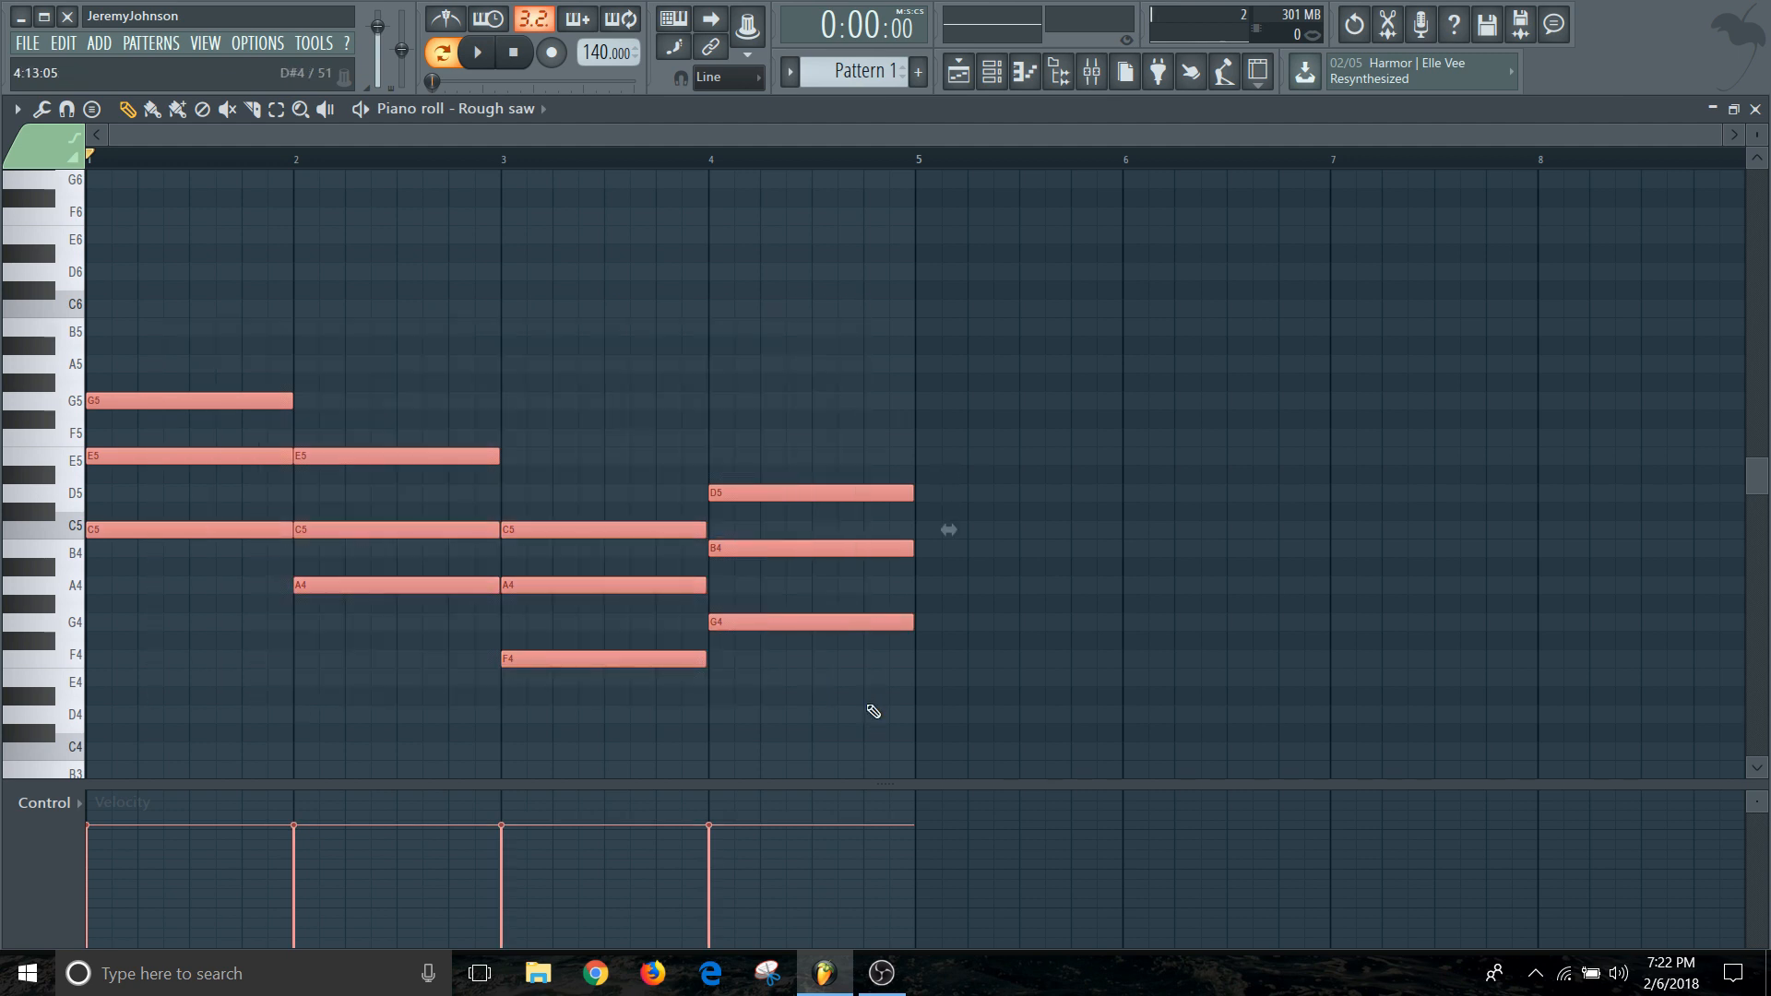
mouse_move(806, 588)
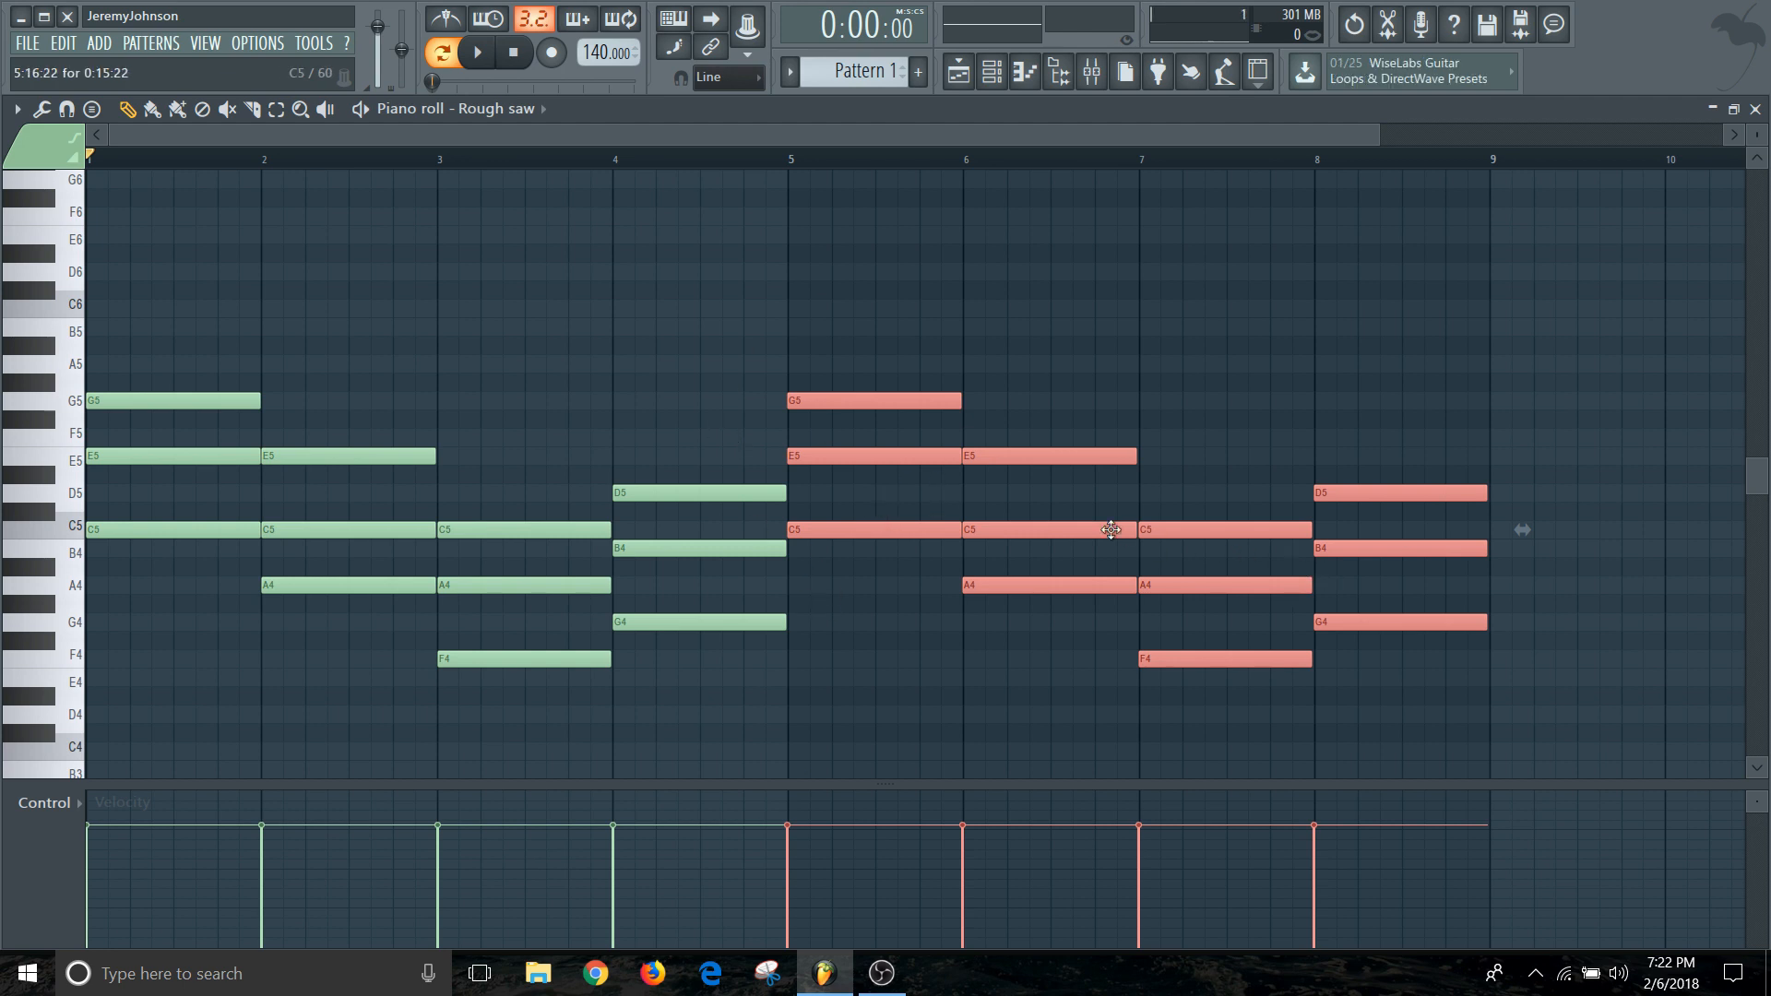
mouse_move(1039, 555)
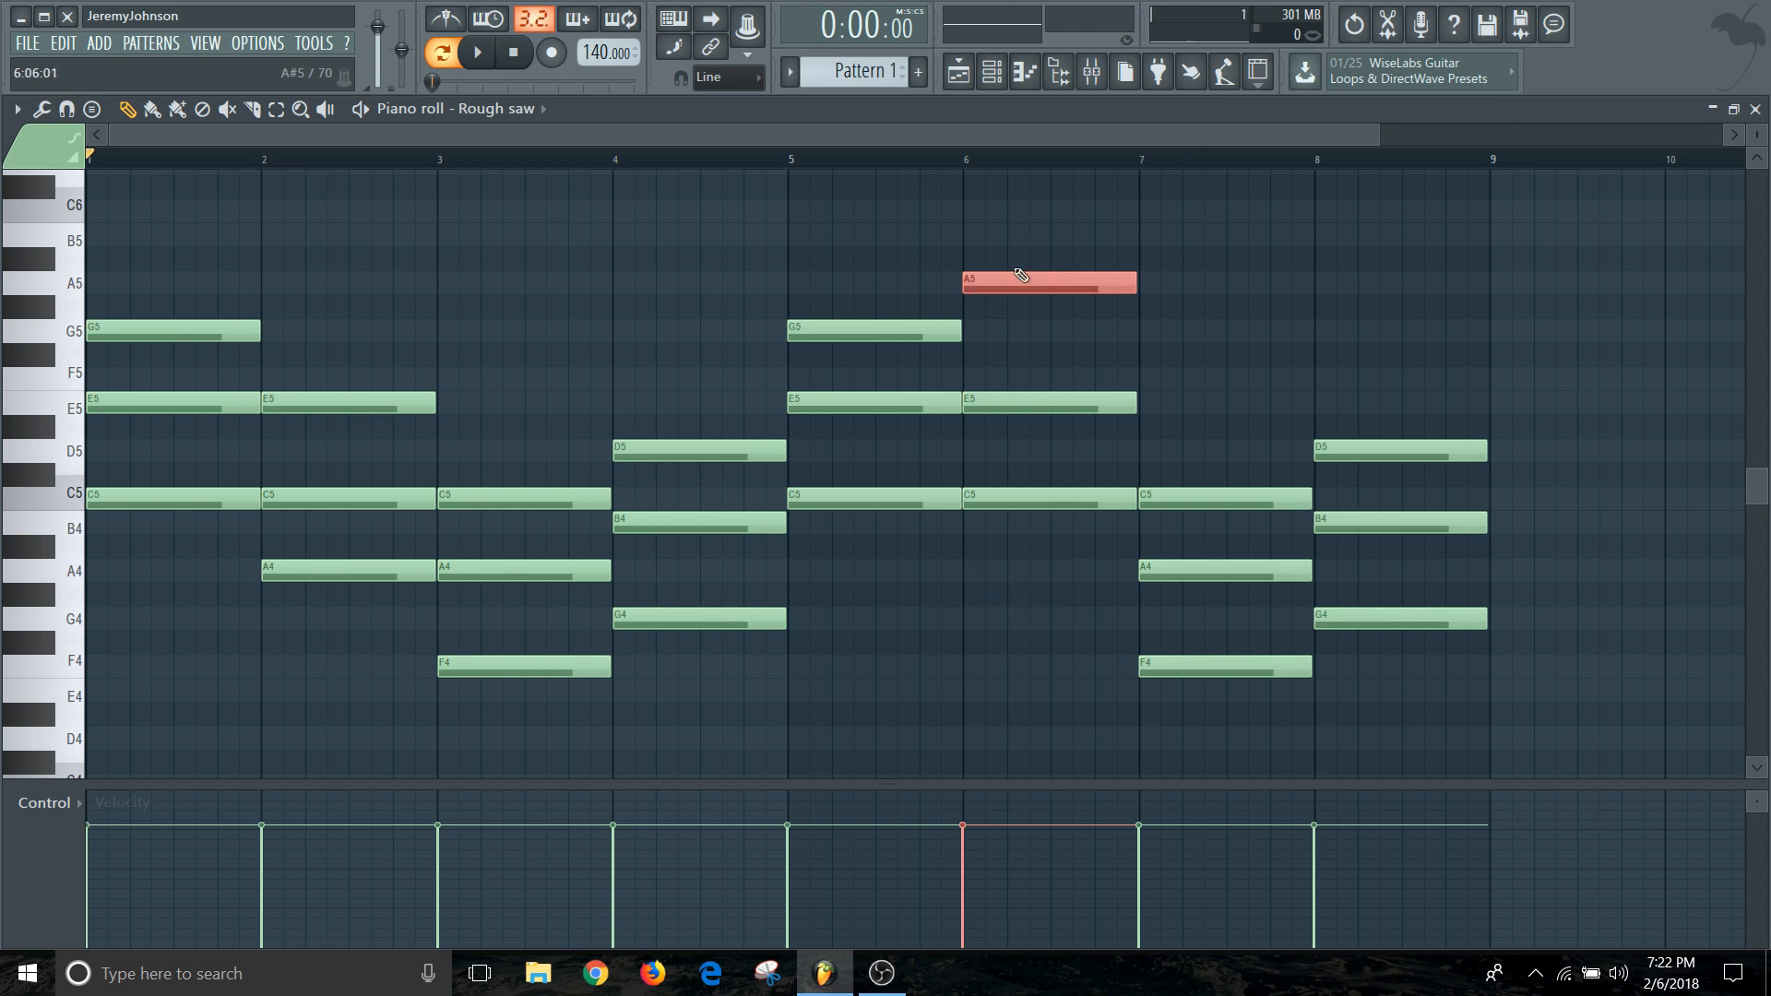
mouse_move(1007, 470)
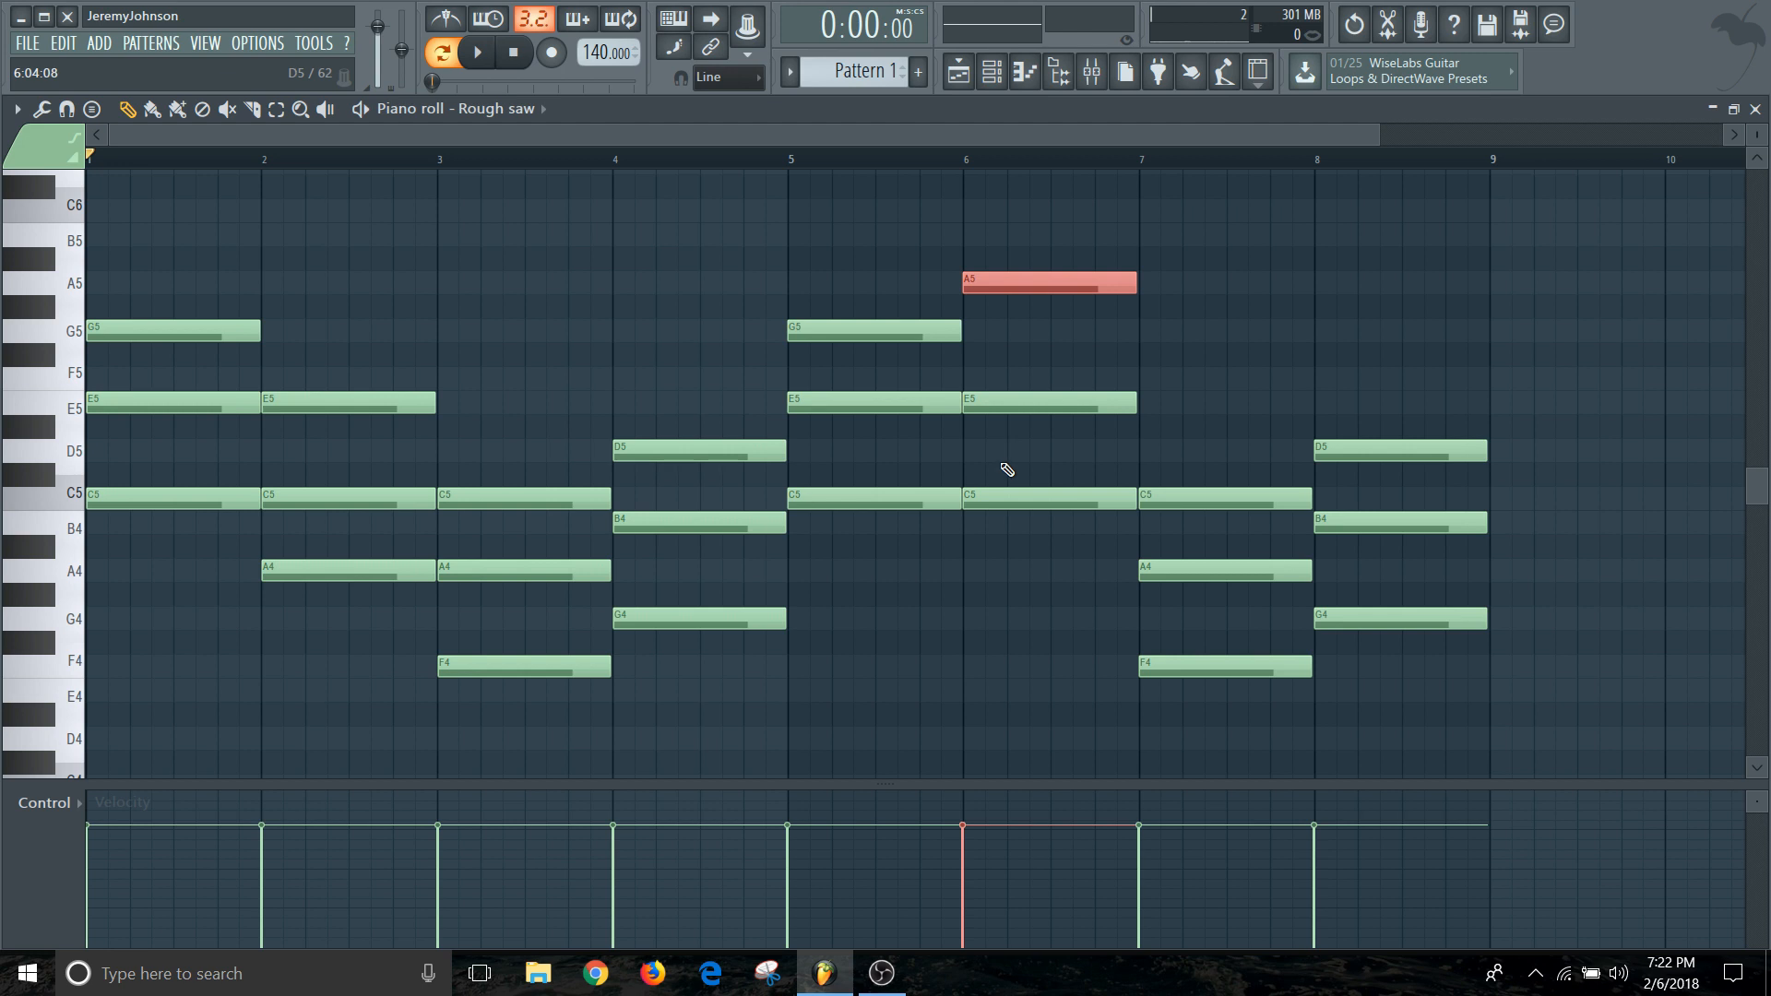
mouse_move(1004, 557)
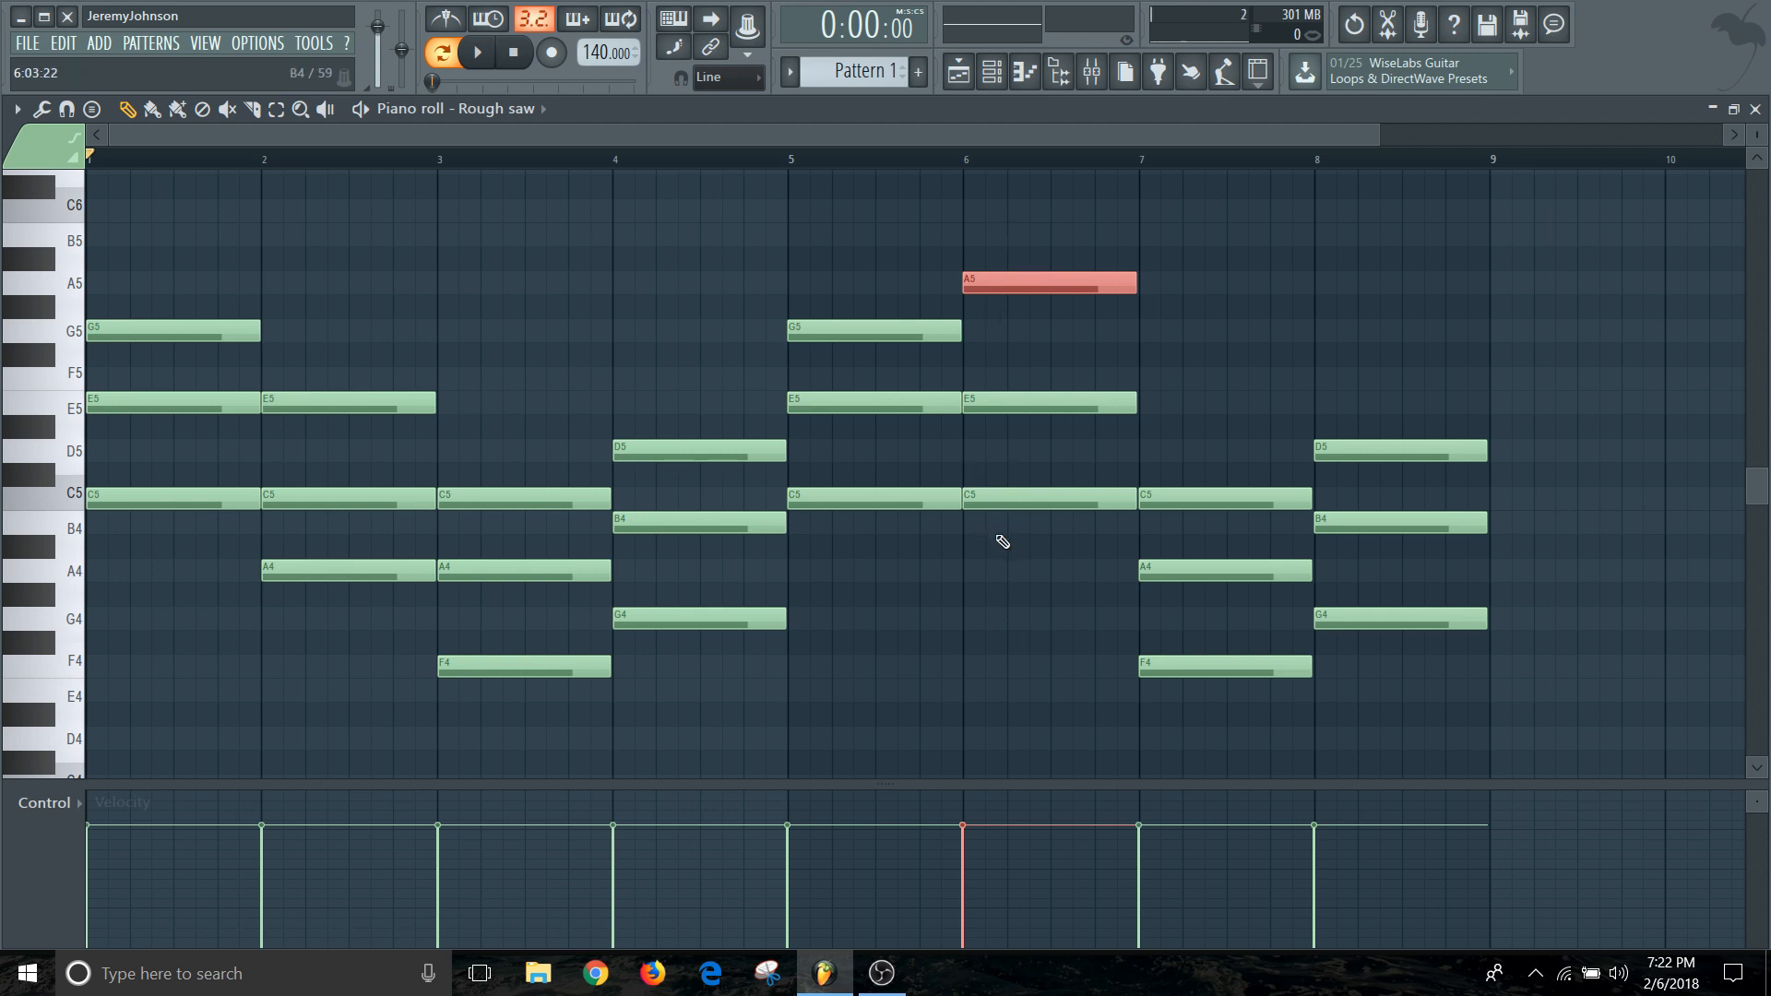
mouse_move(1013, 579)
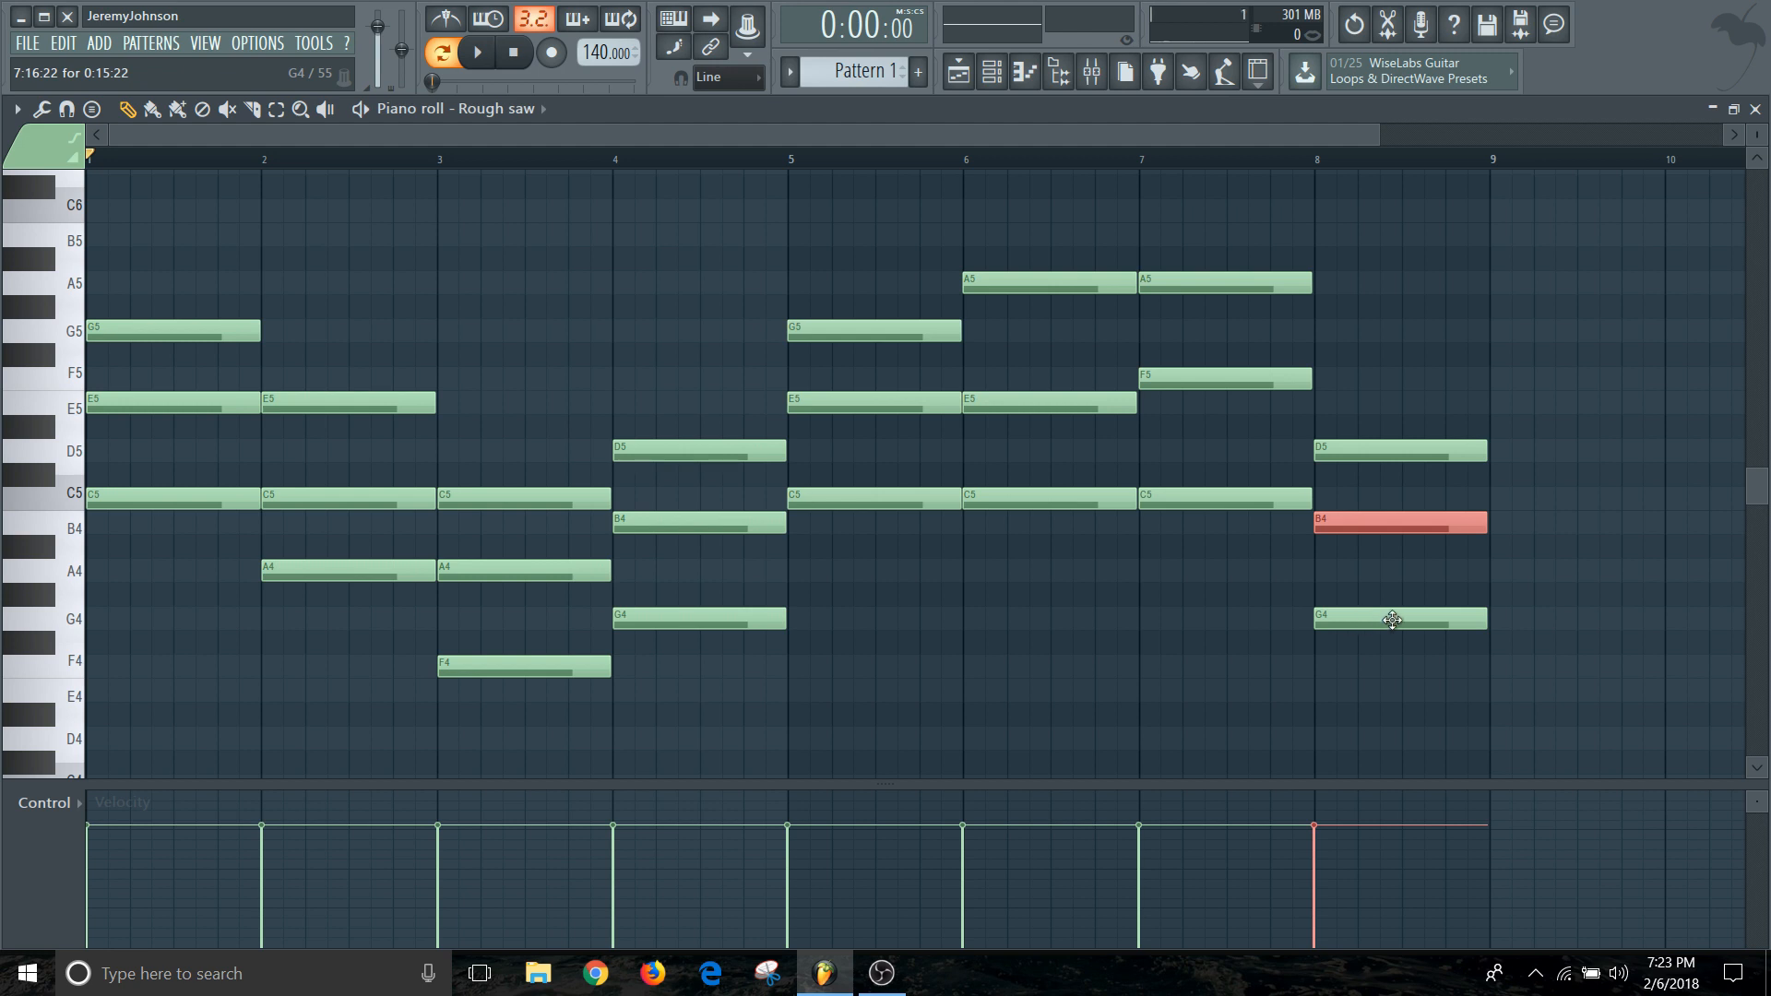
Select the G4 note in bar 8 so it can be raised an octave with the others.
left_click(1393, 619)
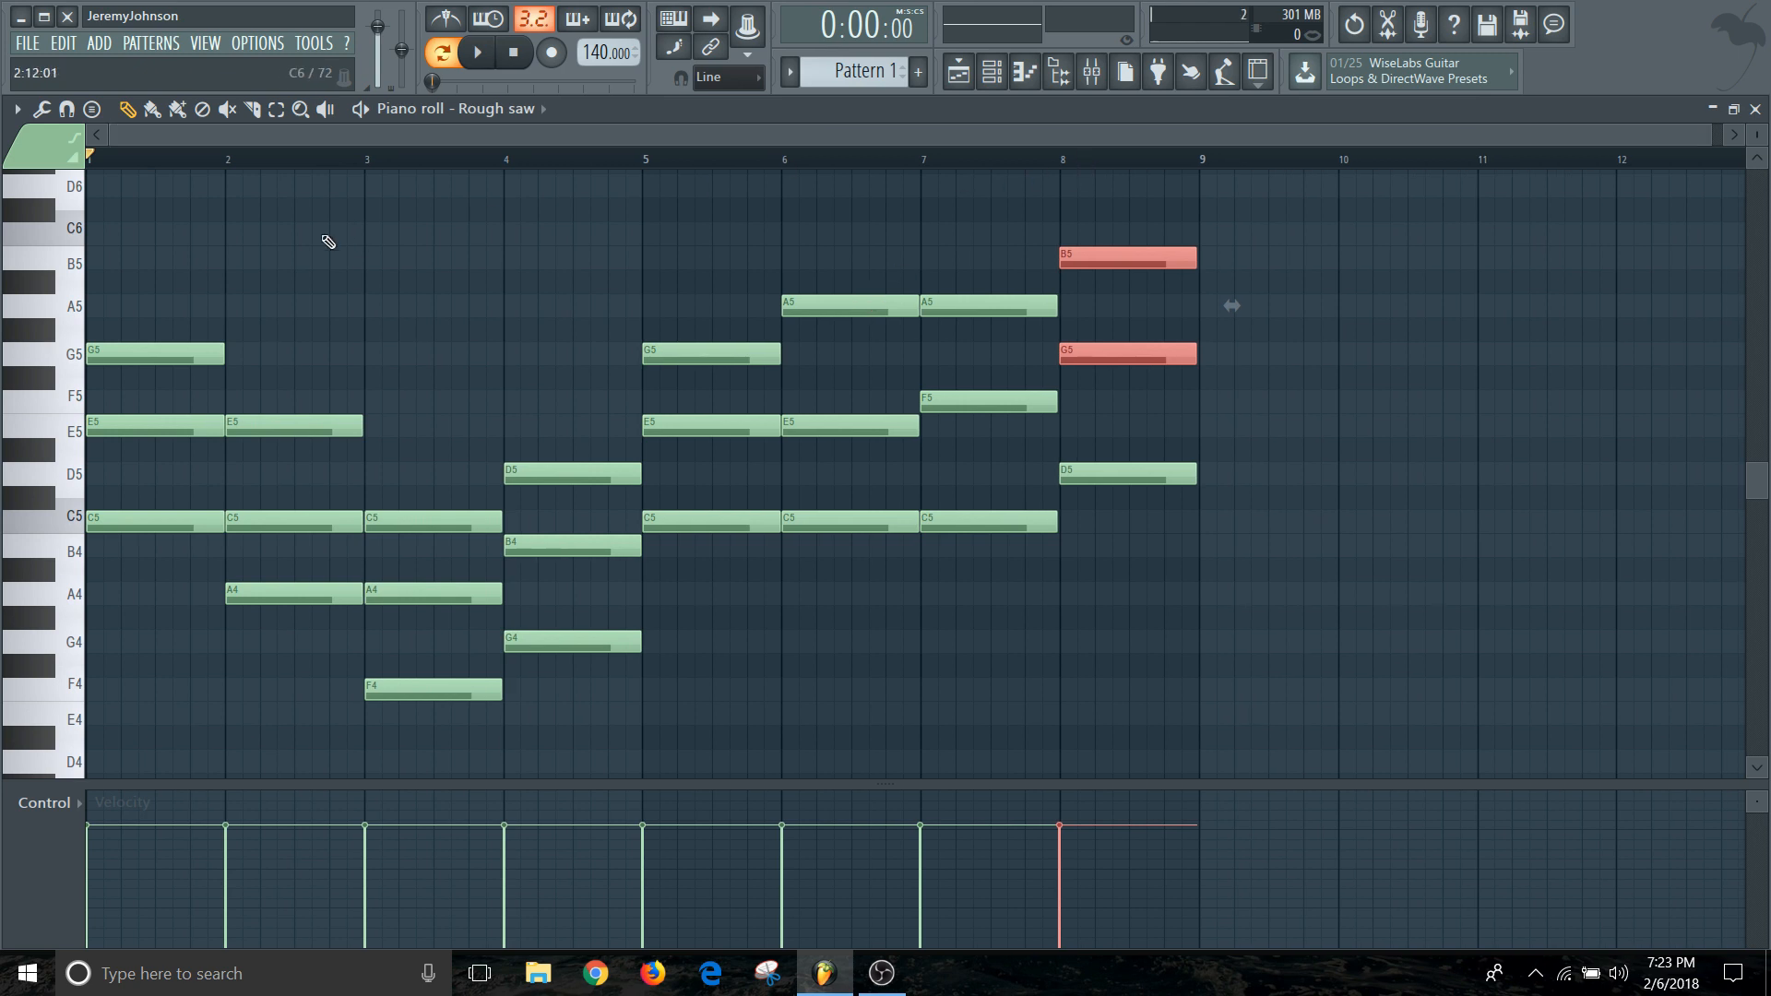
left_click(475, 52)
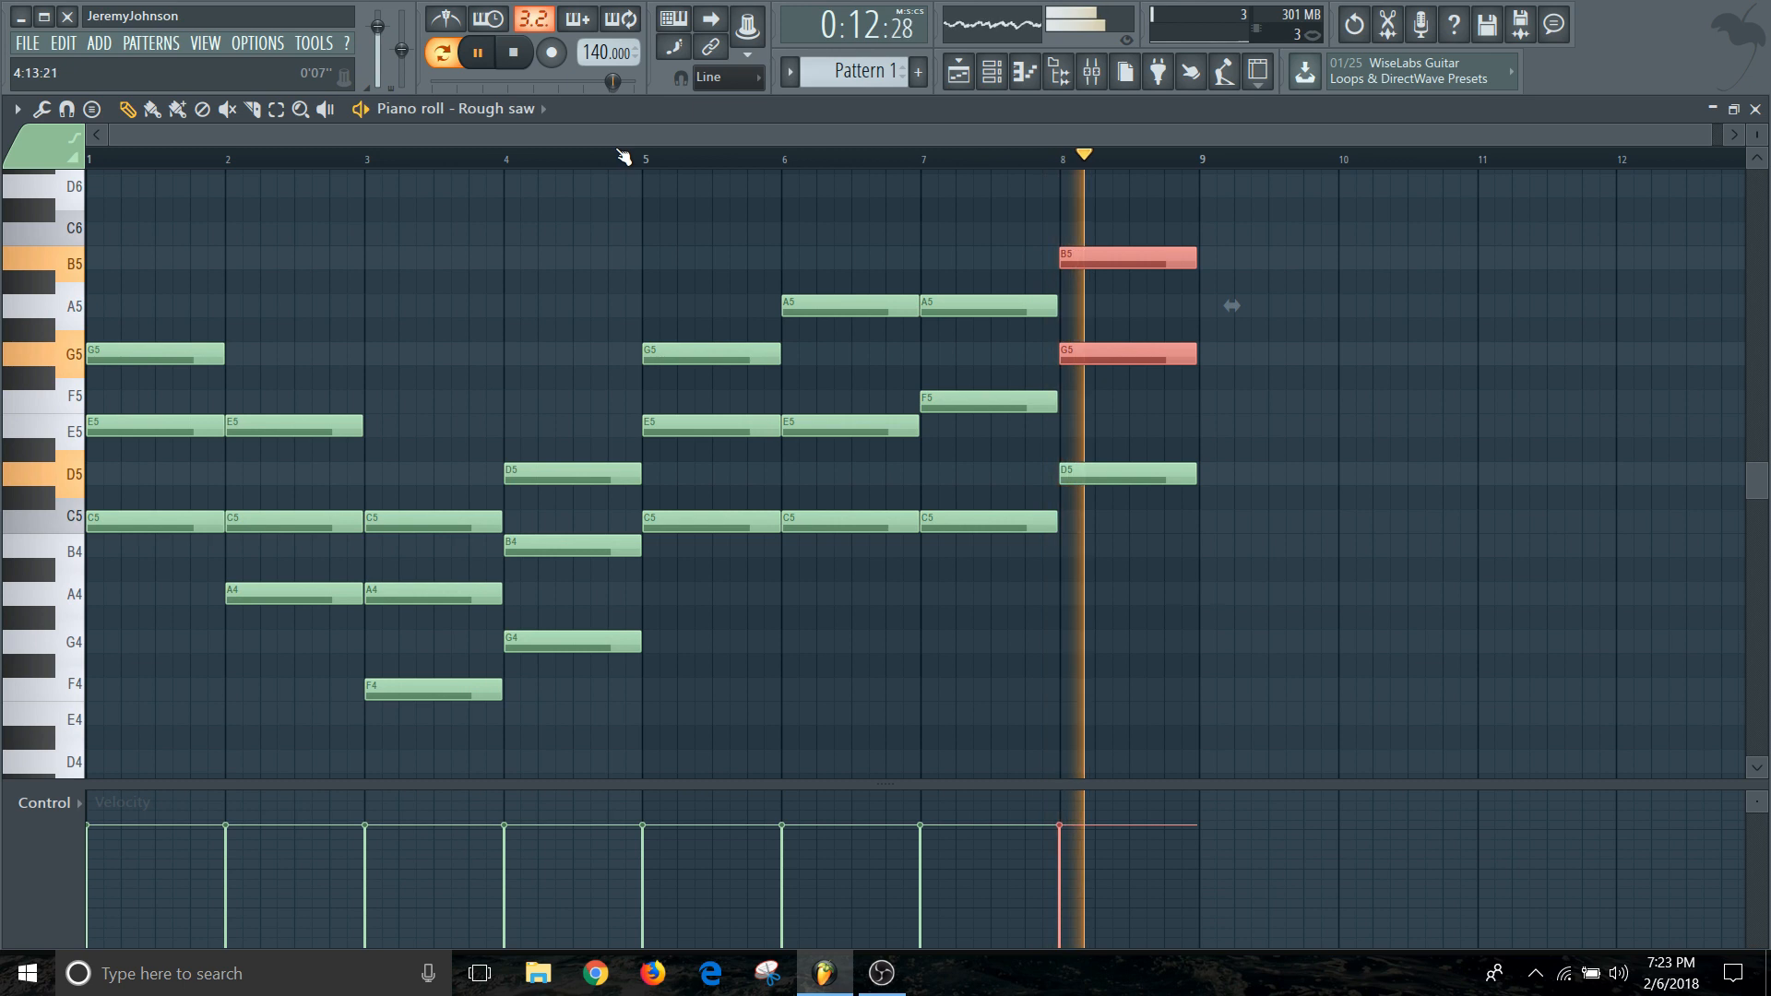
left_click(515, 52)
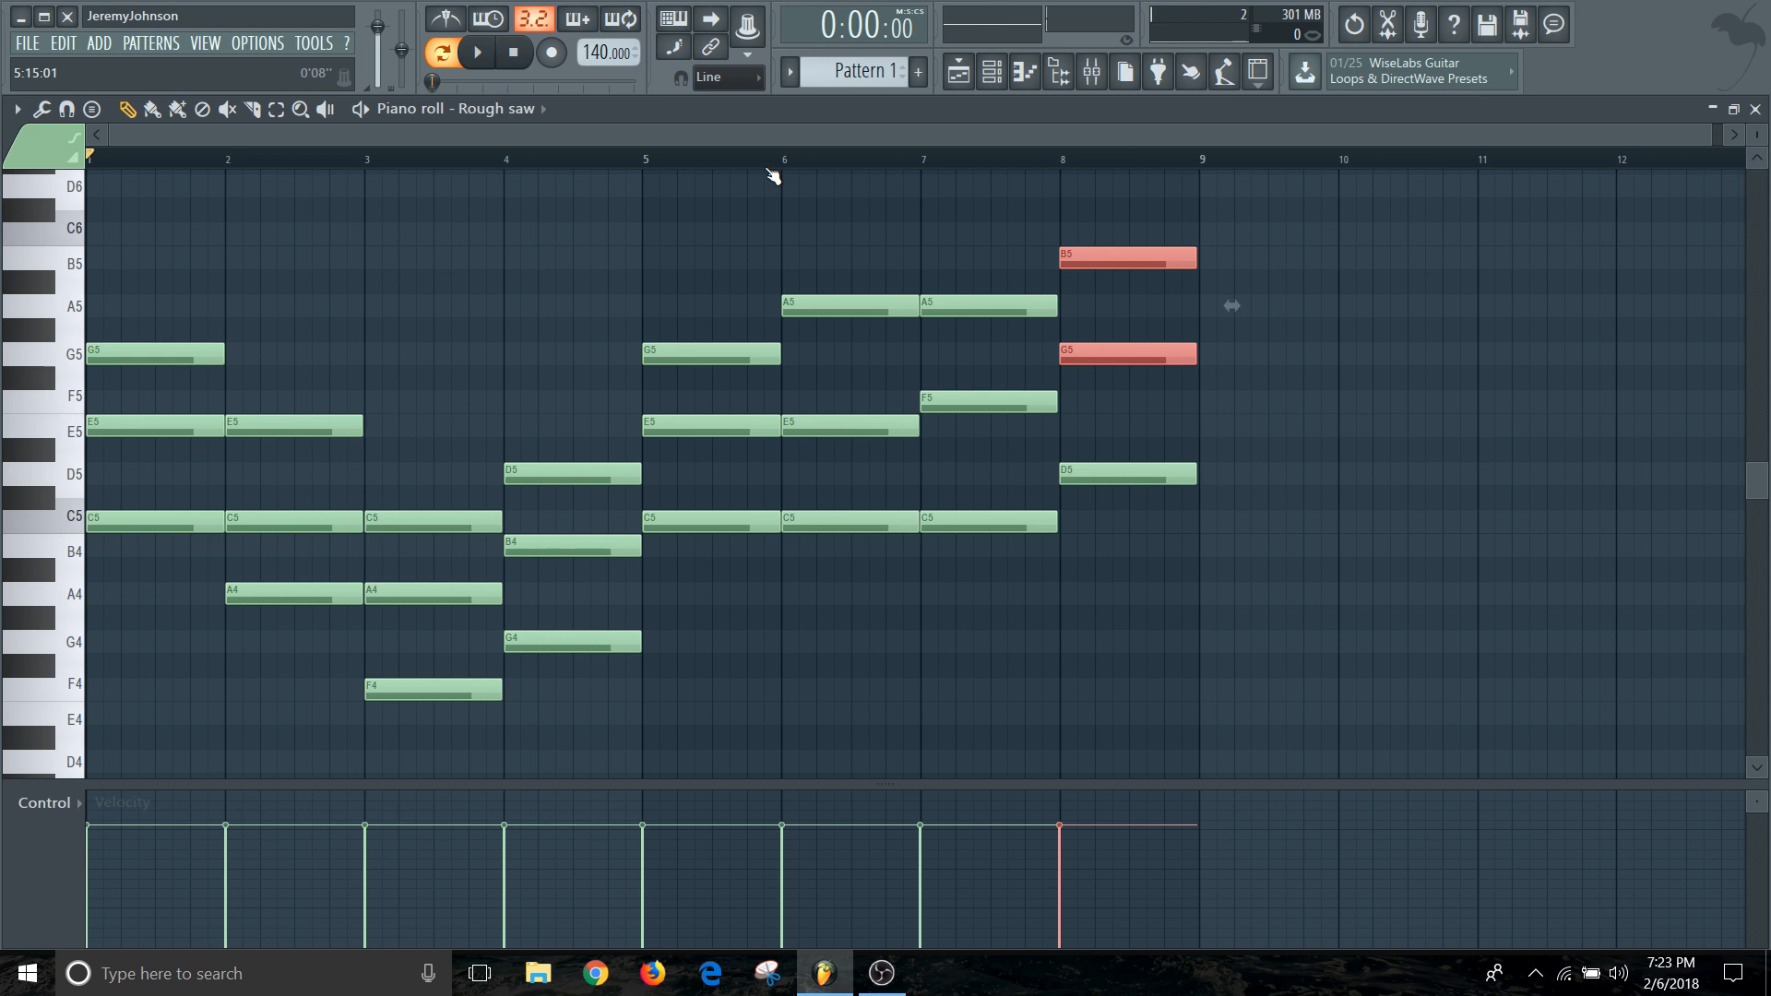
mouse_move(732, 149)
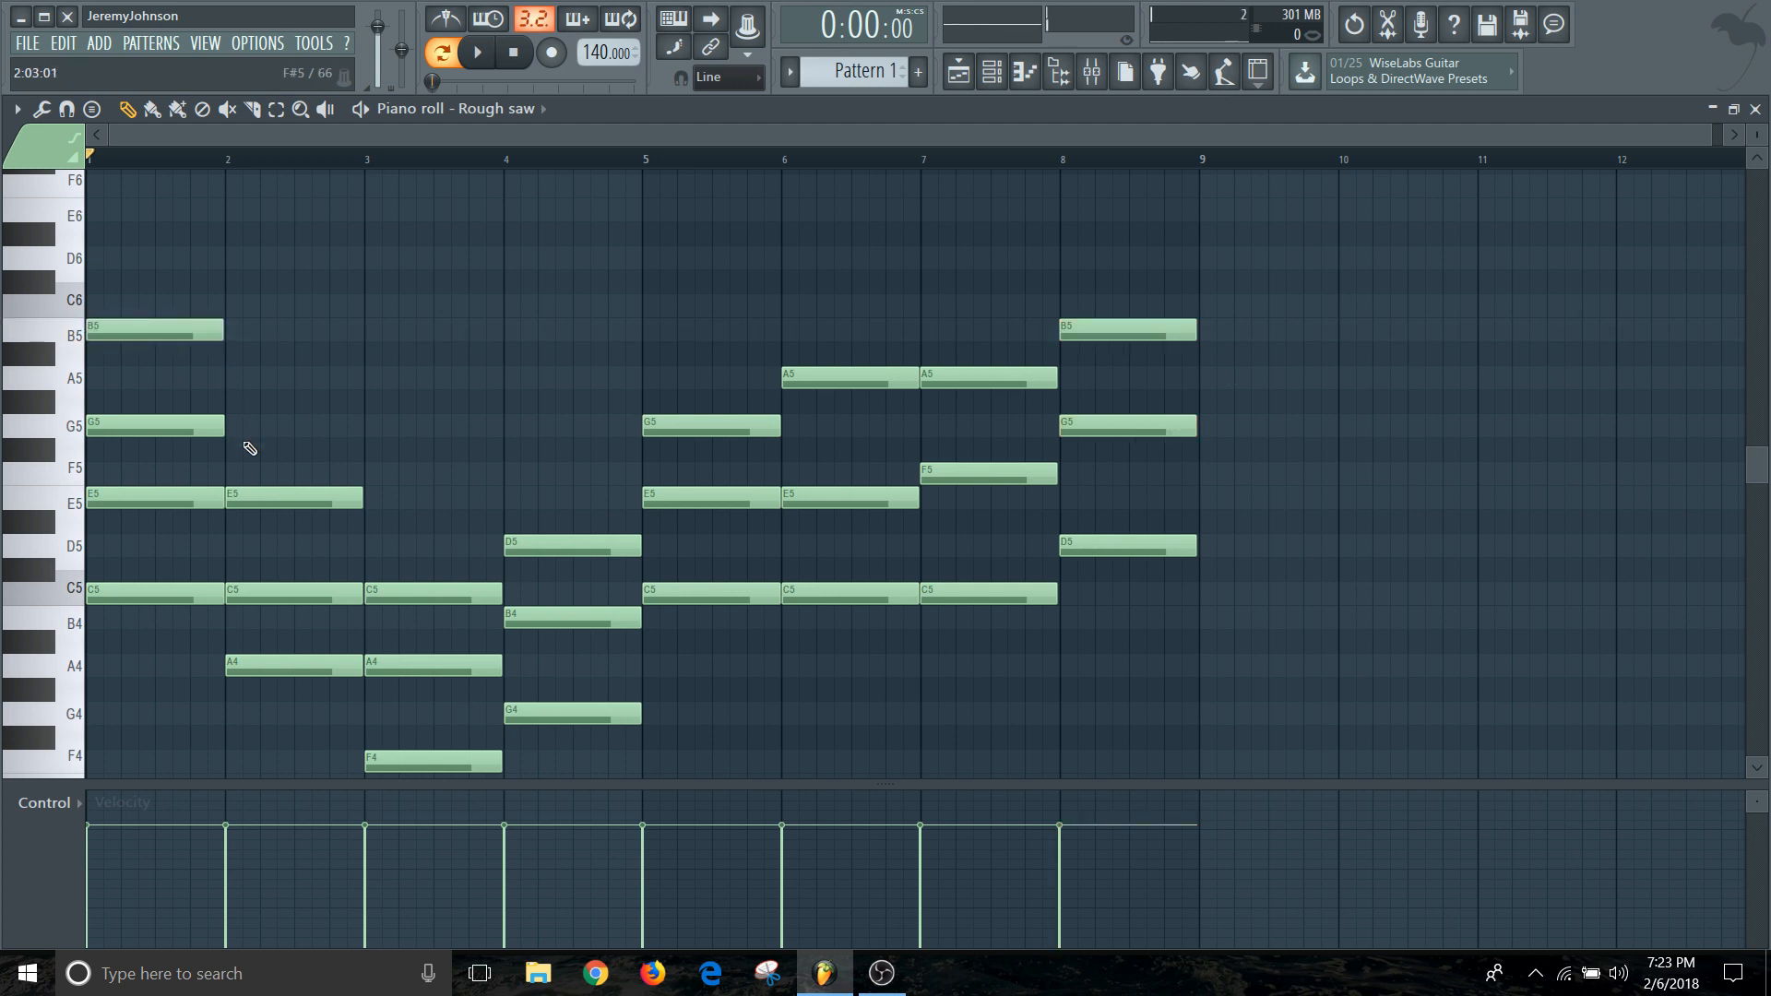
Add extension tones A5, F5 and C6 on top of the second, fourth and sixth chords.
left_click(294, 376)
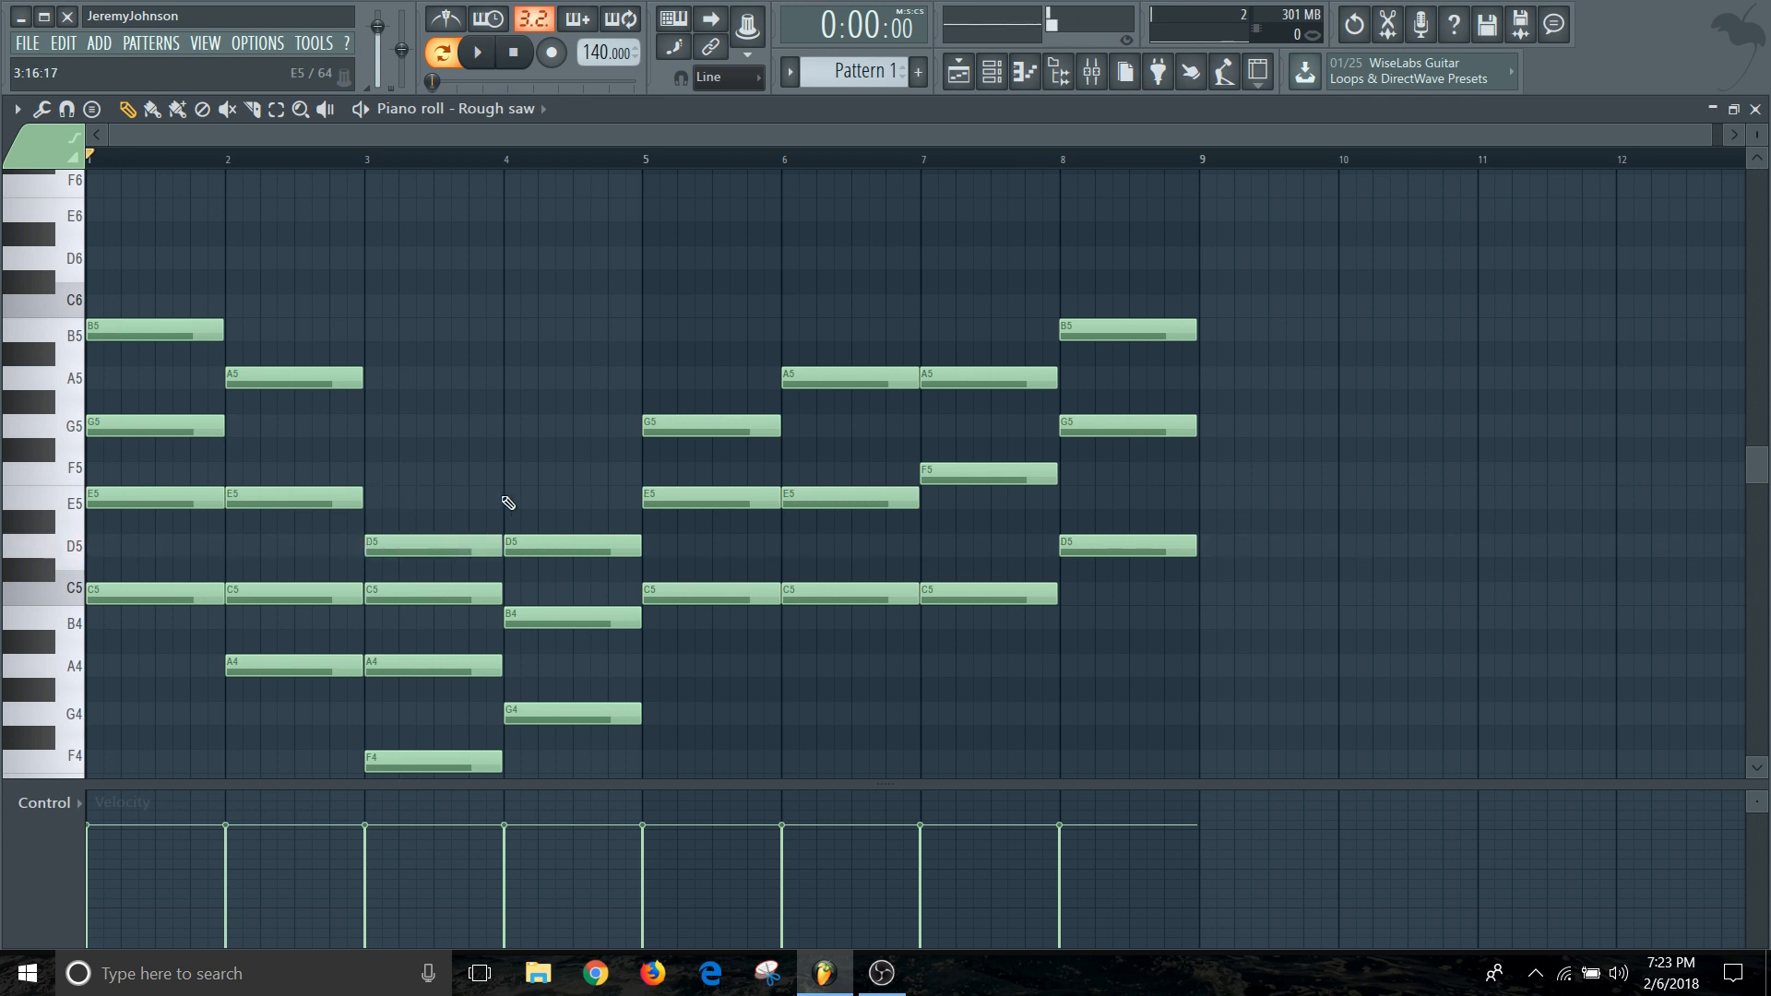
left_click(570, 472)
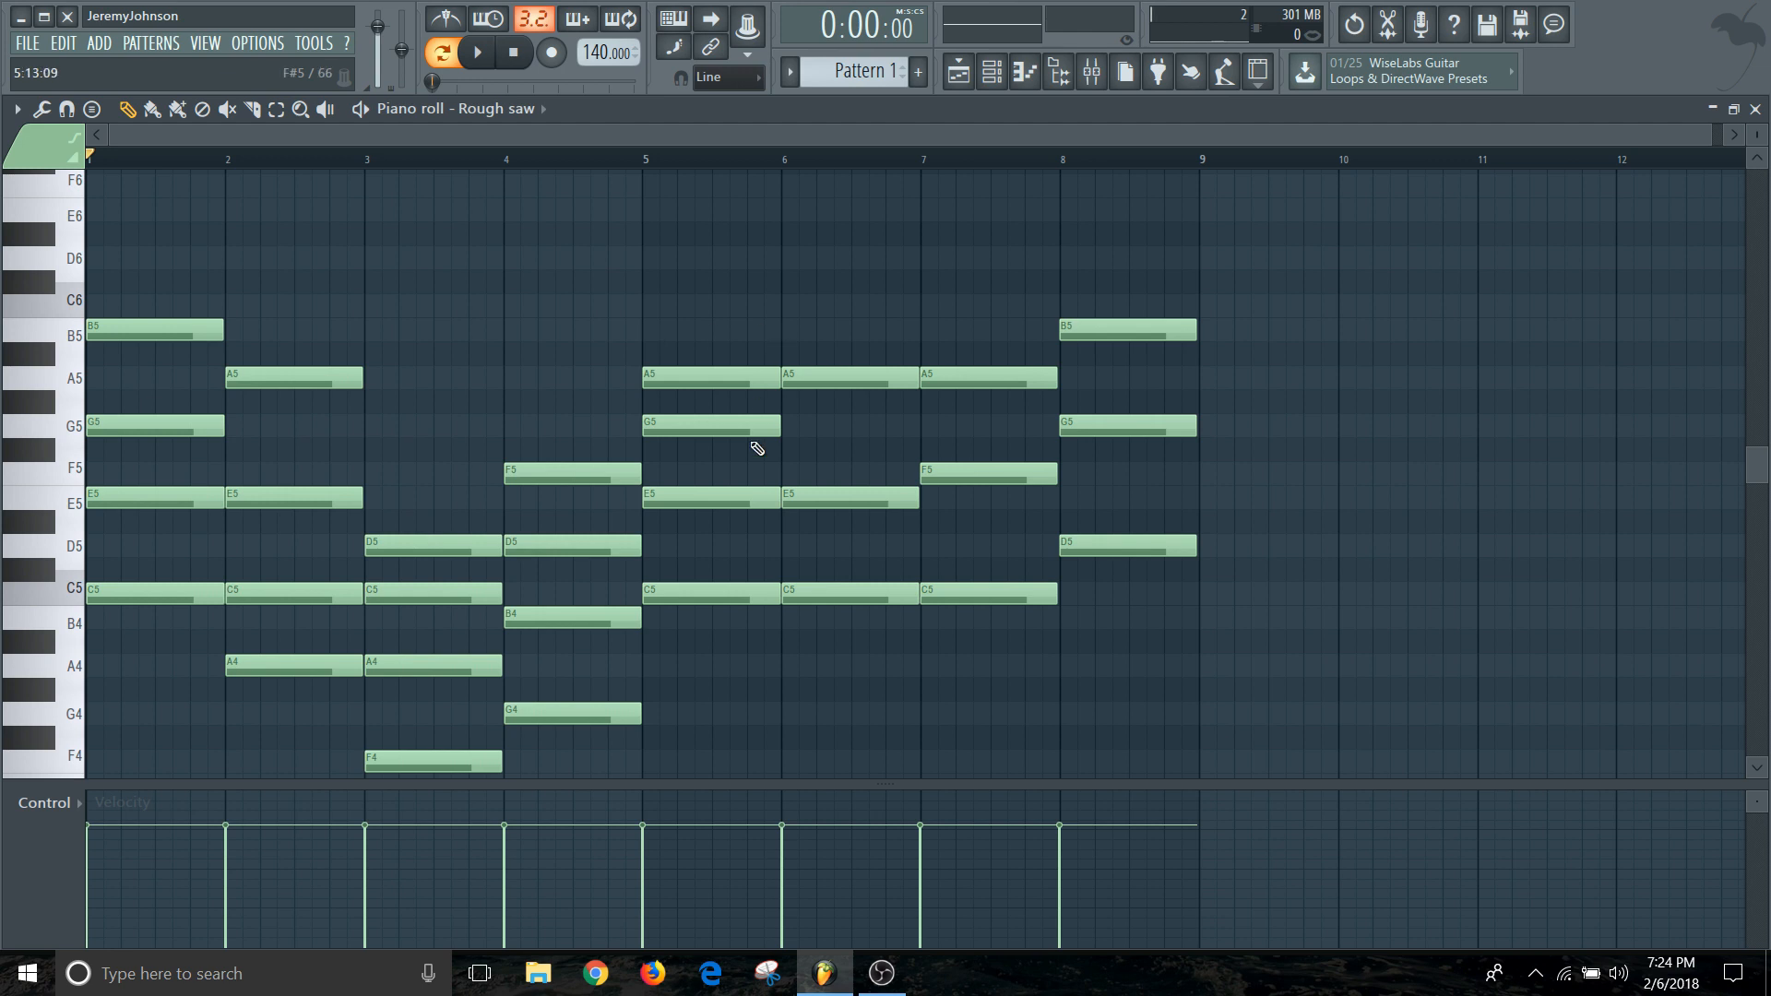
mouse_move(787, 345)
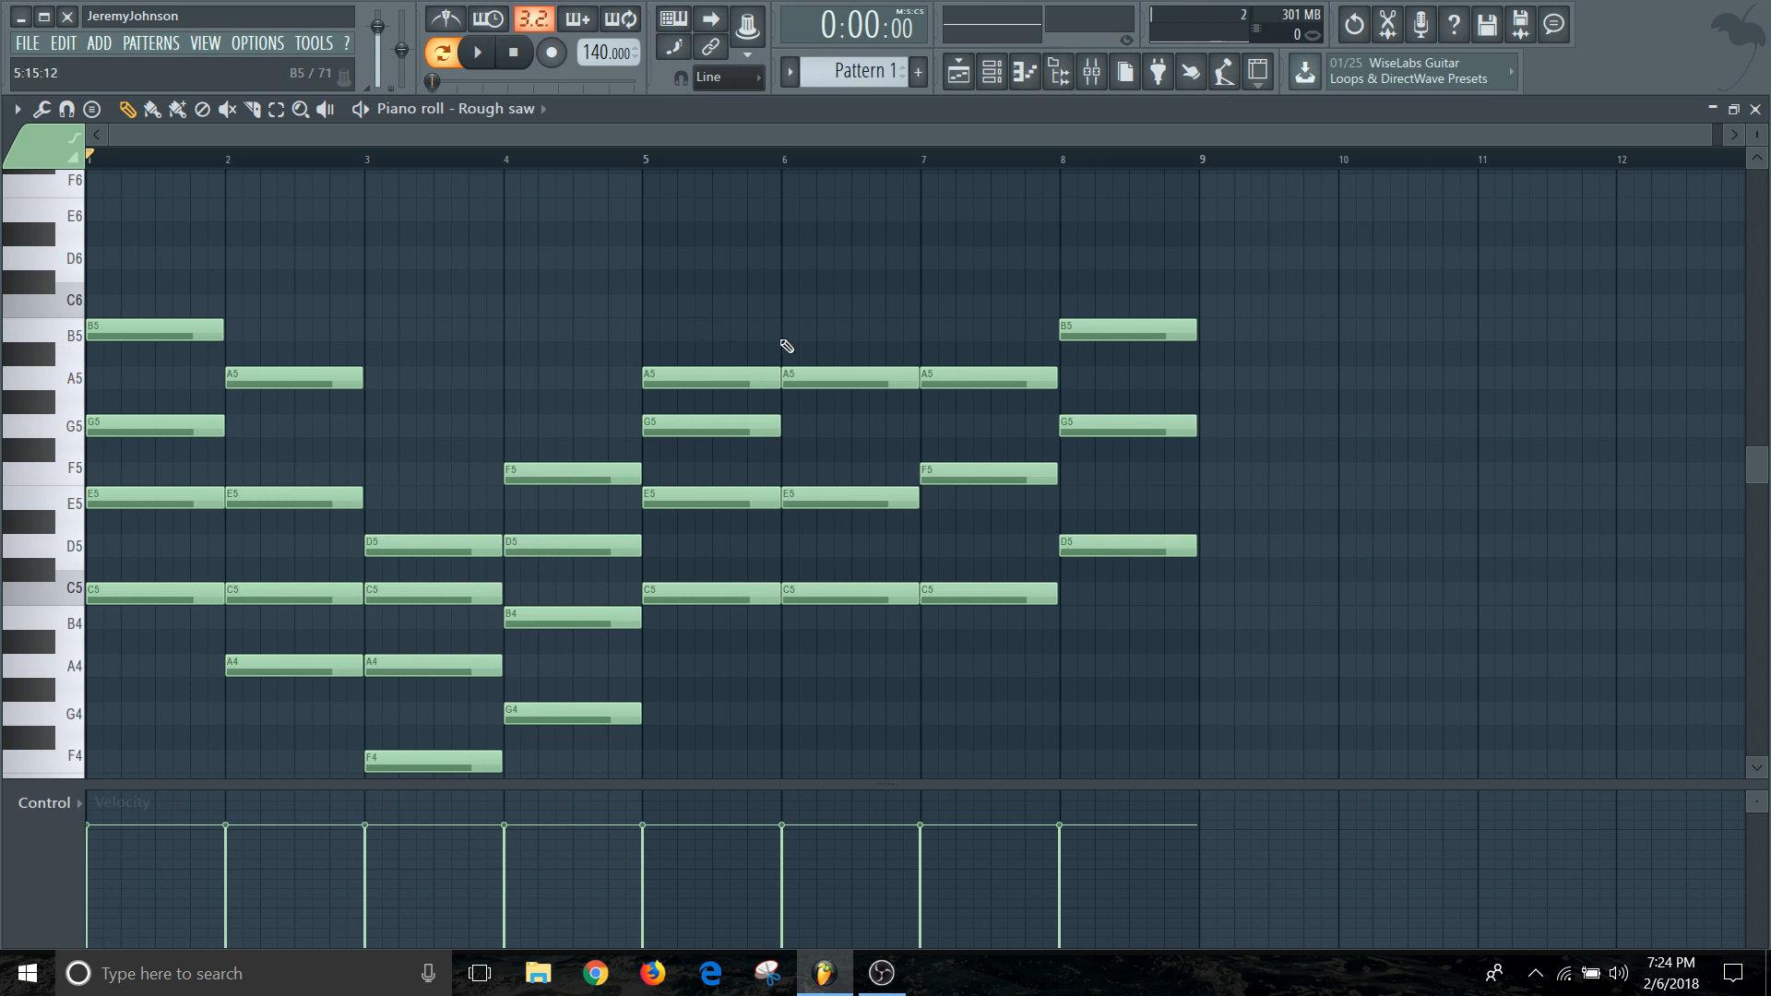
left_click(847, 305)
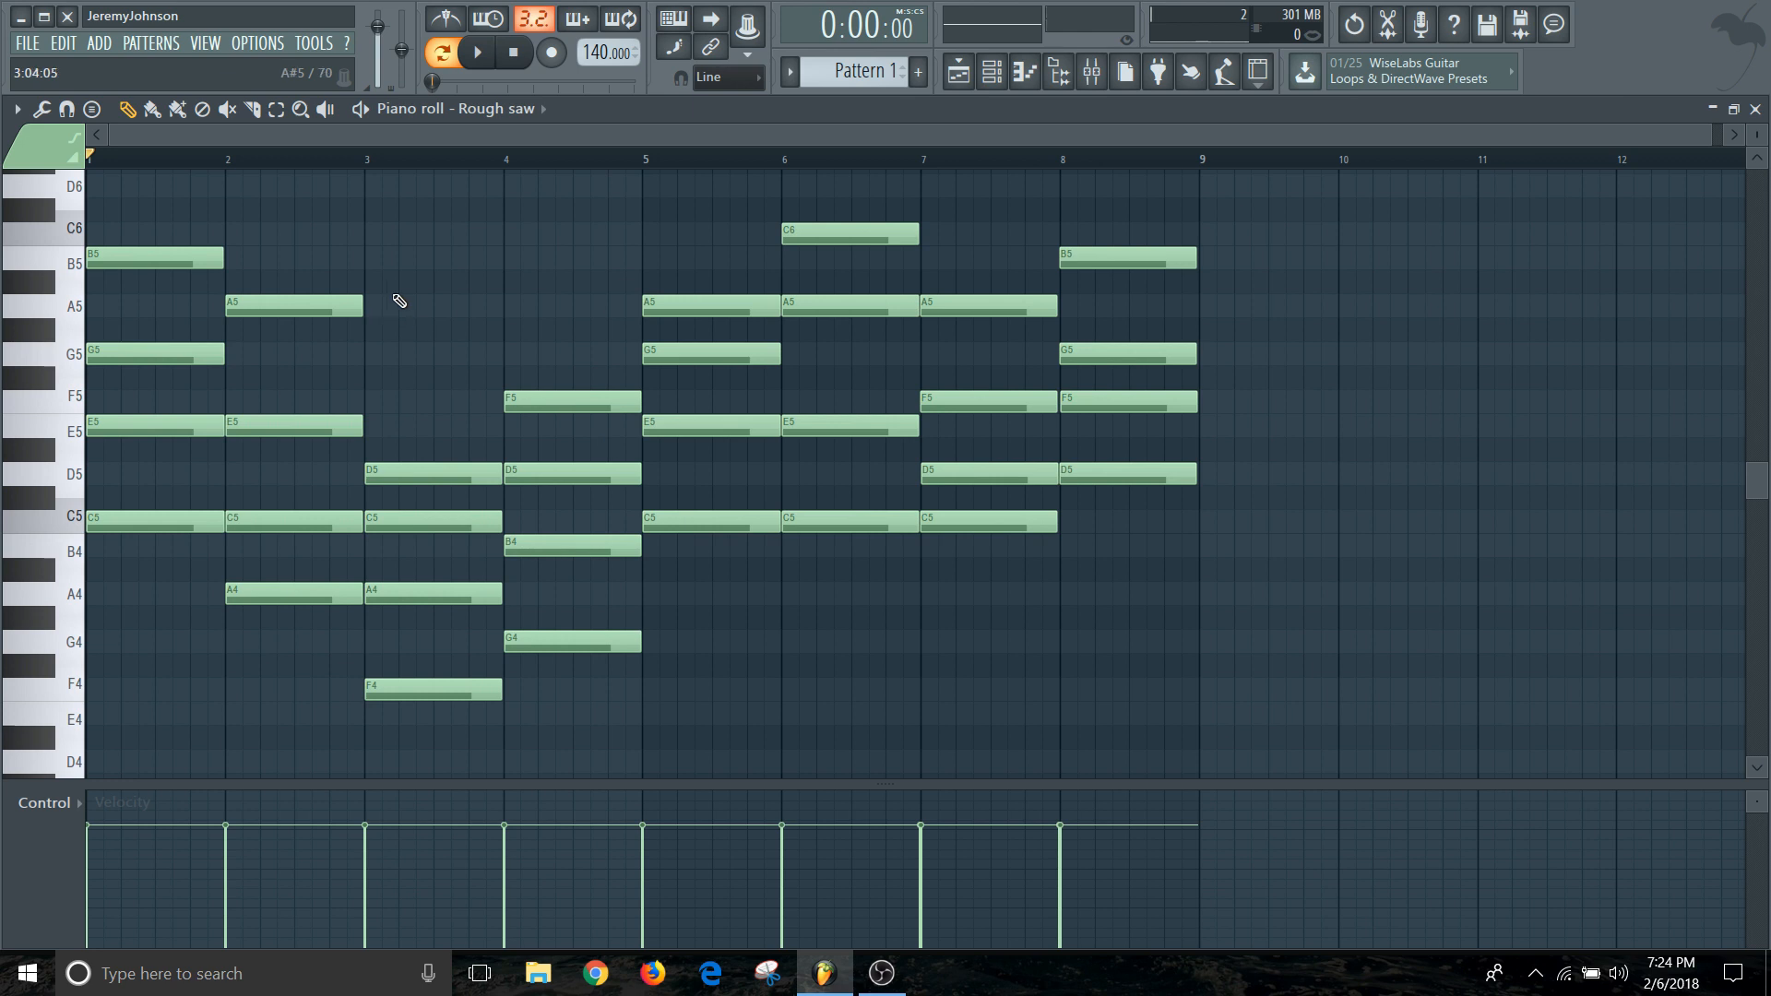
left_click(476, 51)
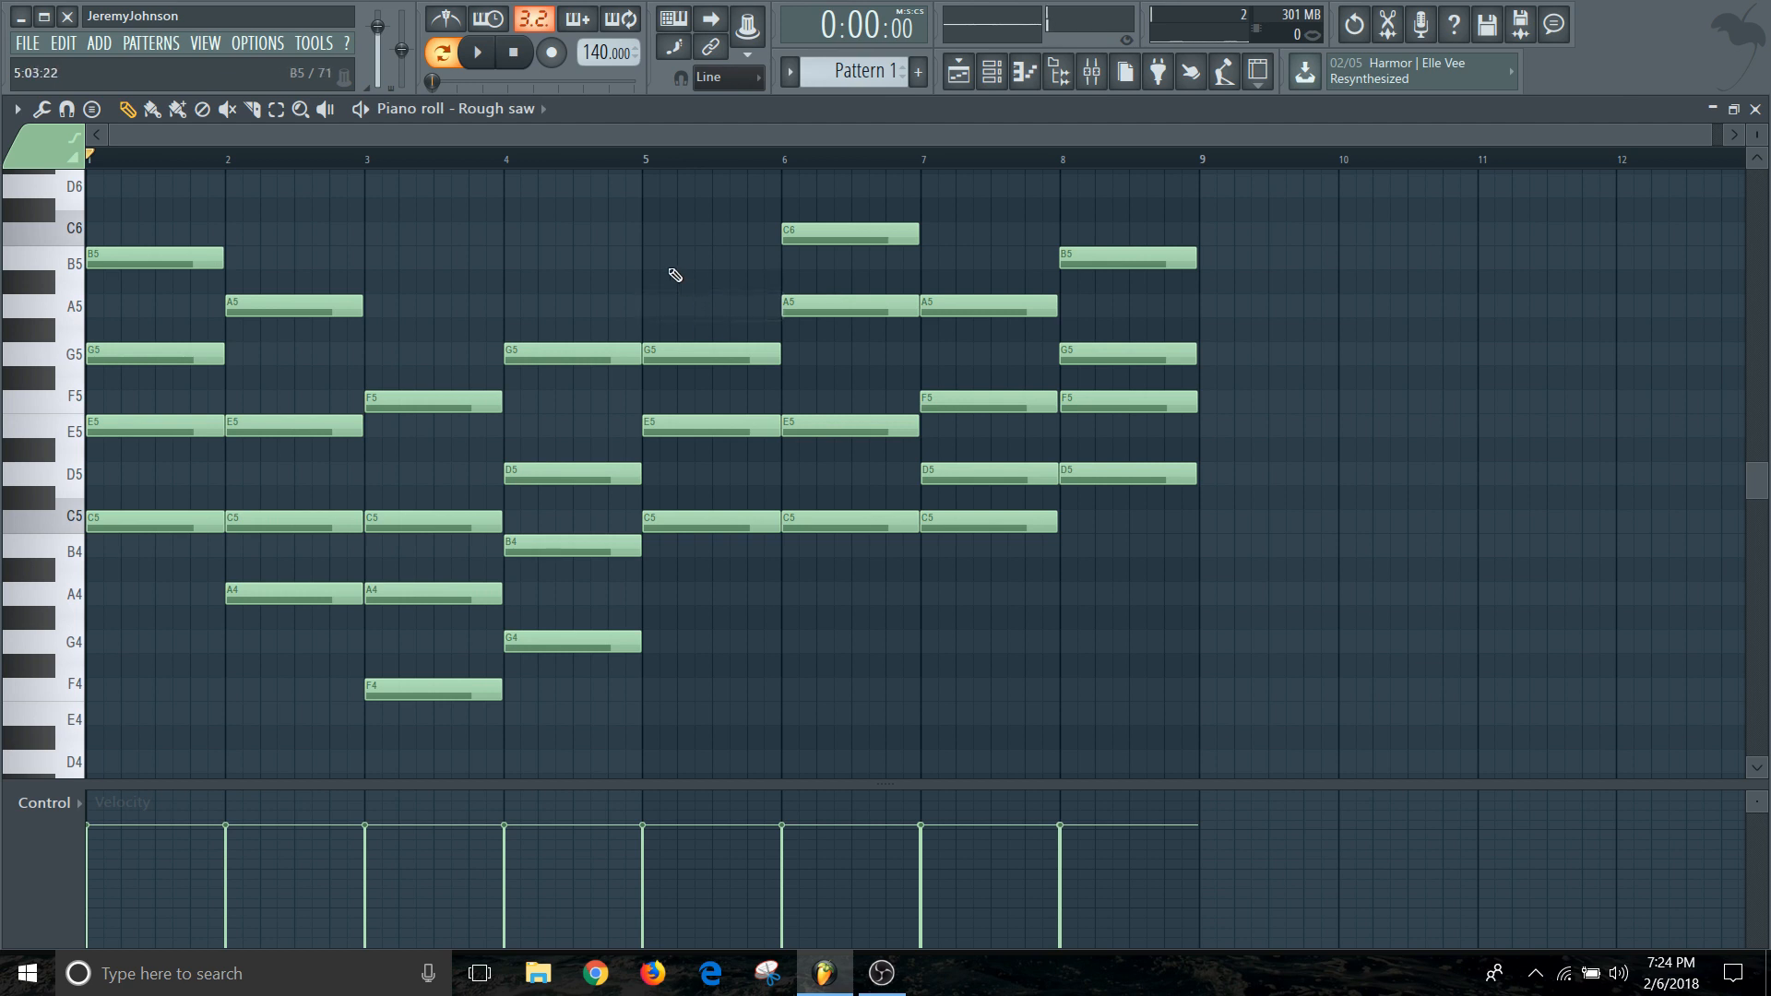
Add B5 on top of the bar-five chord, then play and stop the progression.
left_click(708, 259)
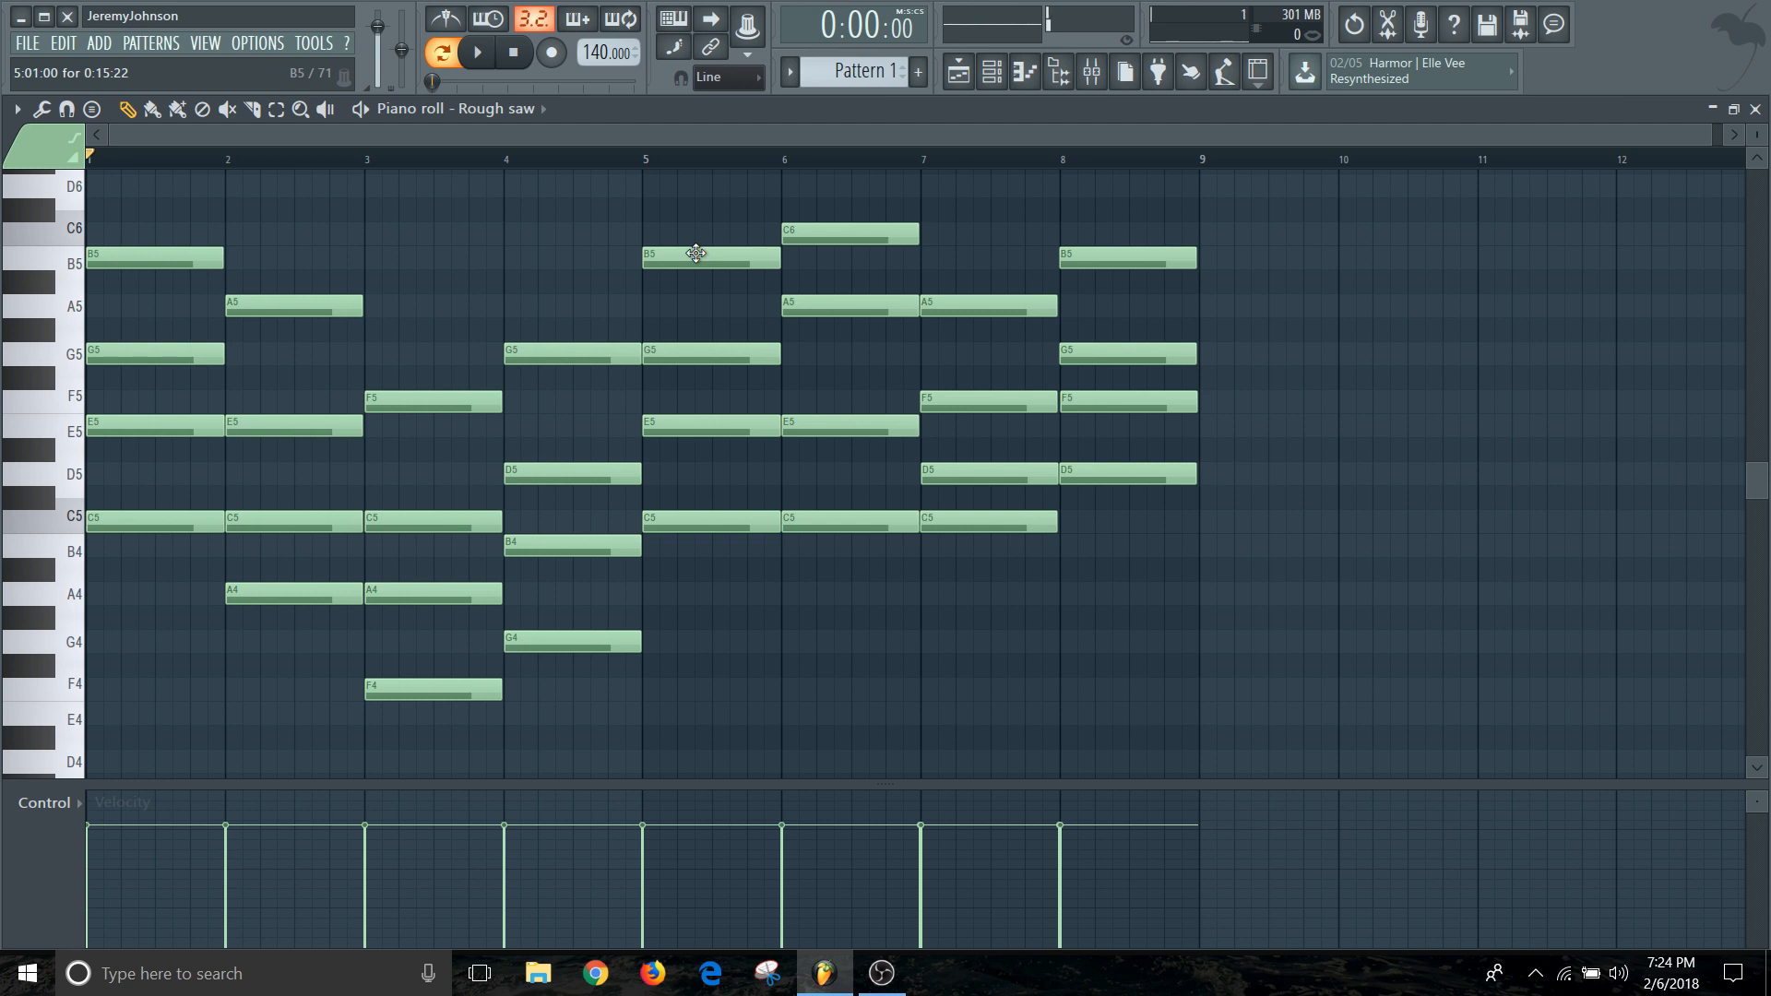
left_click(474, 52)
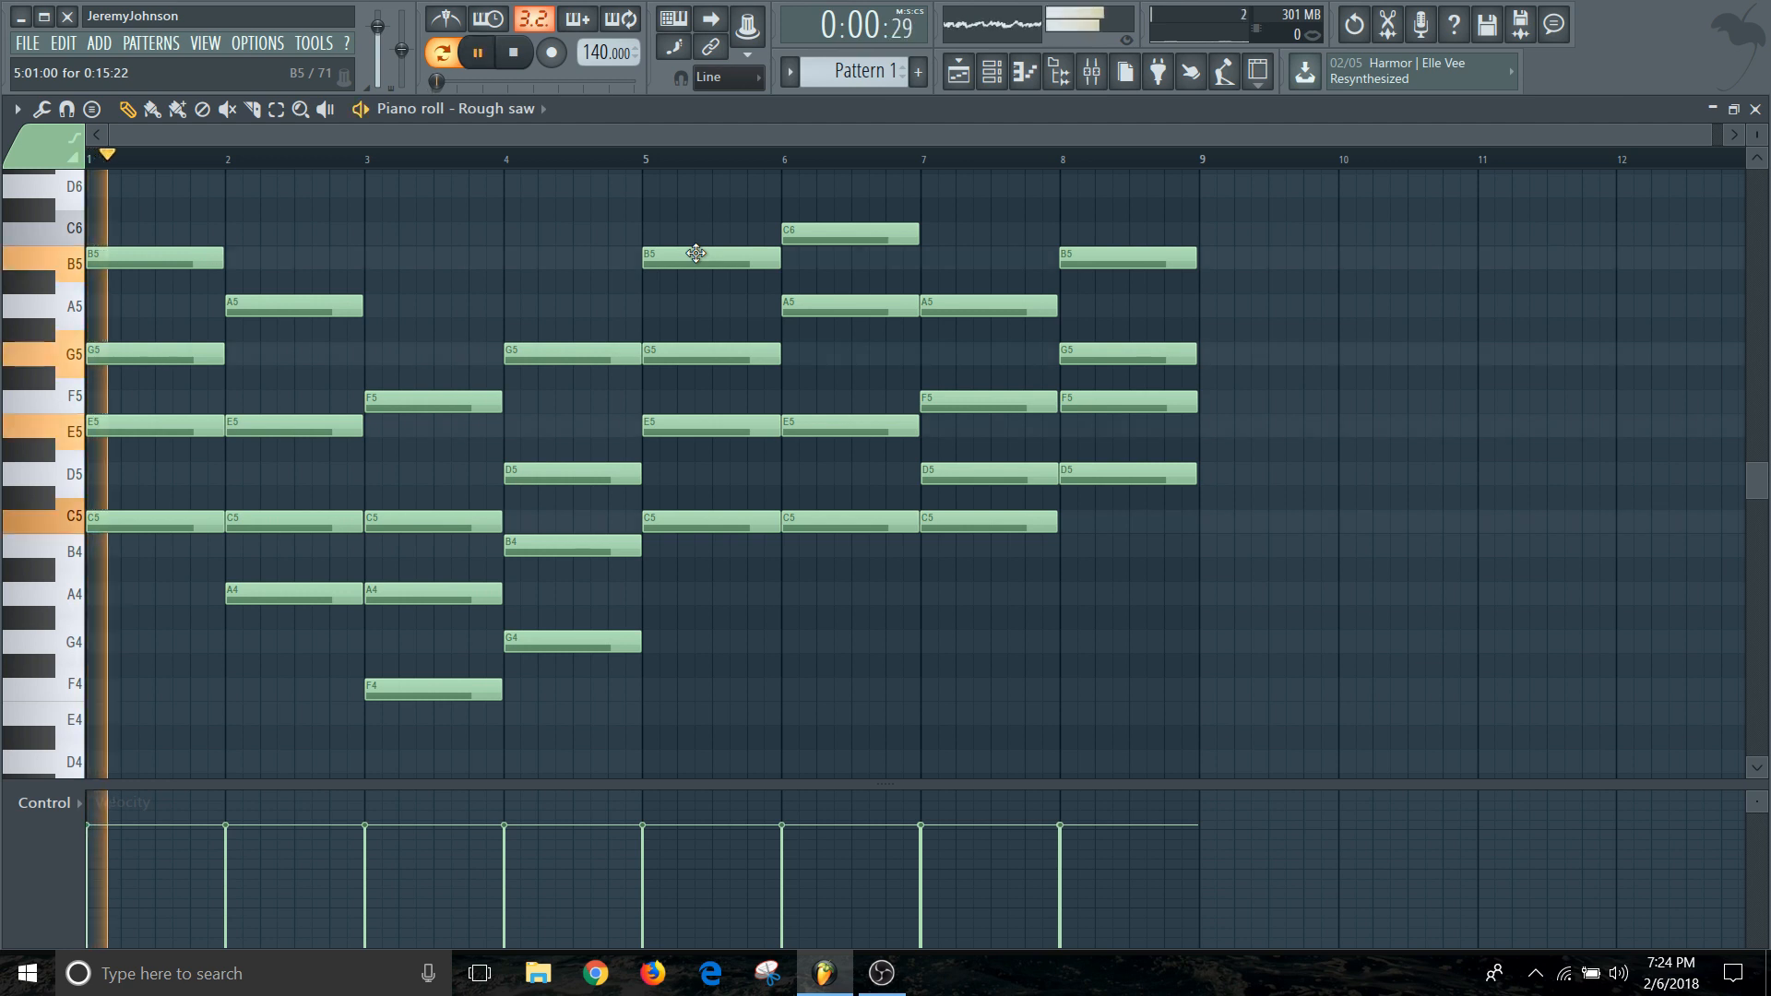
left_click(441, 52)
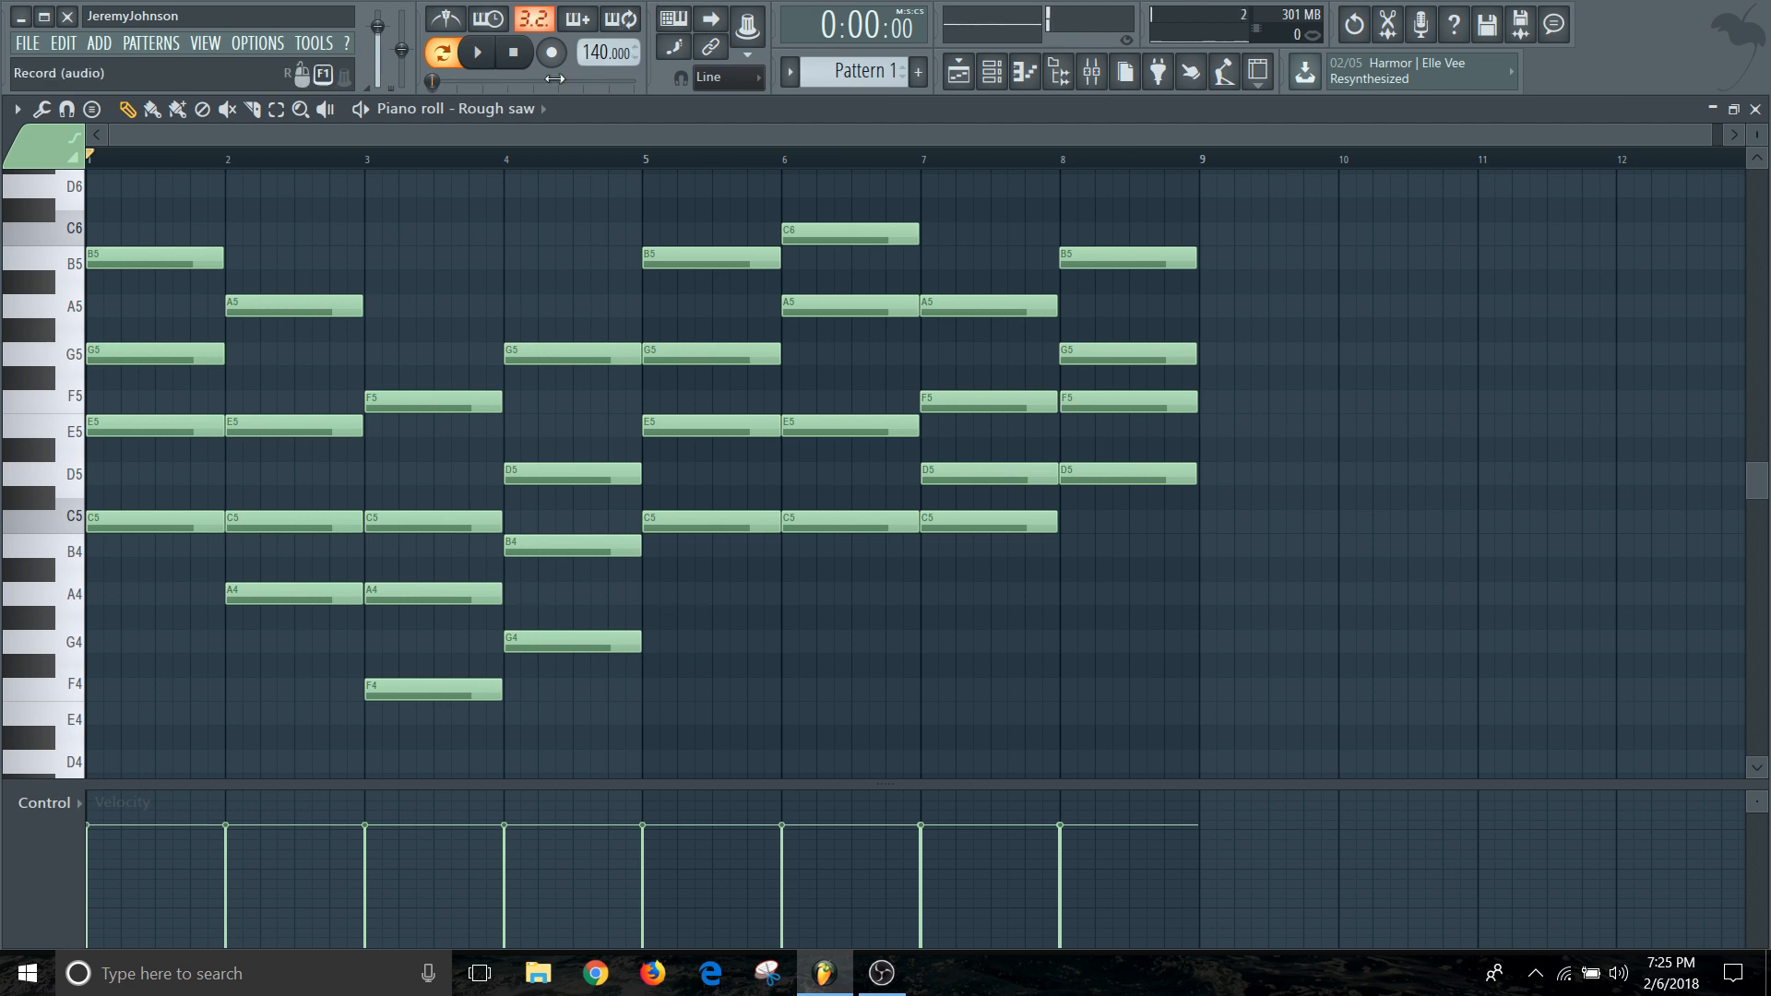
mouse_move(893, 384)
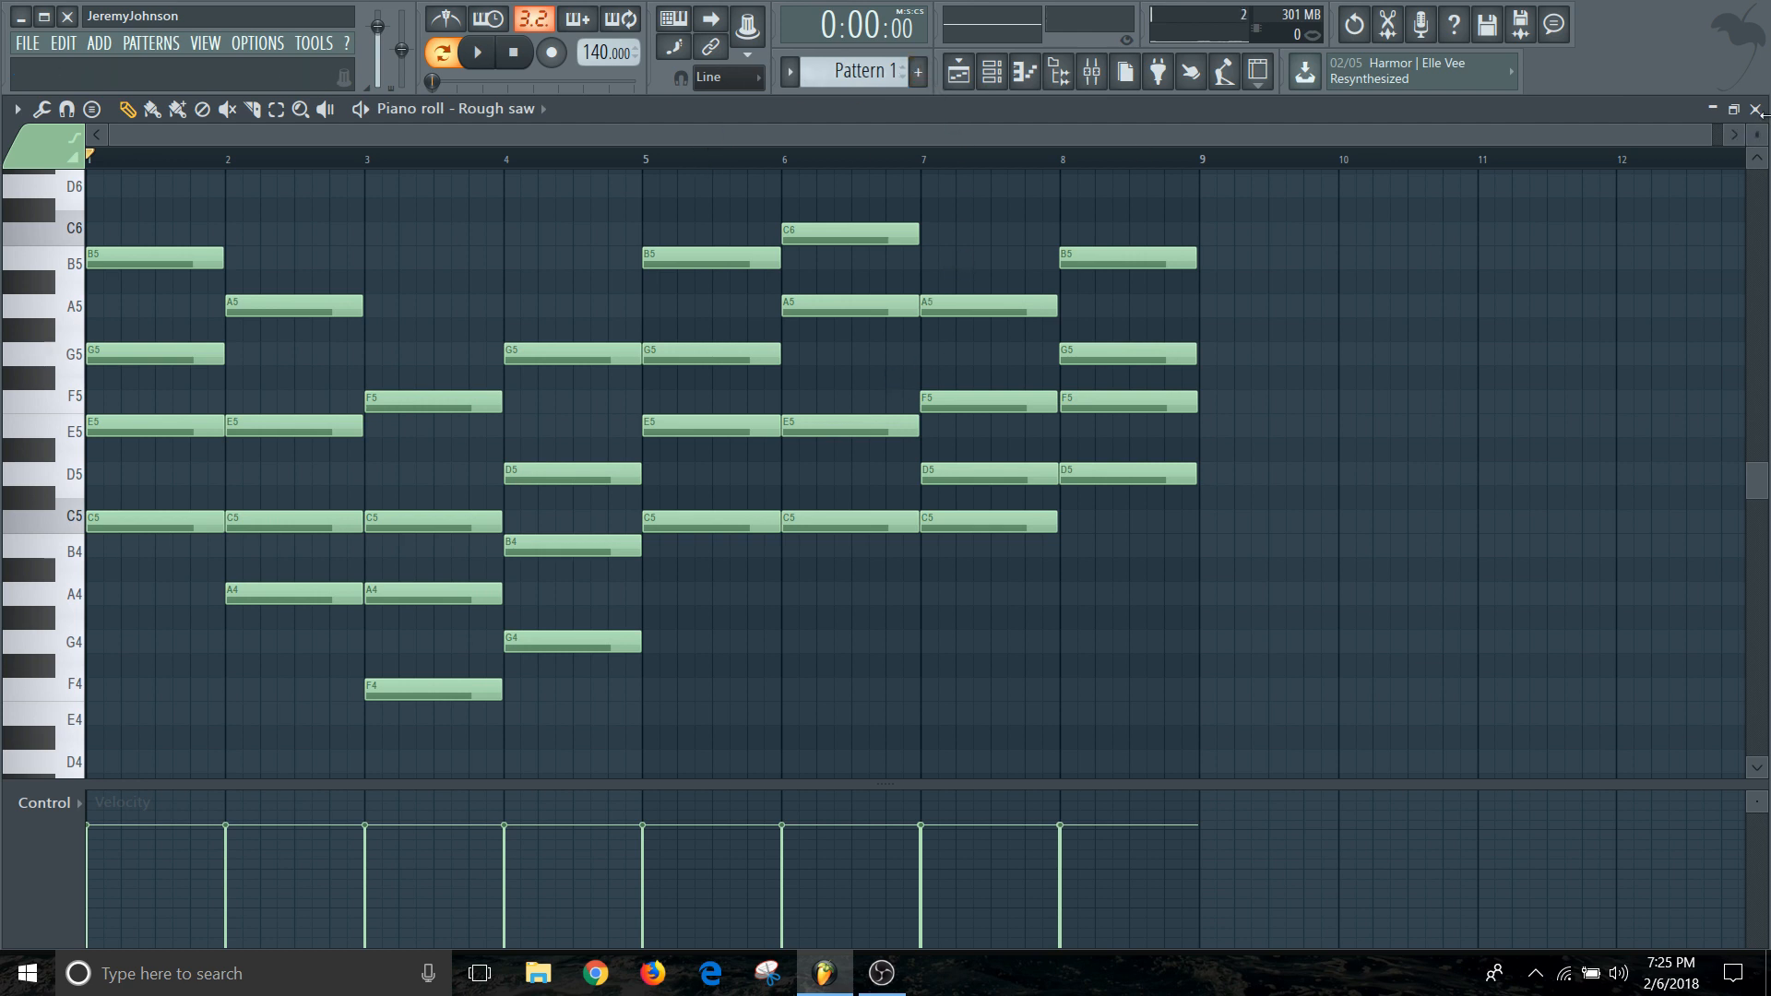
mouse_move(1754, 109)
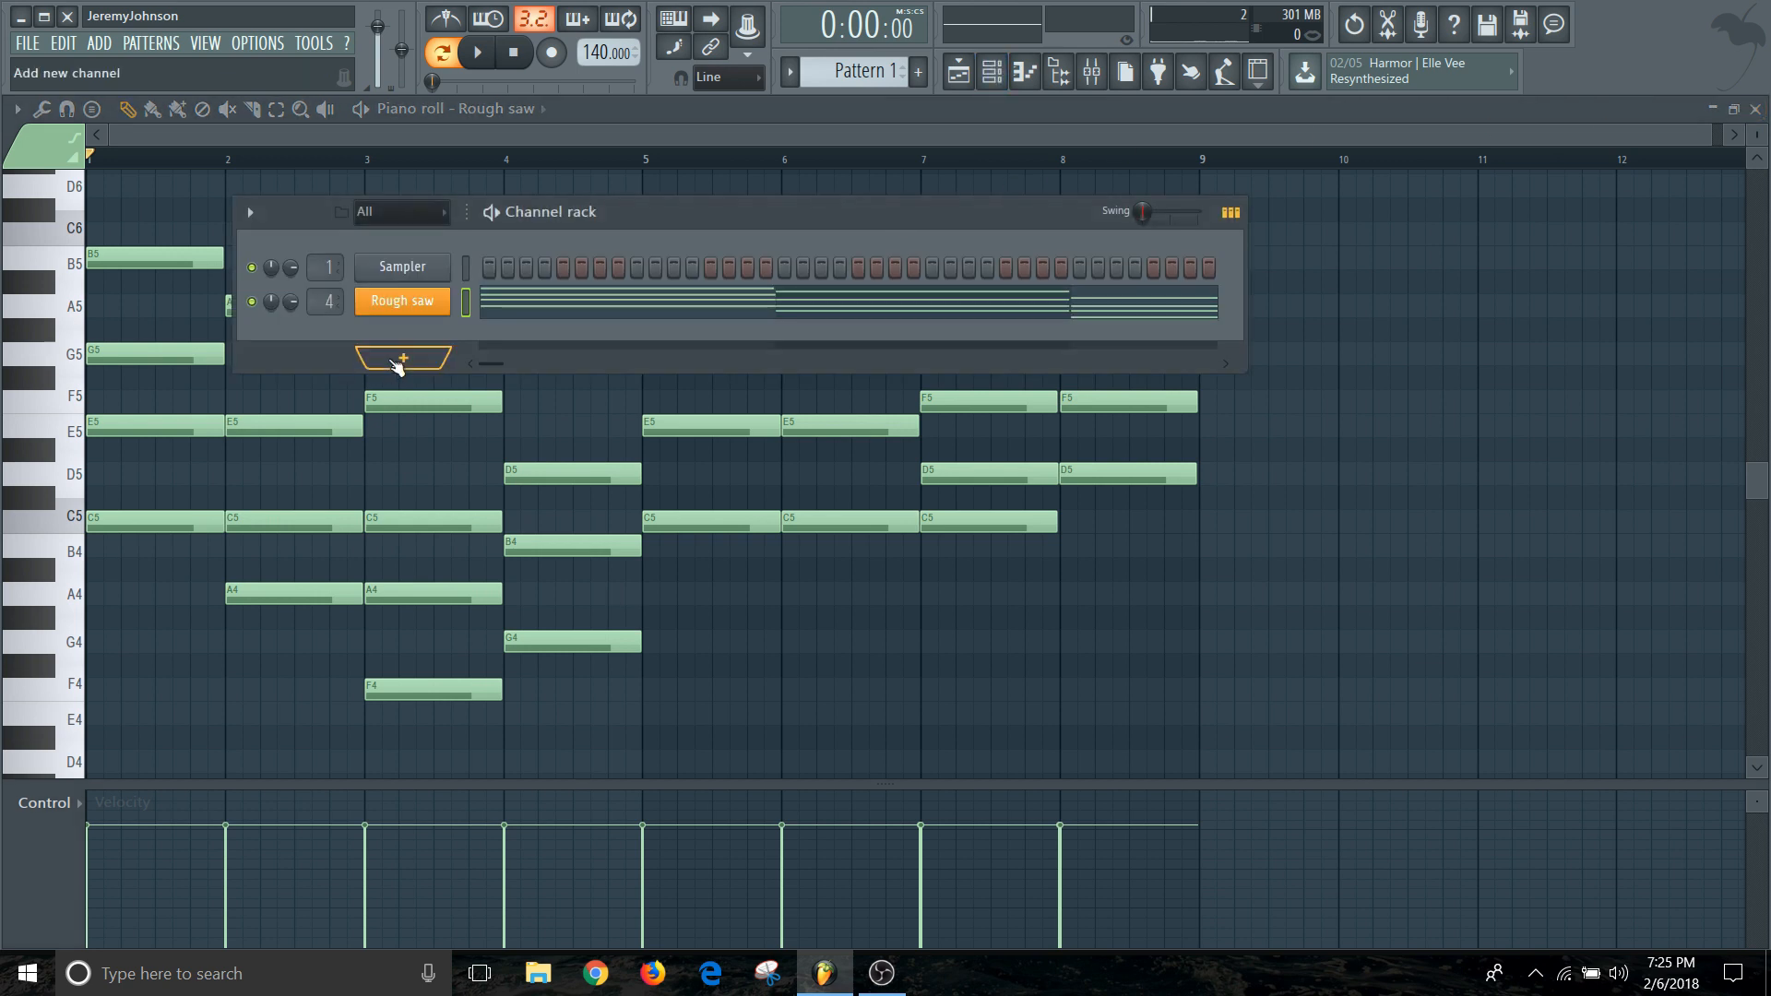
Add a 3x Osc synth channel and adjust its oscillator settings.
left_click(400, 358)
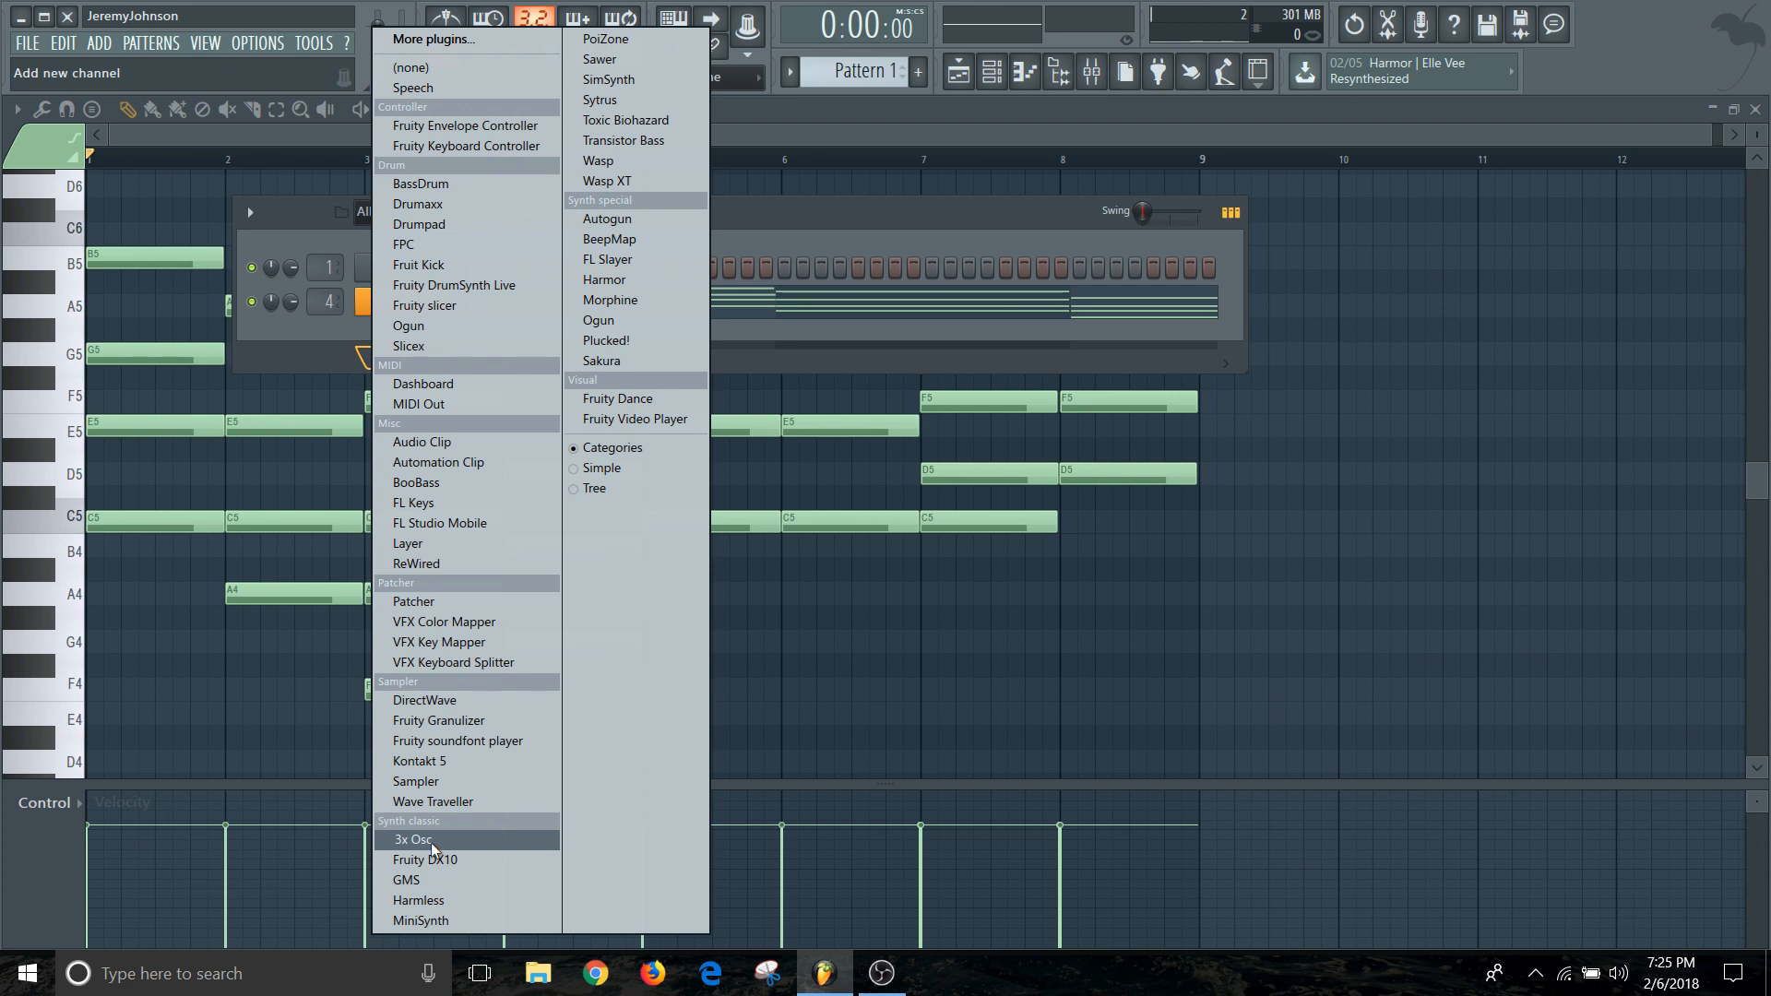
left_click(414, 839)
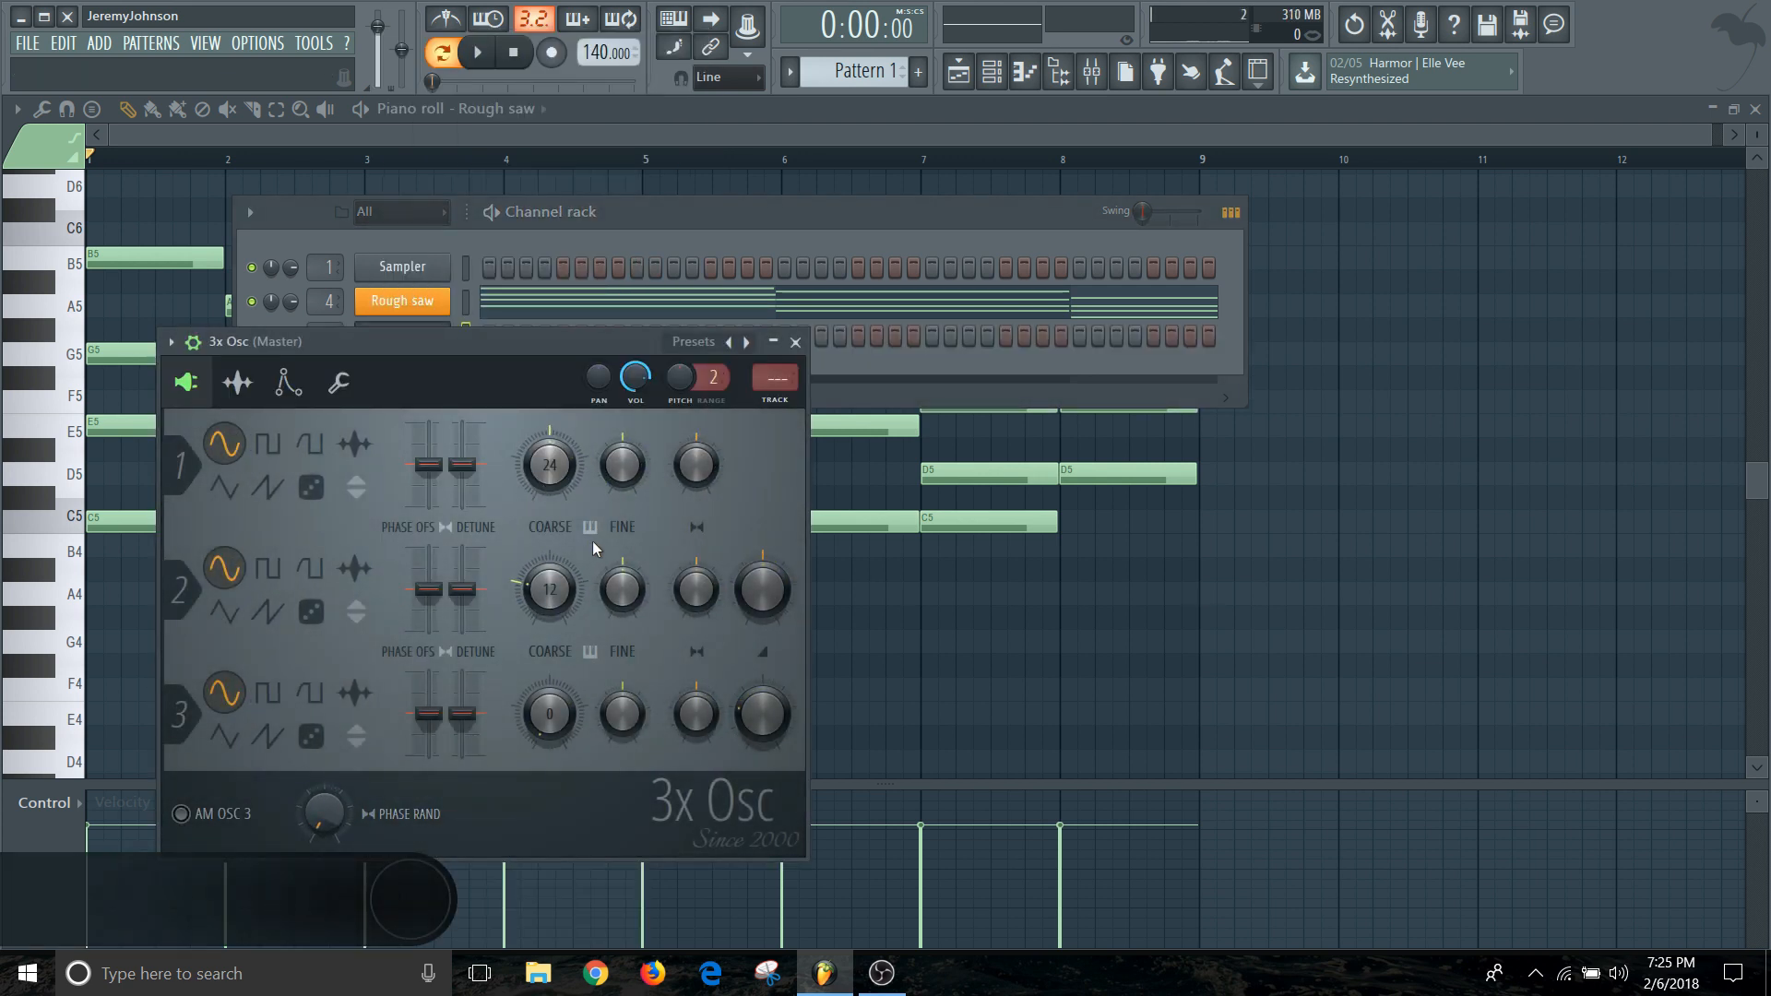
left_click(620, 590)
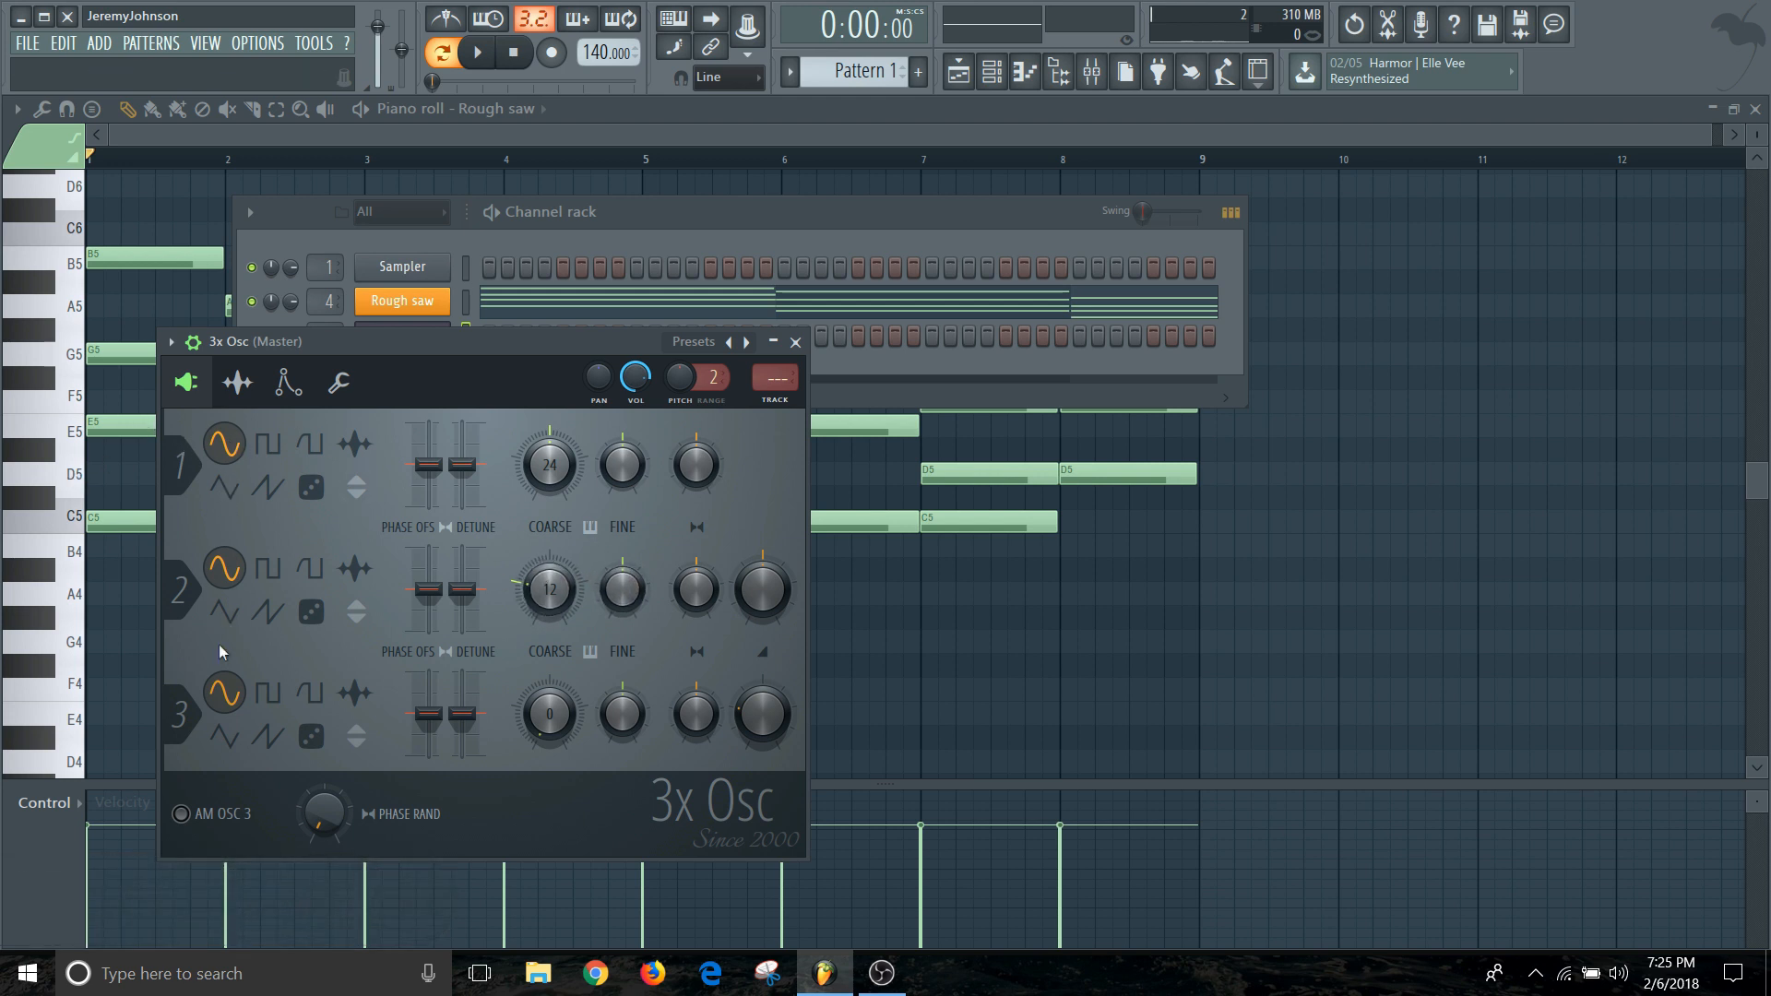
left_click(546, 591)
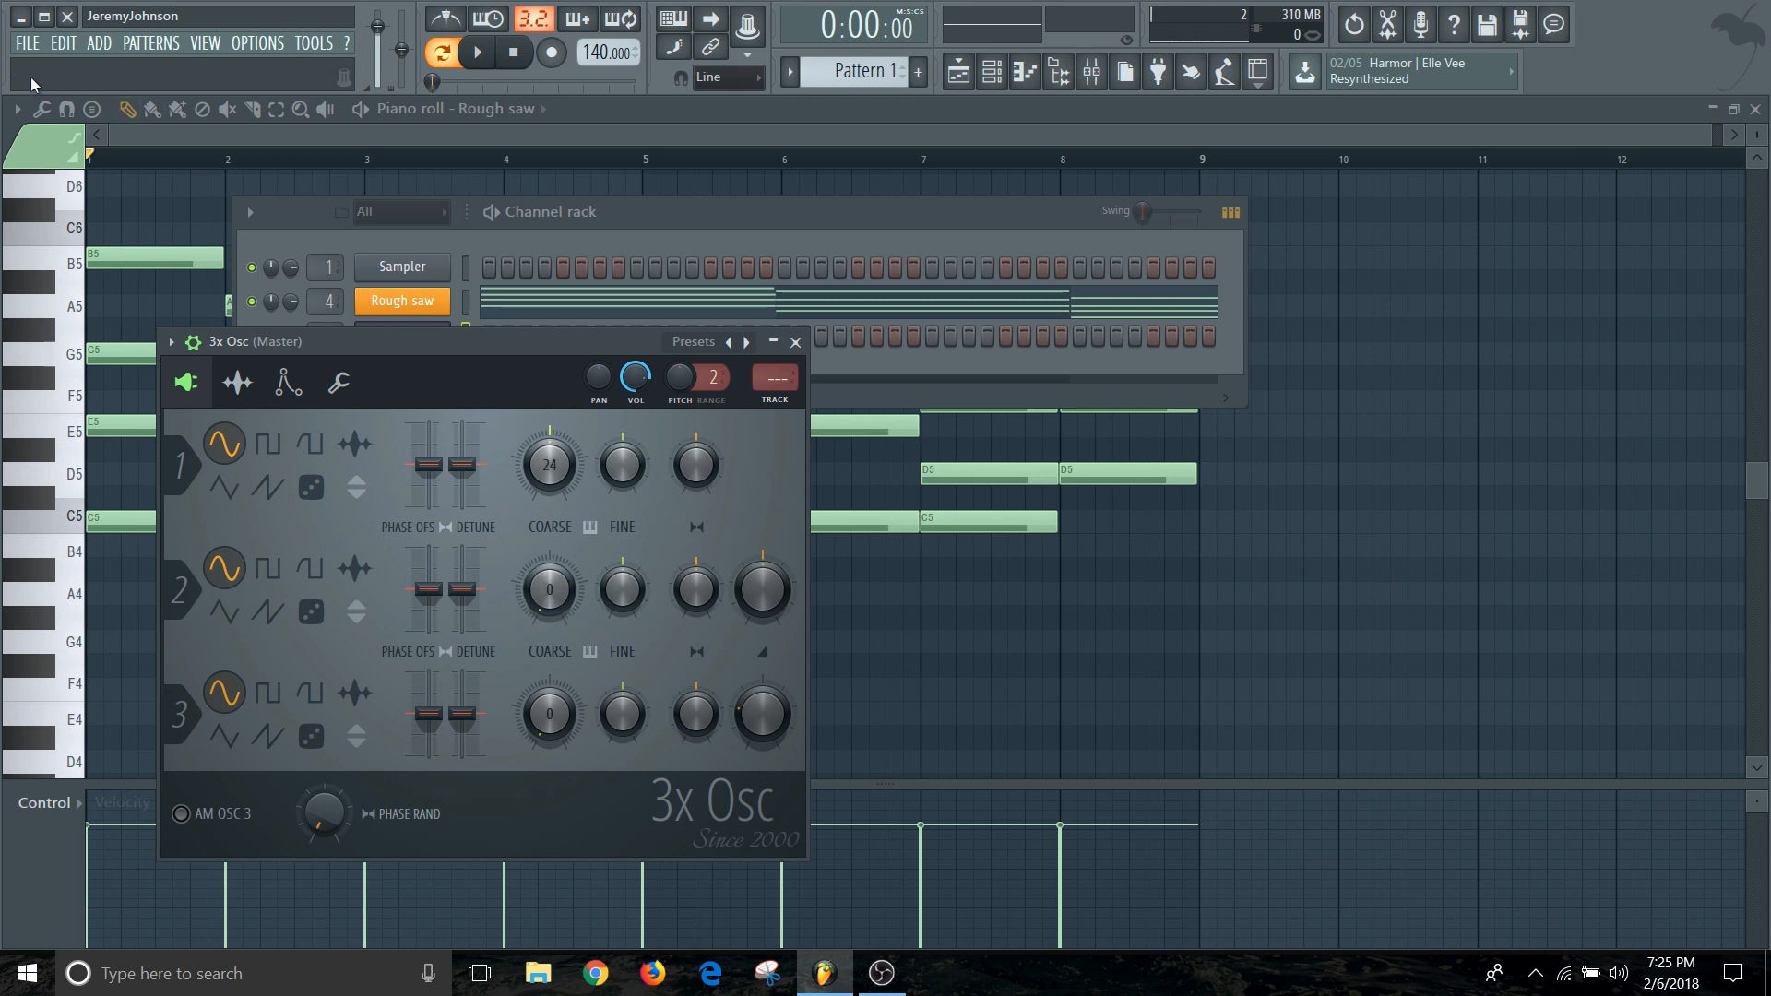
Drag oscillator 3's Coarse pitch knob up and back, then close the 3x Osc window.
left_click_drag(548, 716, 548, 701)
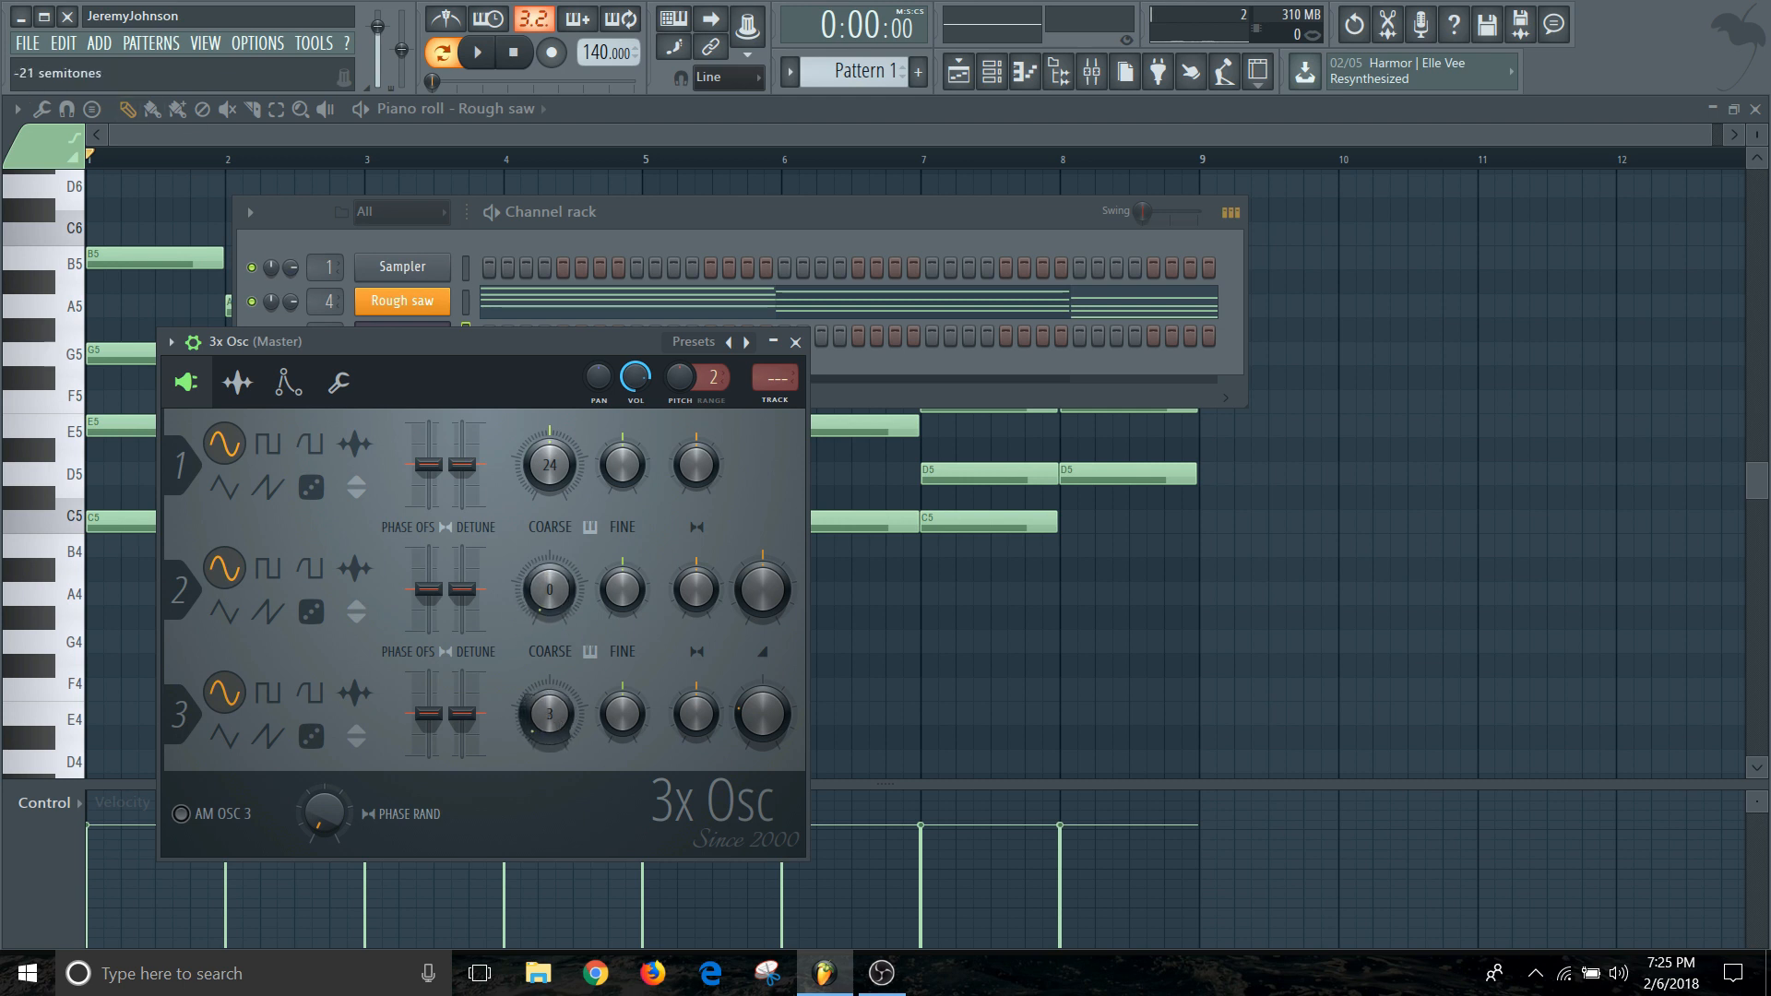
left_click_drag(547, 714, 548, 745)
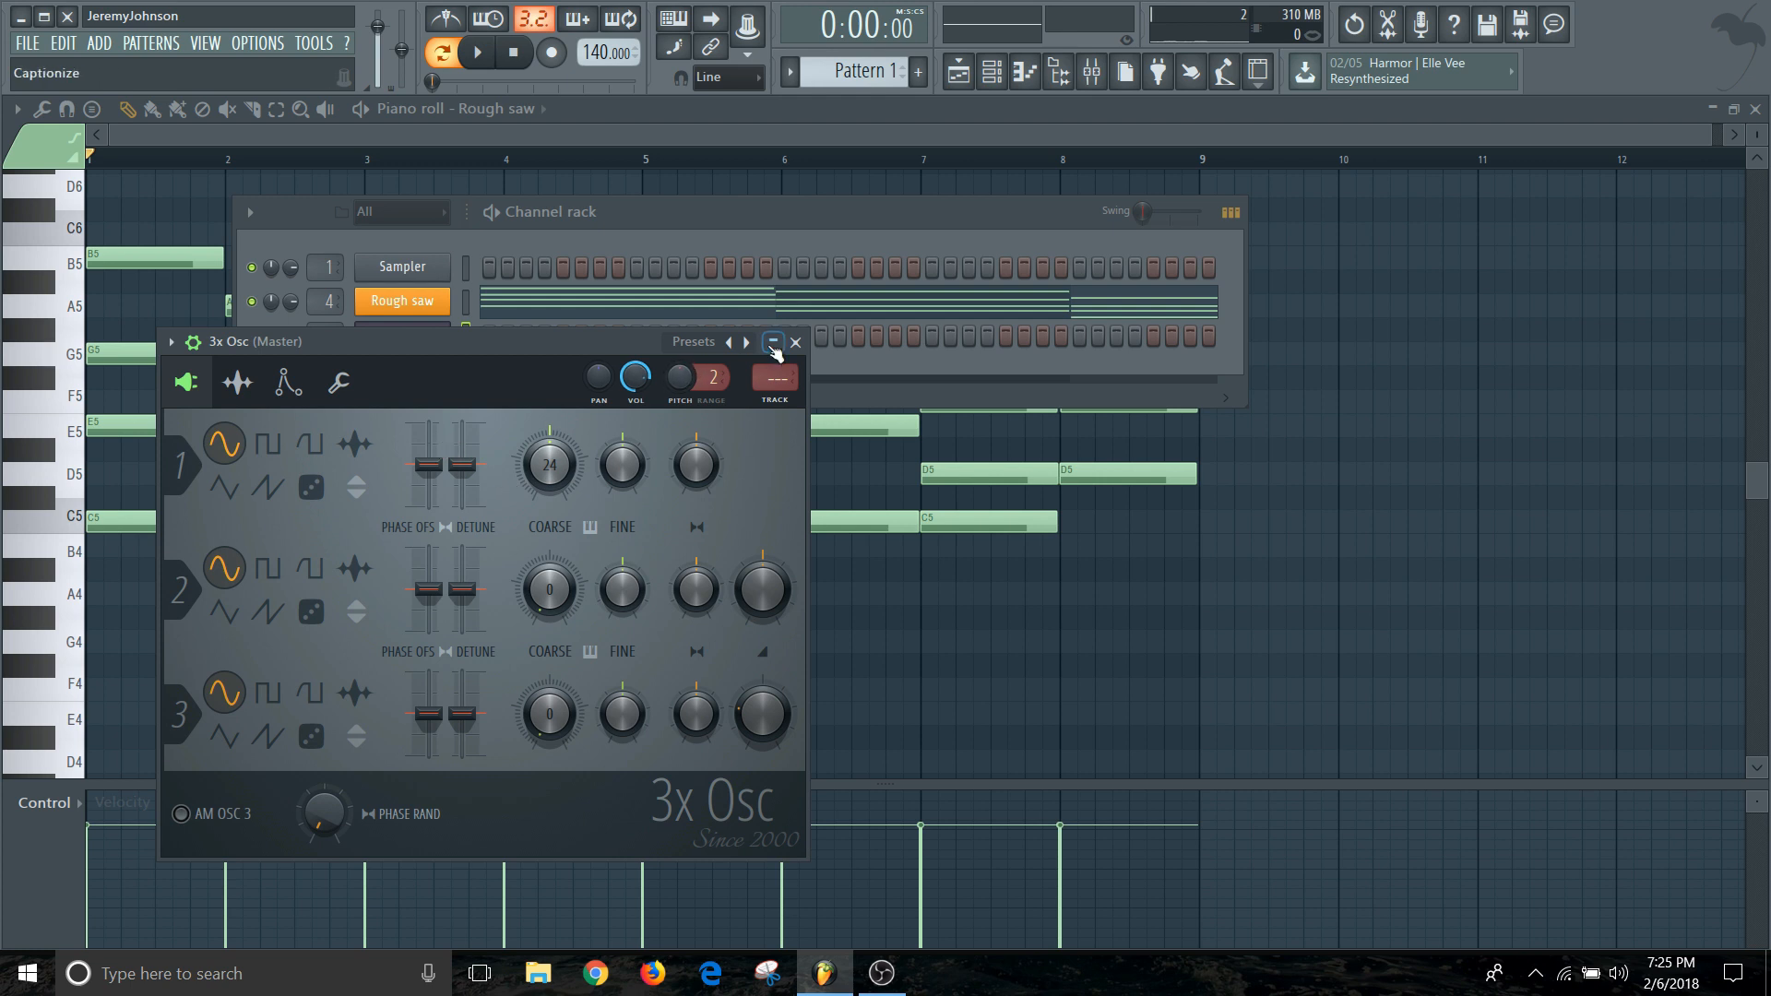
left_click(773, 343)
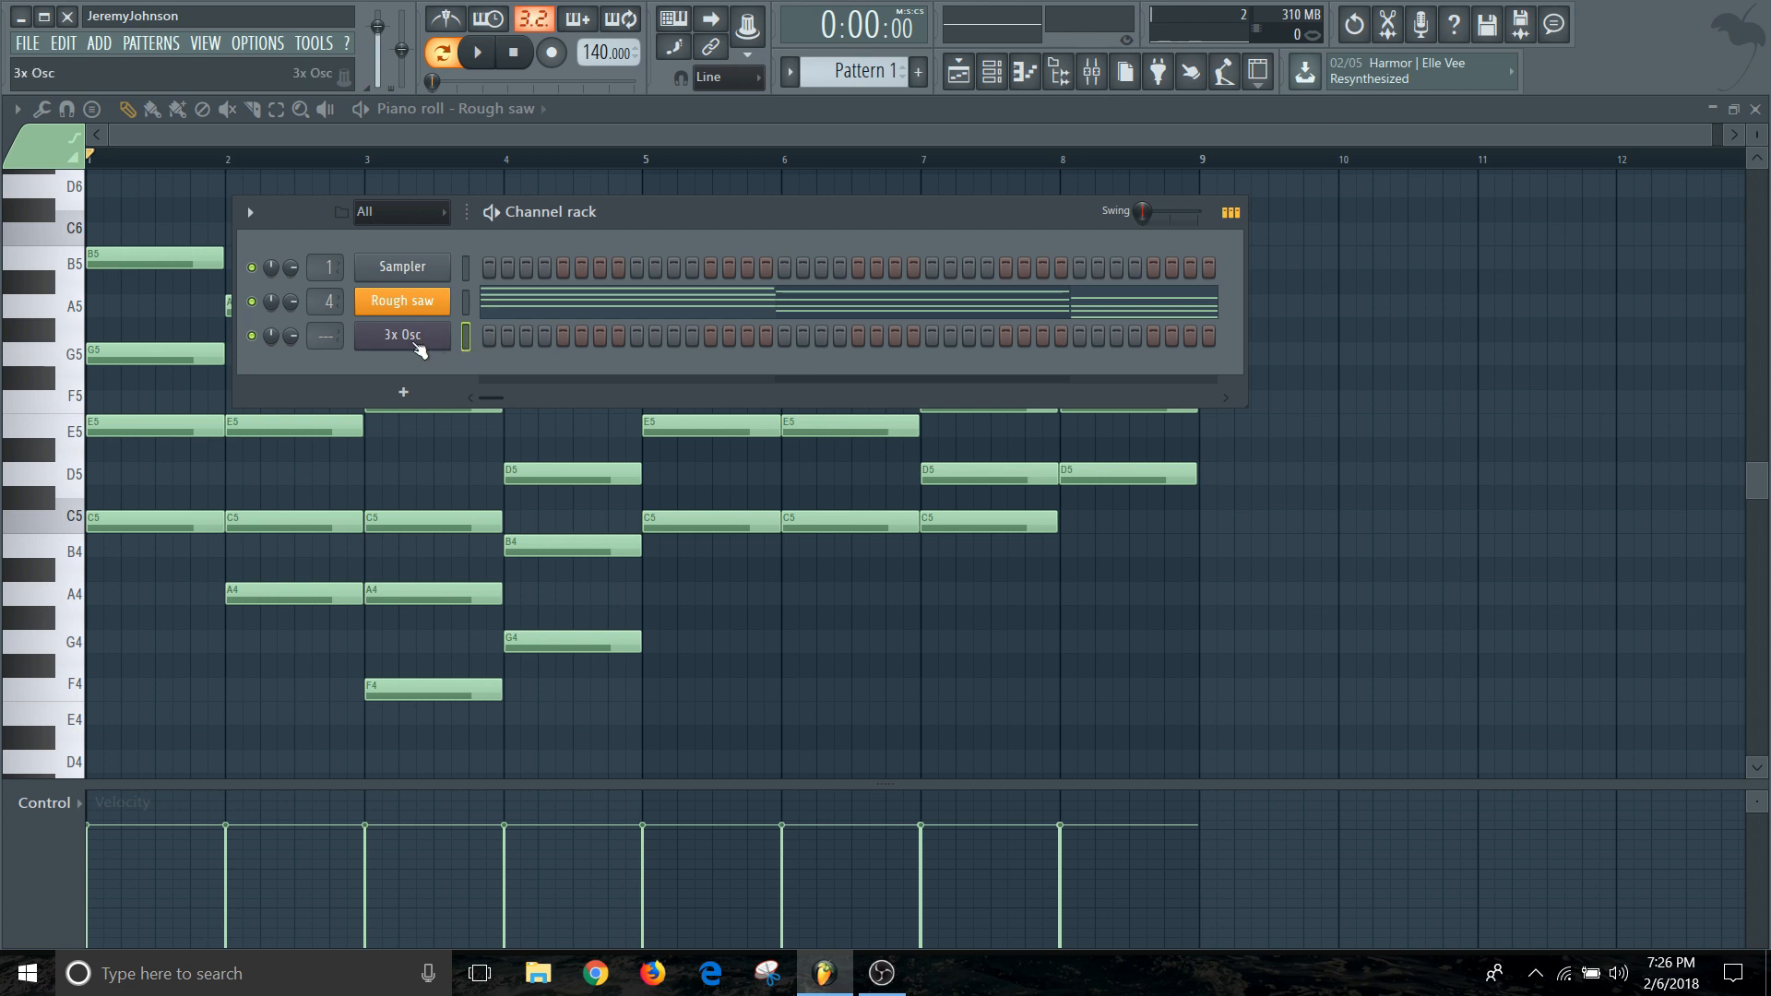
Draw the 3x Osc bass notes C3, A2, F2, G2 and a C3 at bar five.
left_click(401, 334)
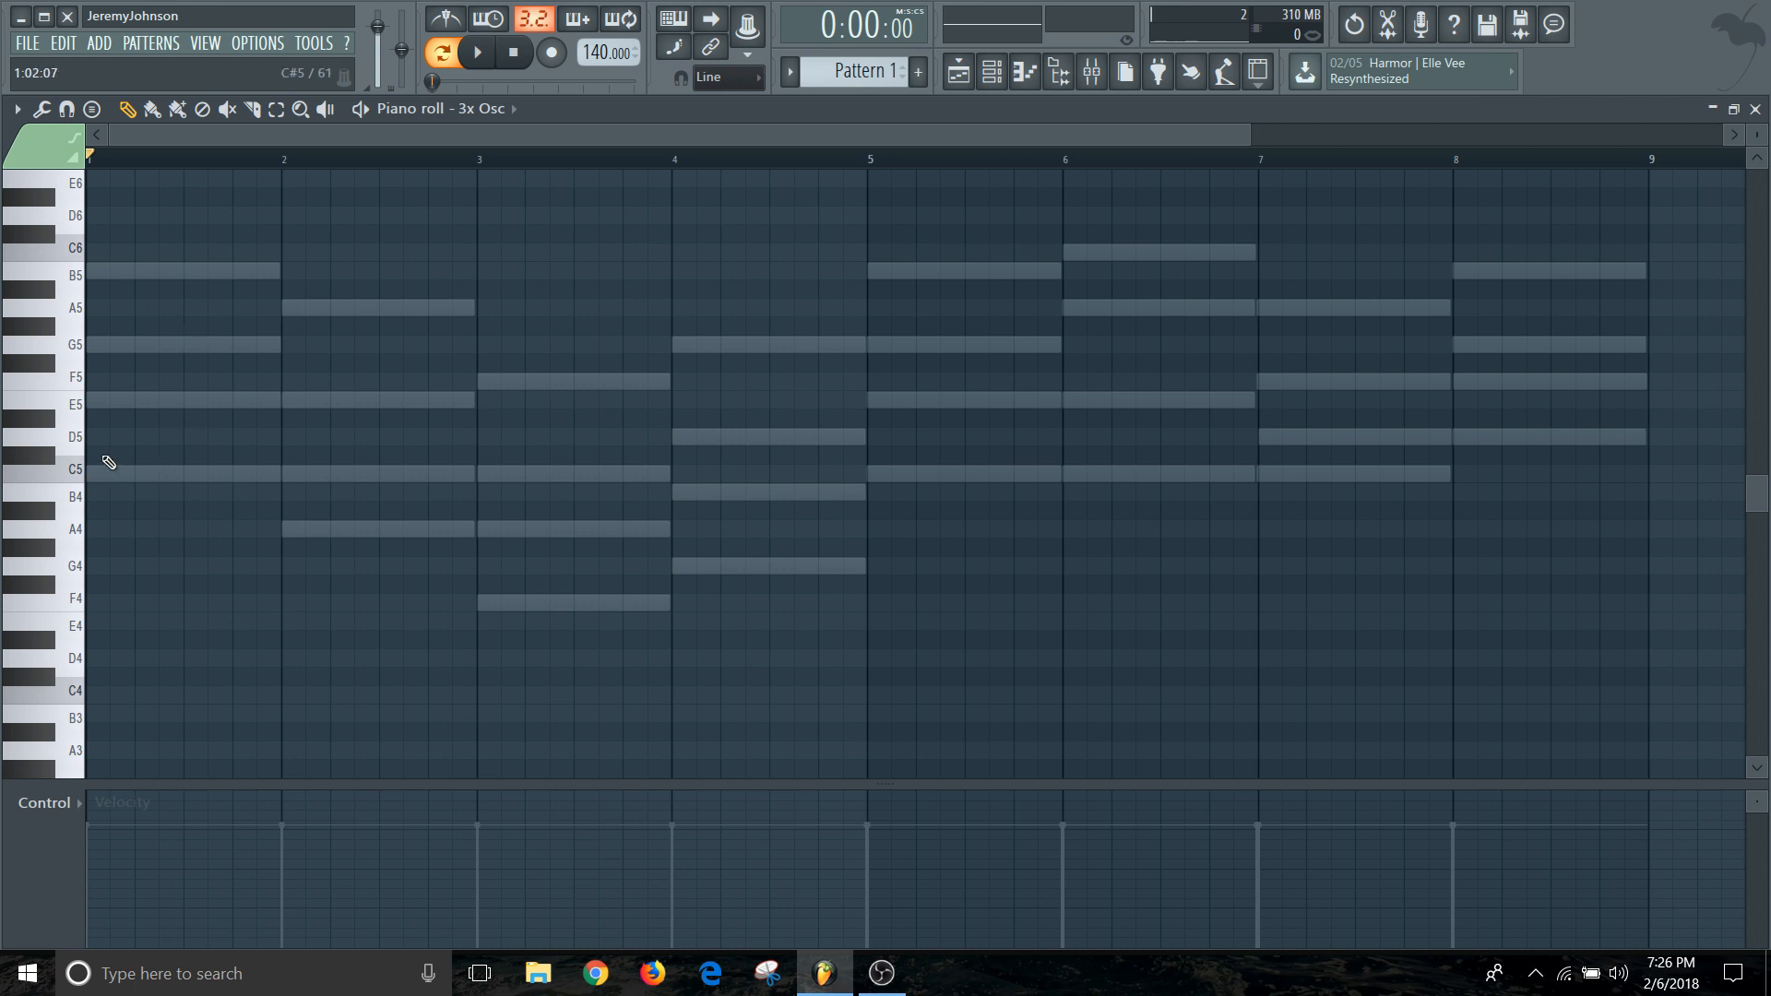
mouse_move(957, 496)
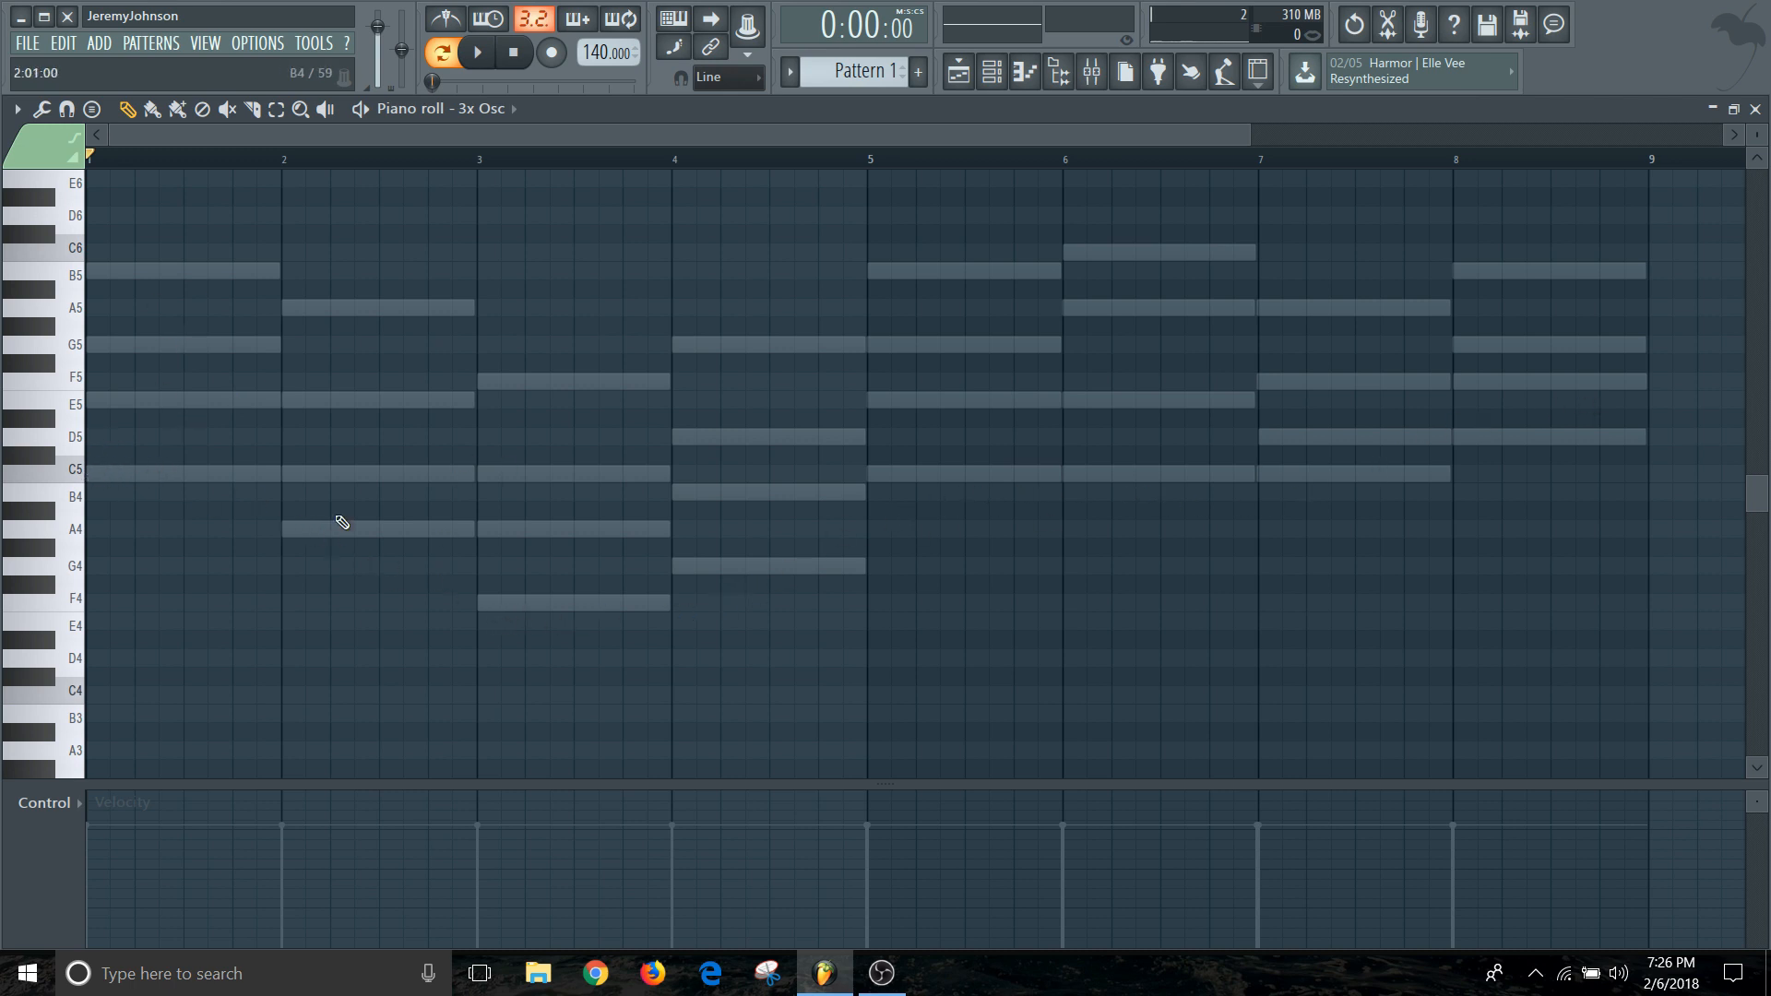
scroll("down", 3)
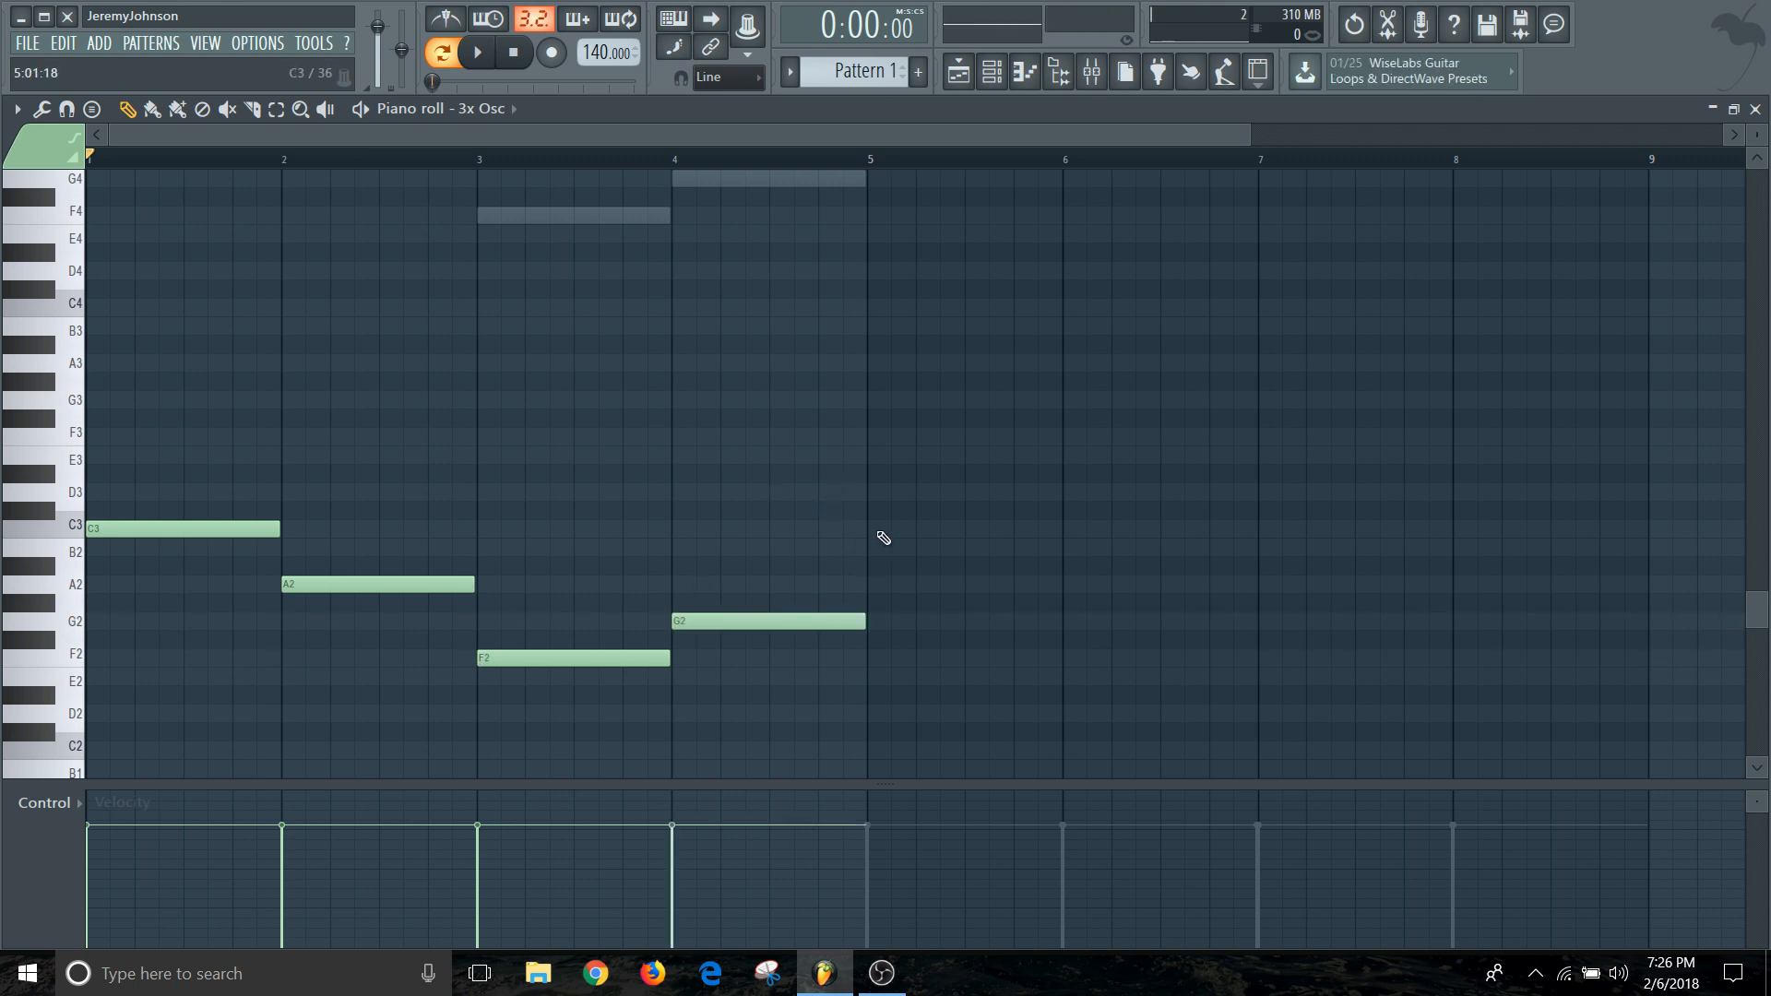
left_click(965, 529)
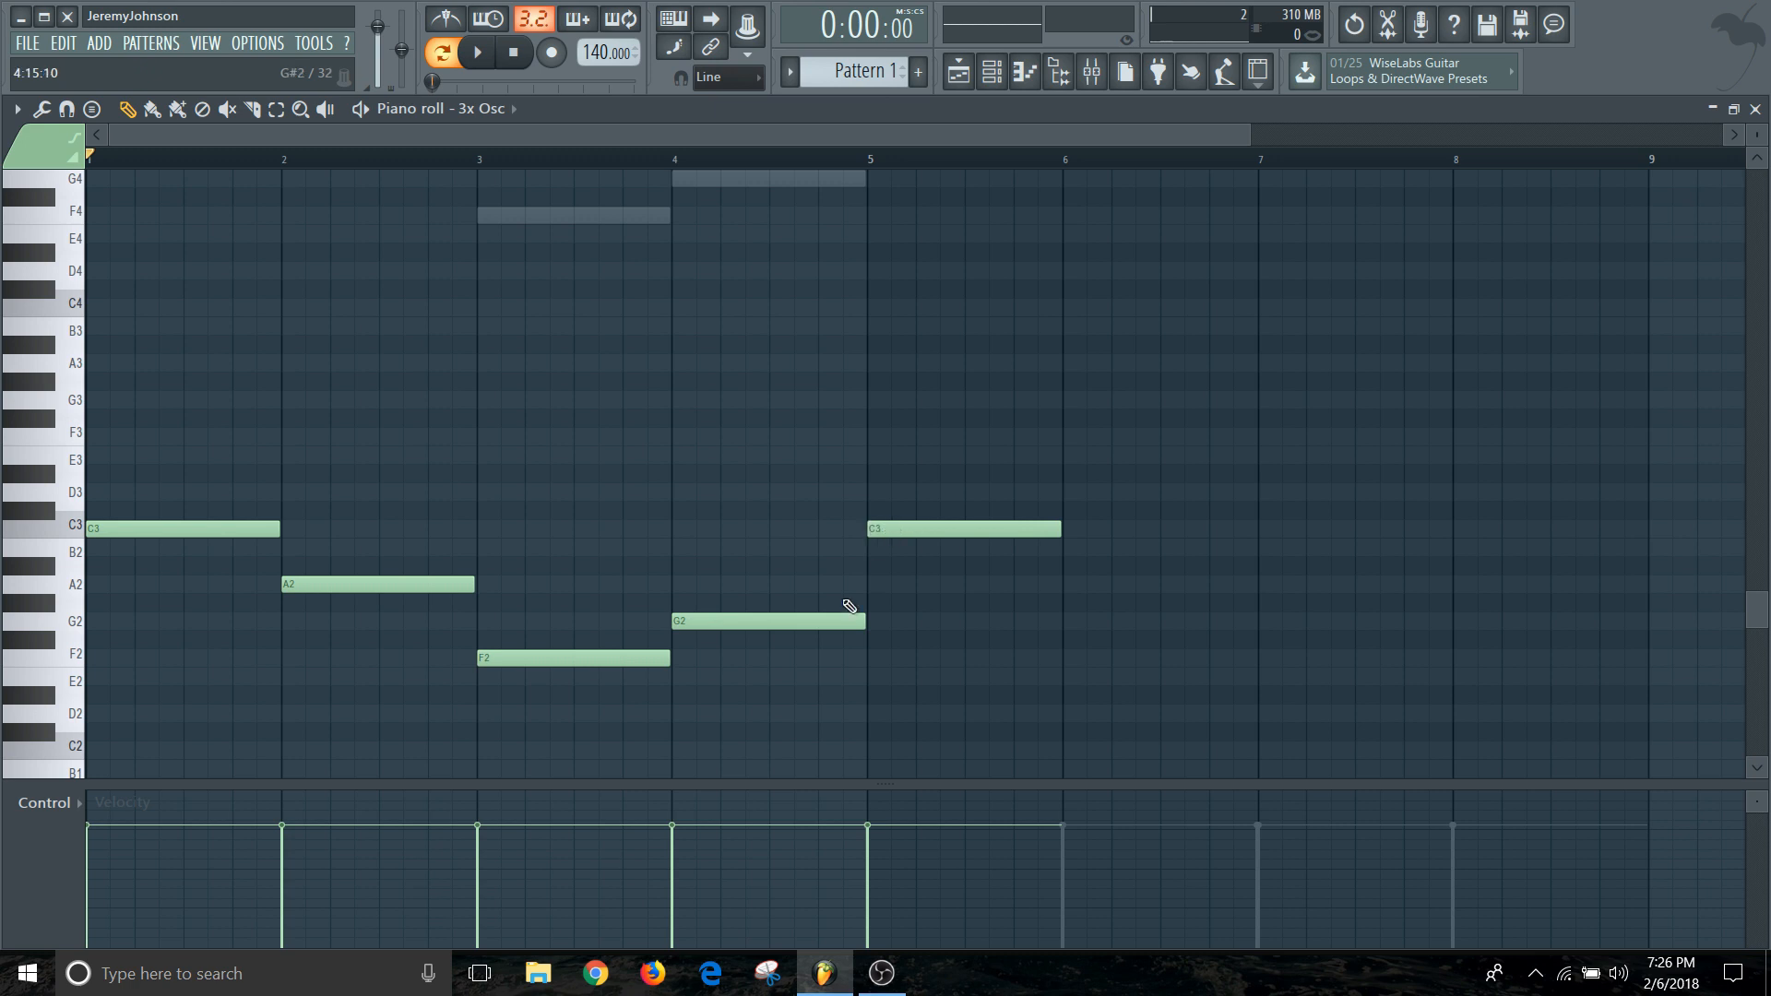
mouse_move(1088, 365)
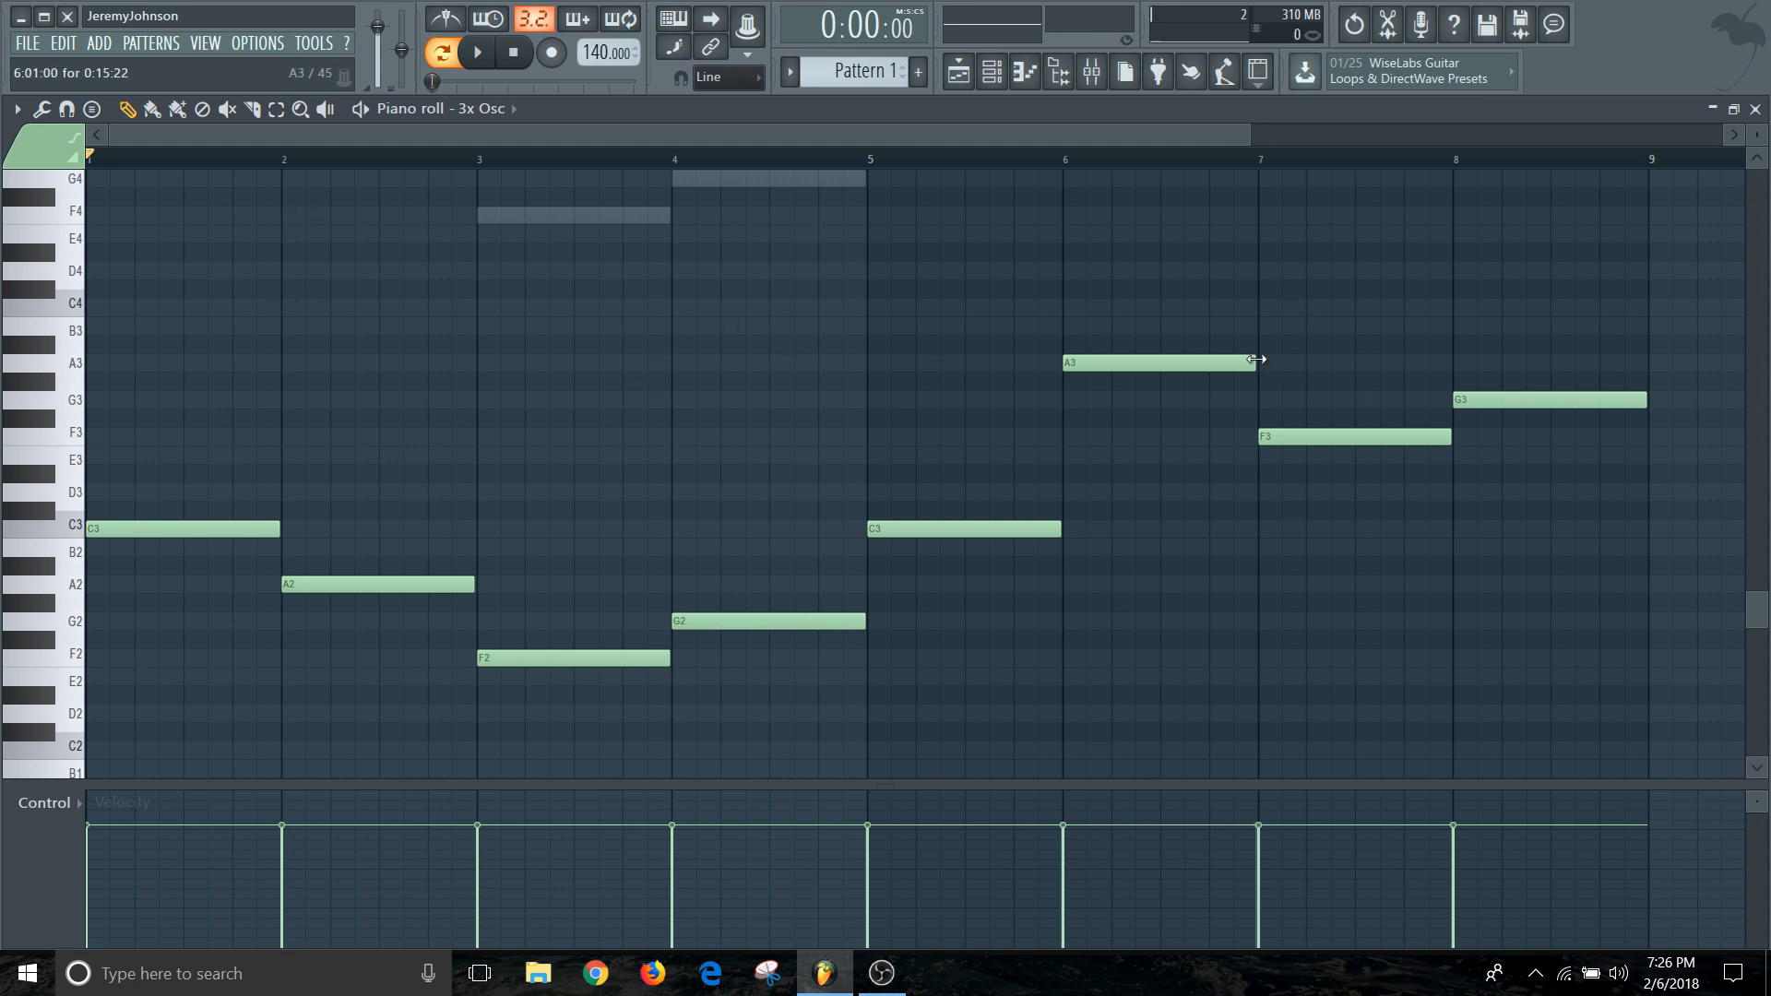
mouse_move(1116, 210)
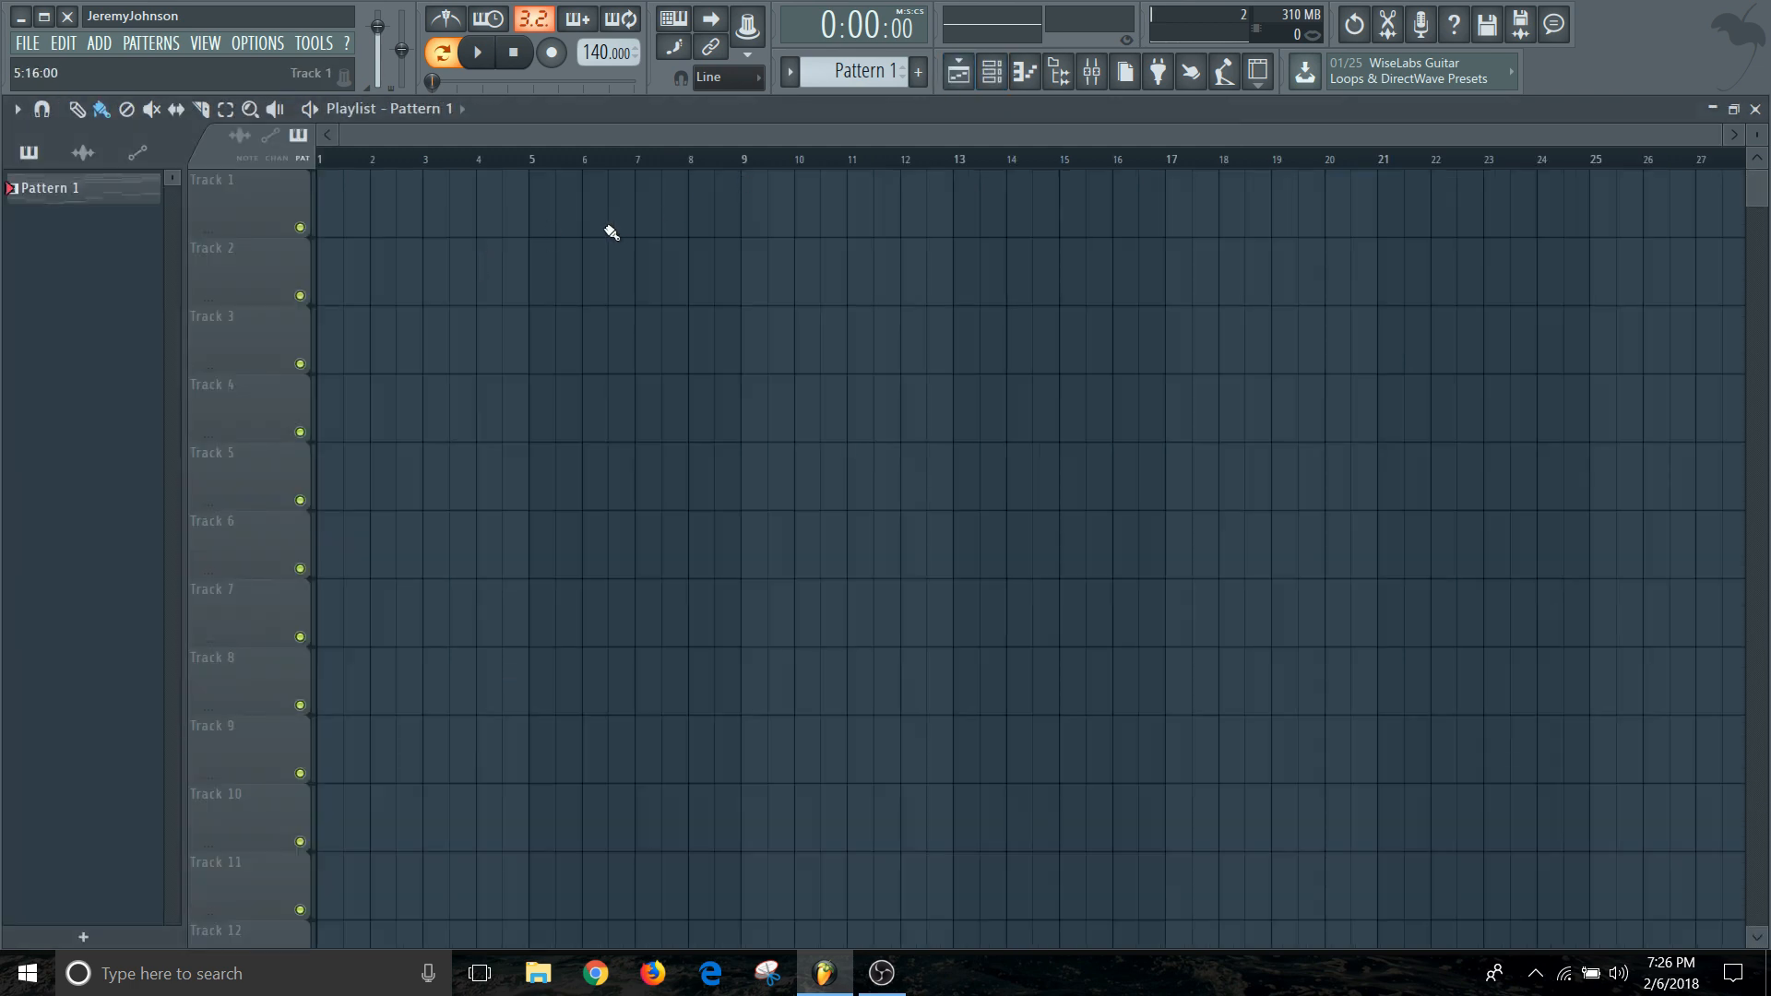
Show the channel rack and reopen the 3x Osc bass notes, completing A3, F3, G3 in bars six to eight.
left_click(990, 72)
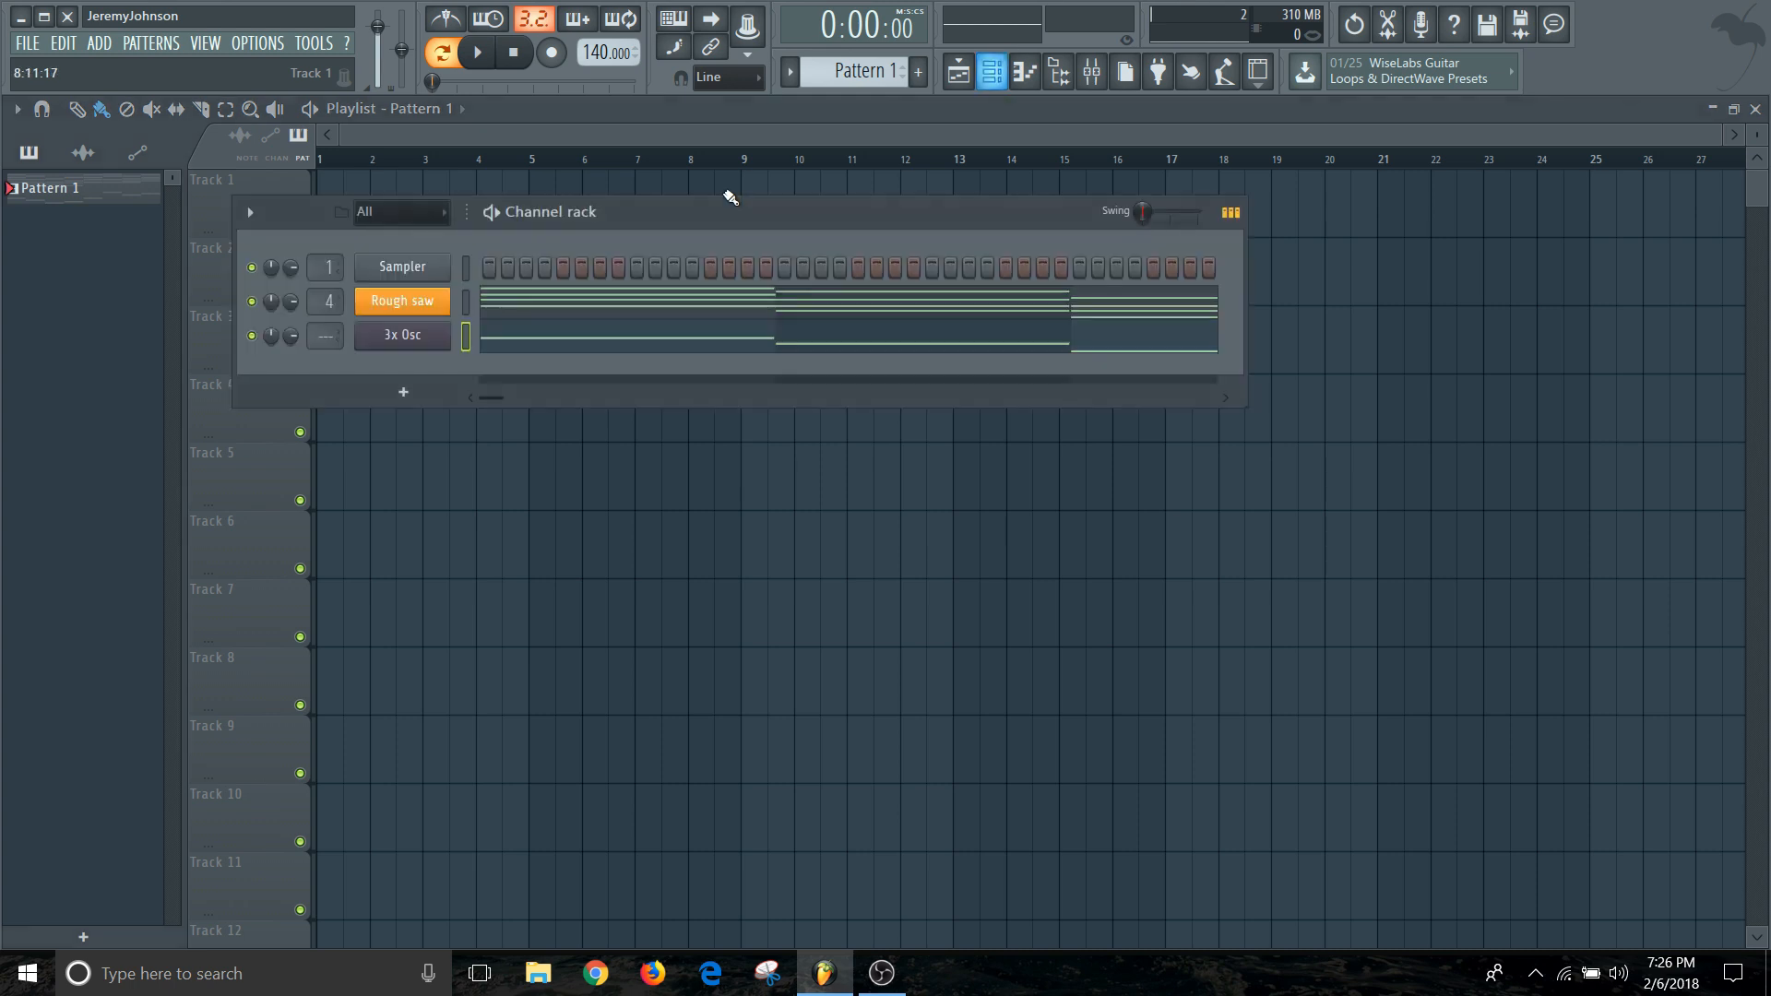
left_click(476, 52)
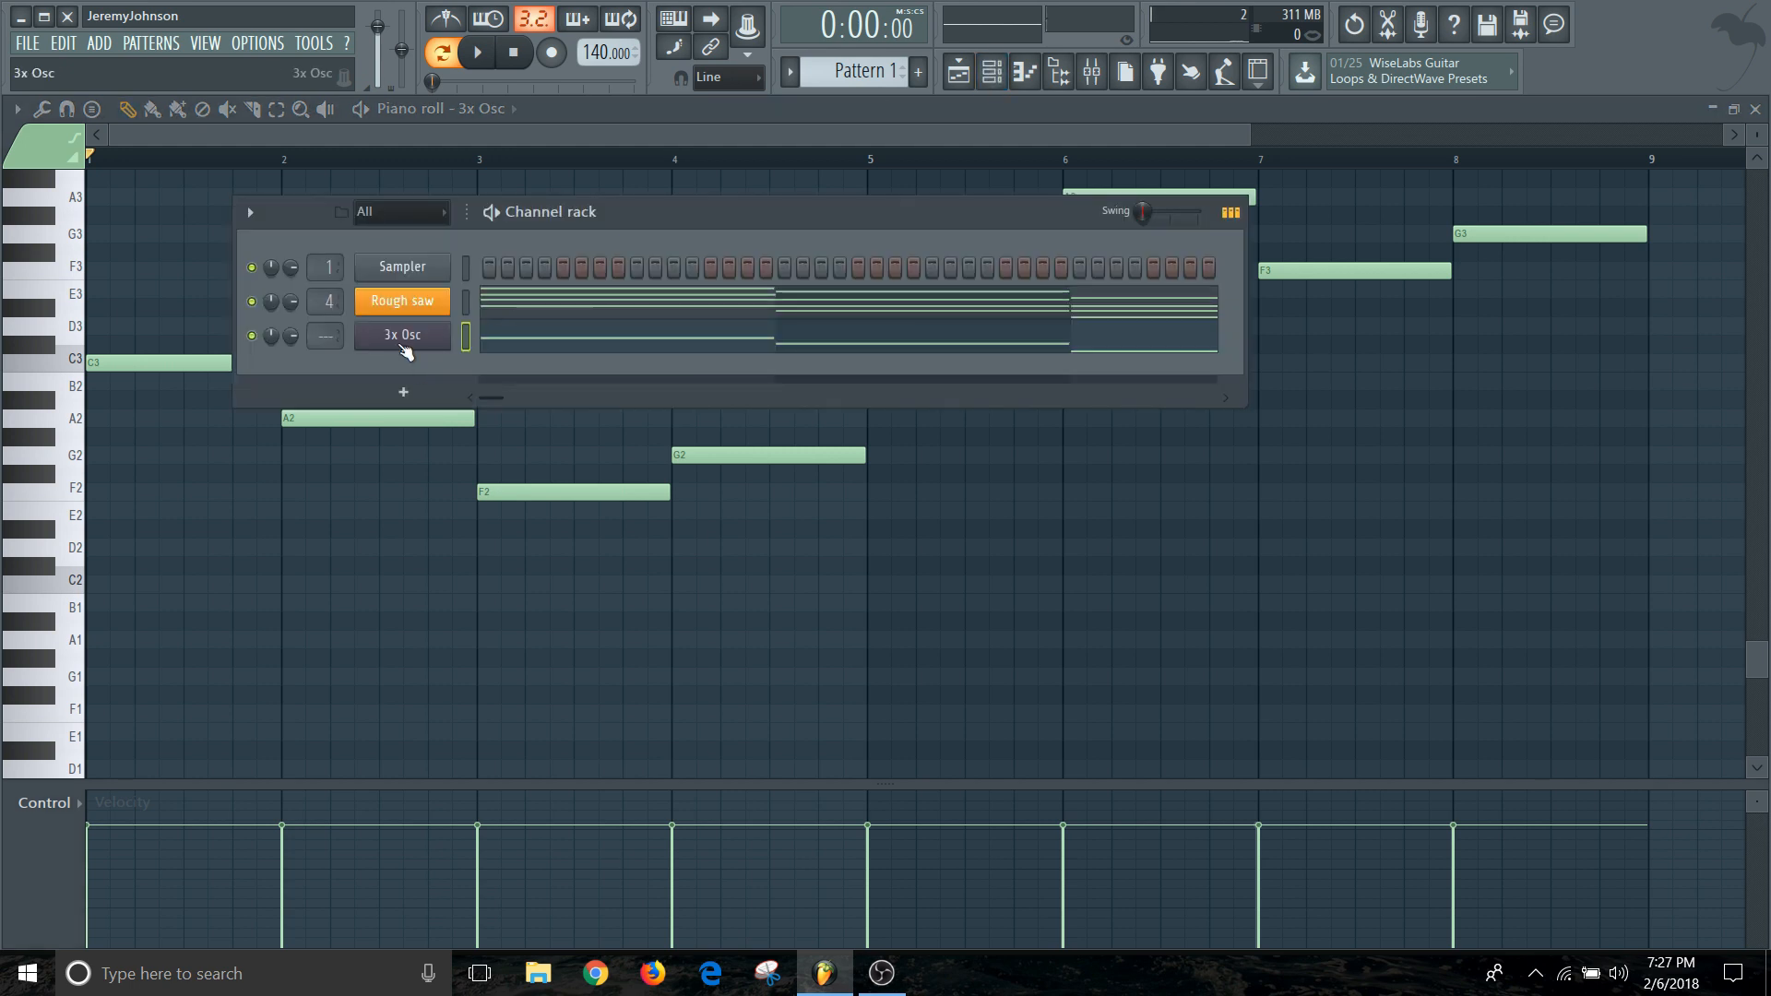
Add a GMS synth channel to the rack and close its instrument window.
left_click(402, 391)
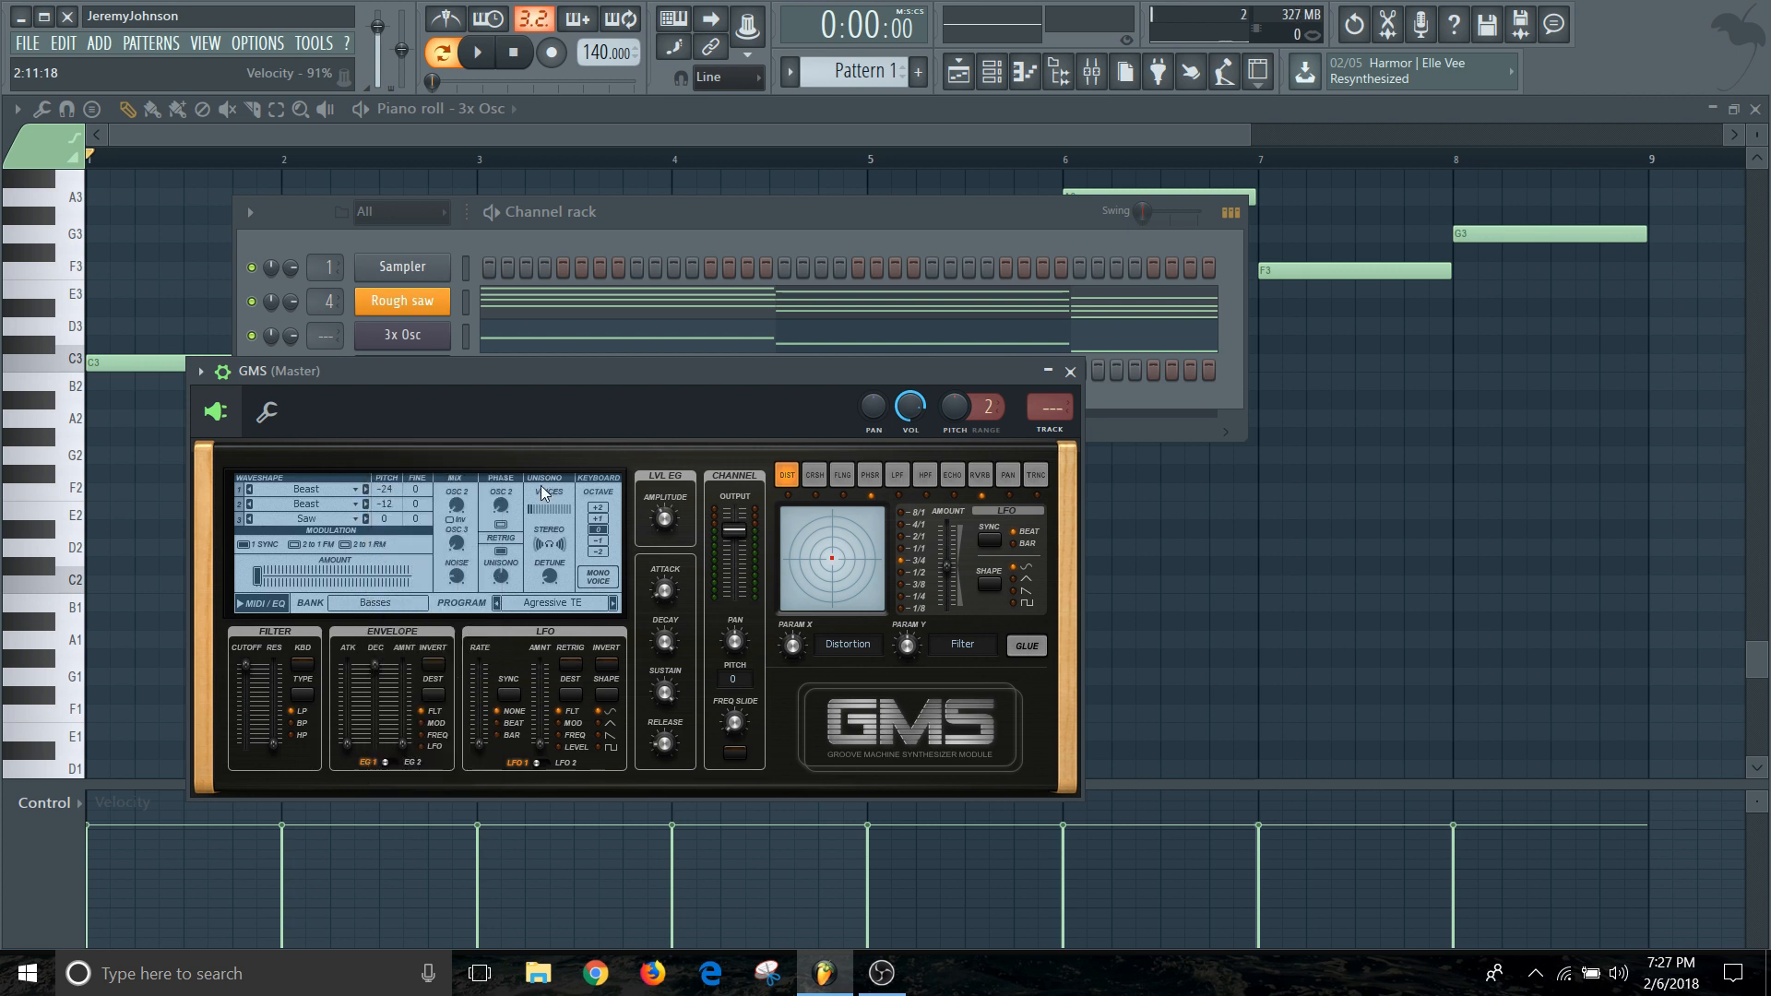
mouse_move(1069, 371)
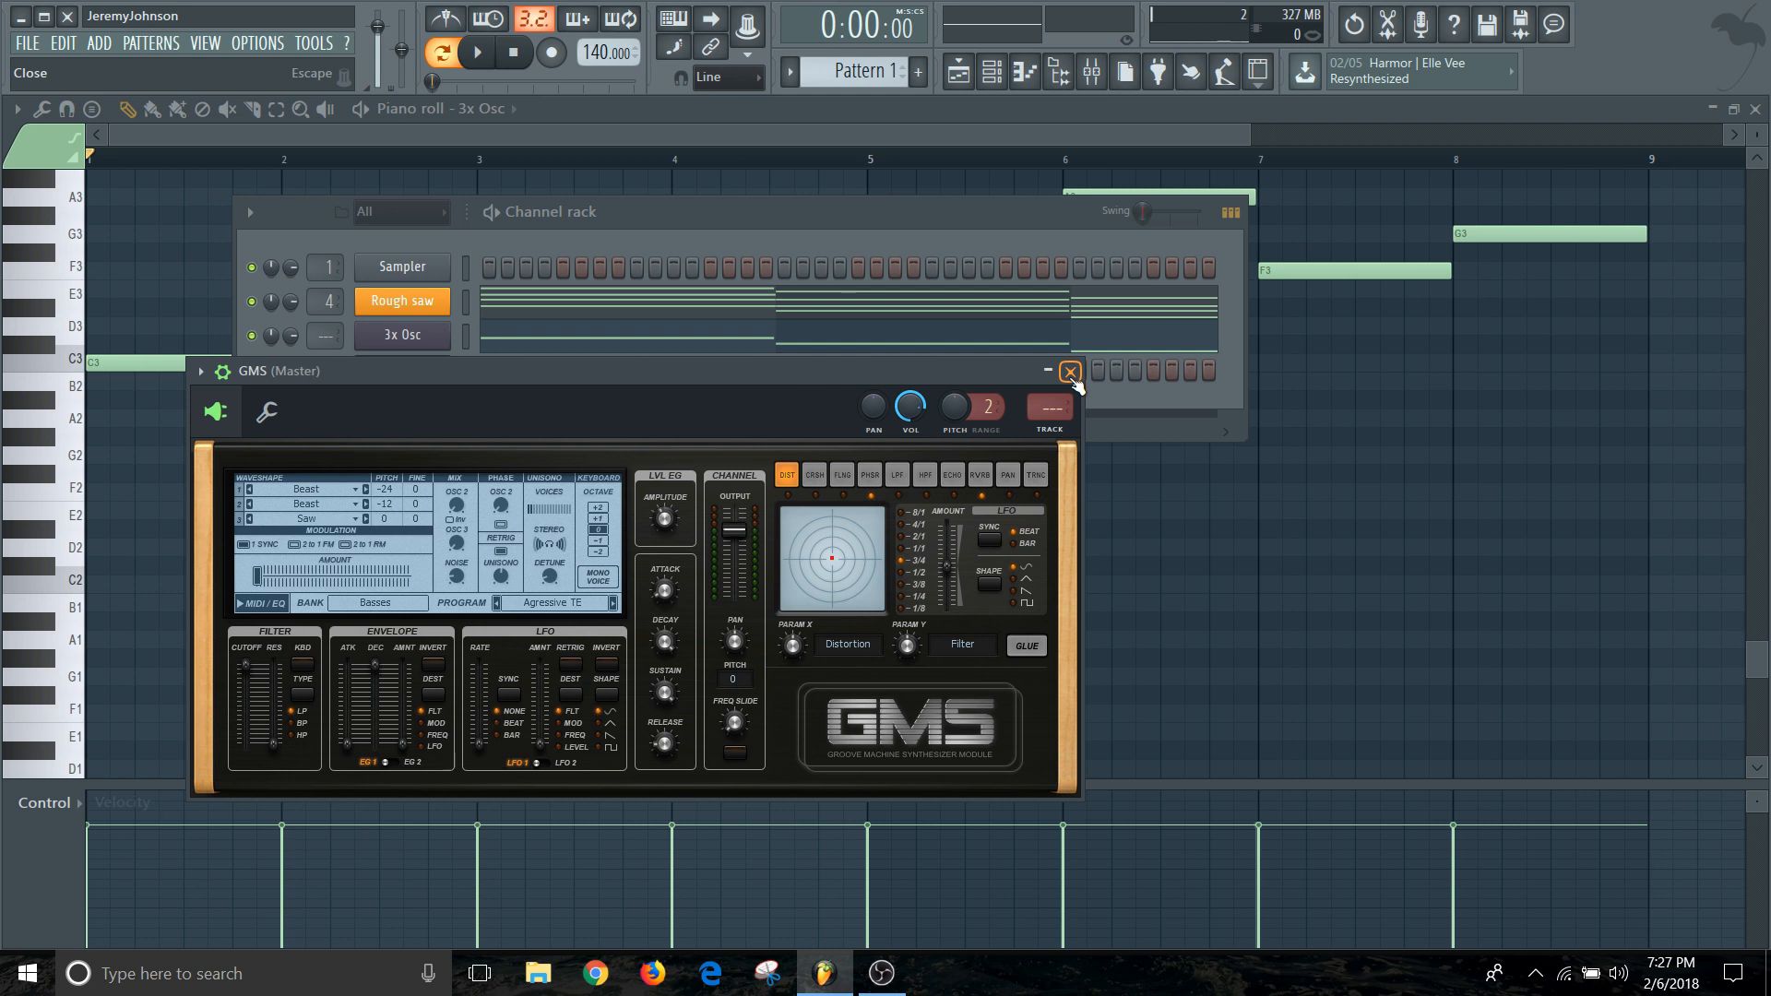
left_click(1070, 370)
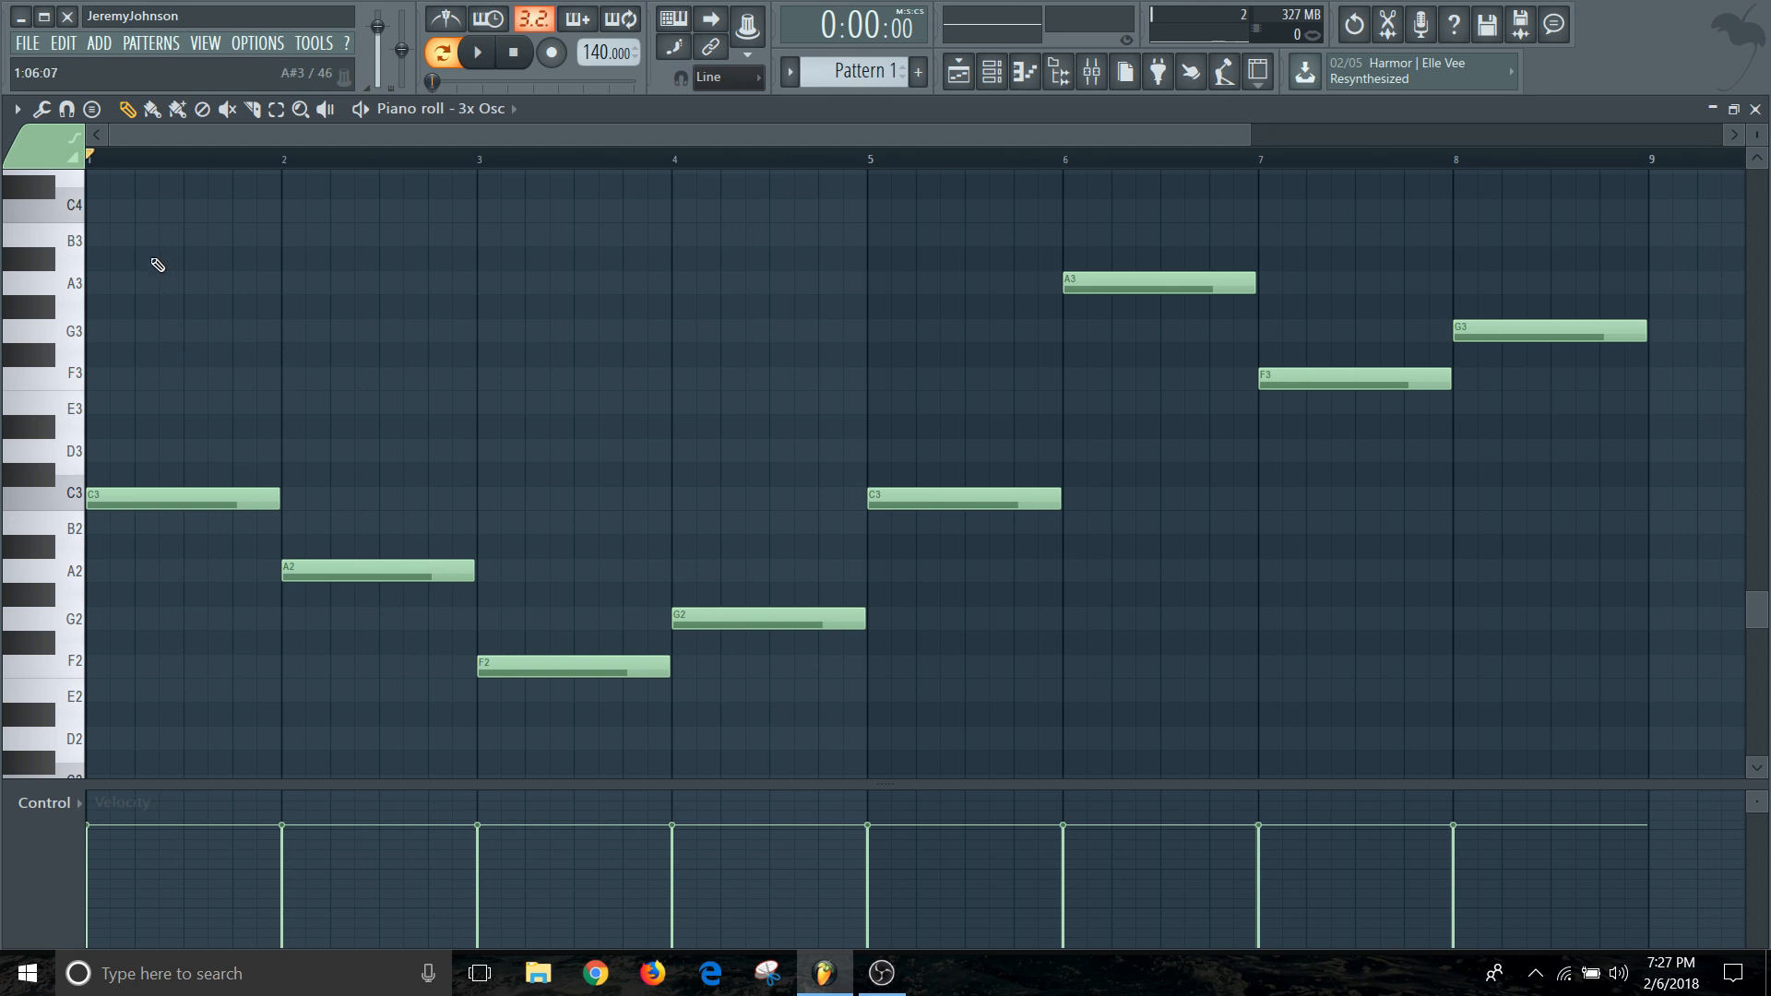
Select all bass notes and send them to the GMS channel an octave higher.
left_click_drag(148, 249, 1507, 491)
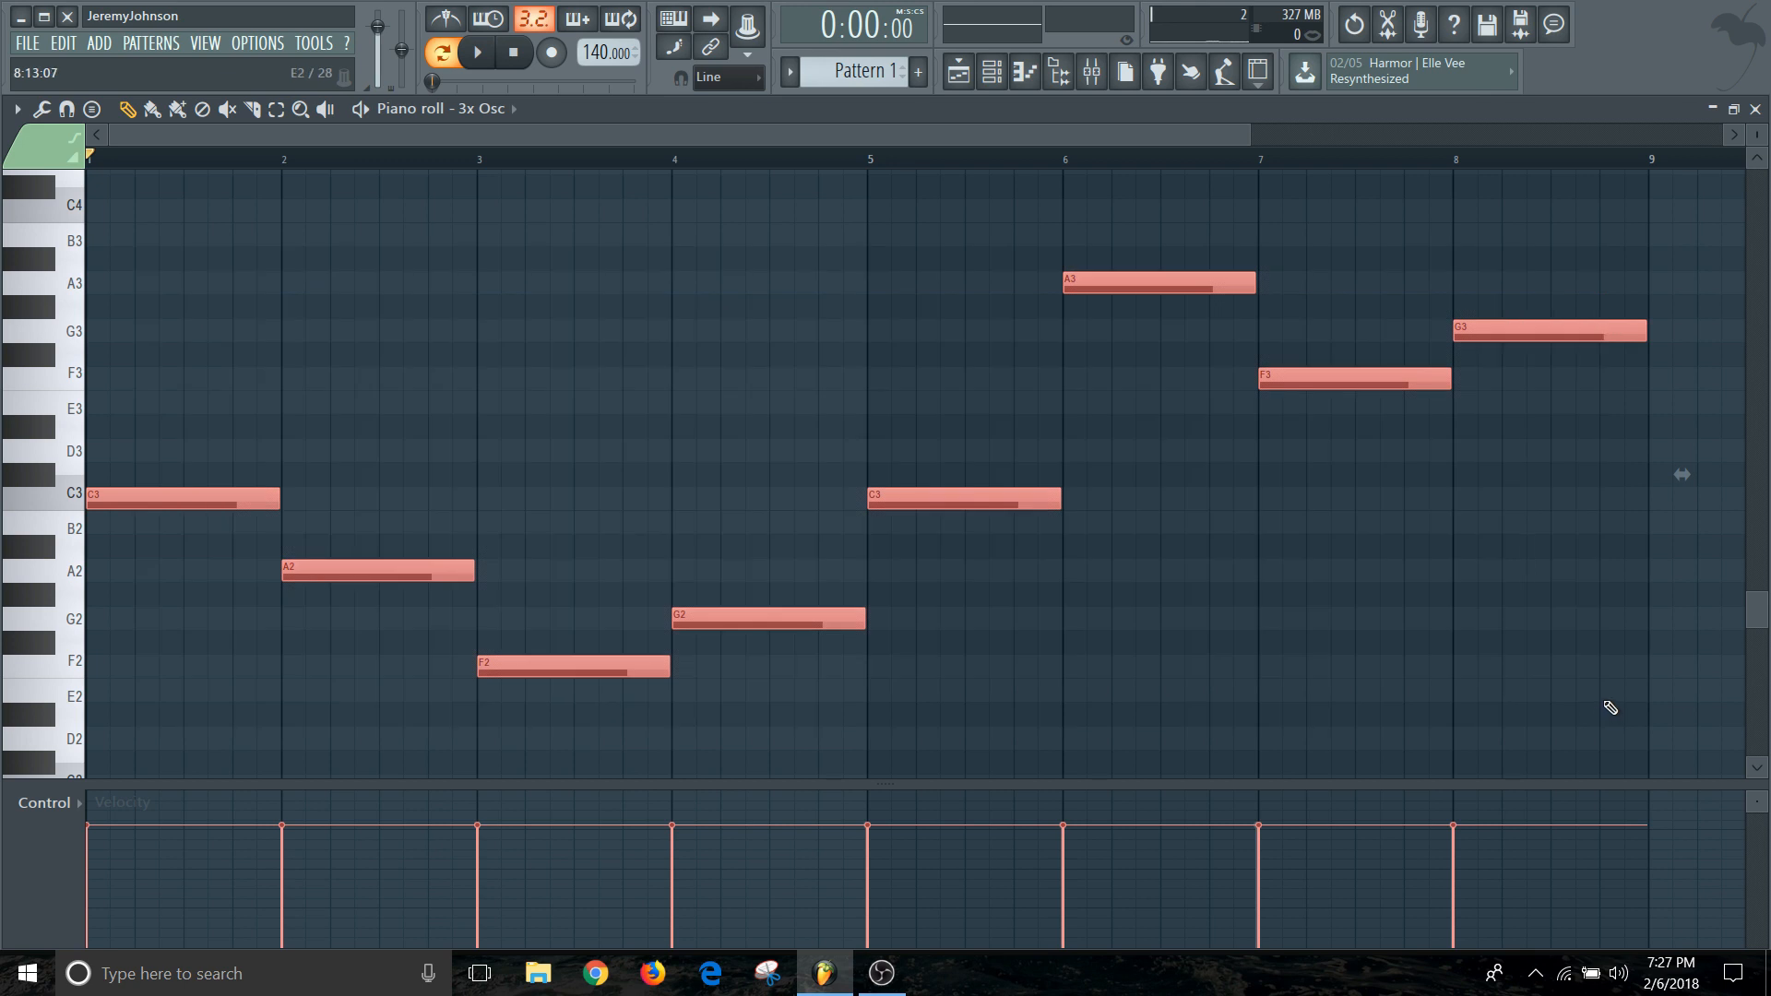
mouse_move(1029, 435)
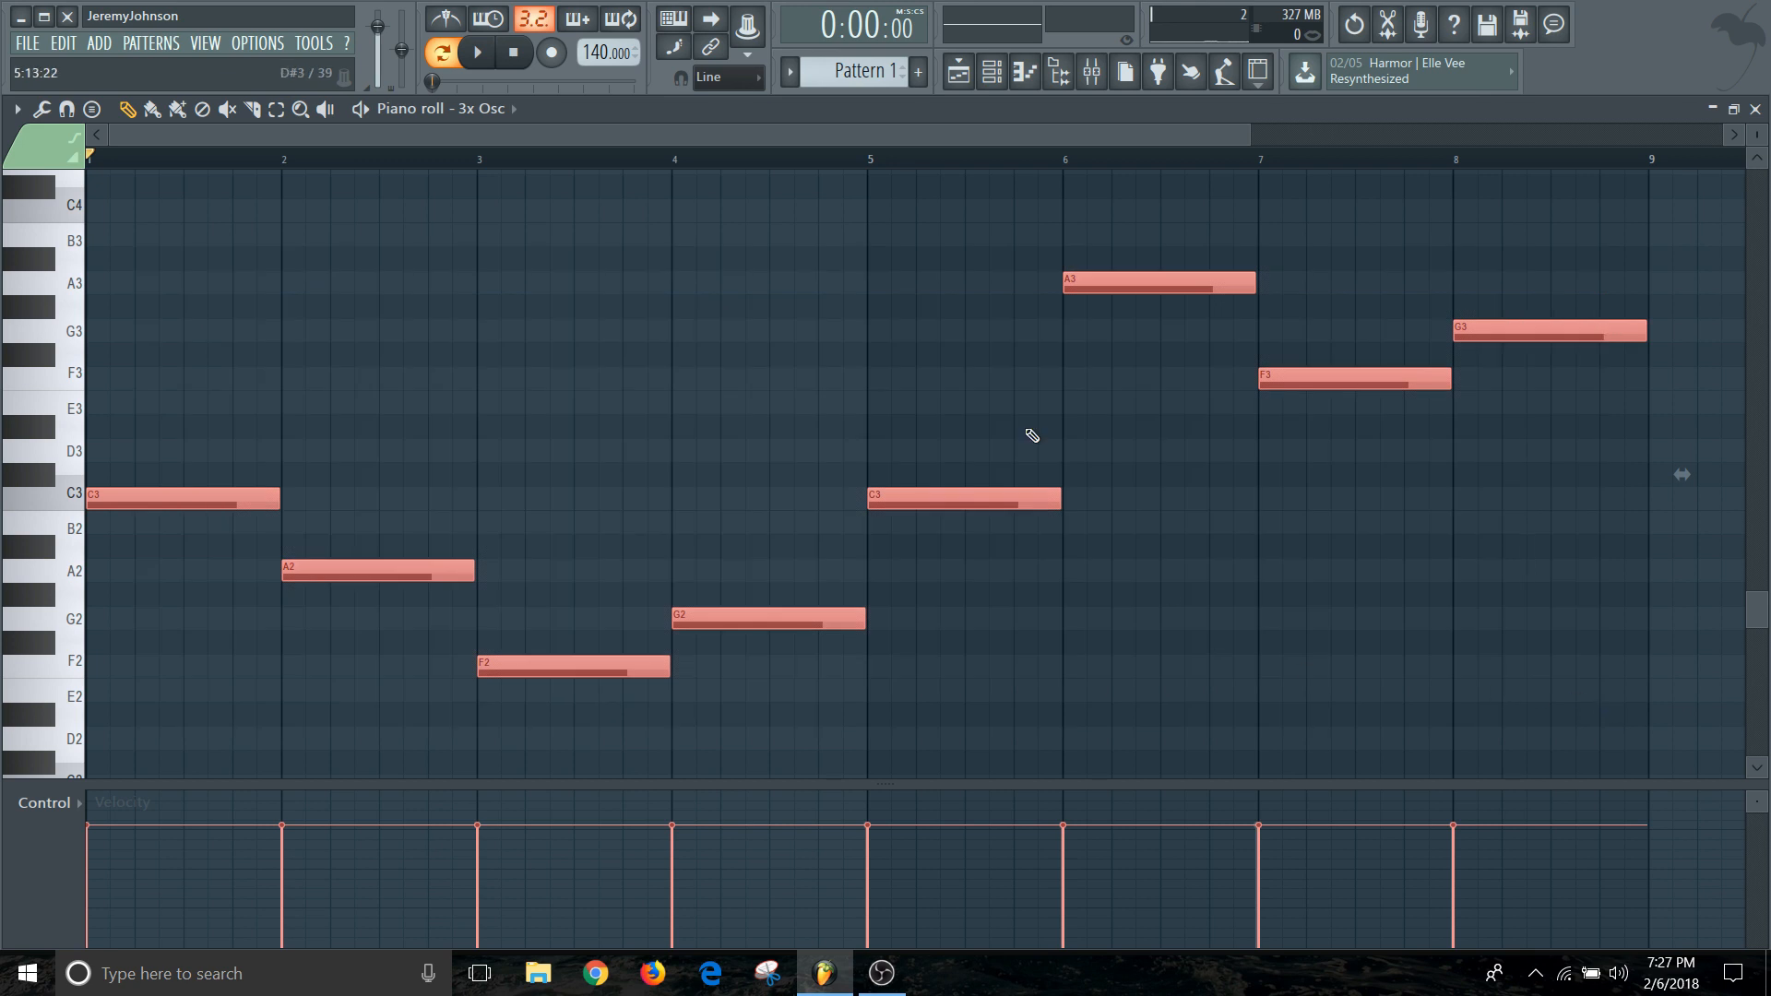
left_click(485, 108)
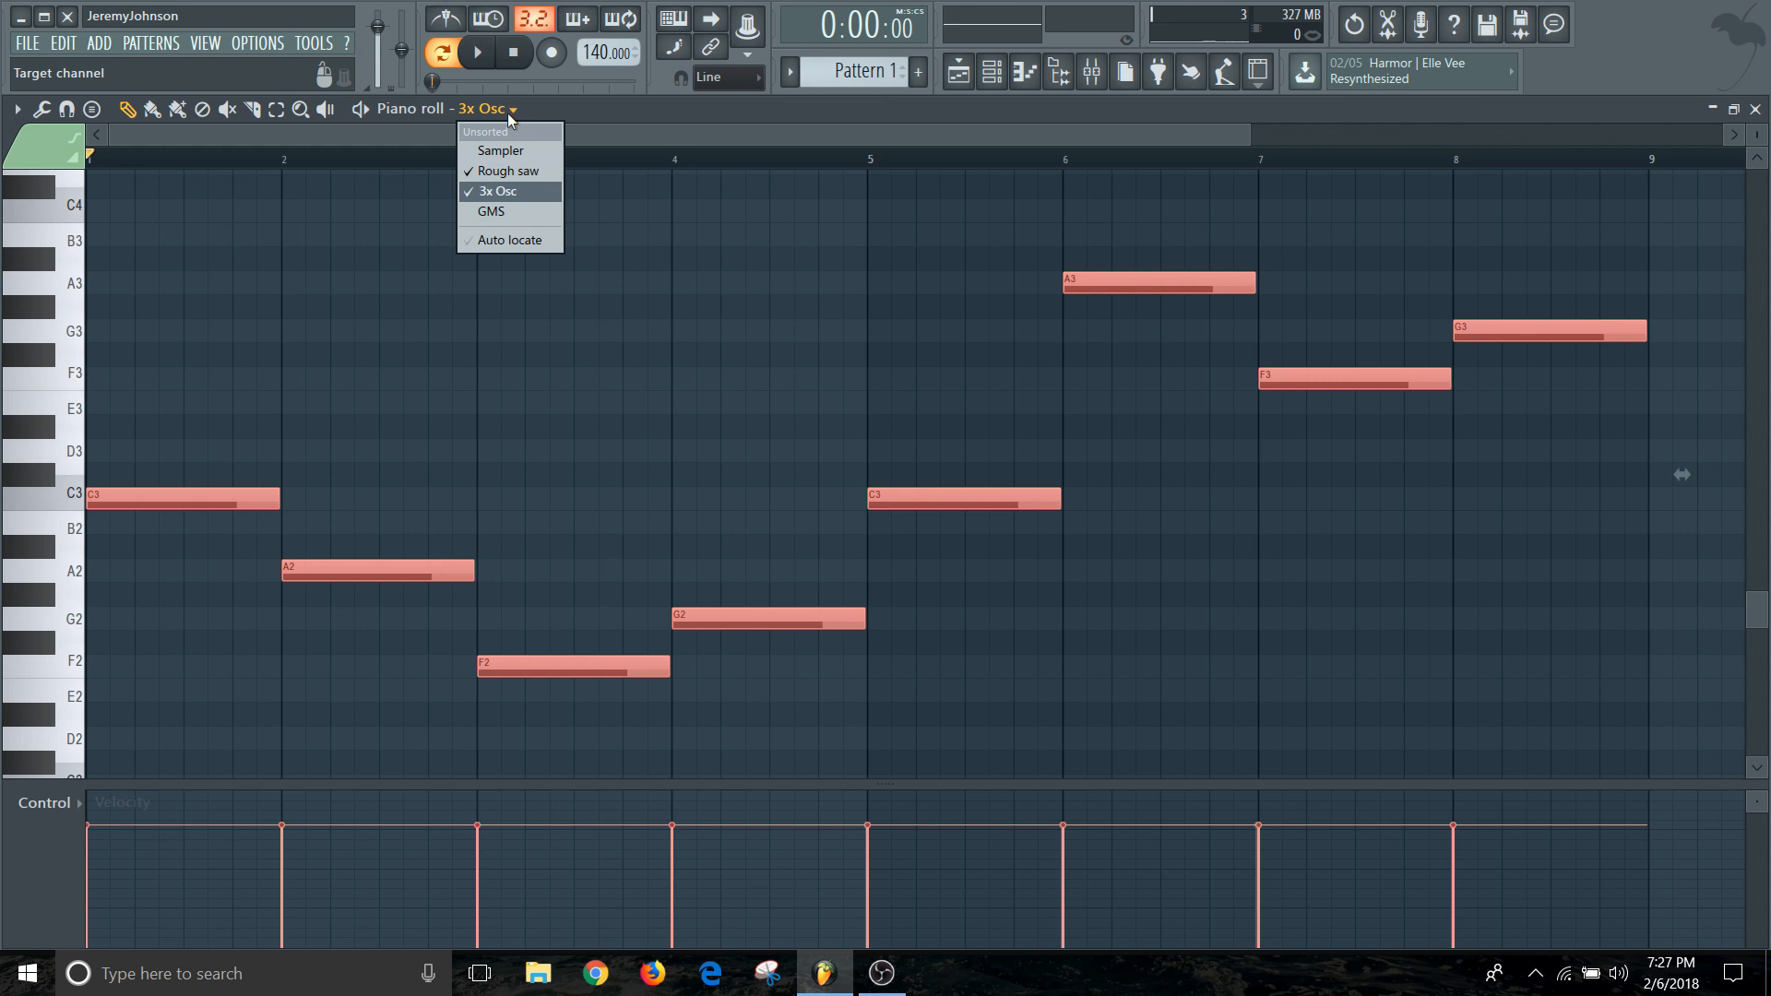
left_click(491, 210)
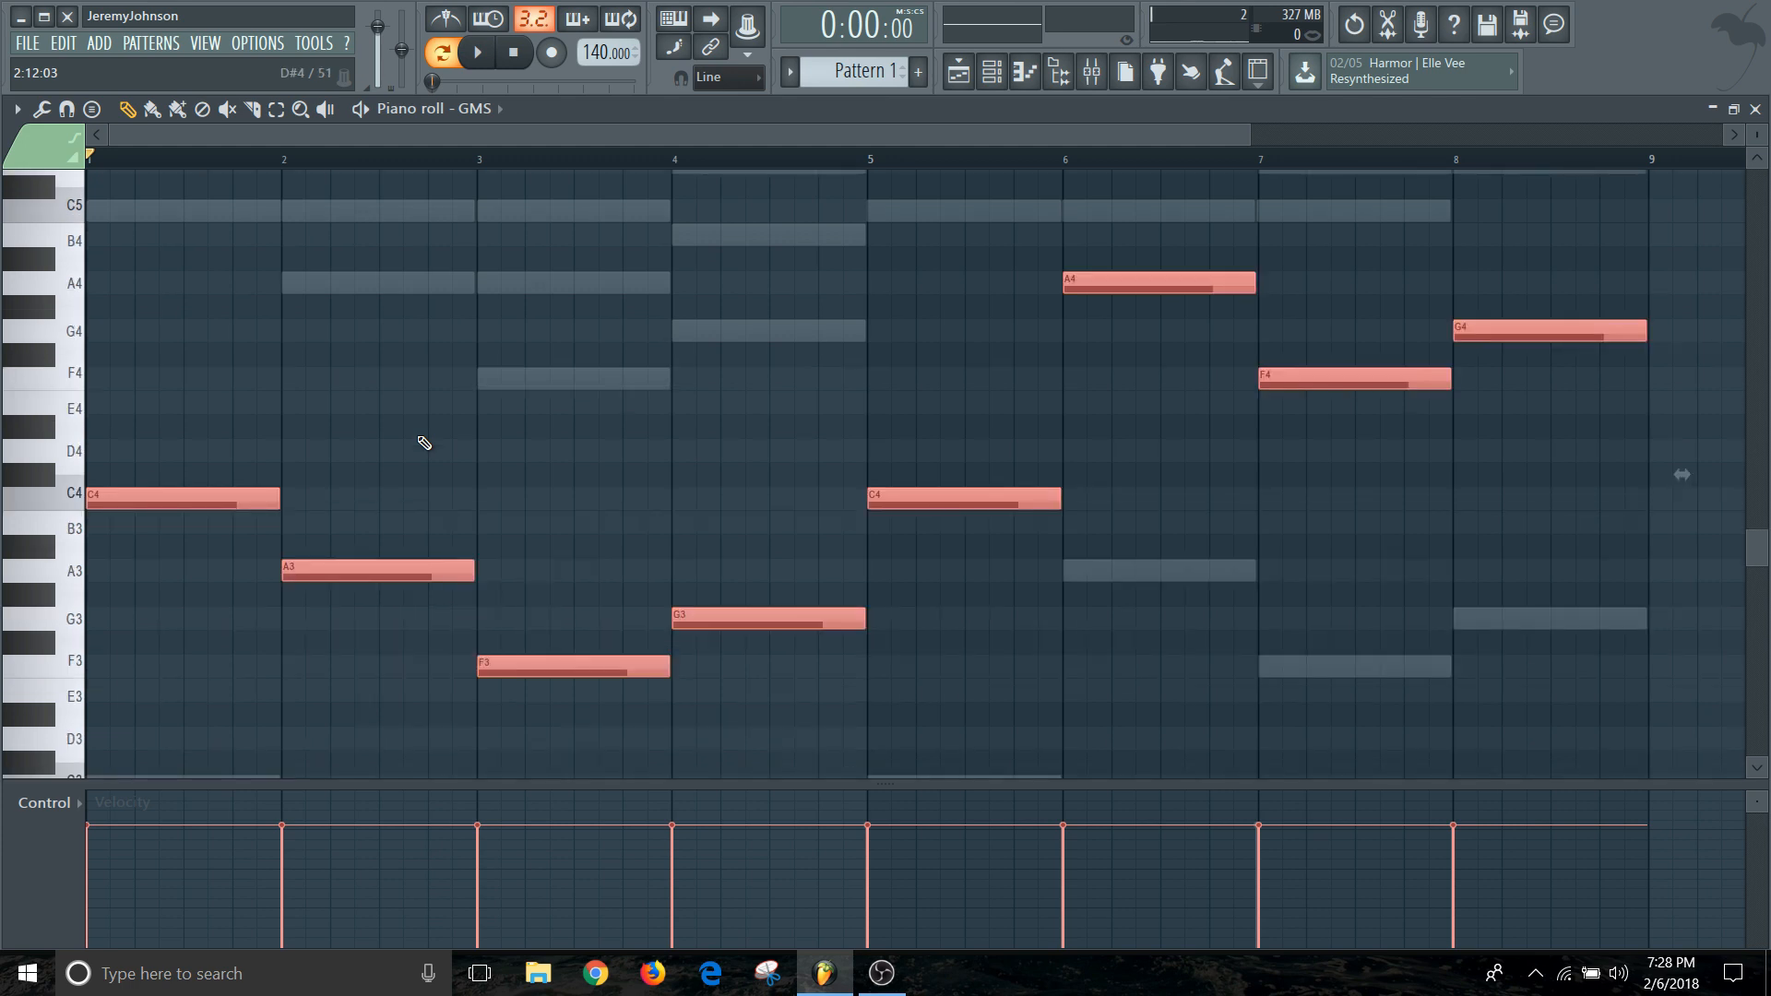
scroll("down", 3)
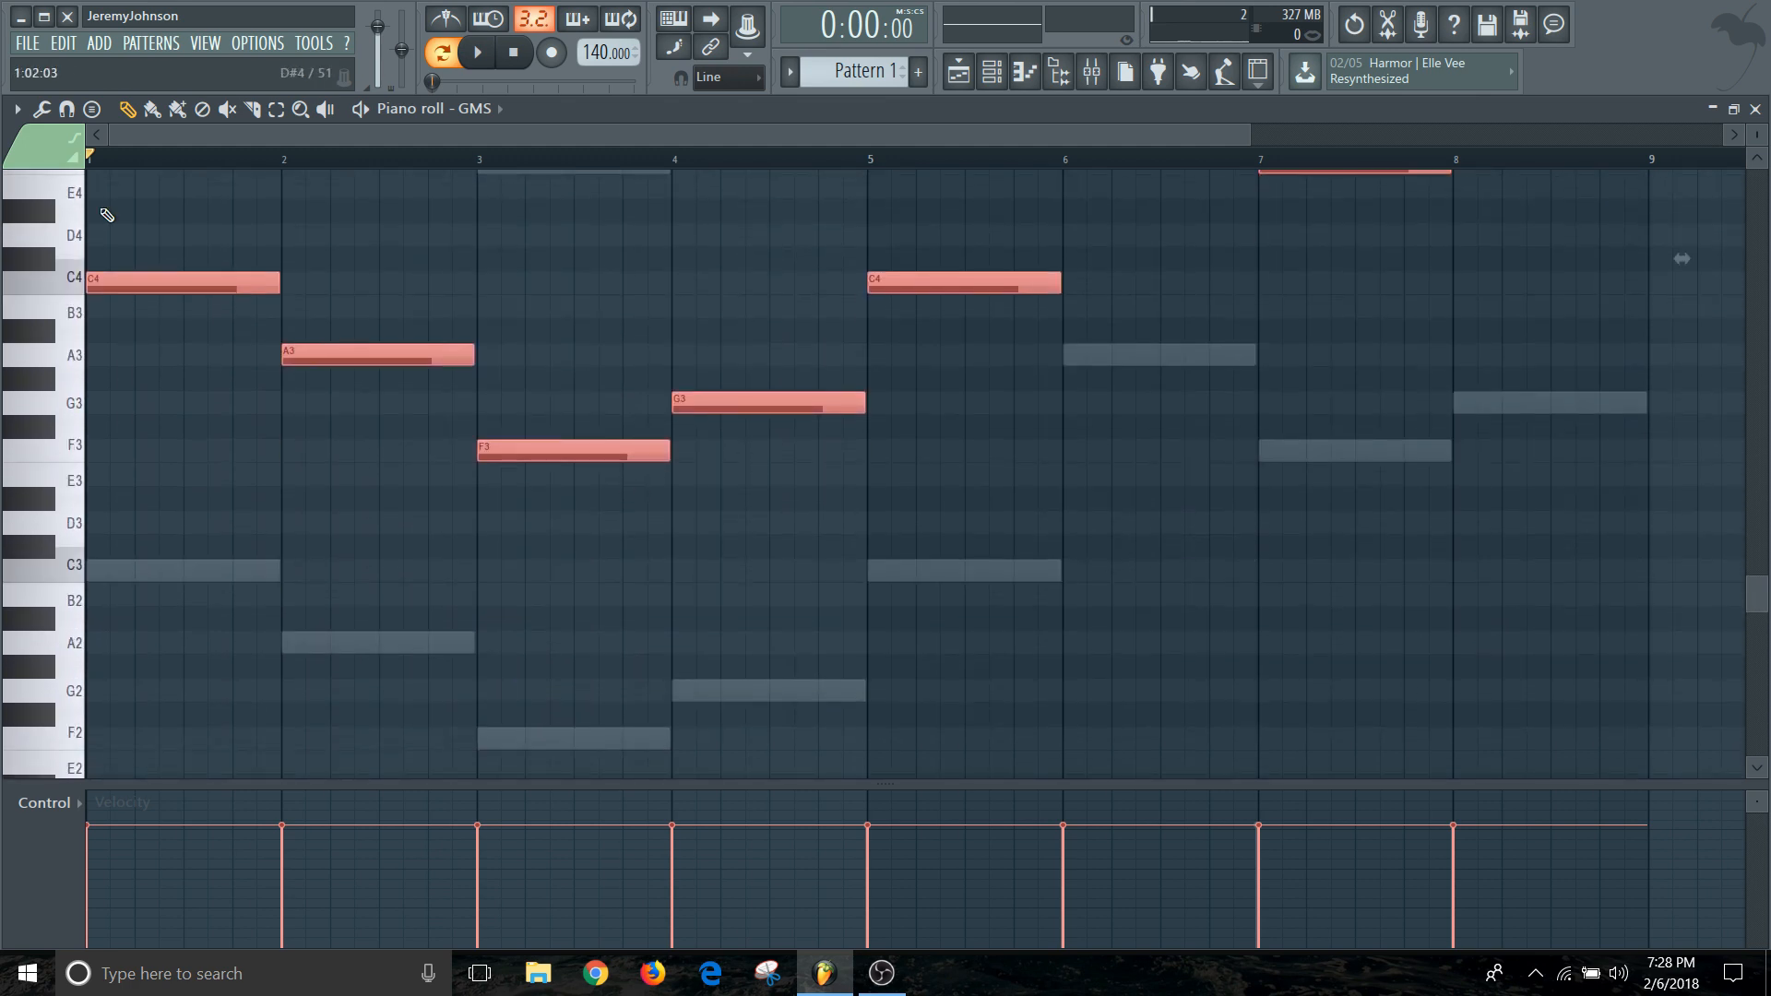
mouse_move(411, 478)
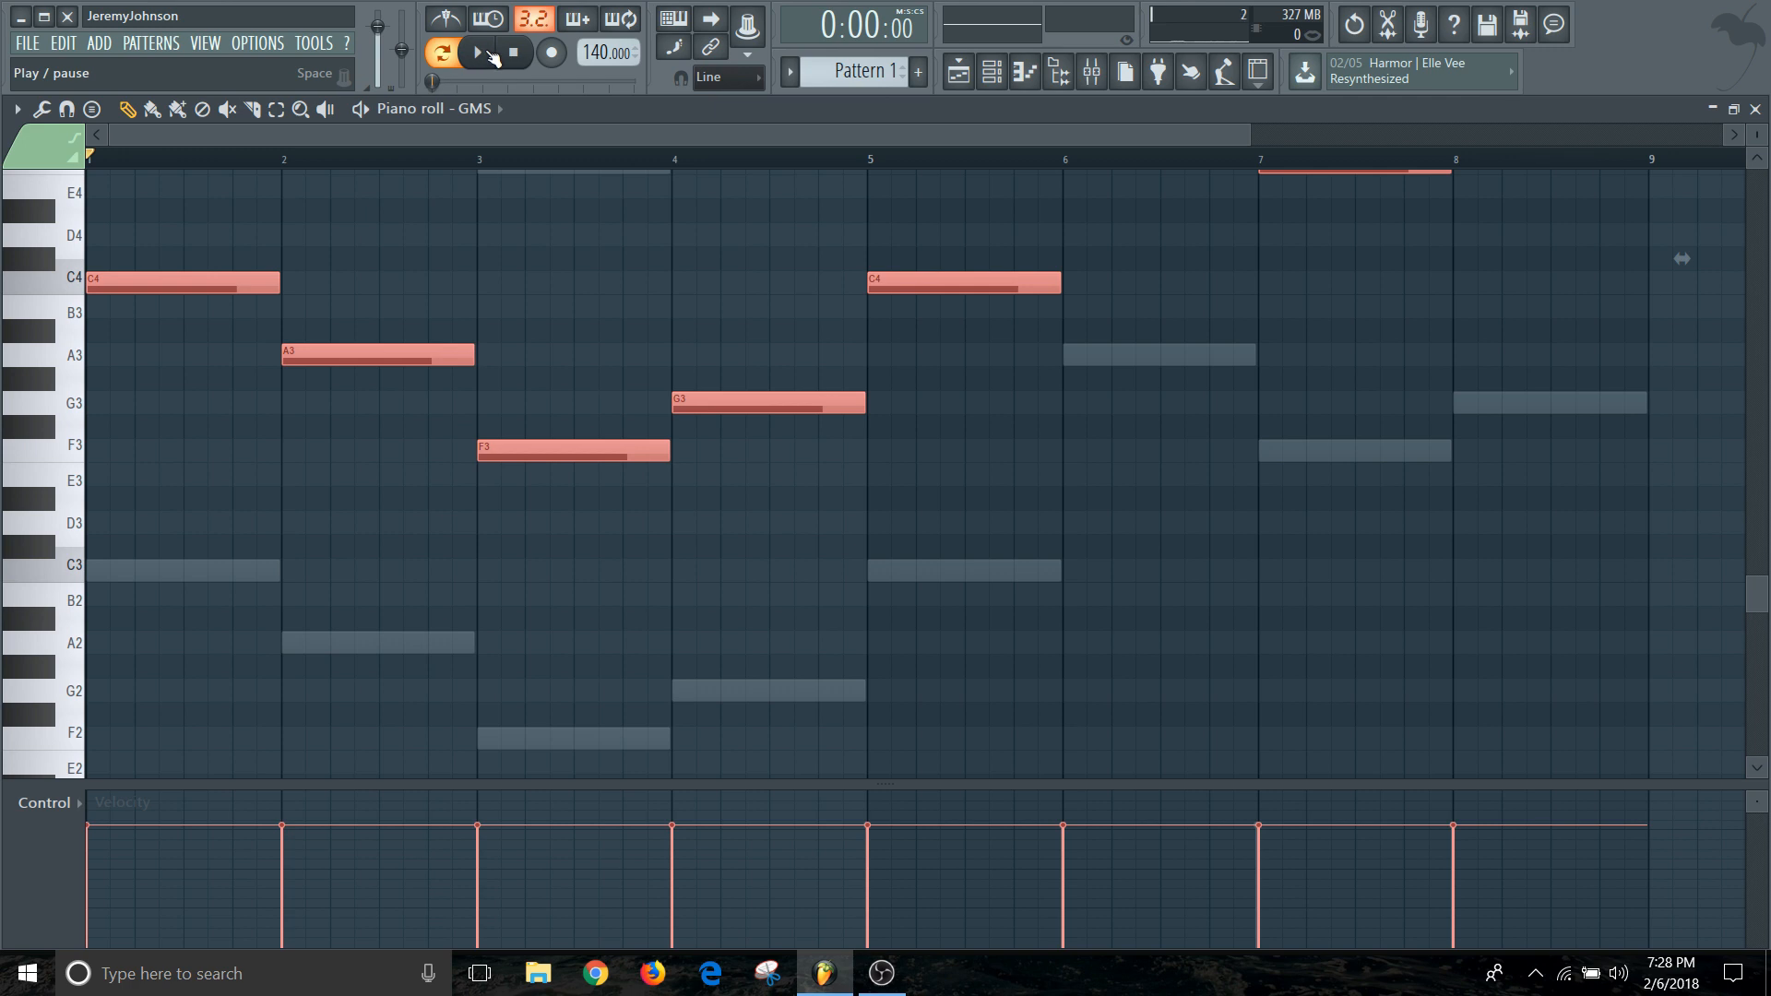
Audition the GMS bass line by starting and stopping pattern playback.
left_click(511, 52)
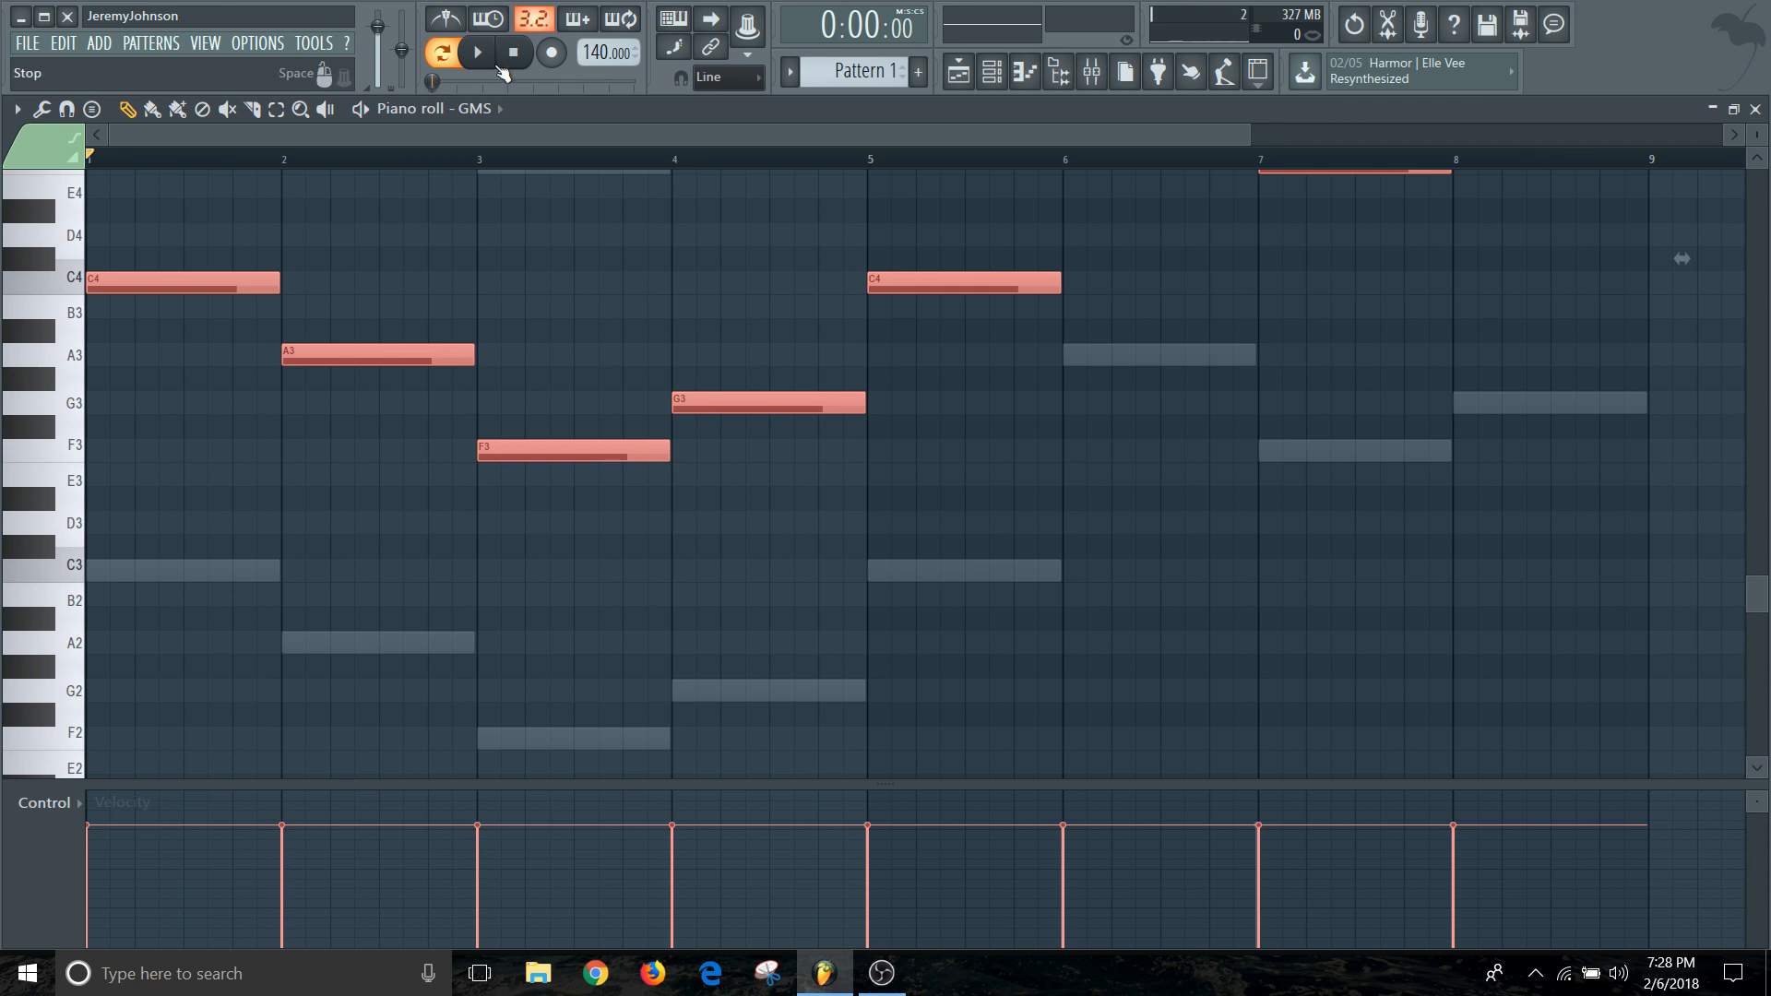
left_click(476, 52)
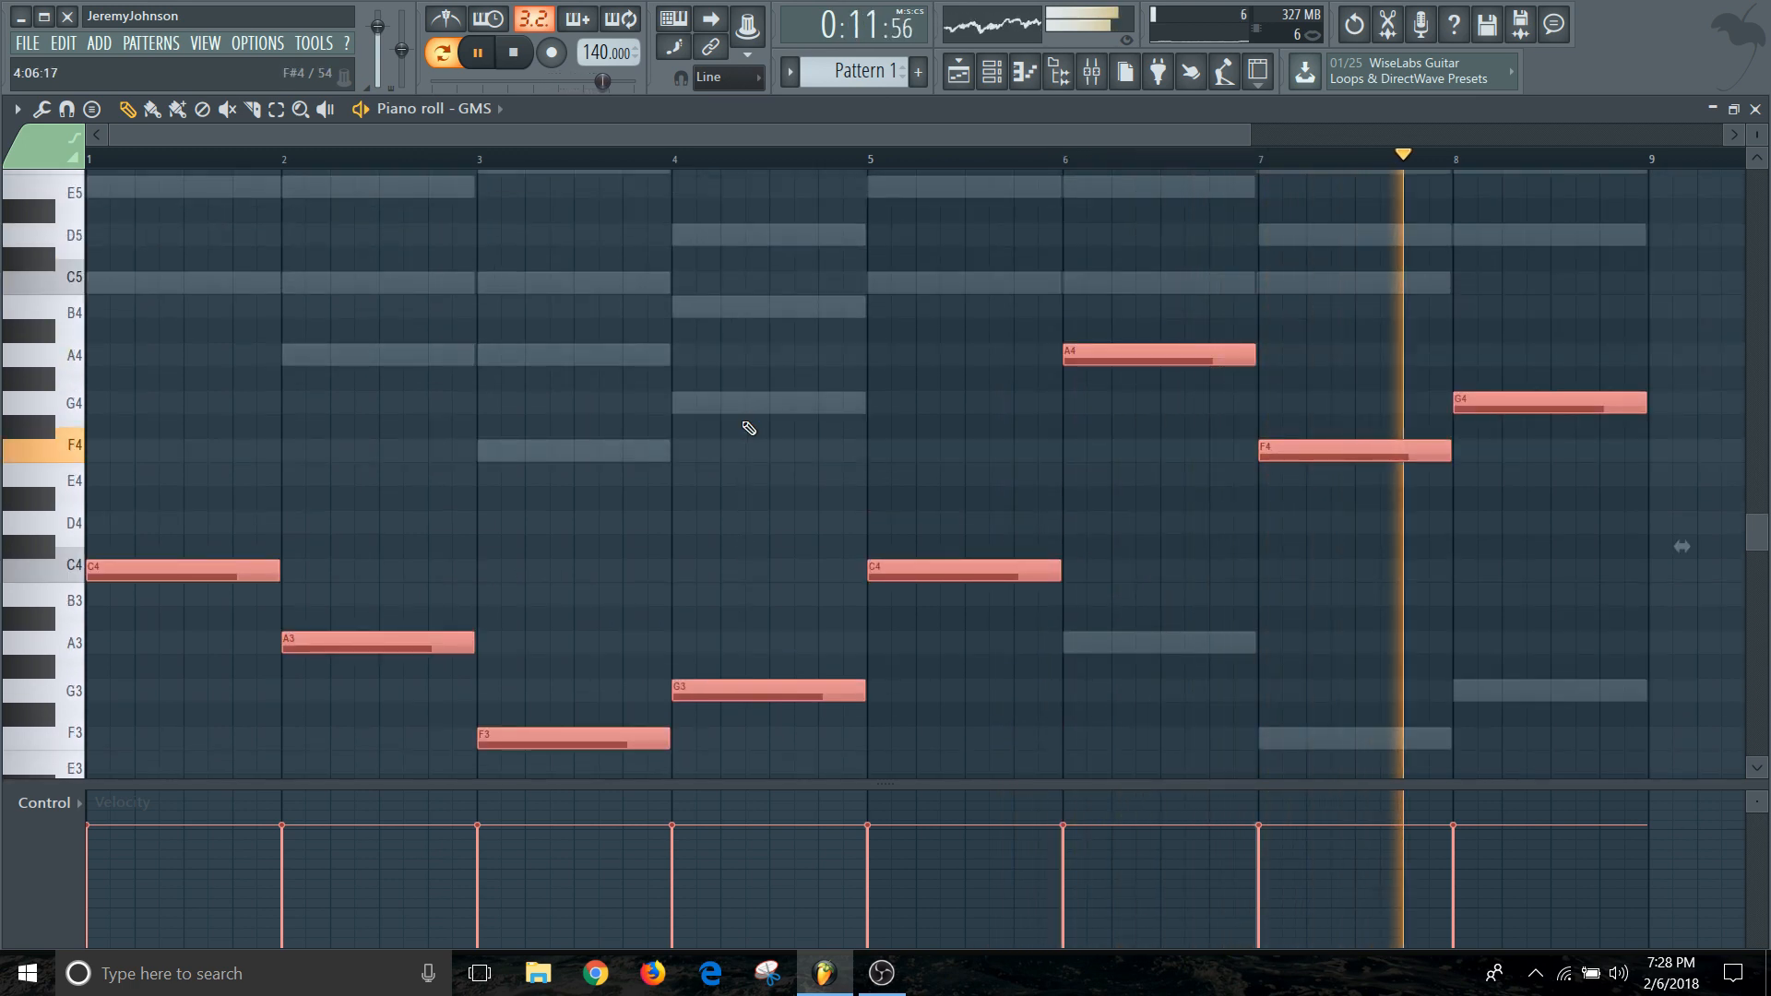
left_click(510, 52)
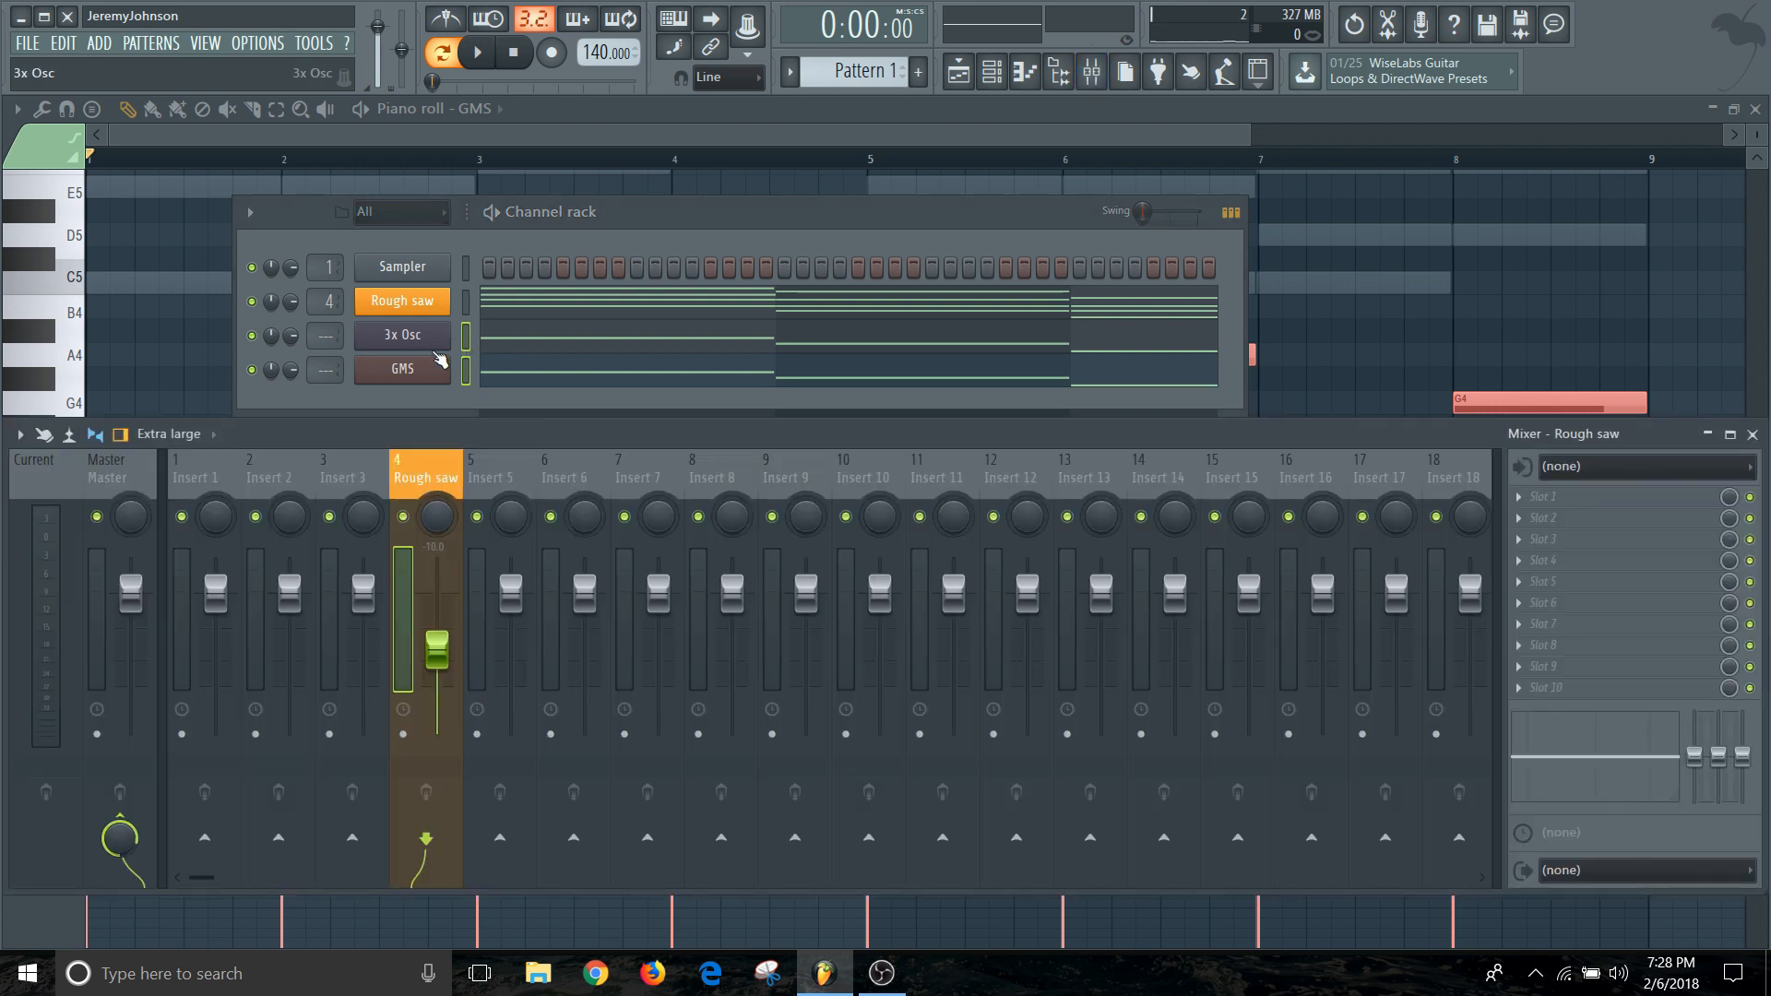
Assign 3x Osc to mixer insert 5 and GMS to insert 6.
left_click(489, 474)
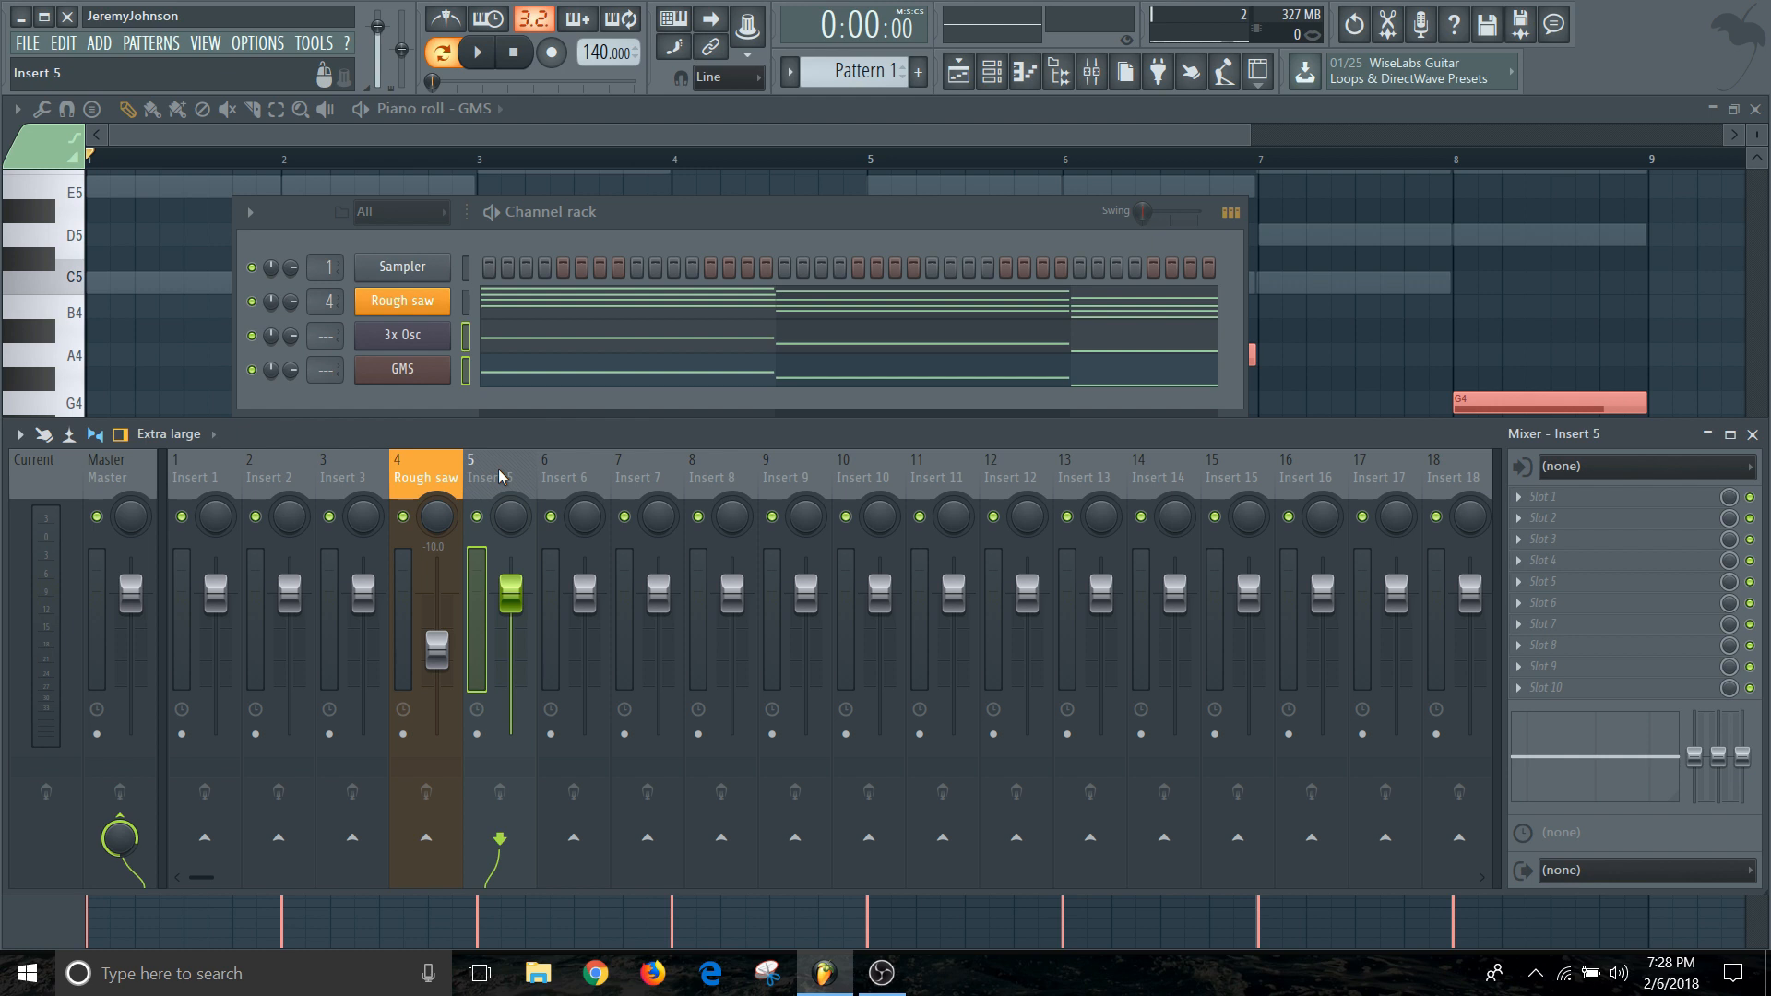
mouse_move(485, 497)
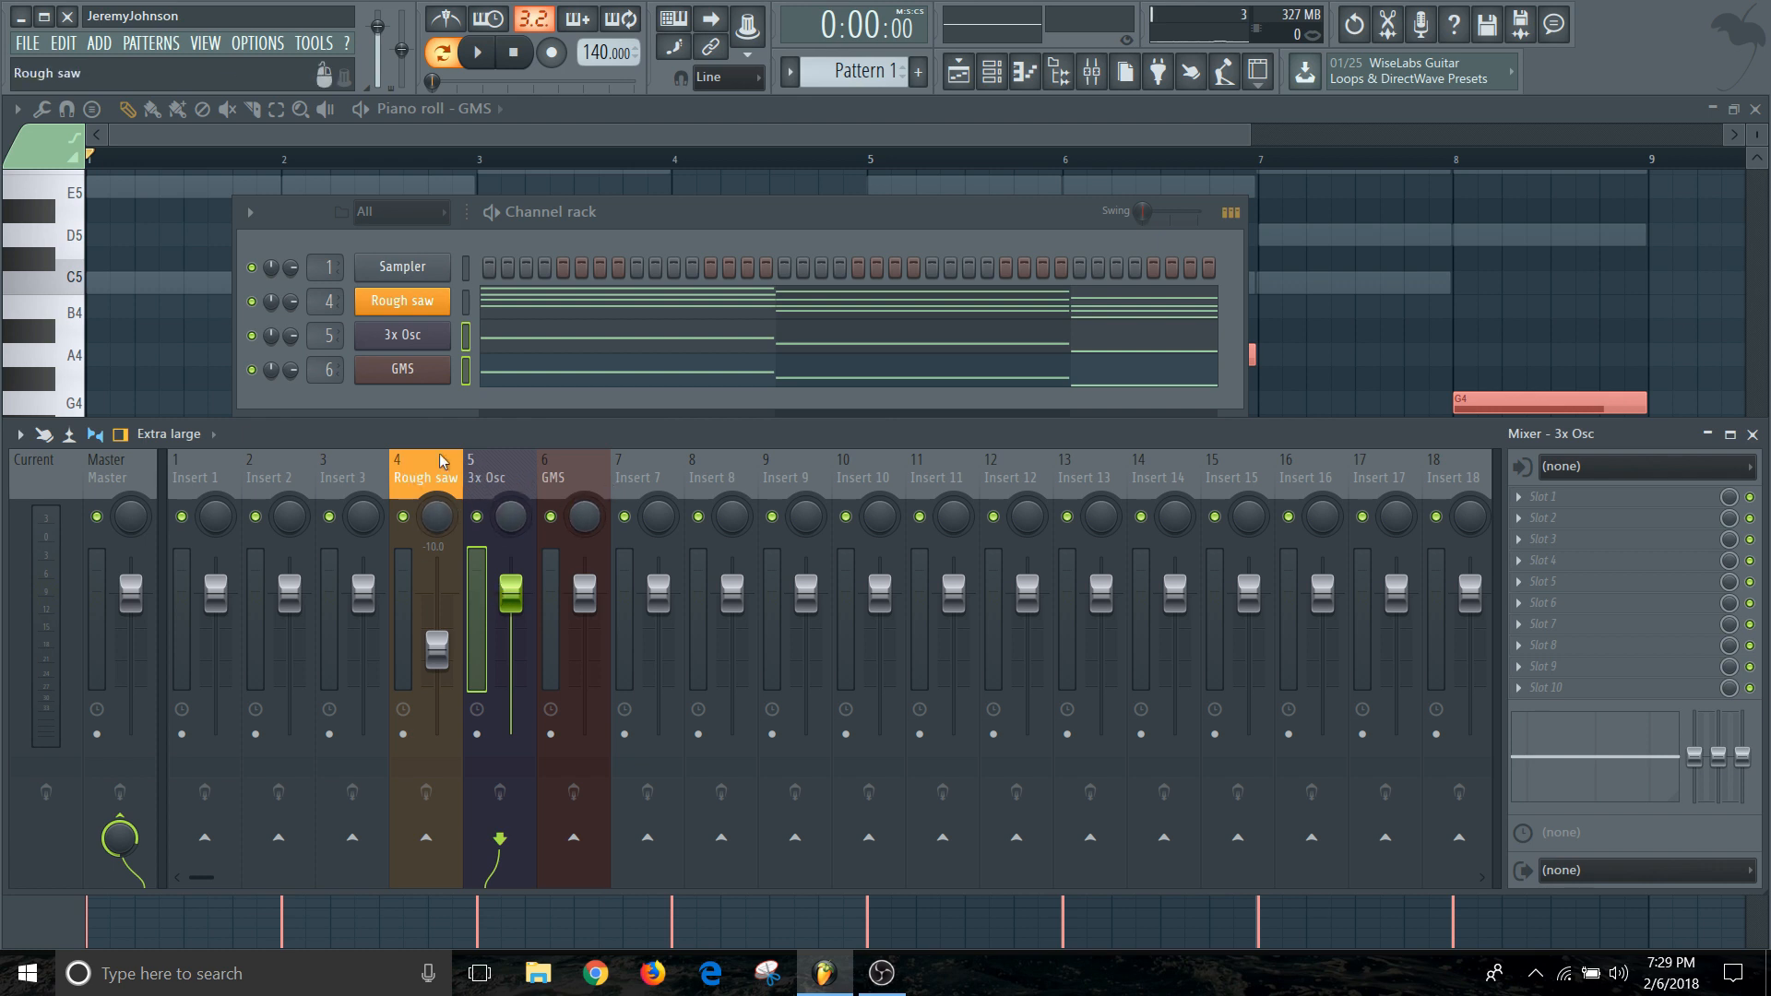
left_click(553, 476)
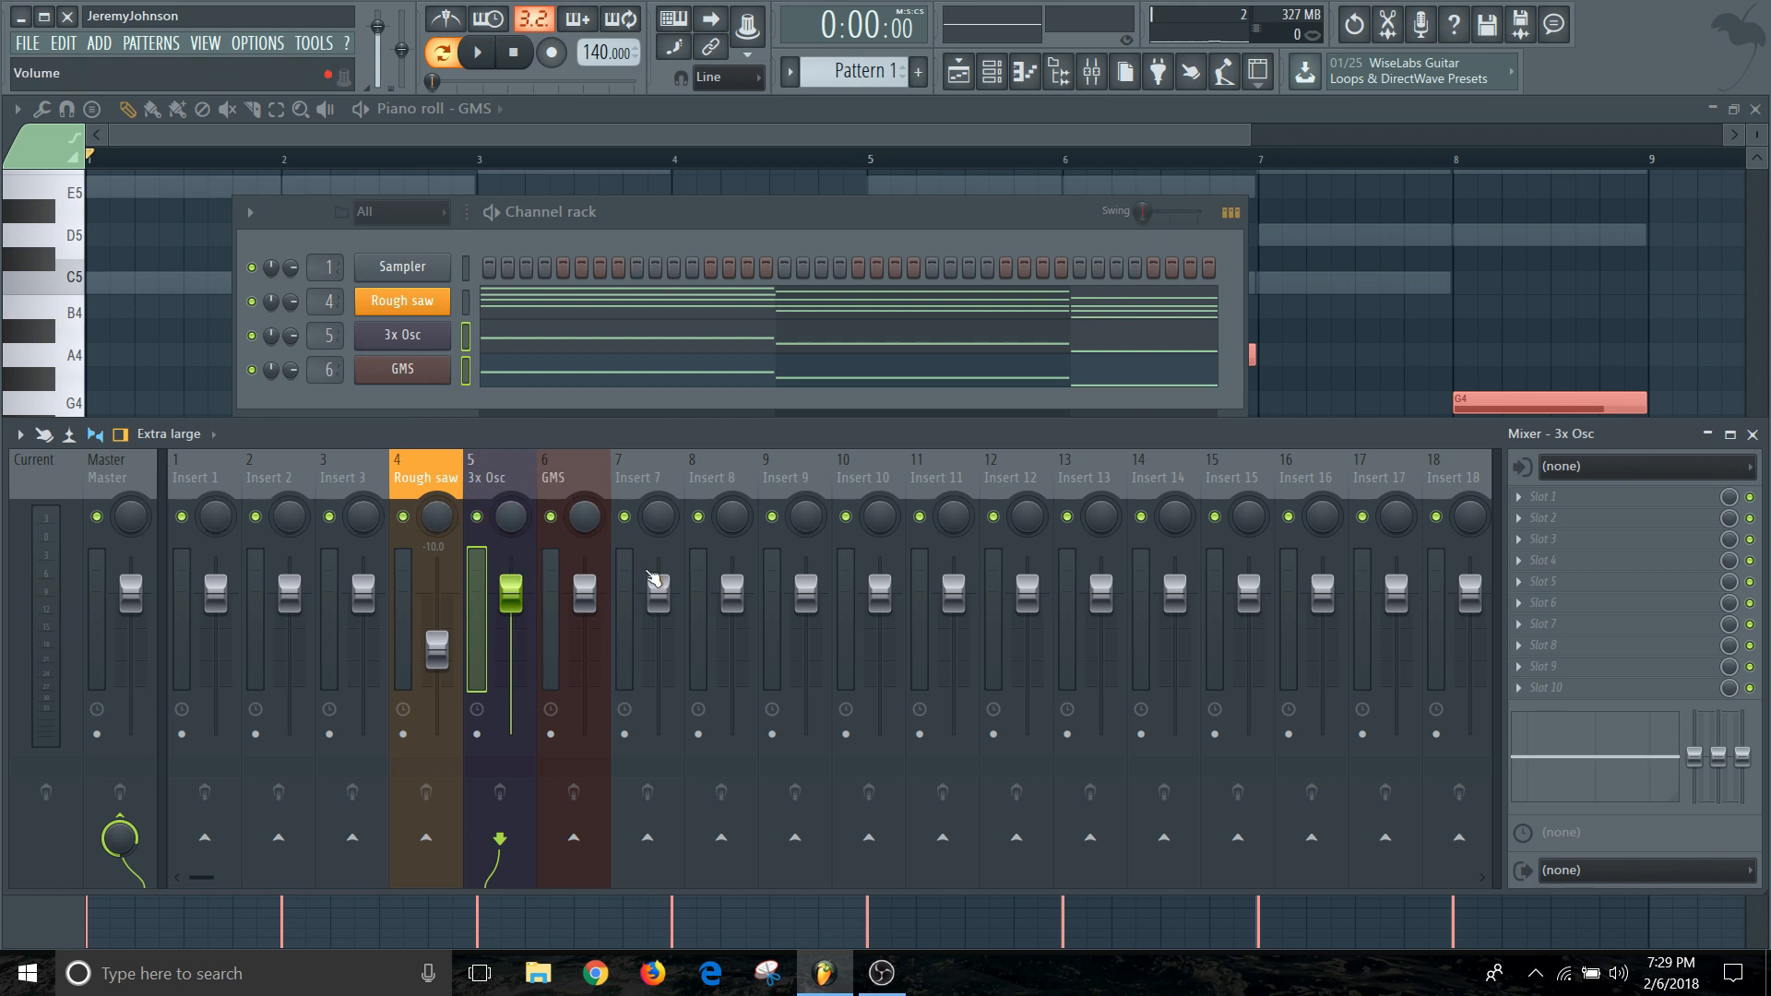
mouse_move(682, 520)
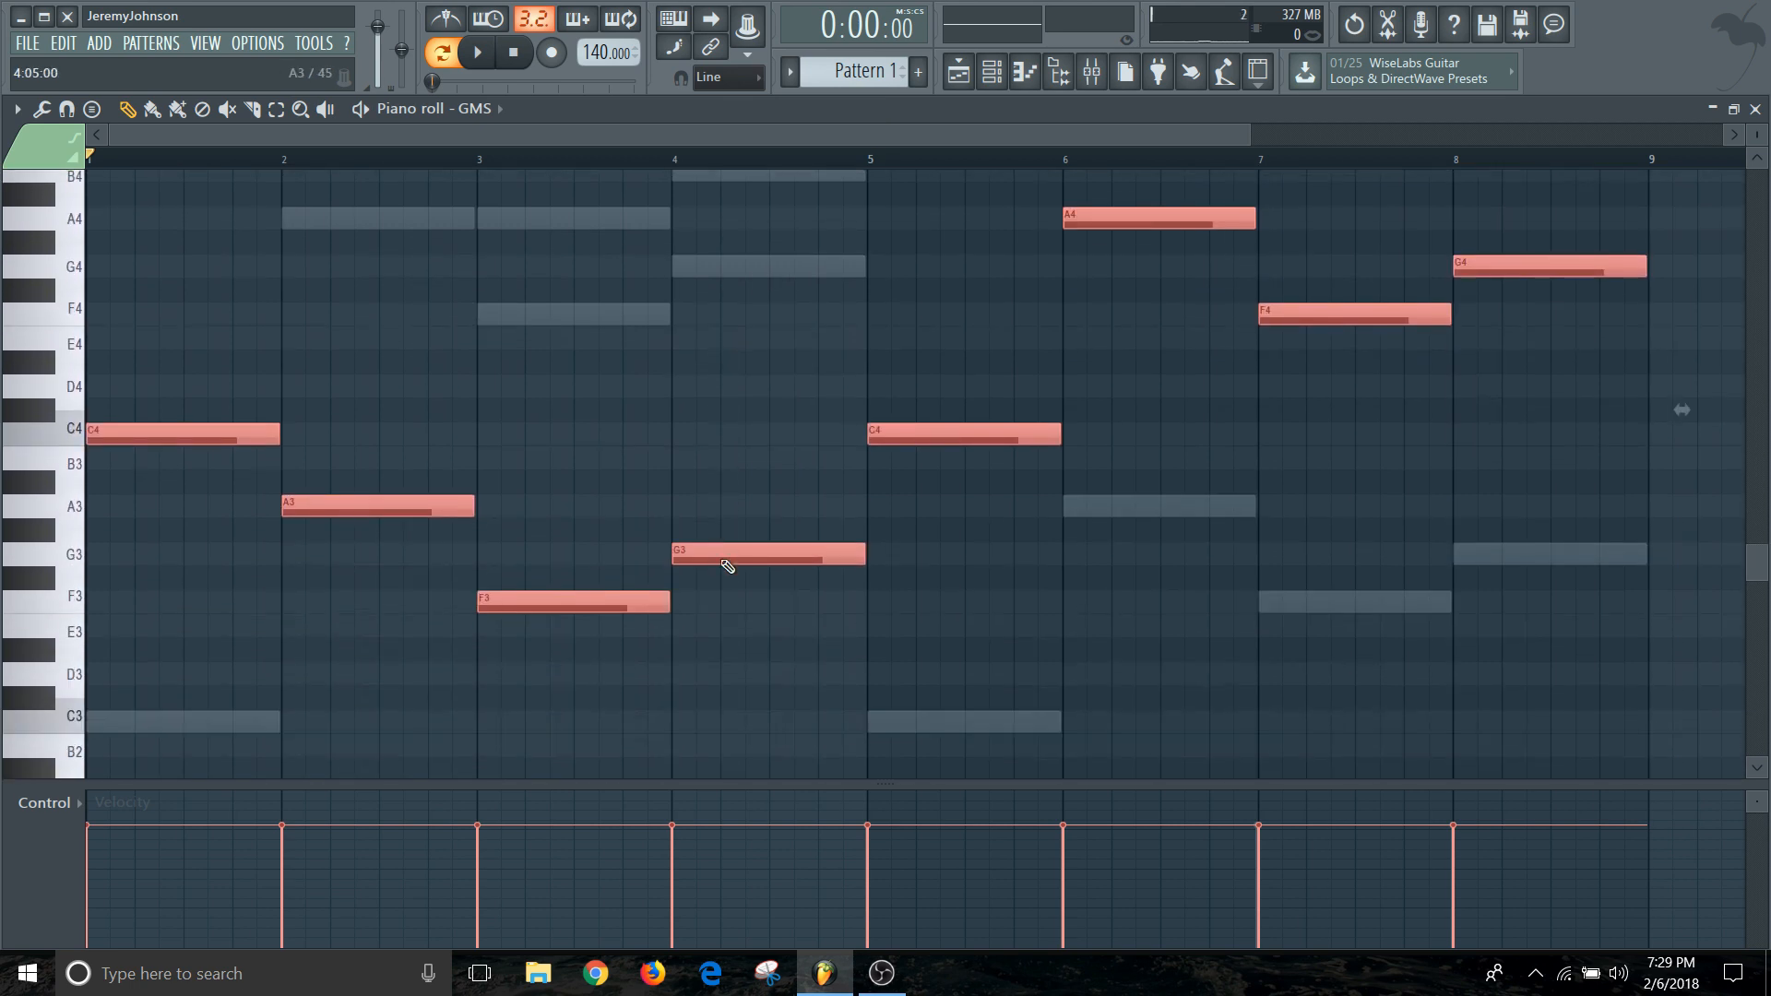
Select the first four GMS notes (C4, A3, F3, G3) and work on the bar-four G3.
scroll("down", 3)
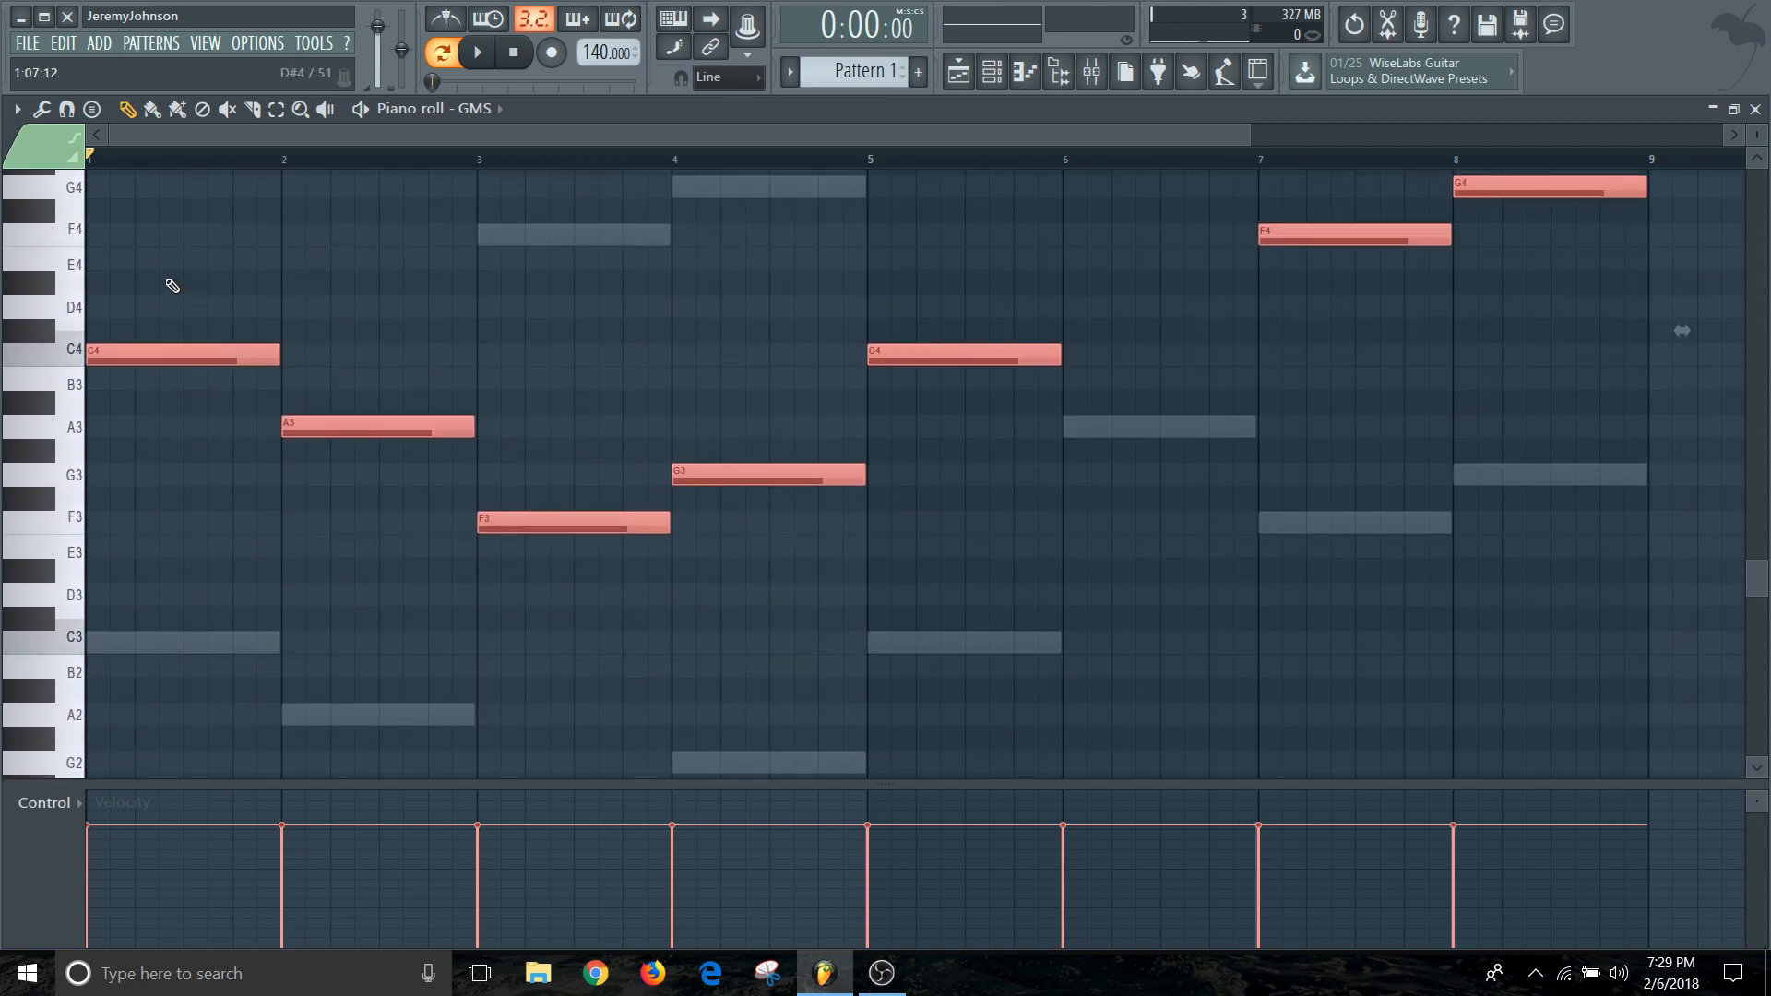
left_click_drag(161, 273, 771, 607)
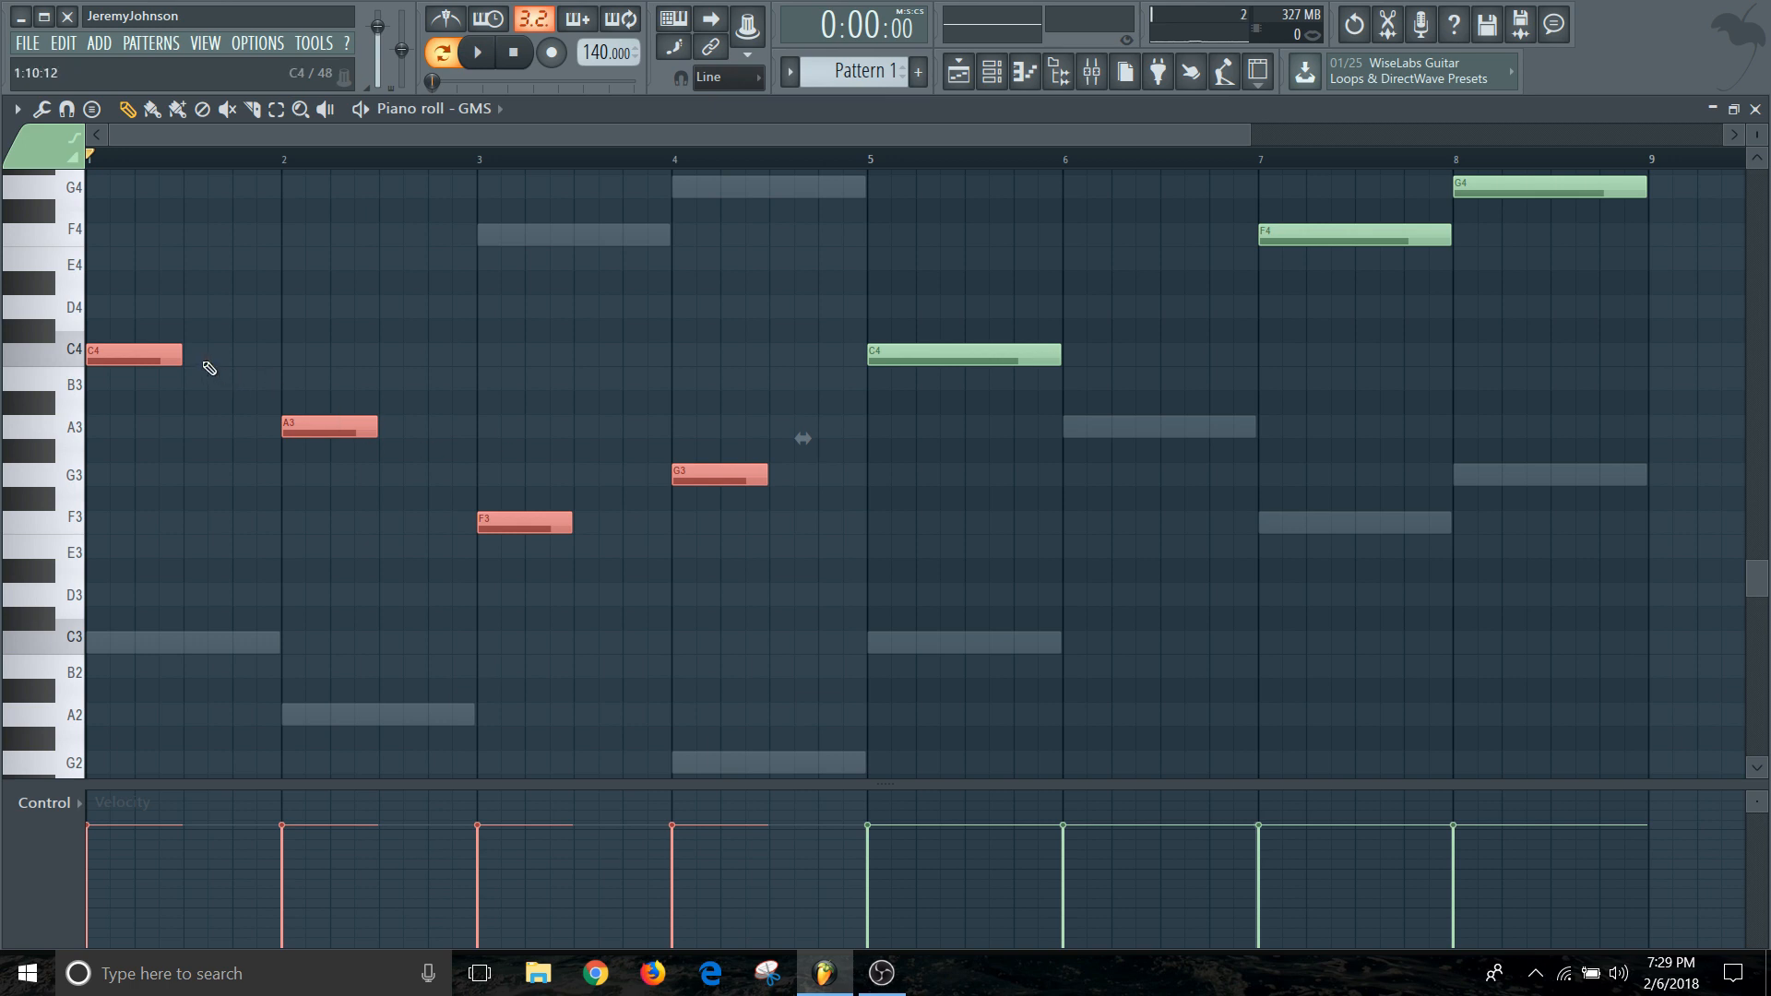
mouse_move(736, 505)
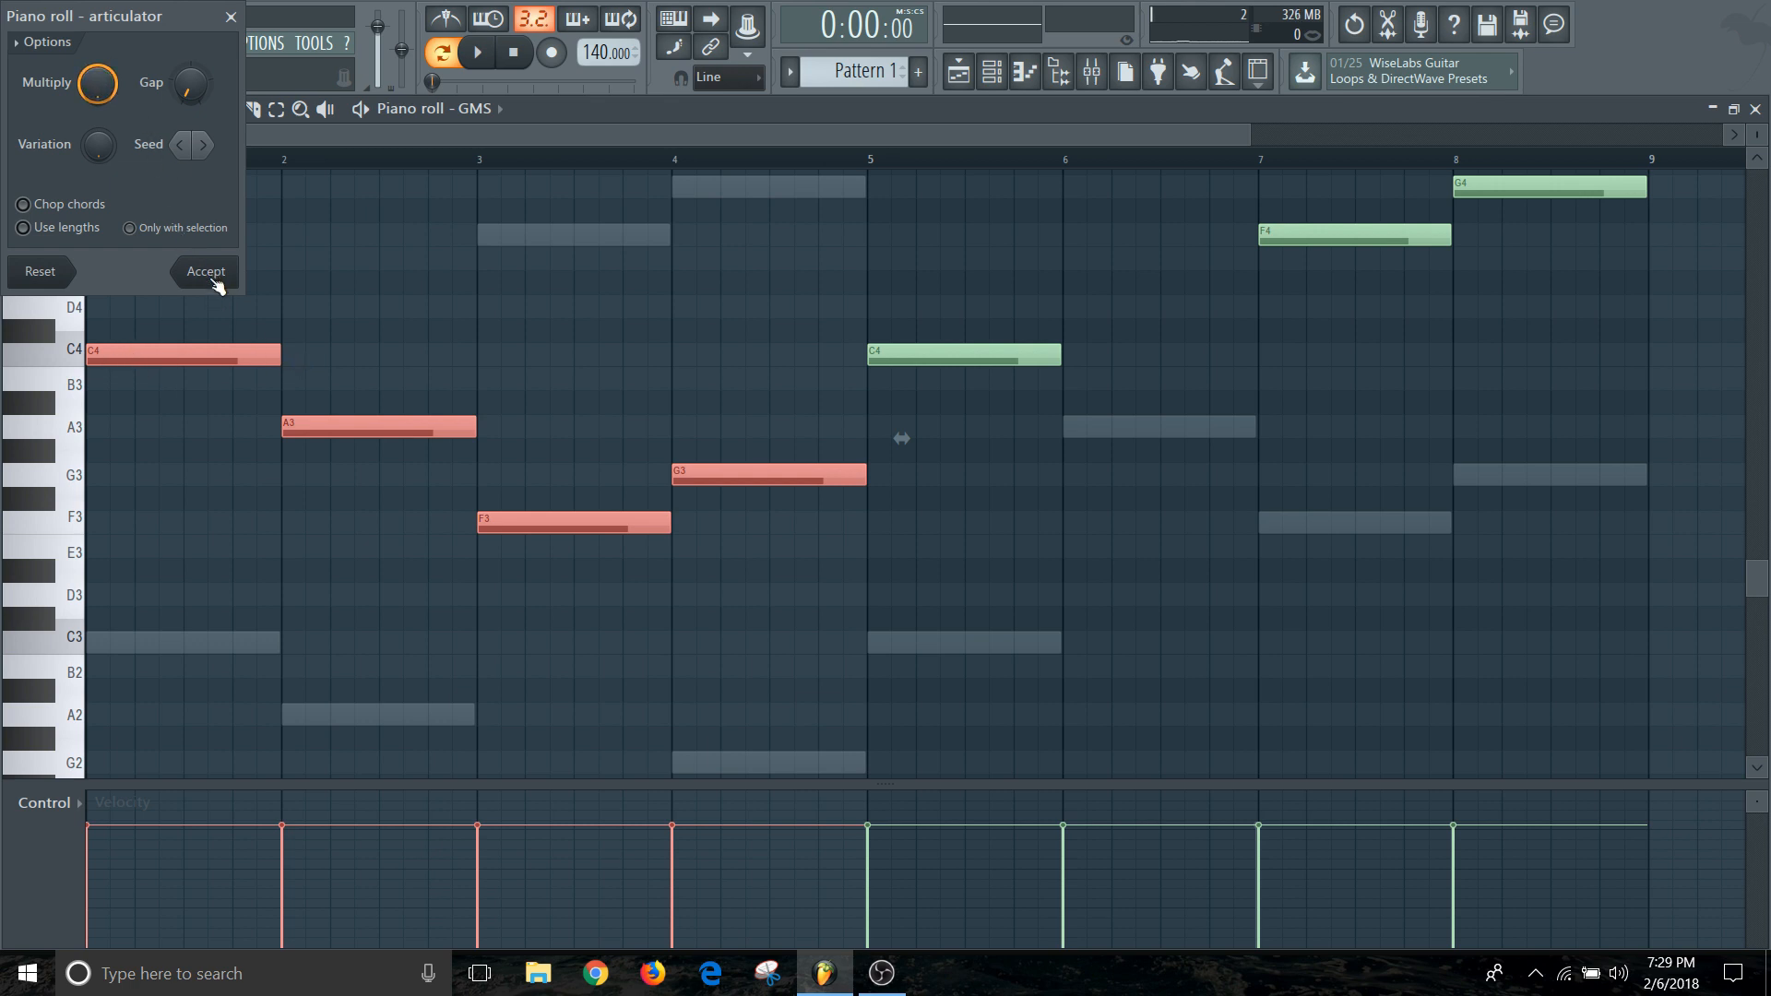
left_click(205, 271)
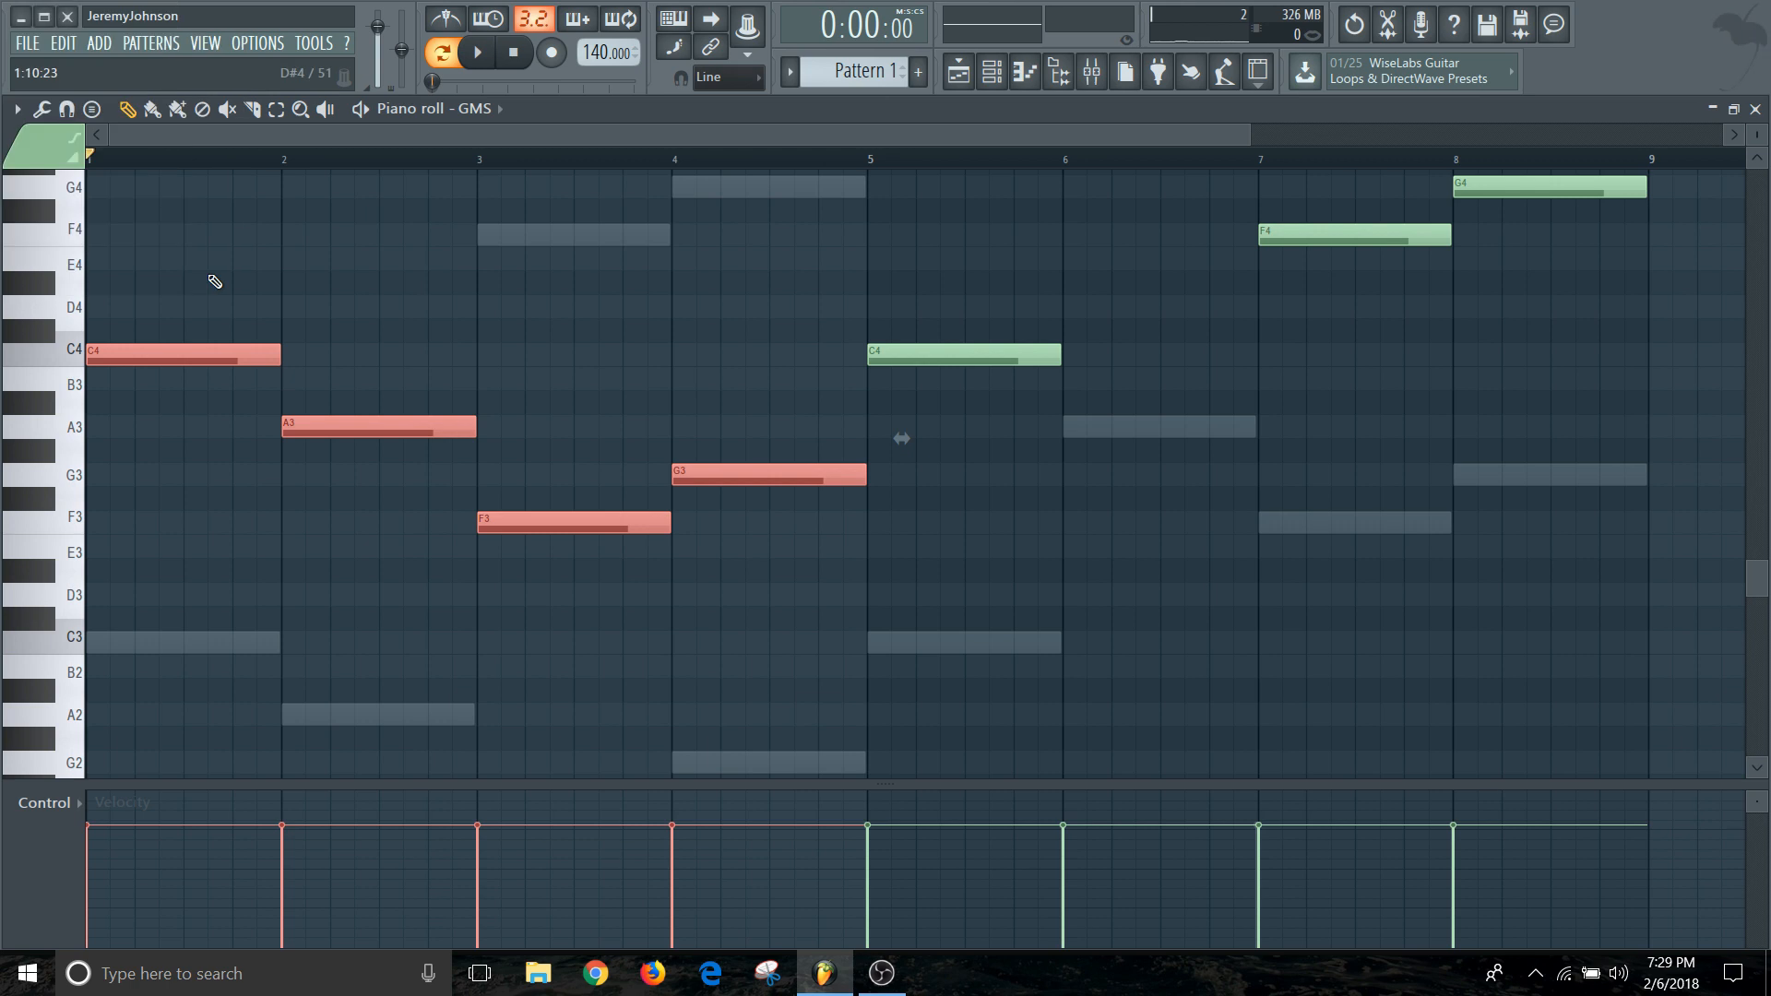
left_click(767, 474)
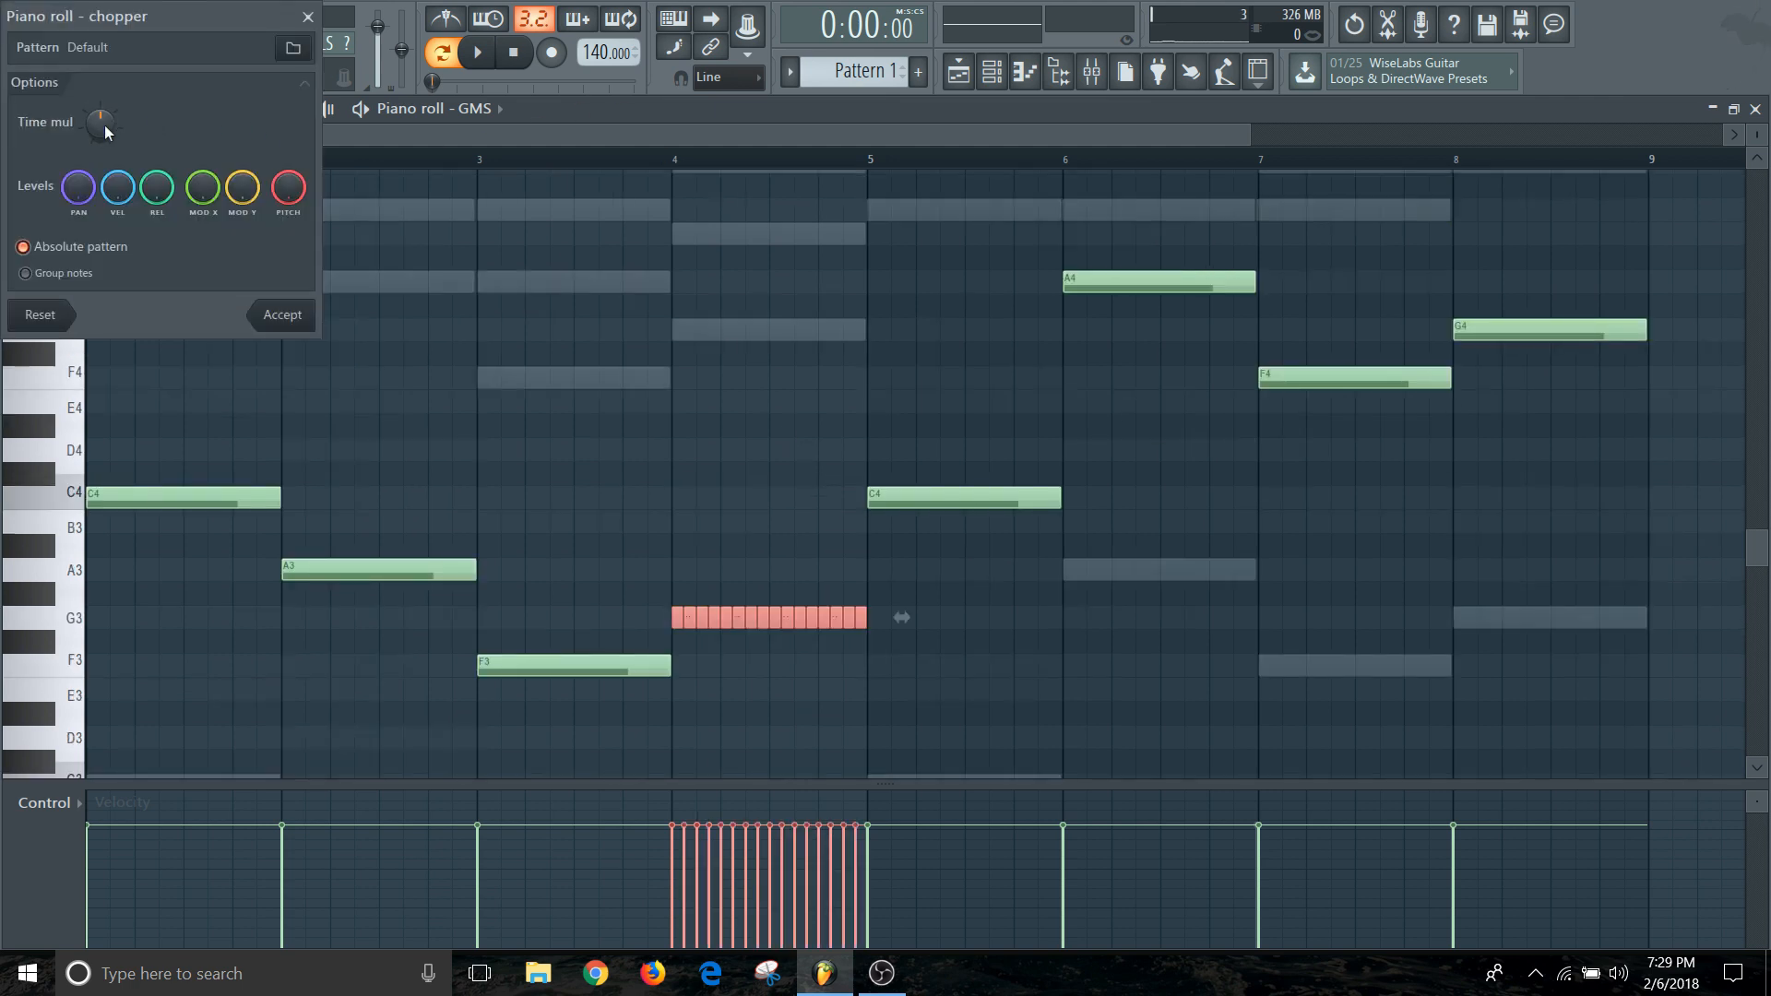
Chop the bar-four G3 into four equal slices via a lower Time mul, then close the chopper.
left_click_drag(100, 122, 107, 129)
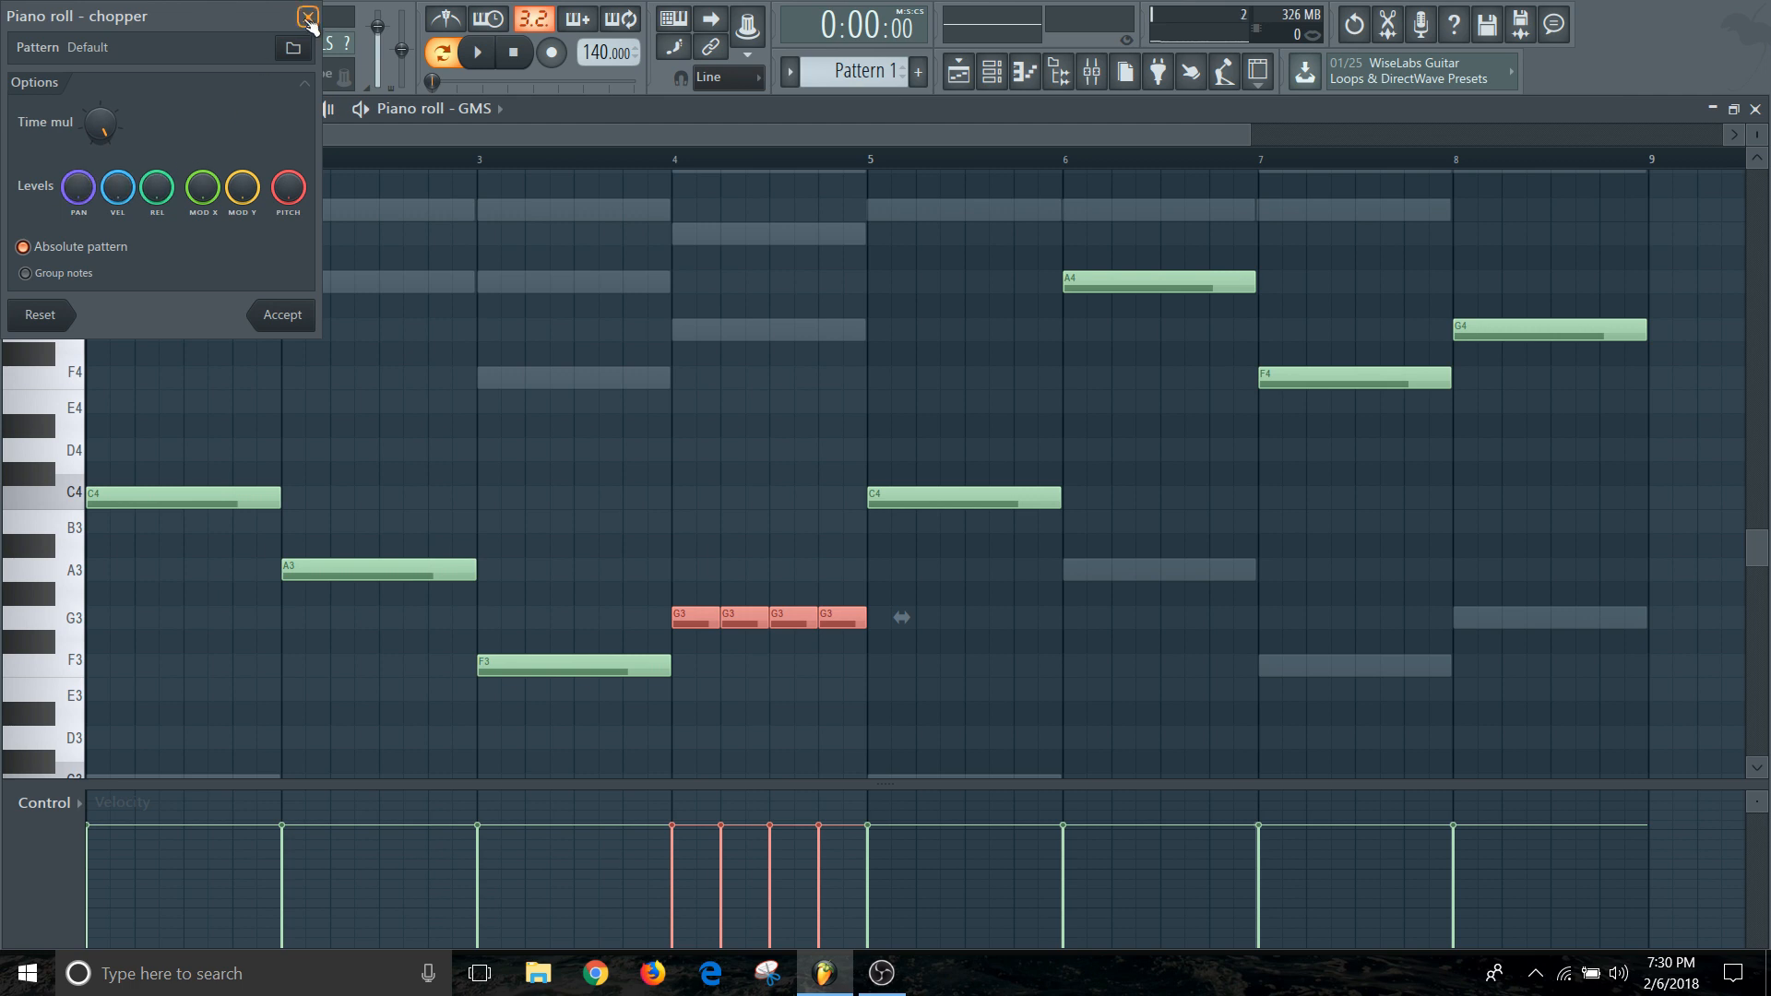
left_click(308, 17)
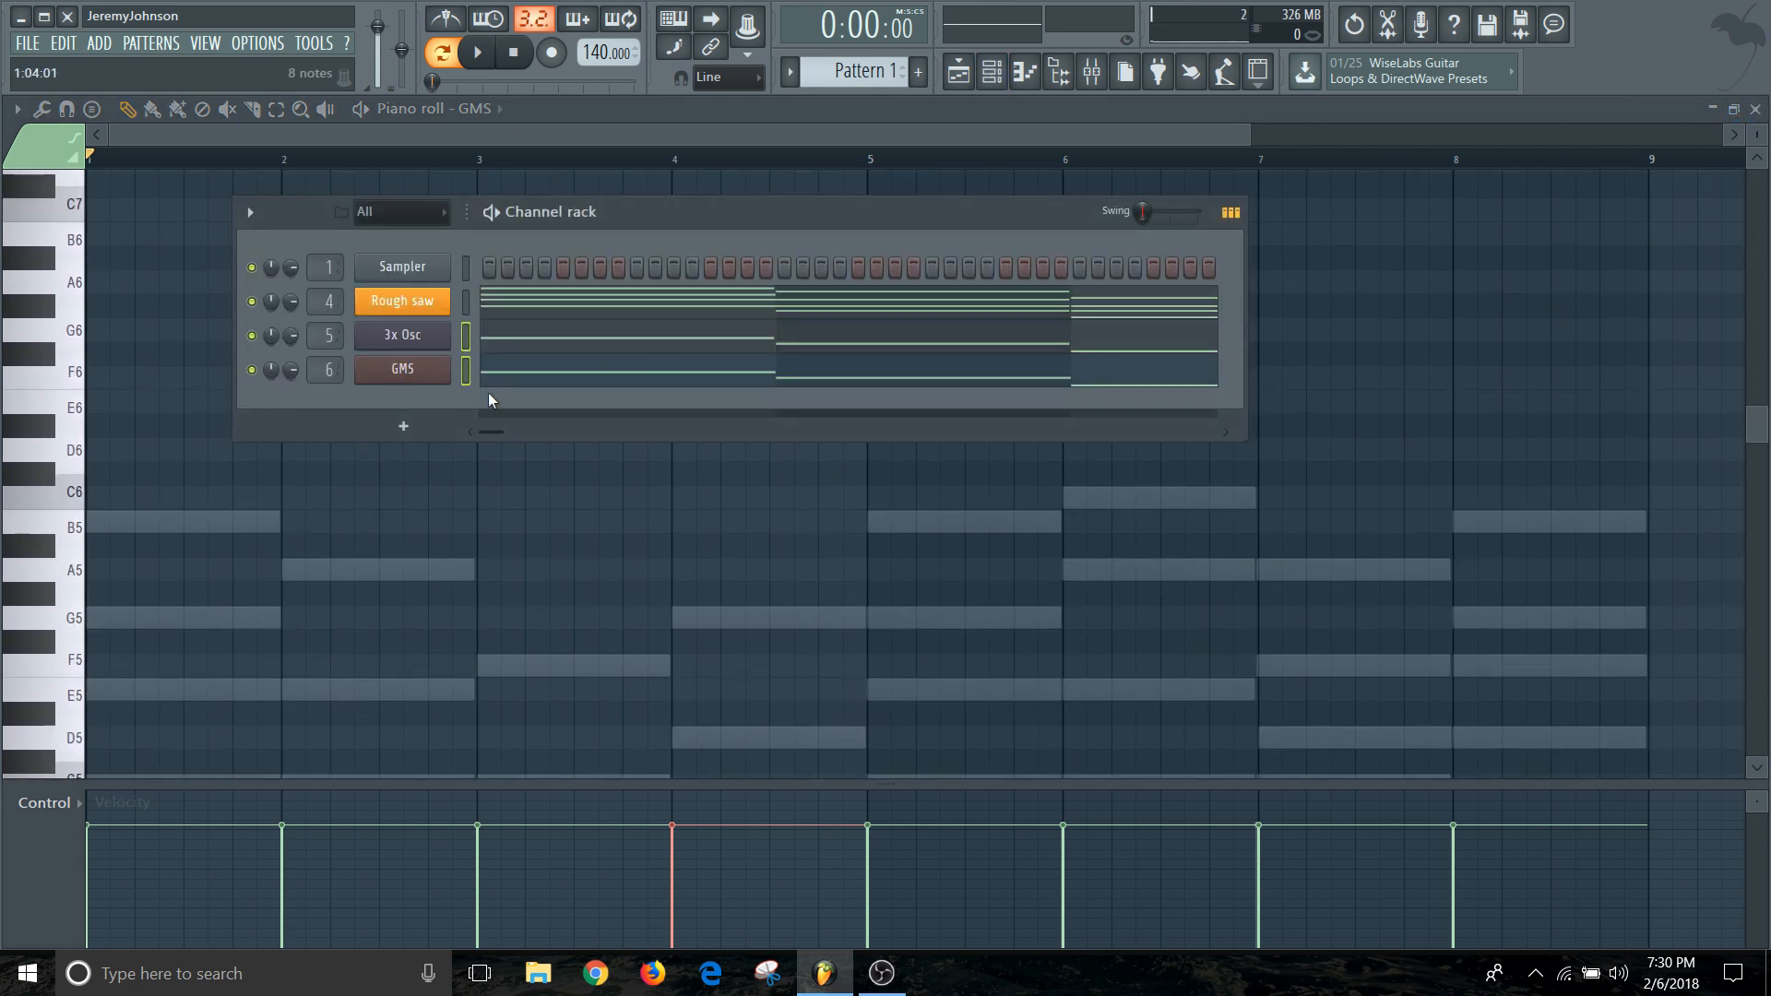
mouse_move(402, 426)
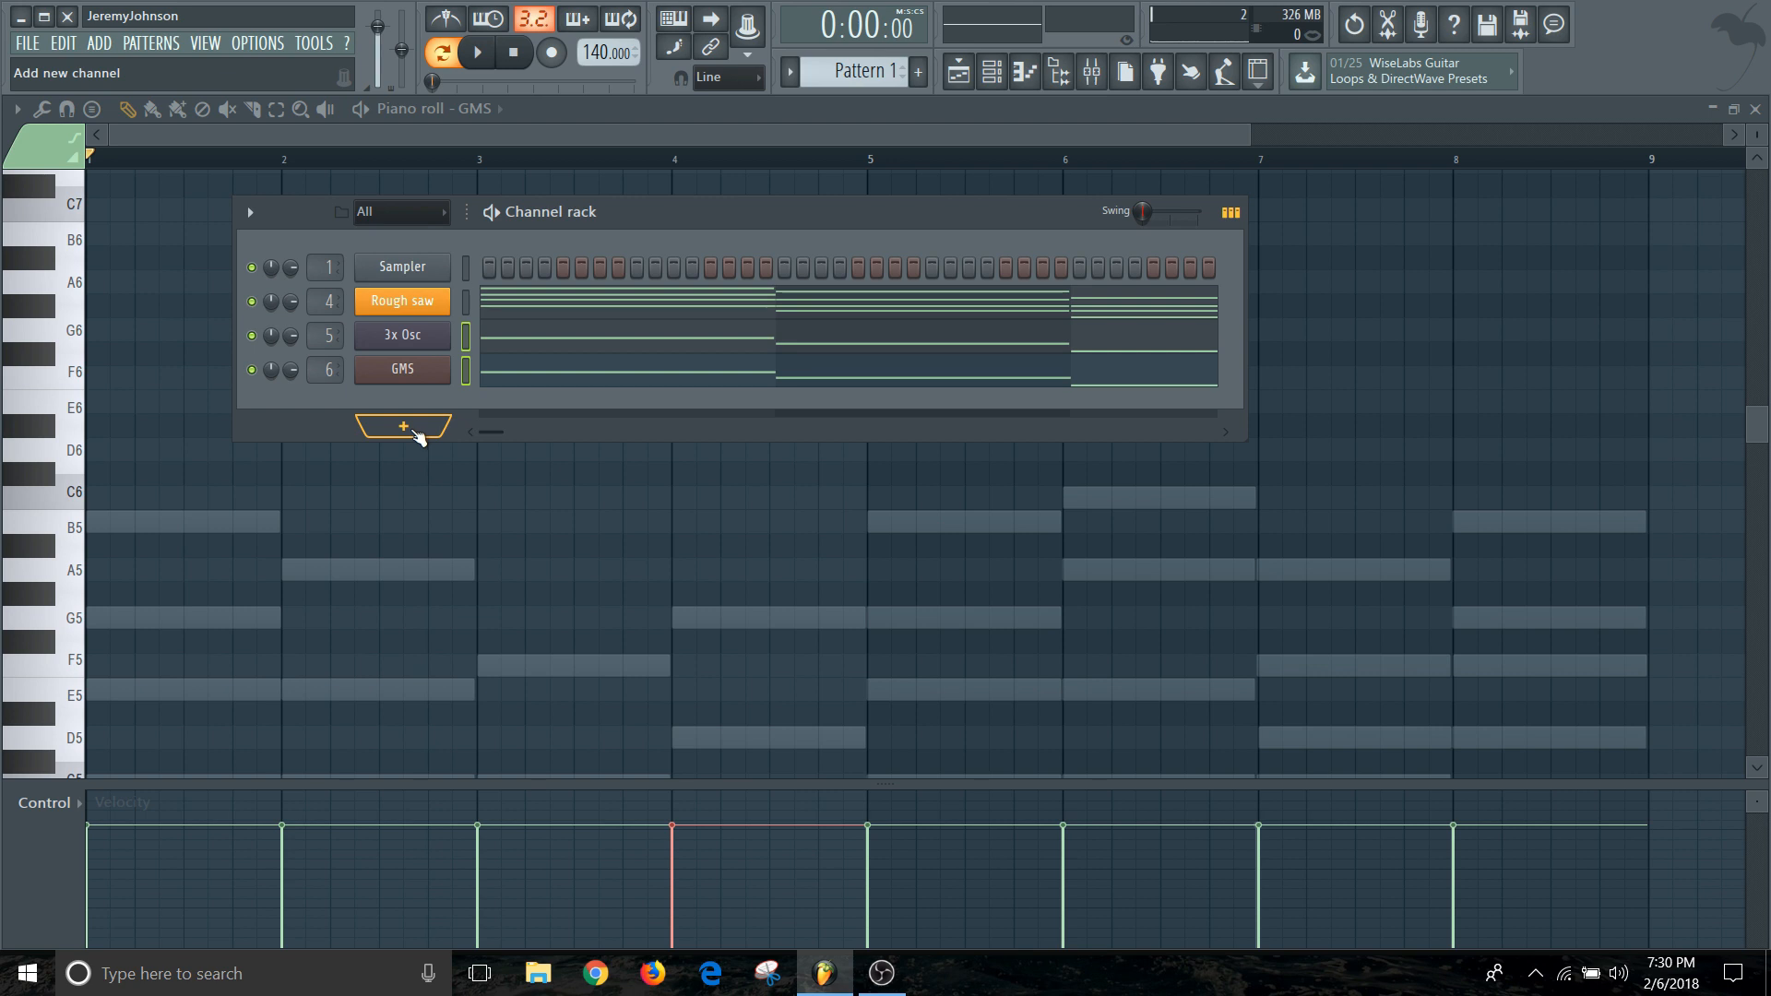
Add a Sytrus channel loaded with the Celestial preset, test a note, and close the plugin.
left_click(400, 426)
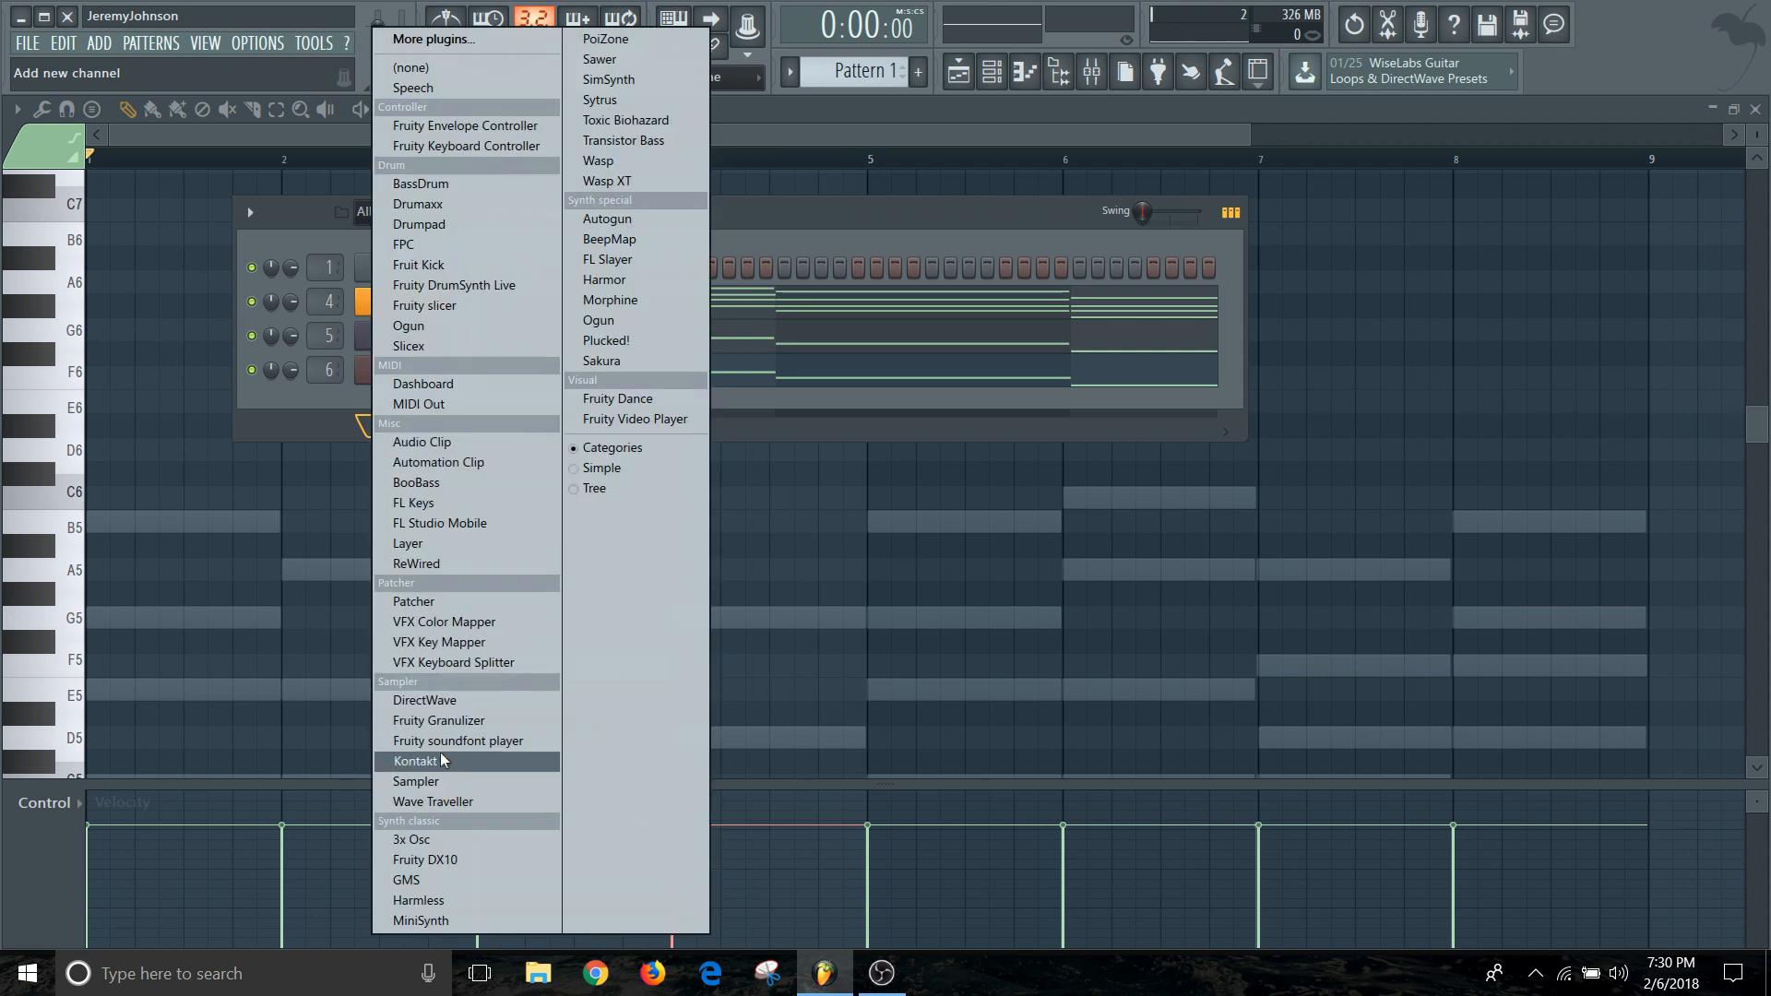
mouse_move(463, 565)
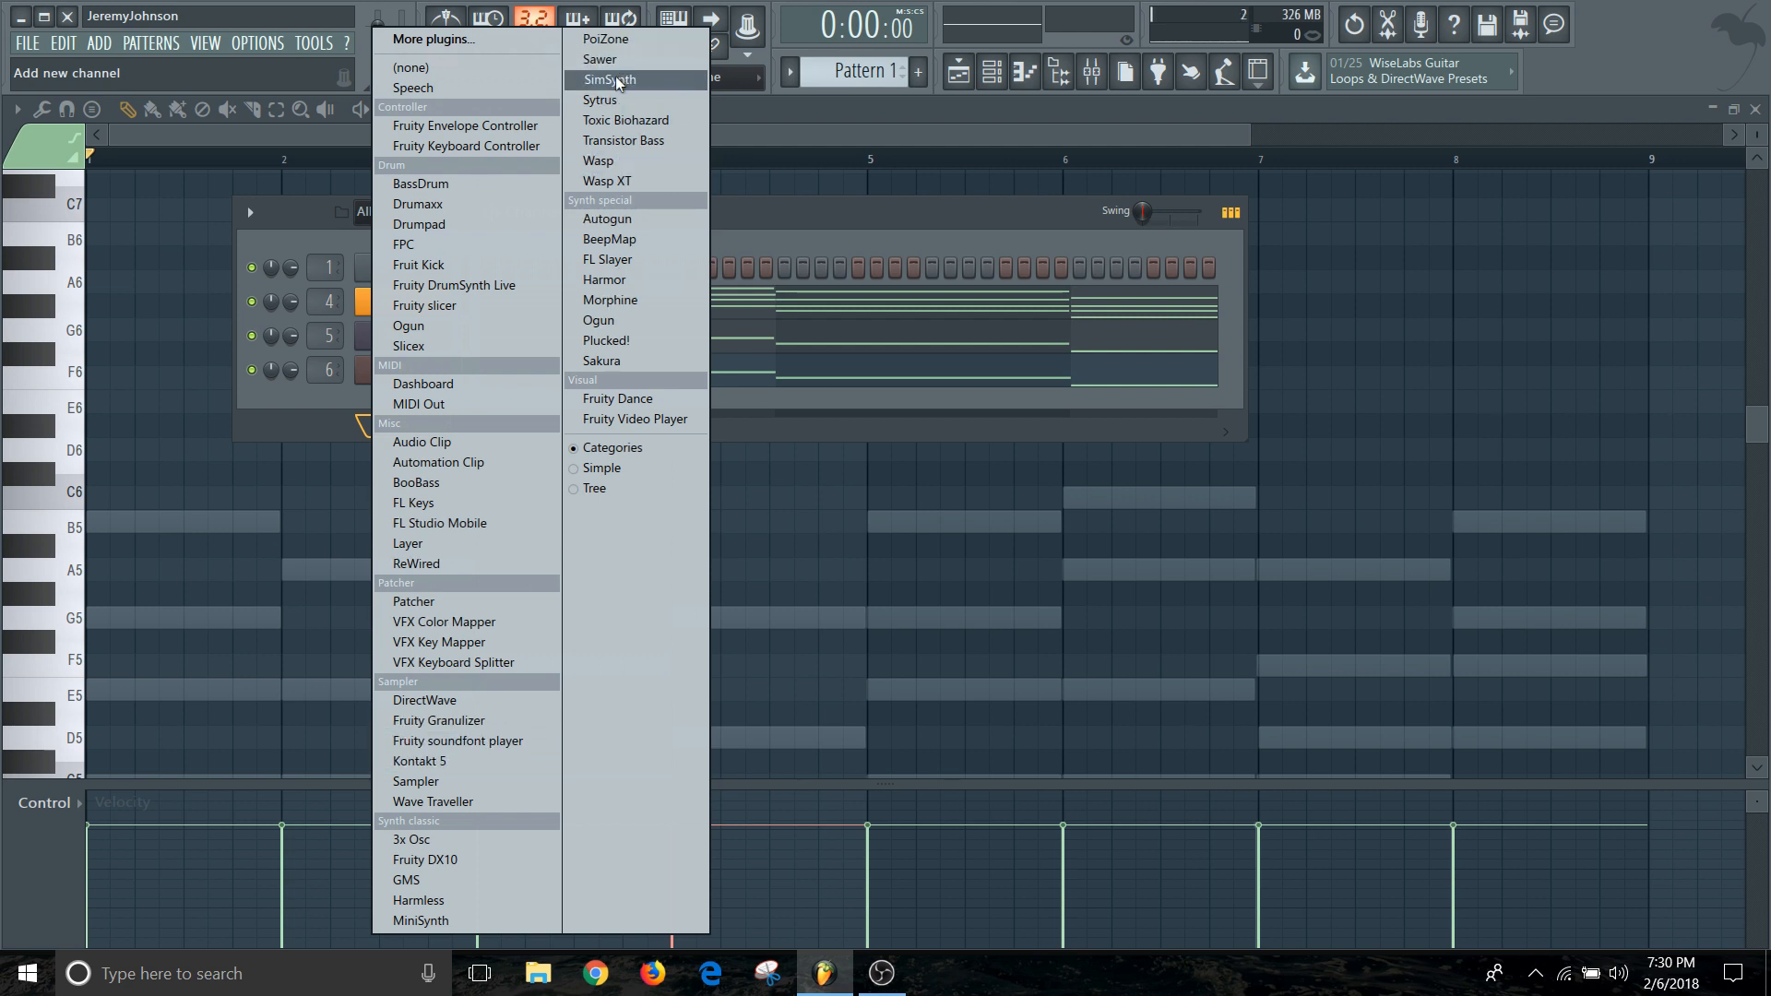
left_click(601, 100)
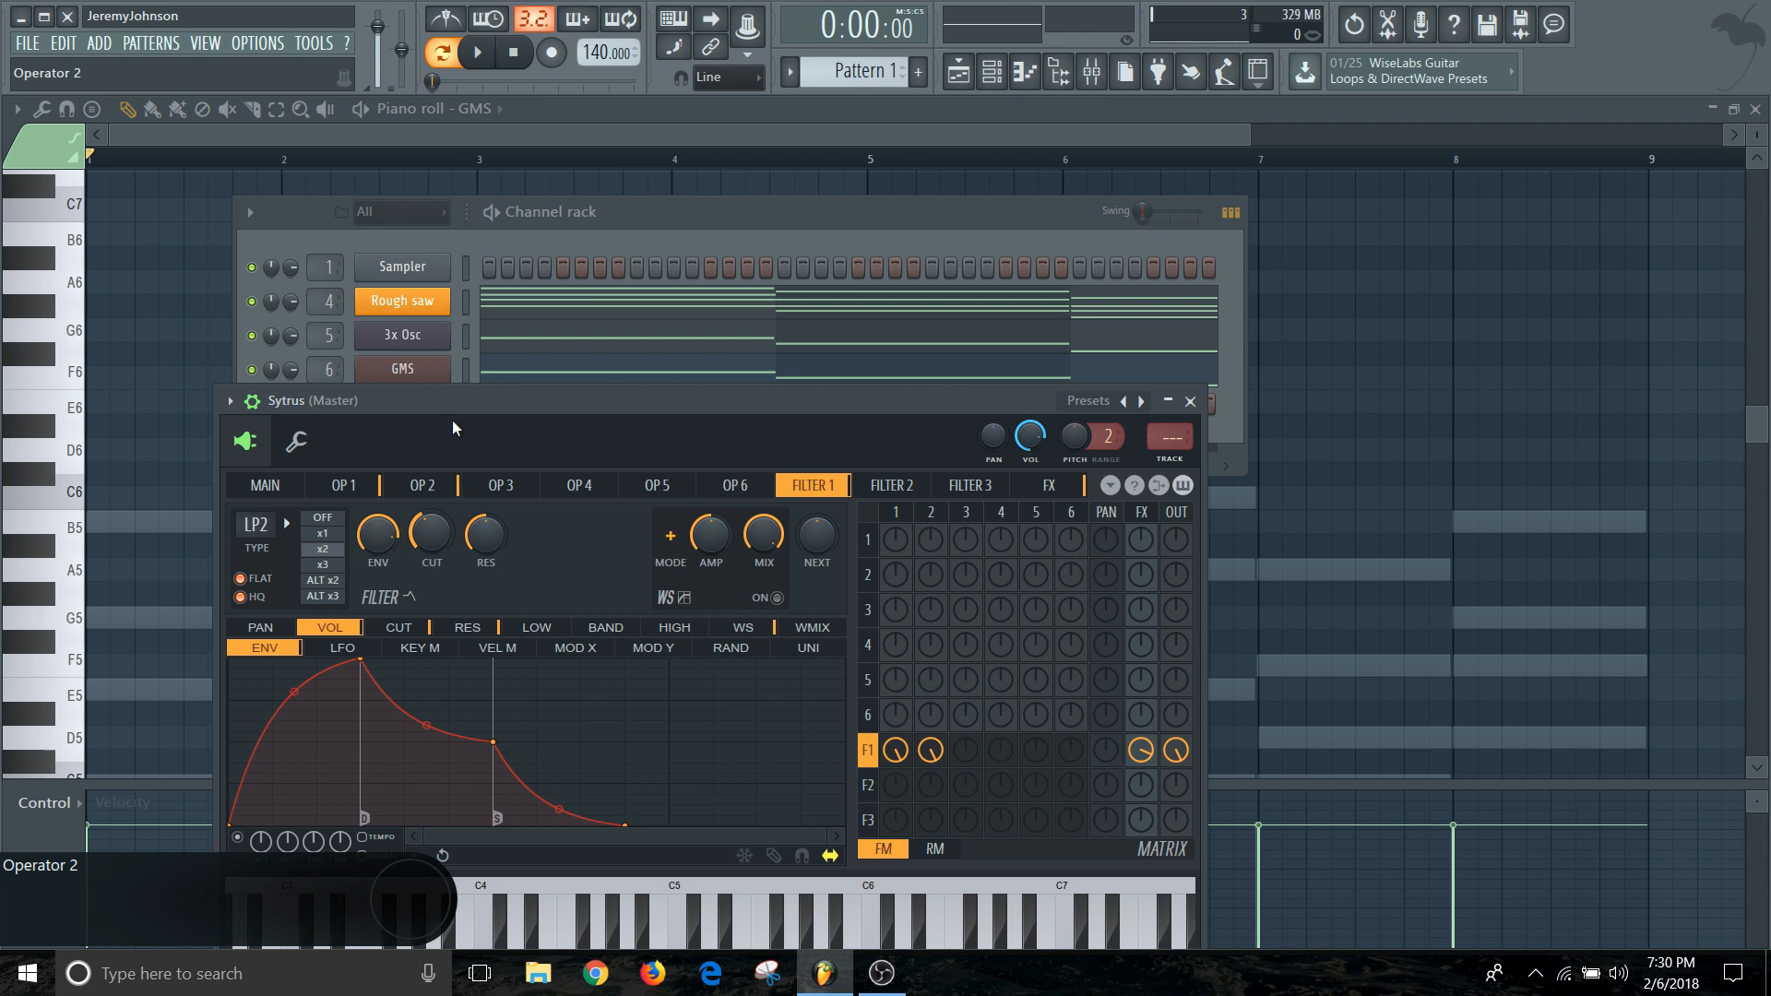
left_click(140, 113)
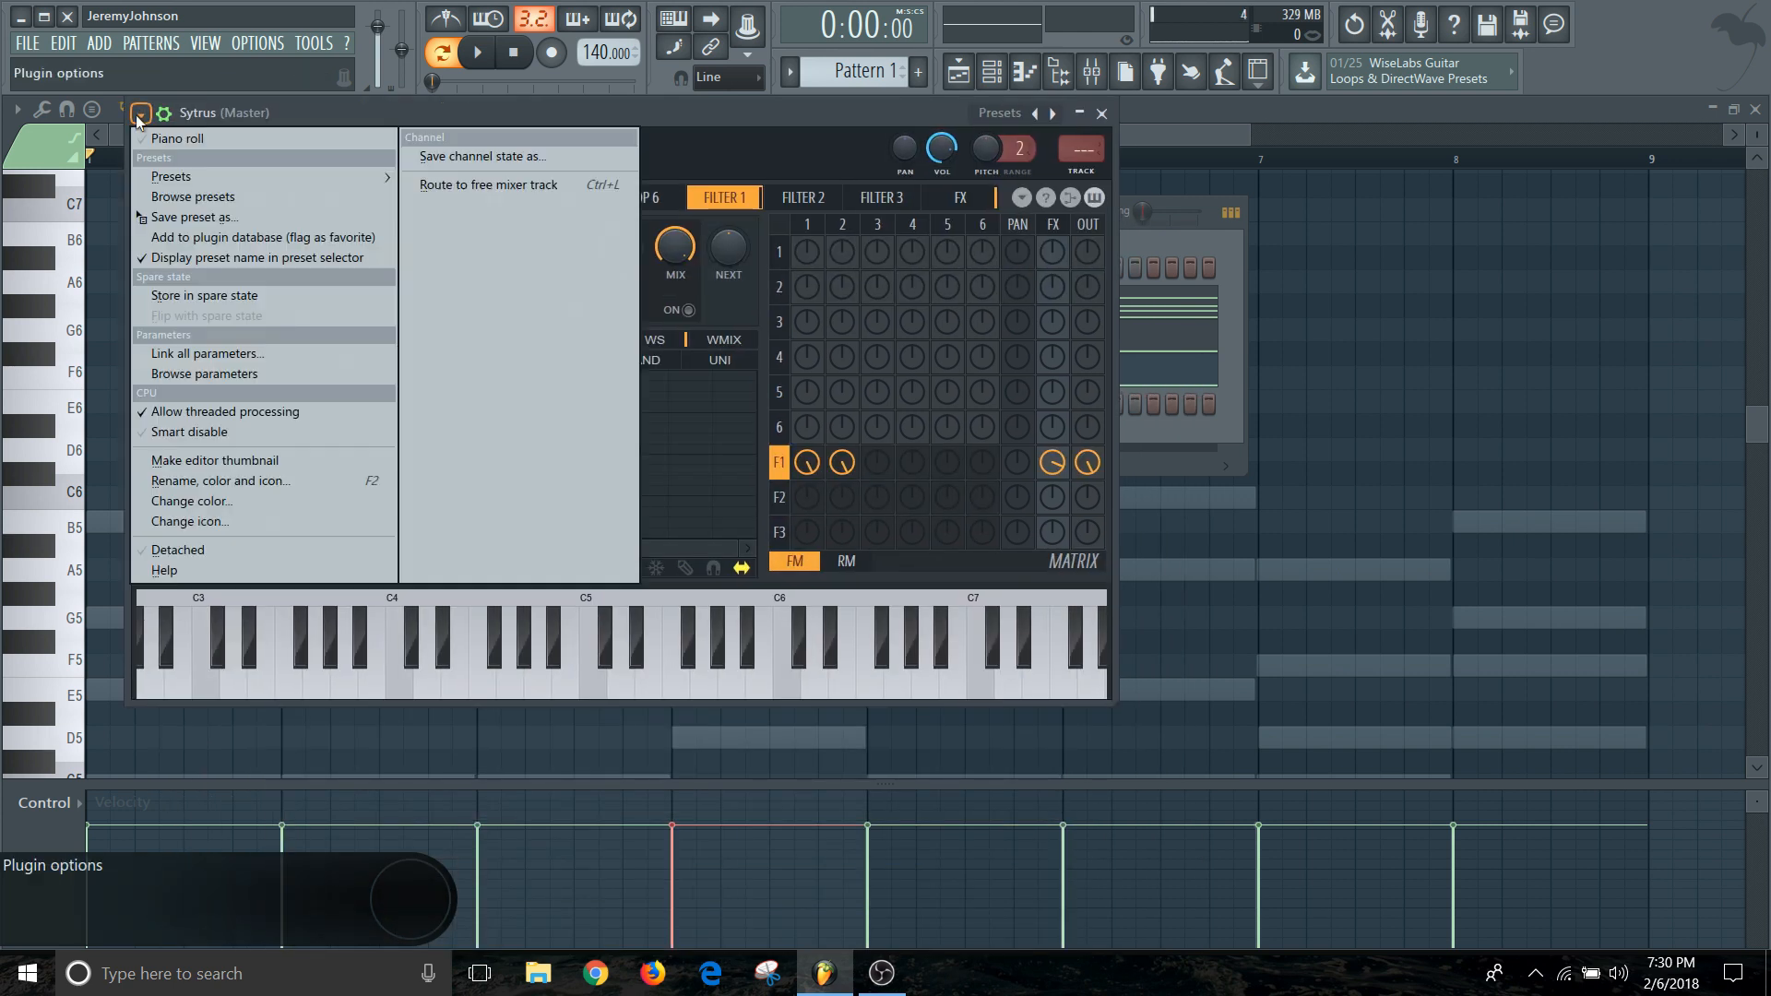
left_click(192, 195)
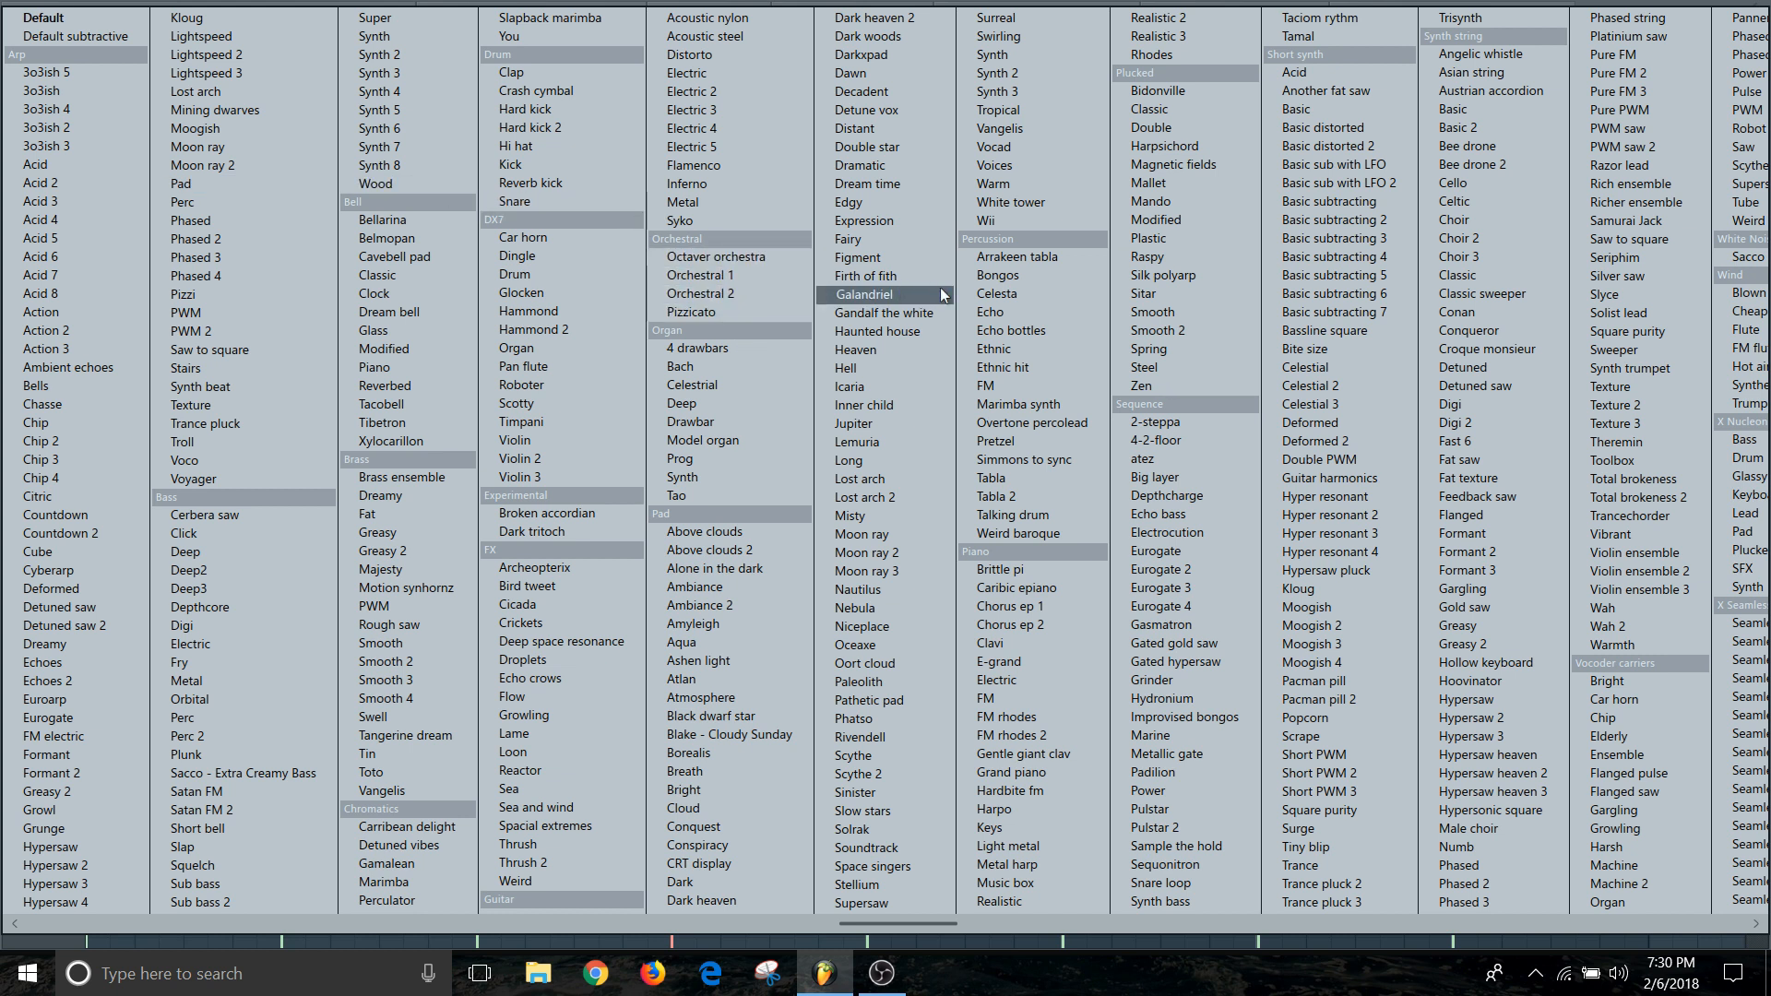
mouse_move(1079, 367)
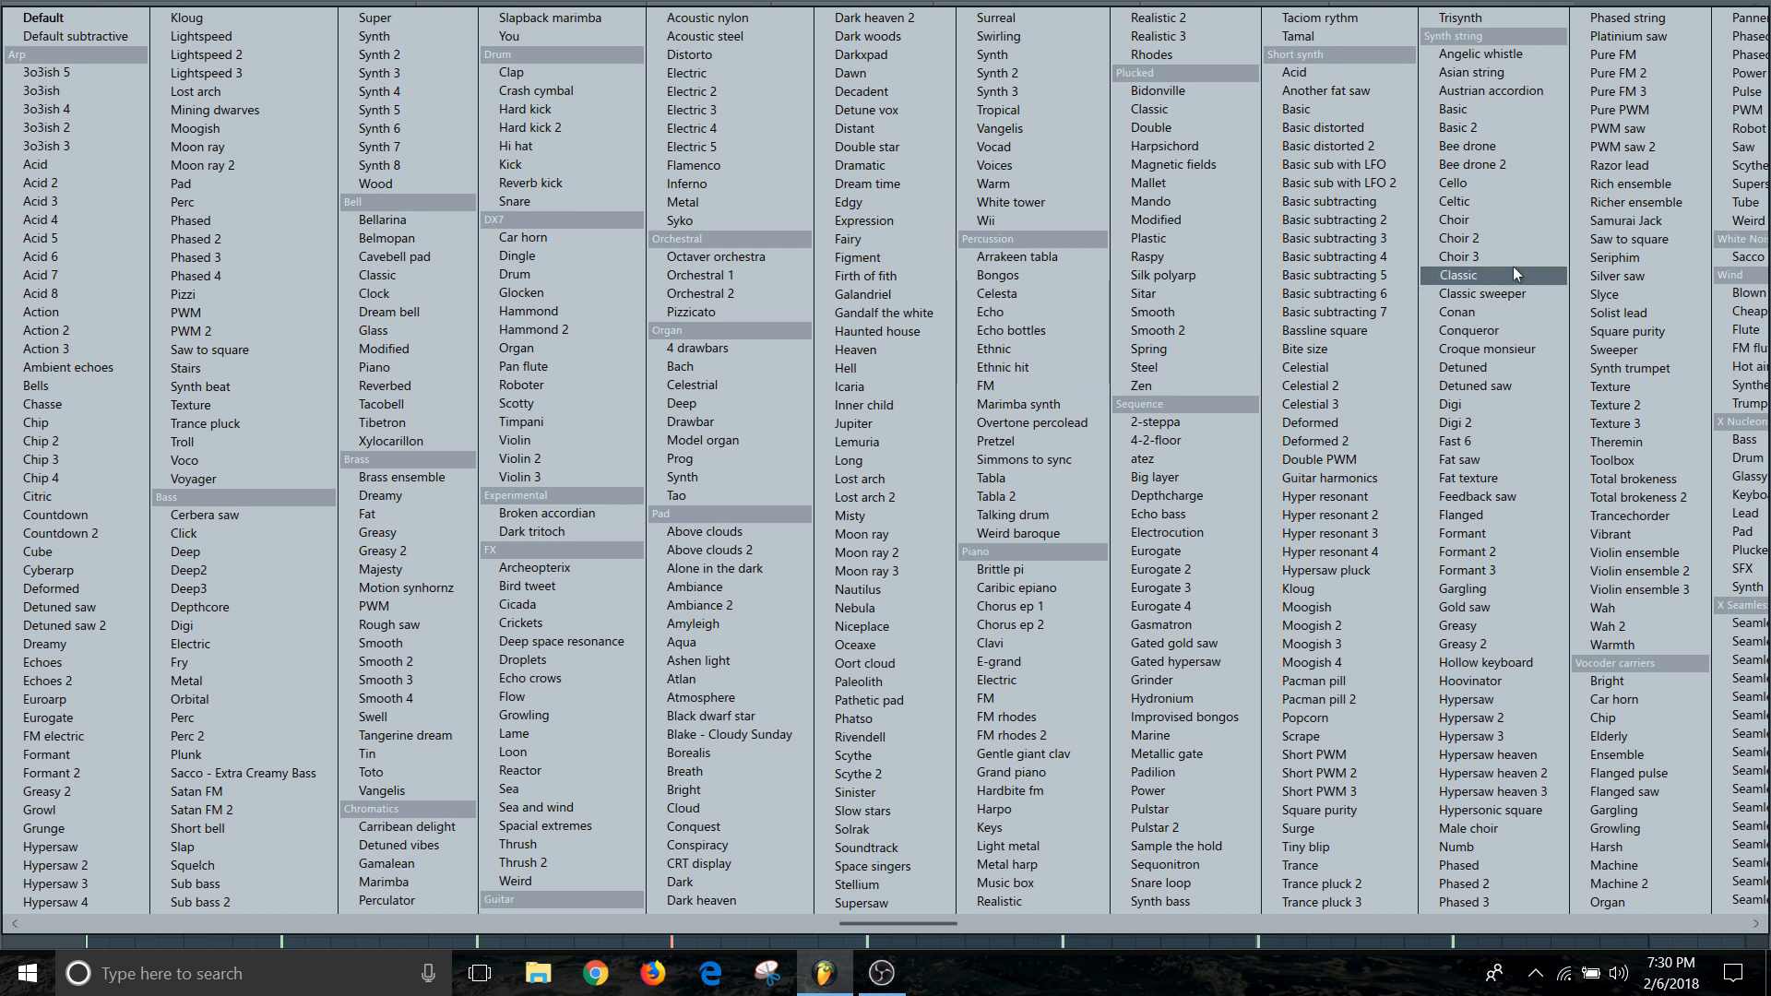
mouse_move(1339, 201)
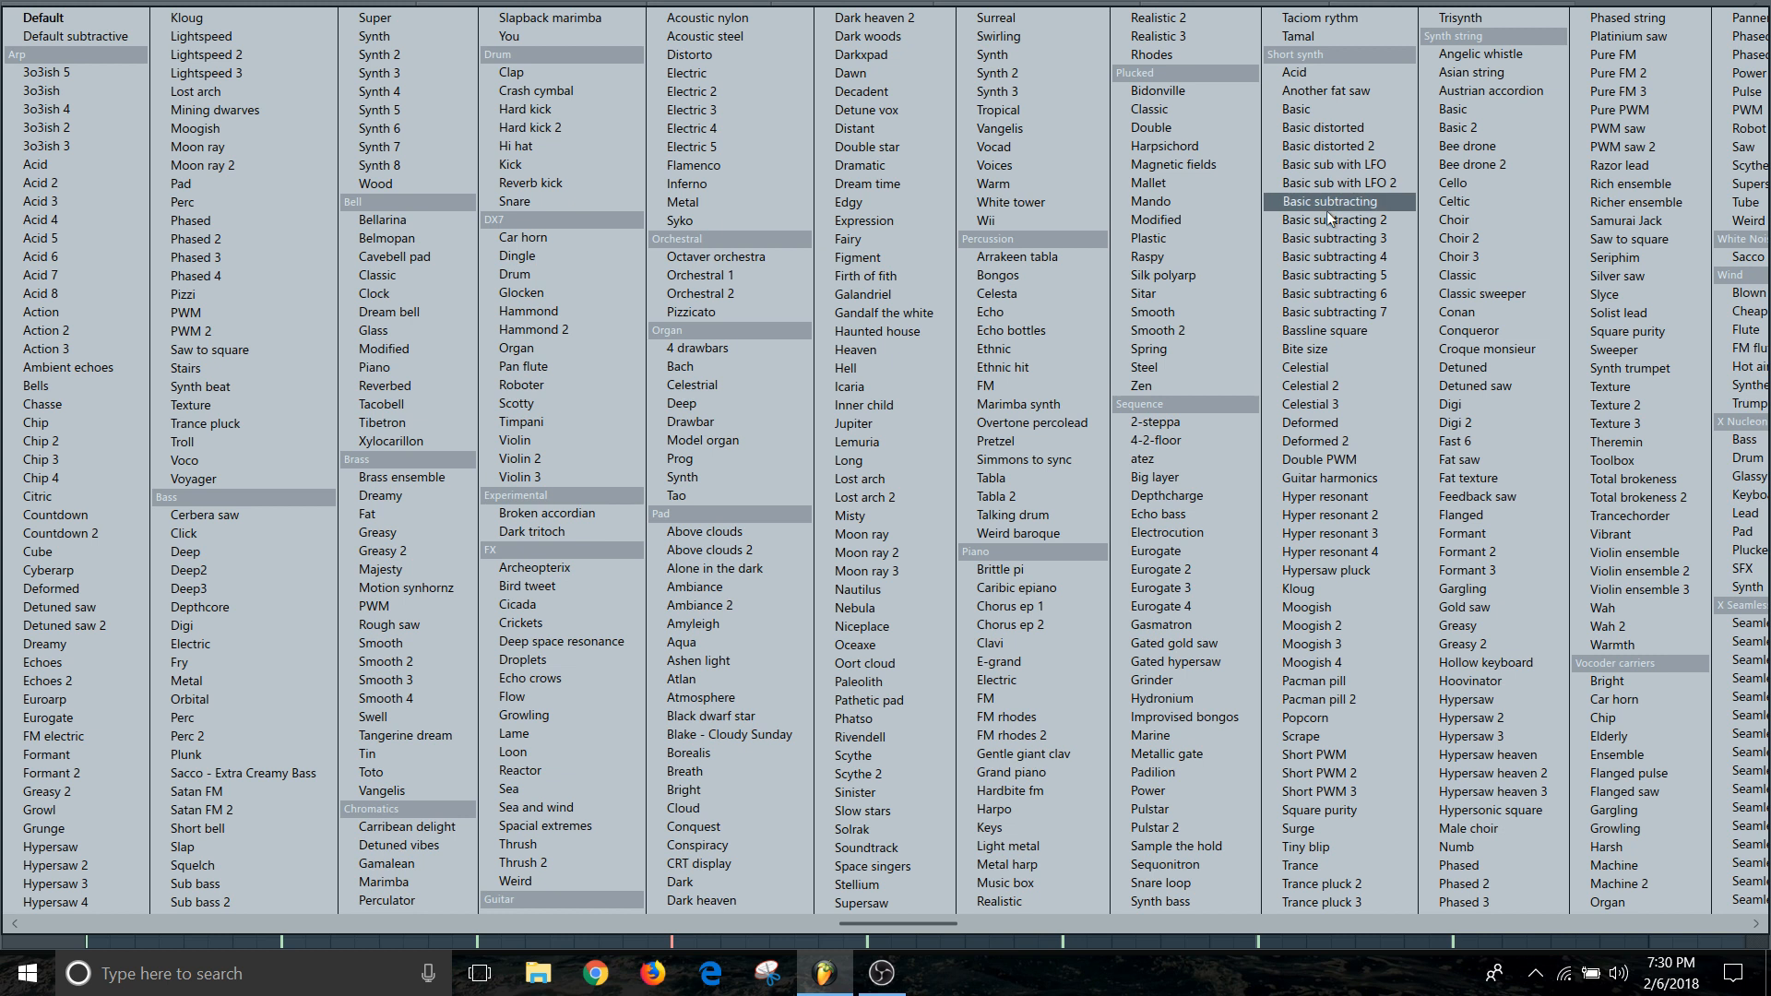
mouse_move(1303, 367)
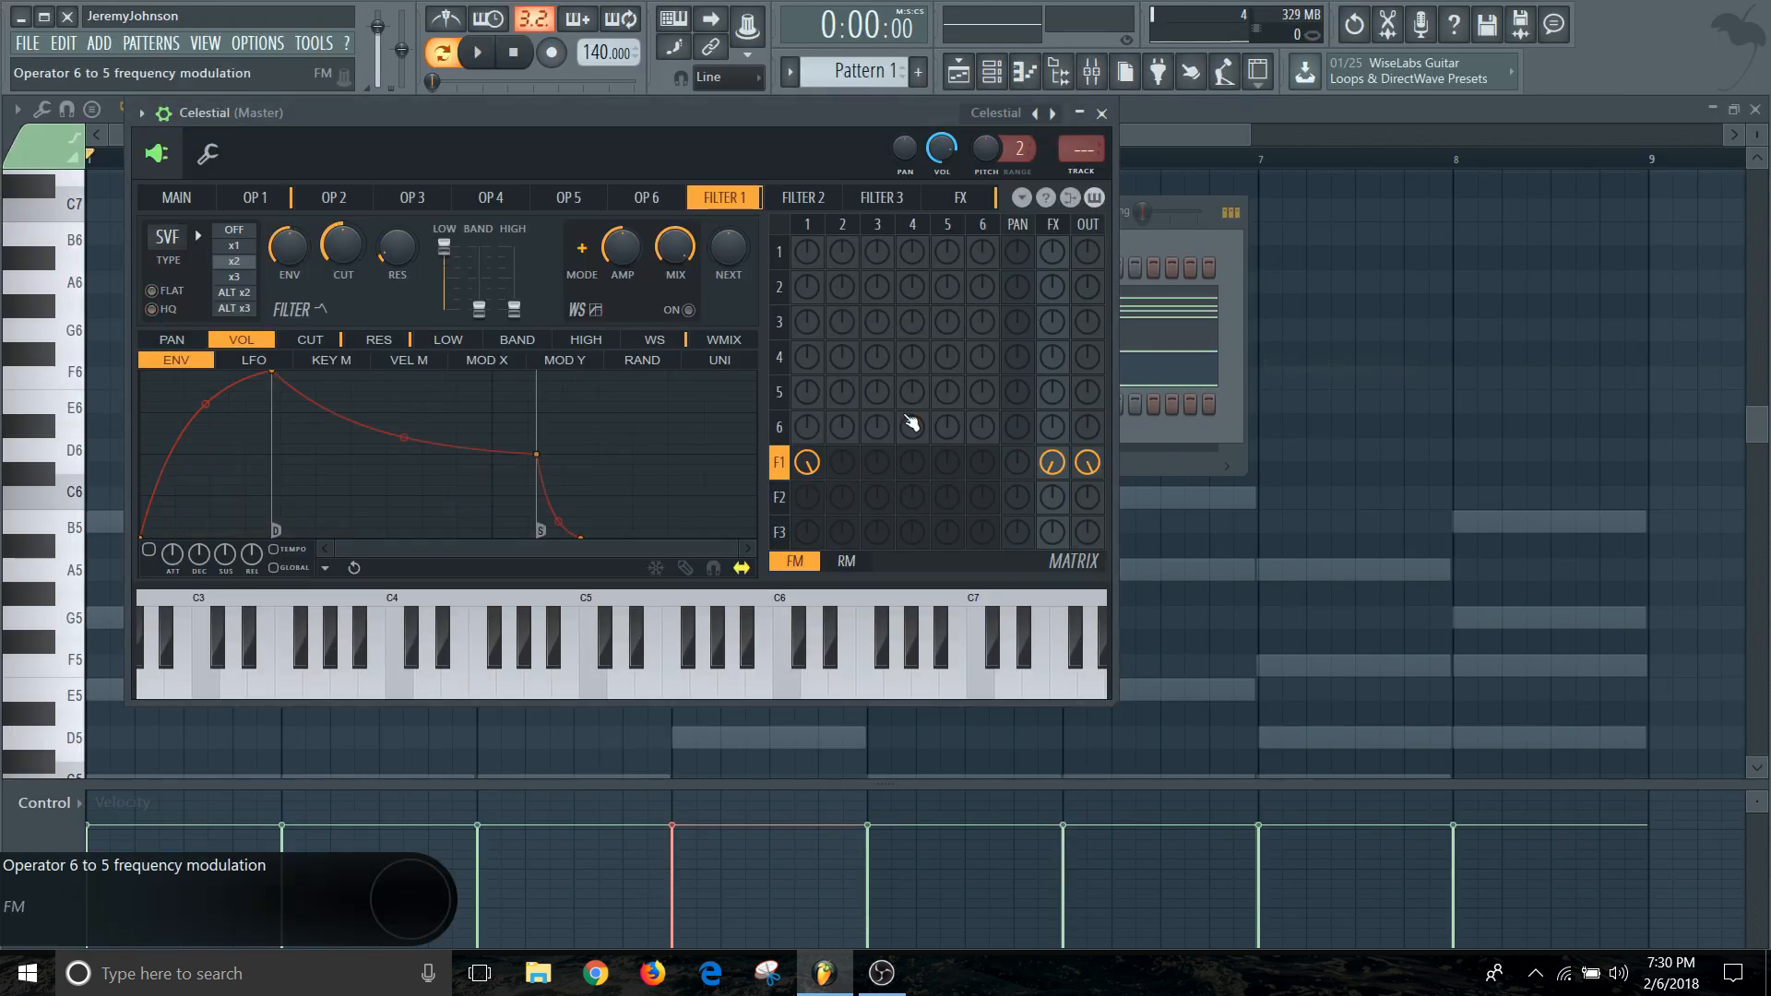
left_click(782, 672)
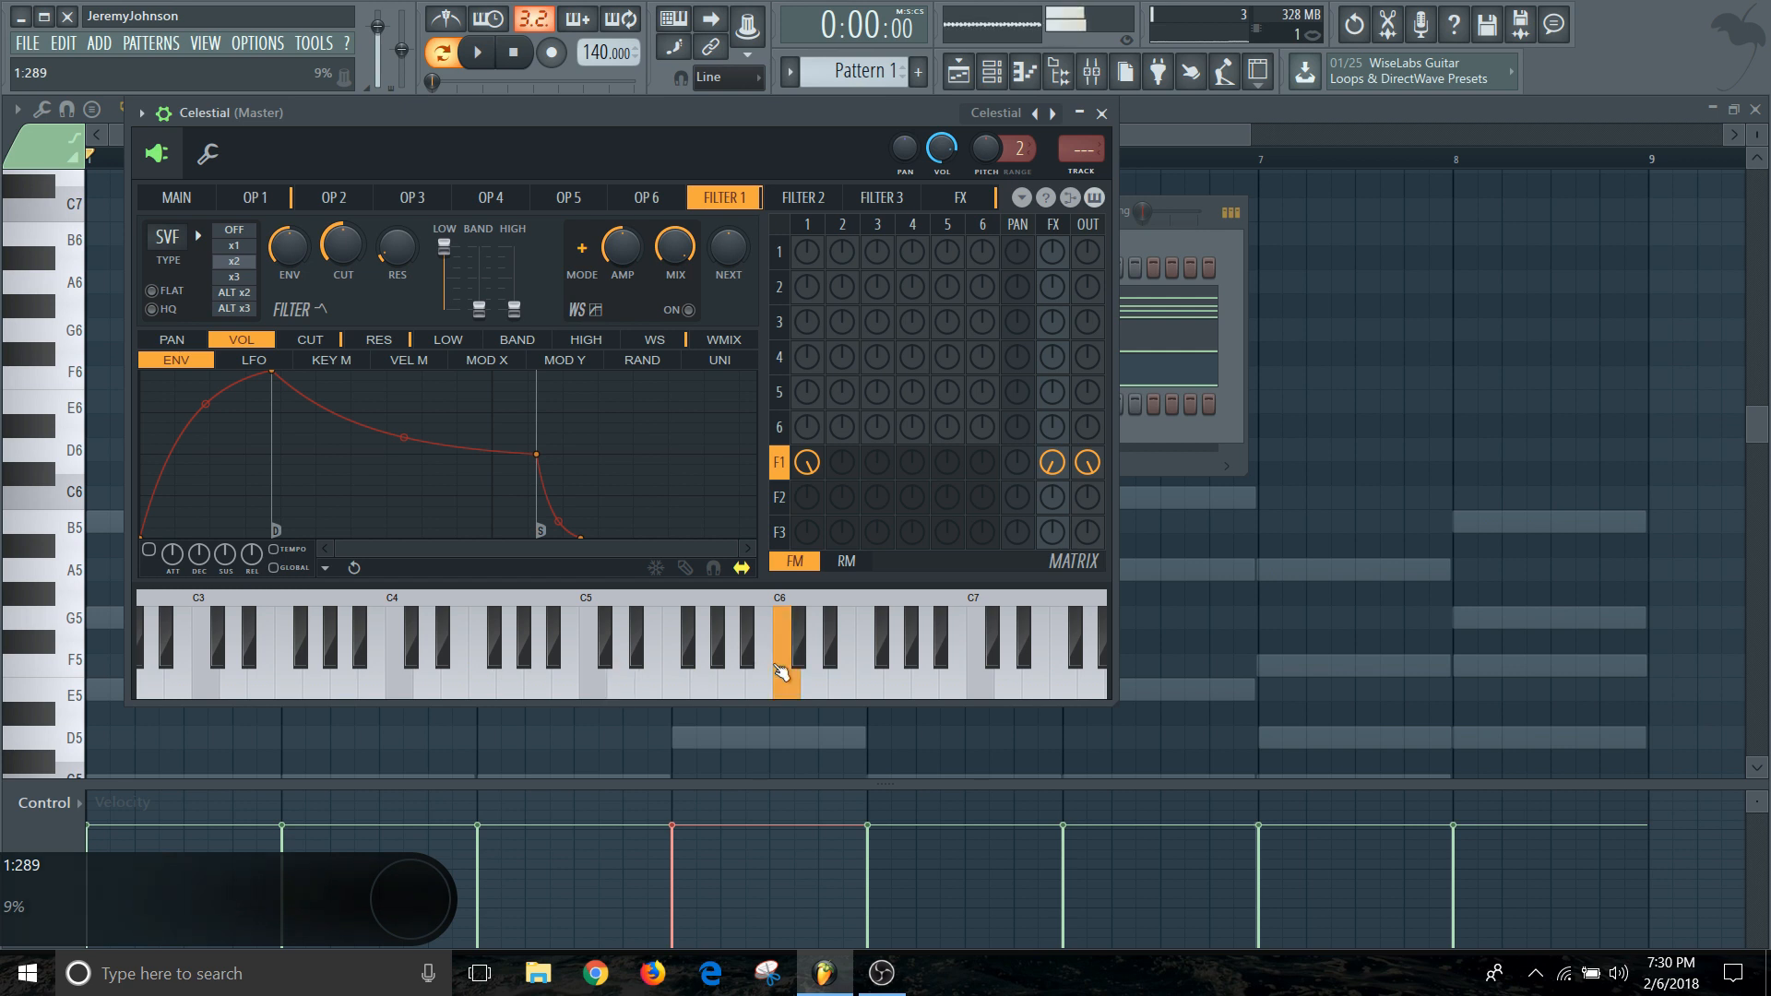
left_click(811, 671)
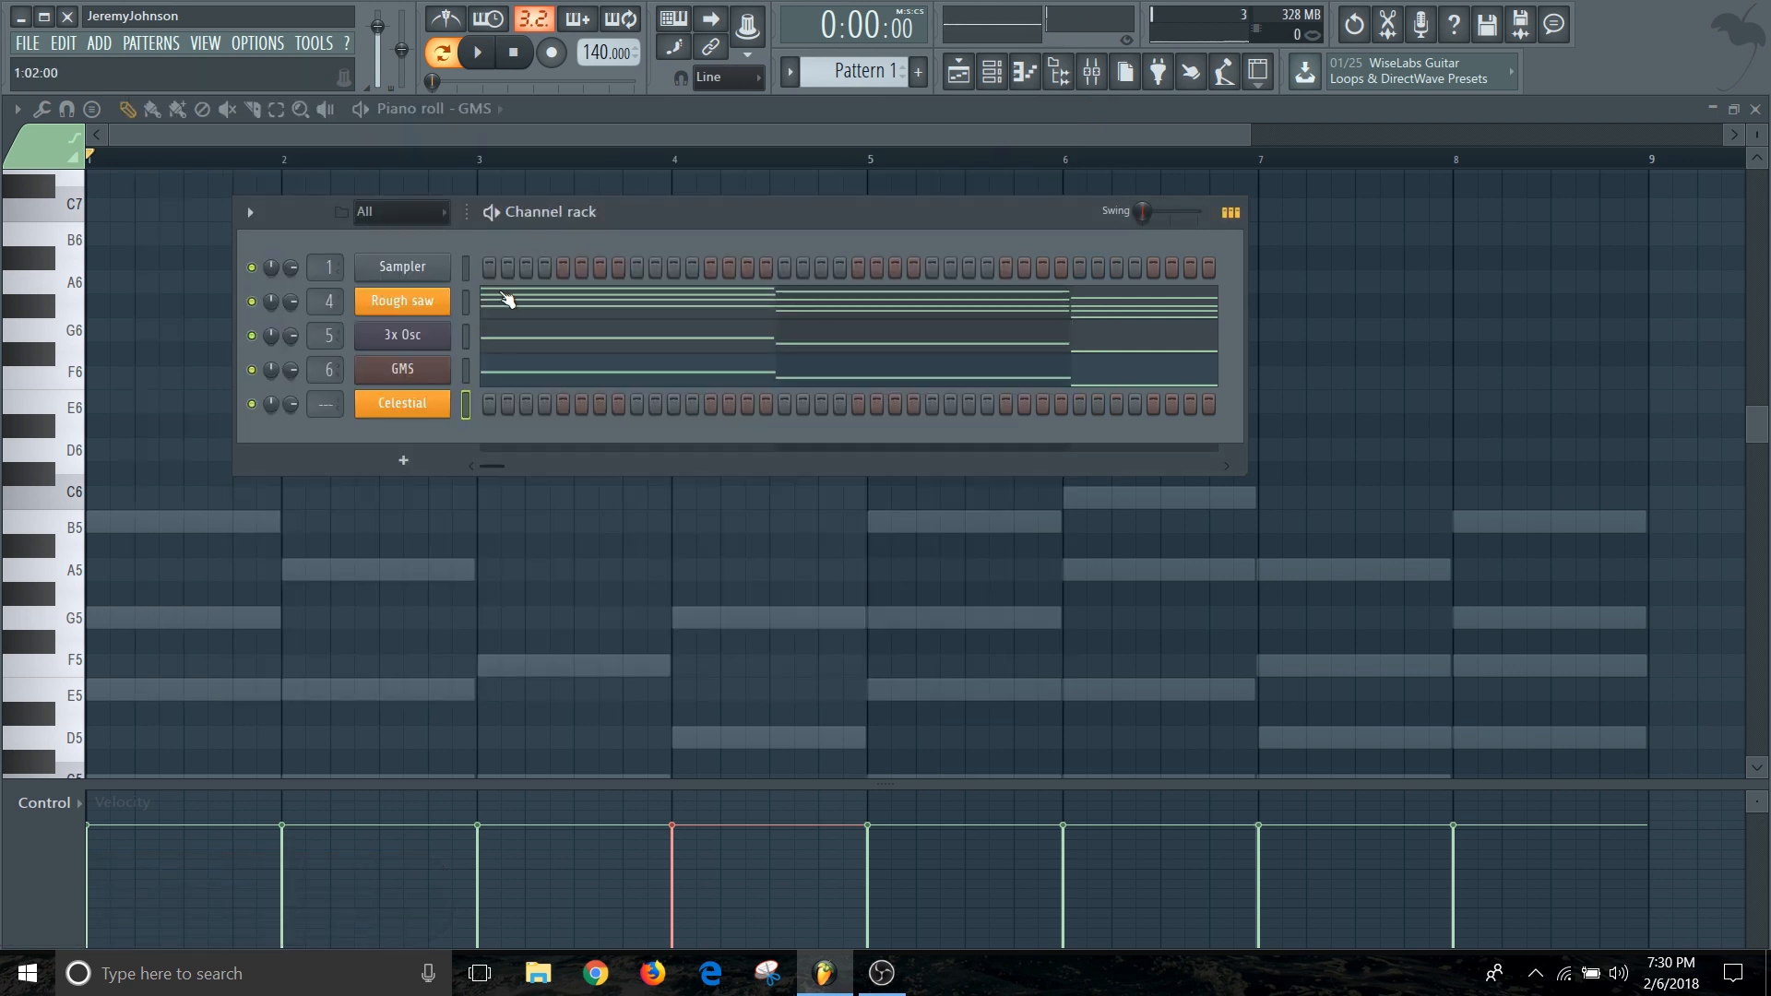
Open the Celestial channel's piano roll from its right-click menu.
right_click(400, 404)
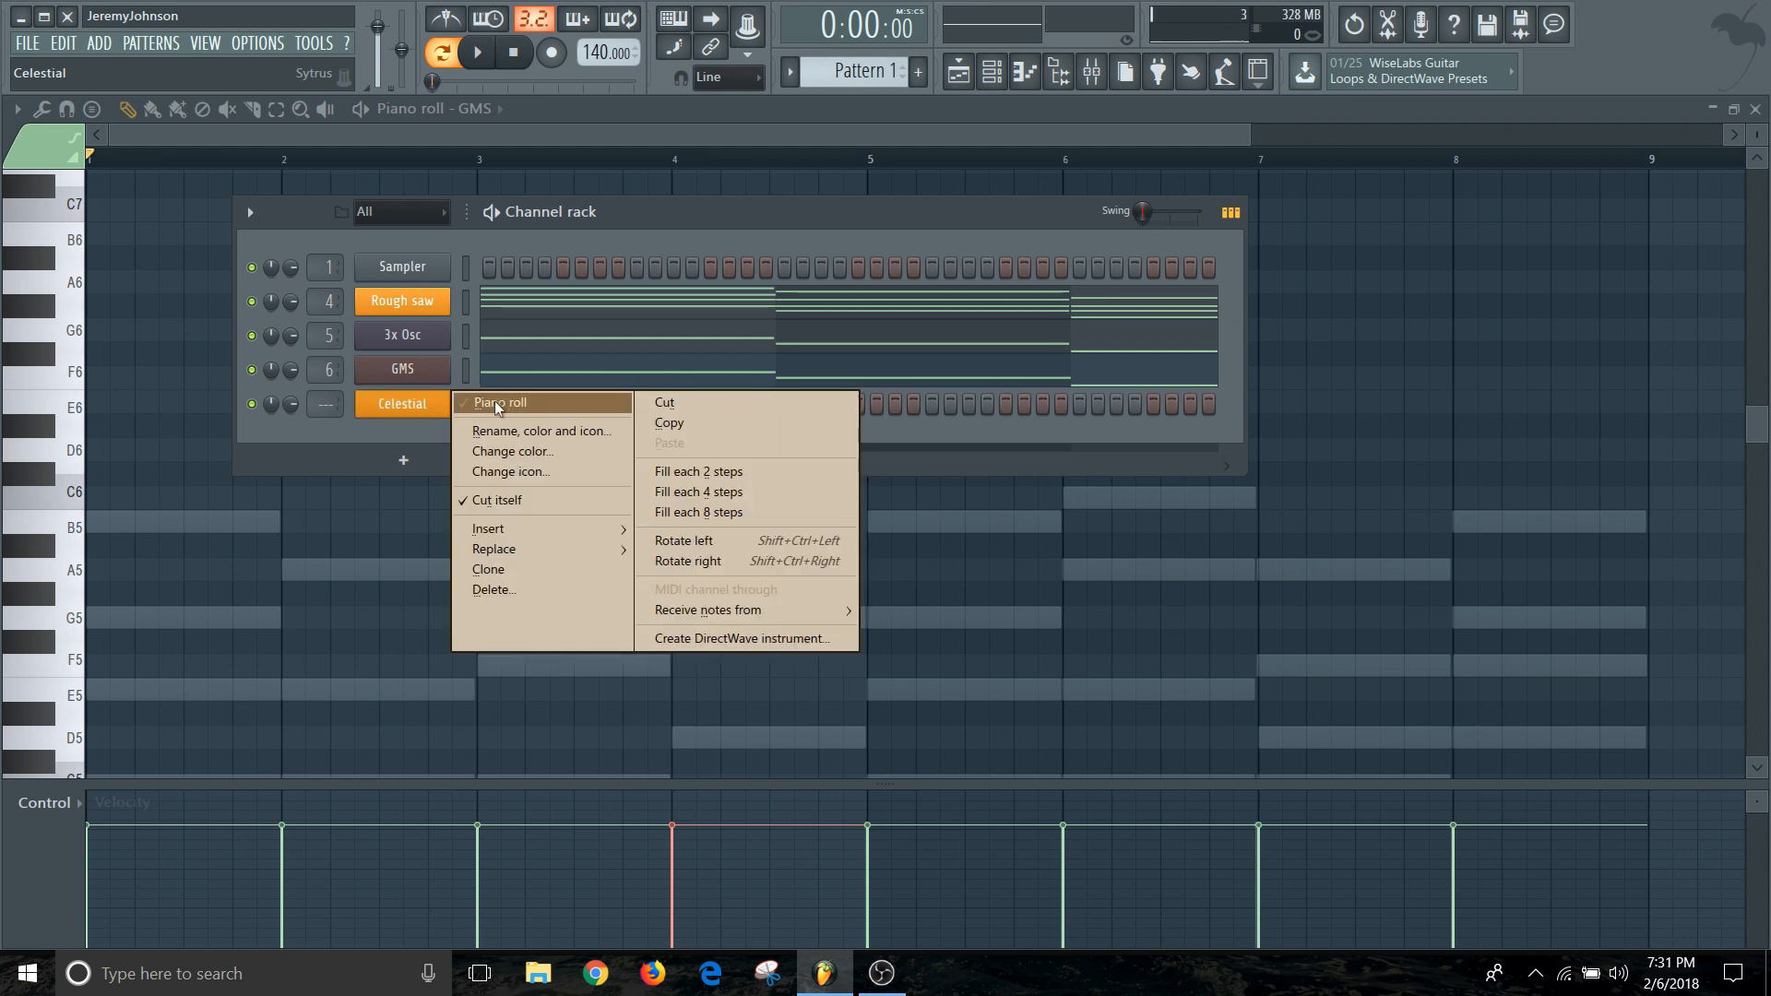
left_click(496, 402)
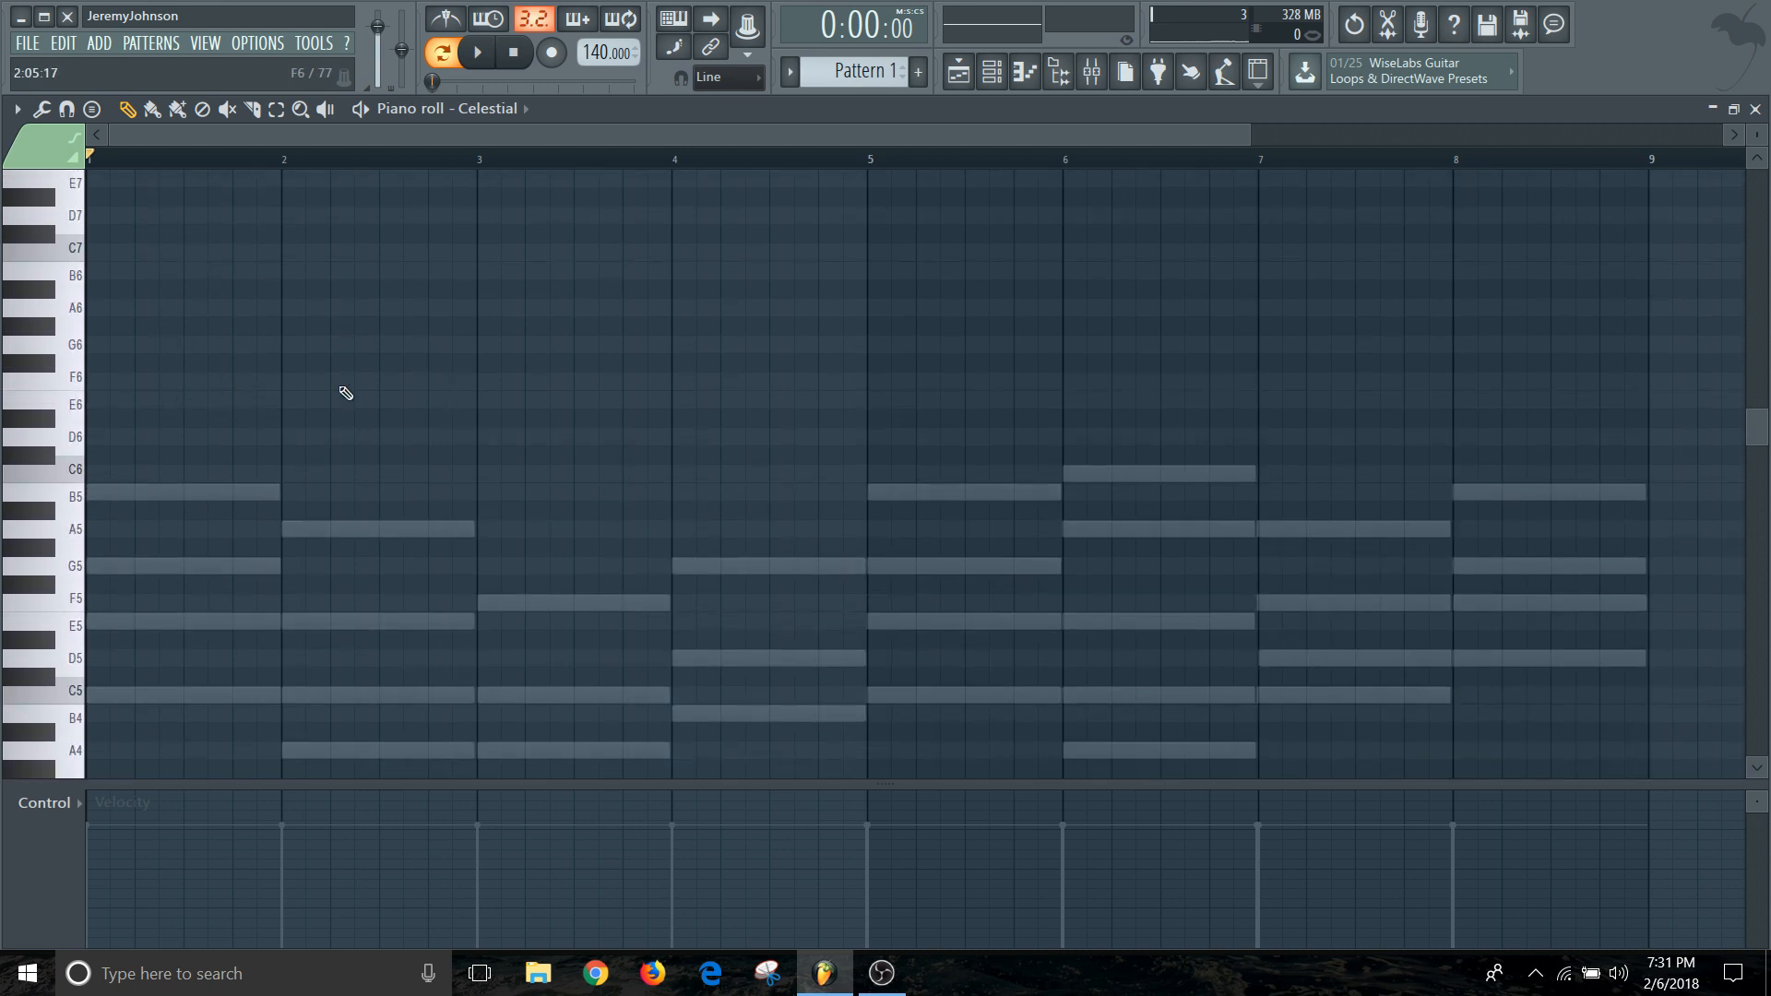
Draw short Celestial notes across bar two (G6, F6, A6, G6, A6) and preview them.
left_click(319, 344)
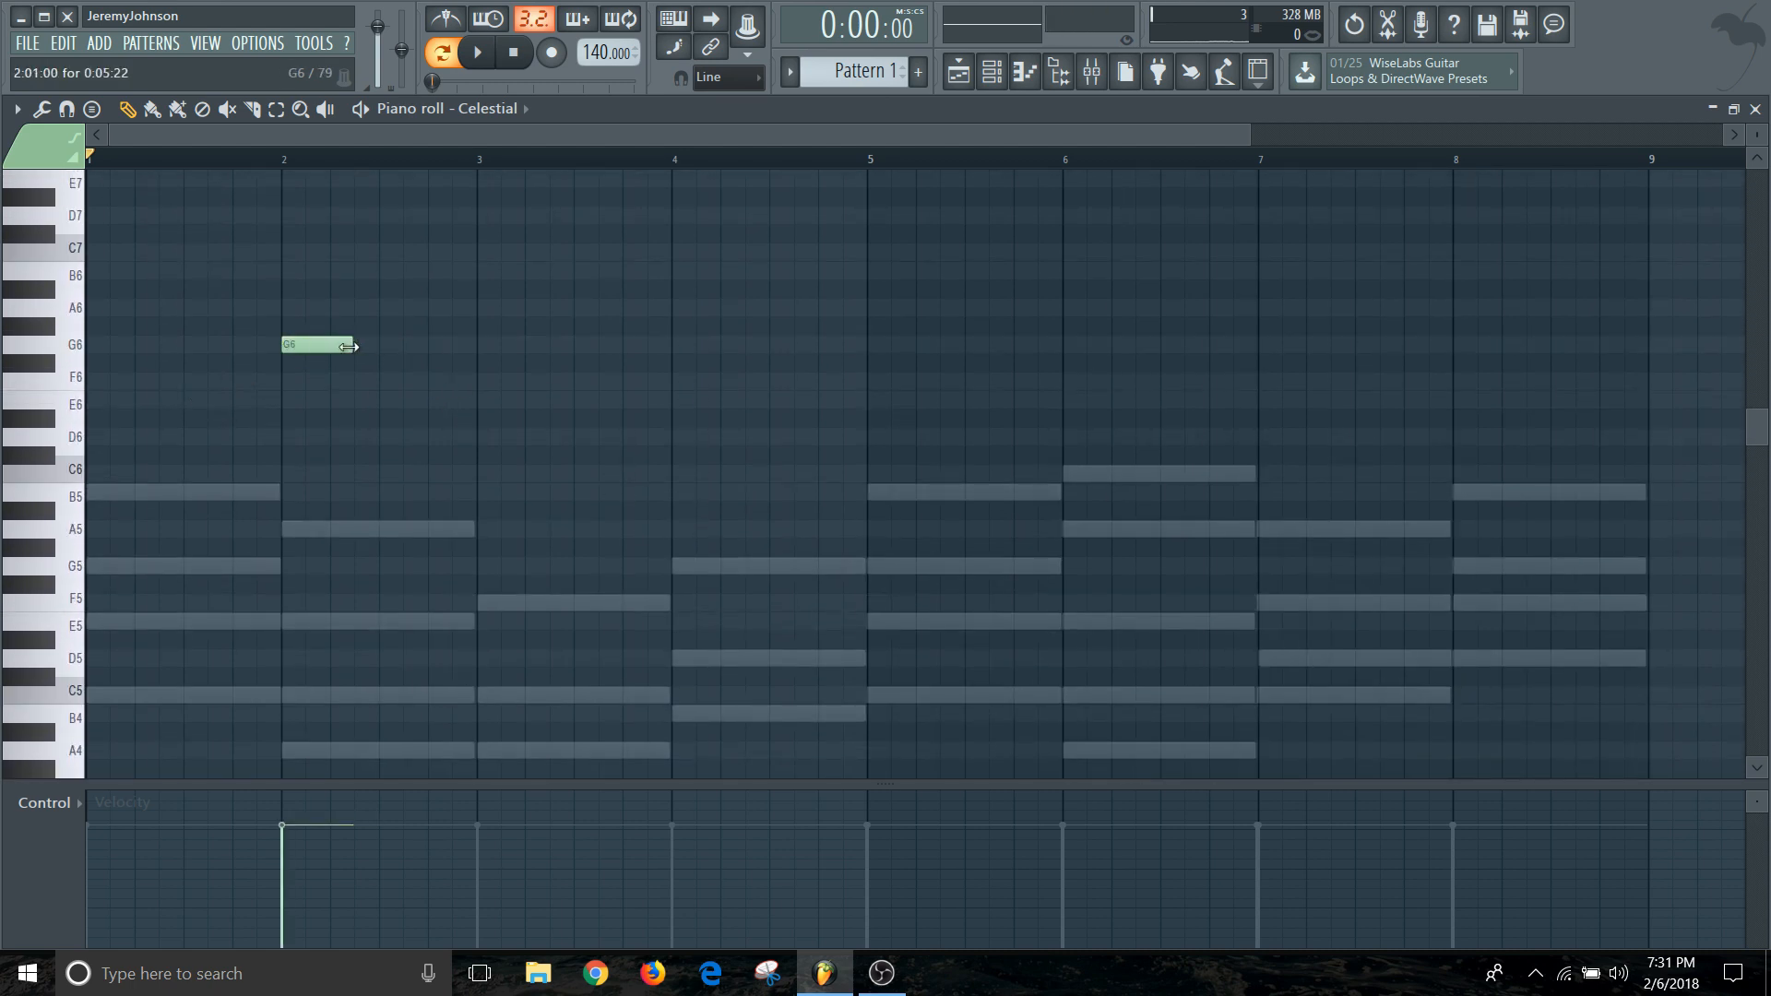
left_click_drag(347, 344, 328, 345)
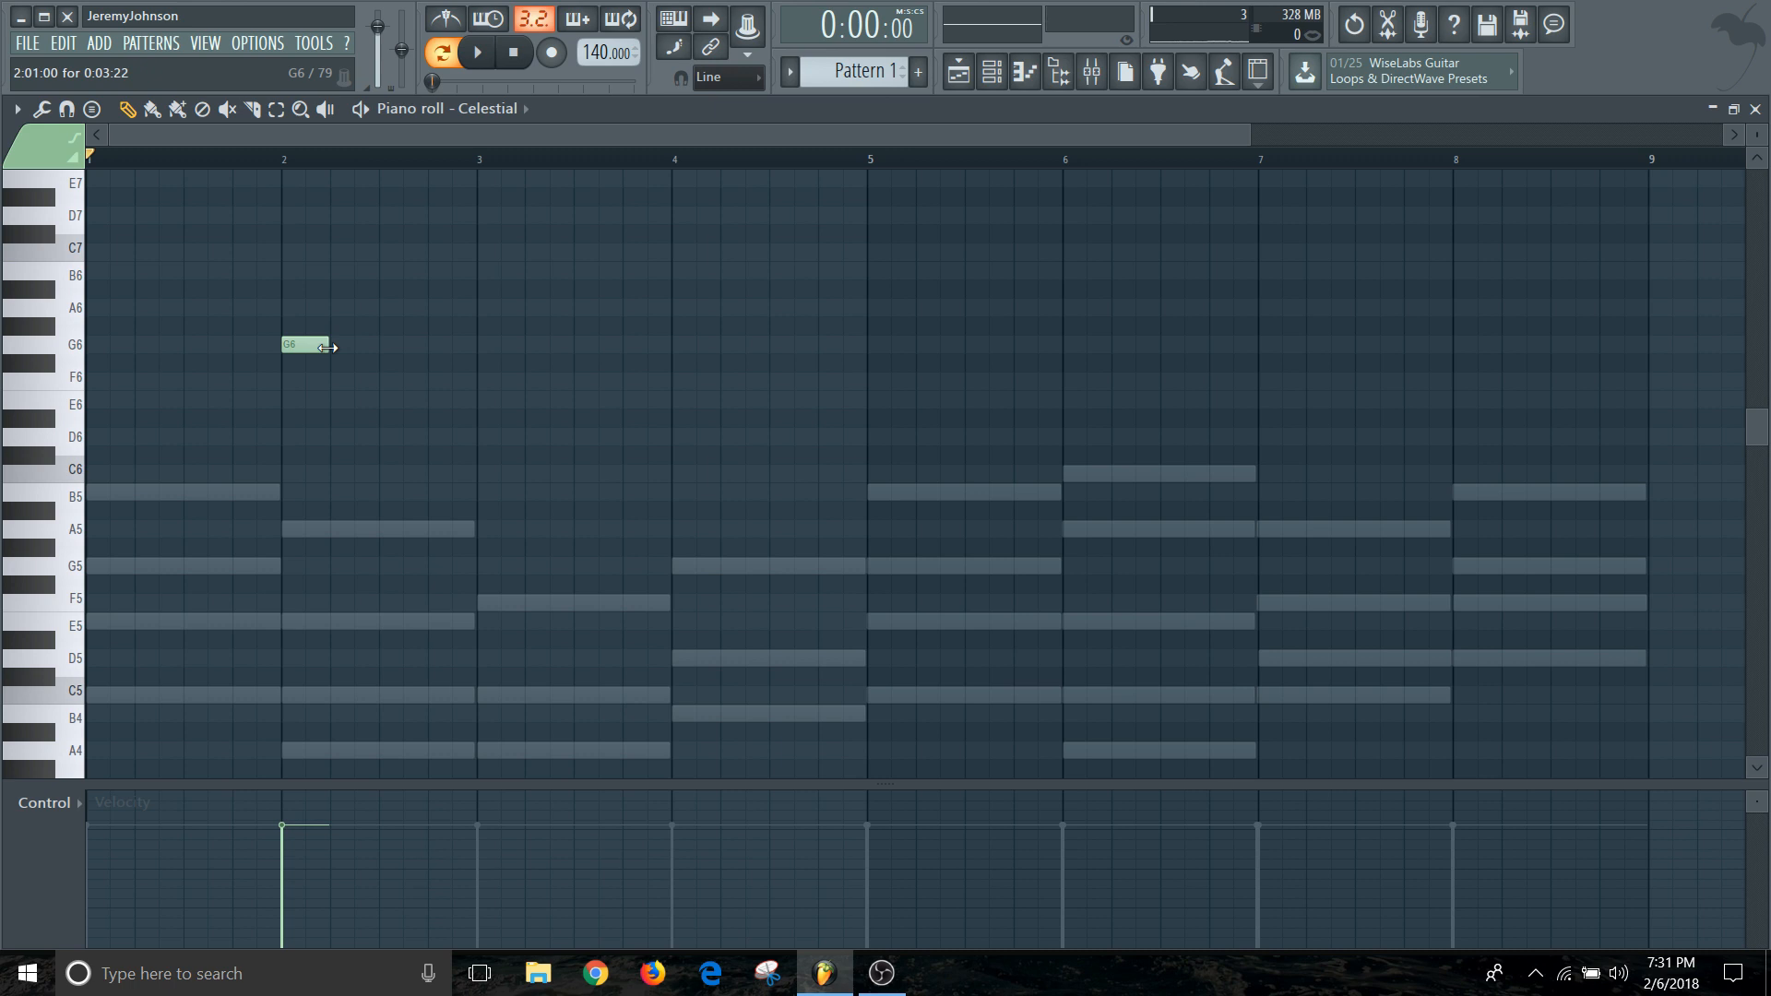
left_click(401, 308)
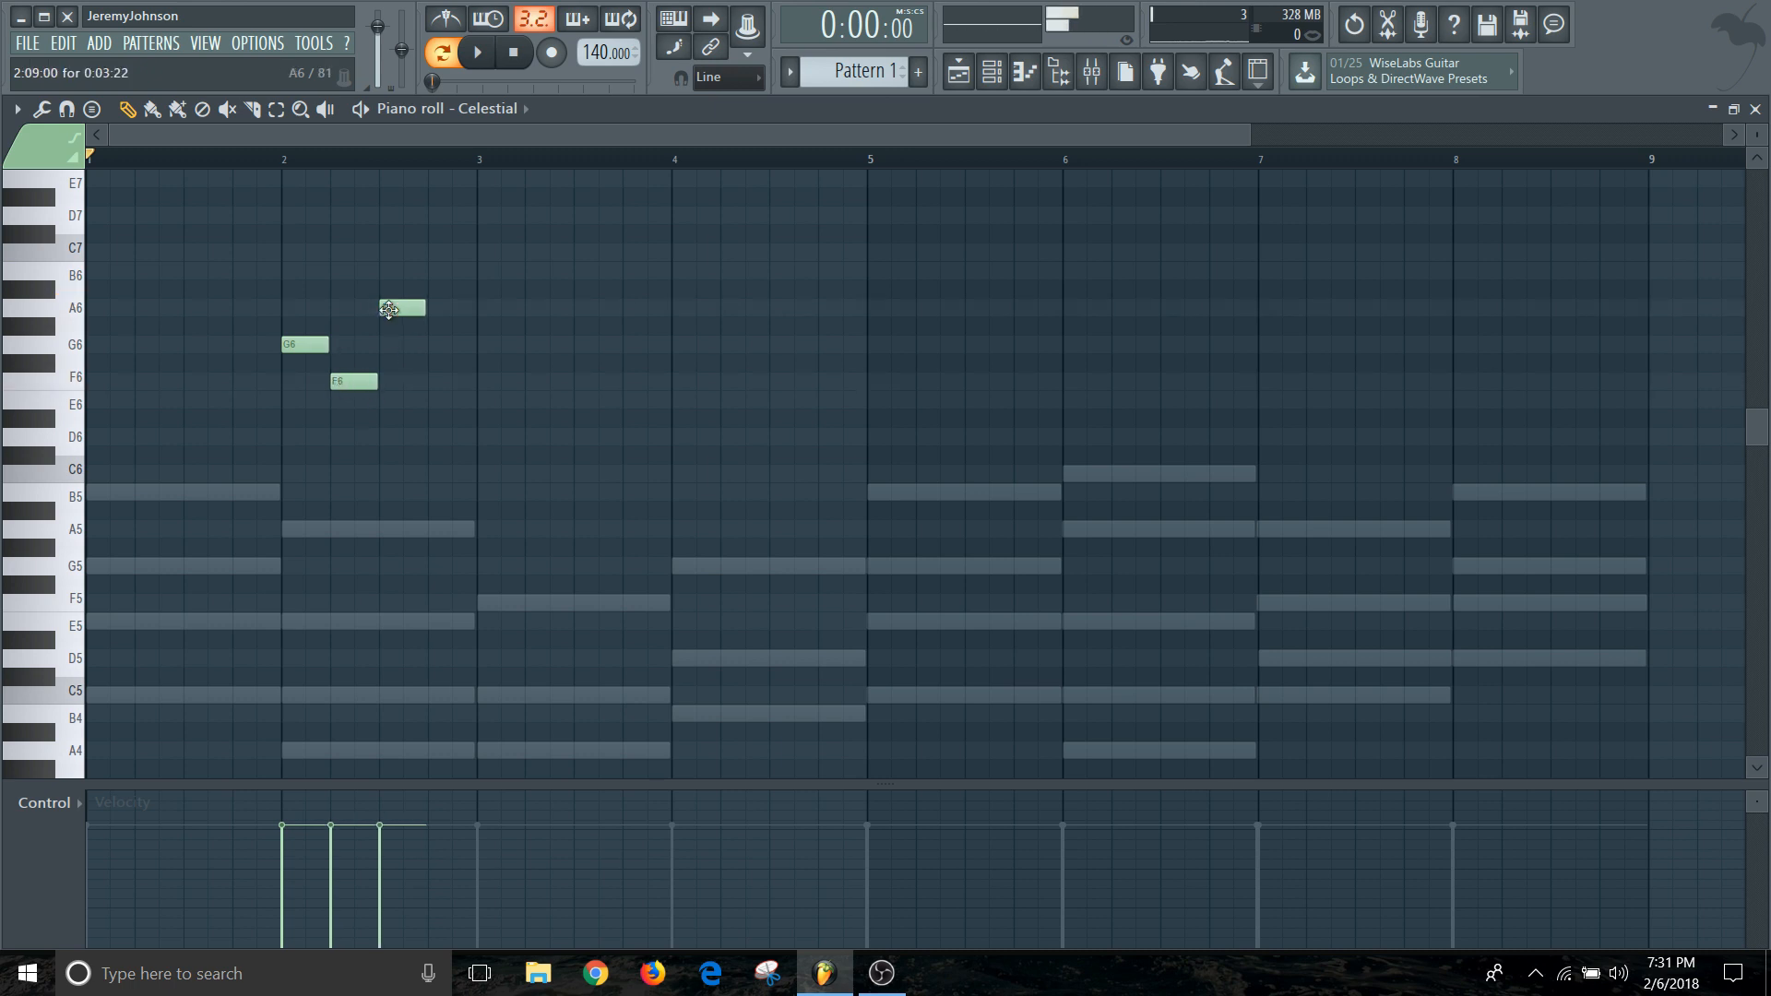
left_click(476, 51)
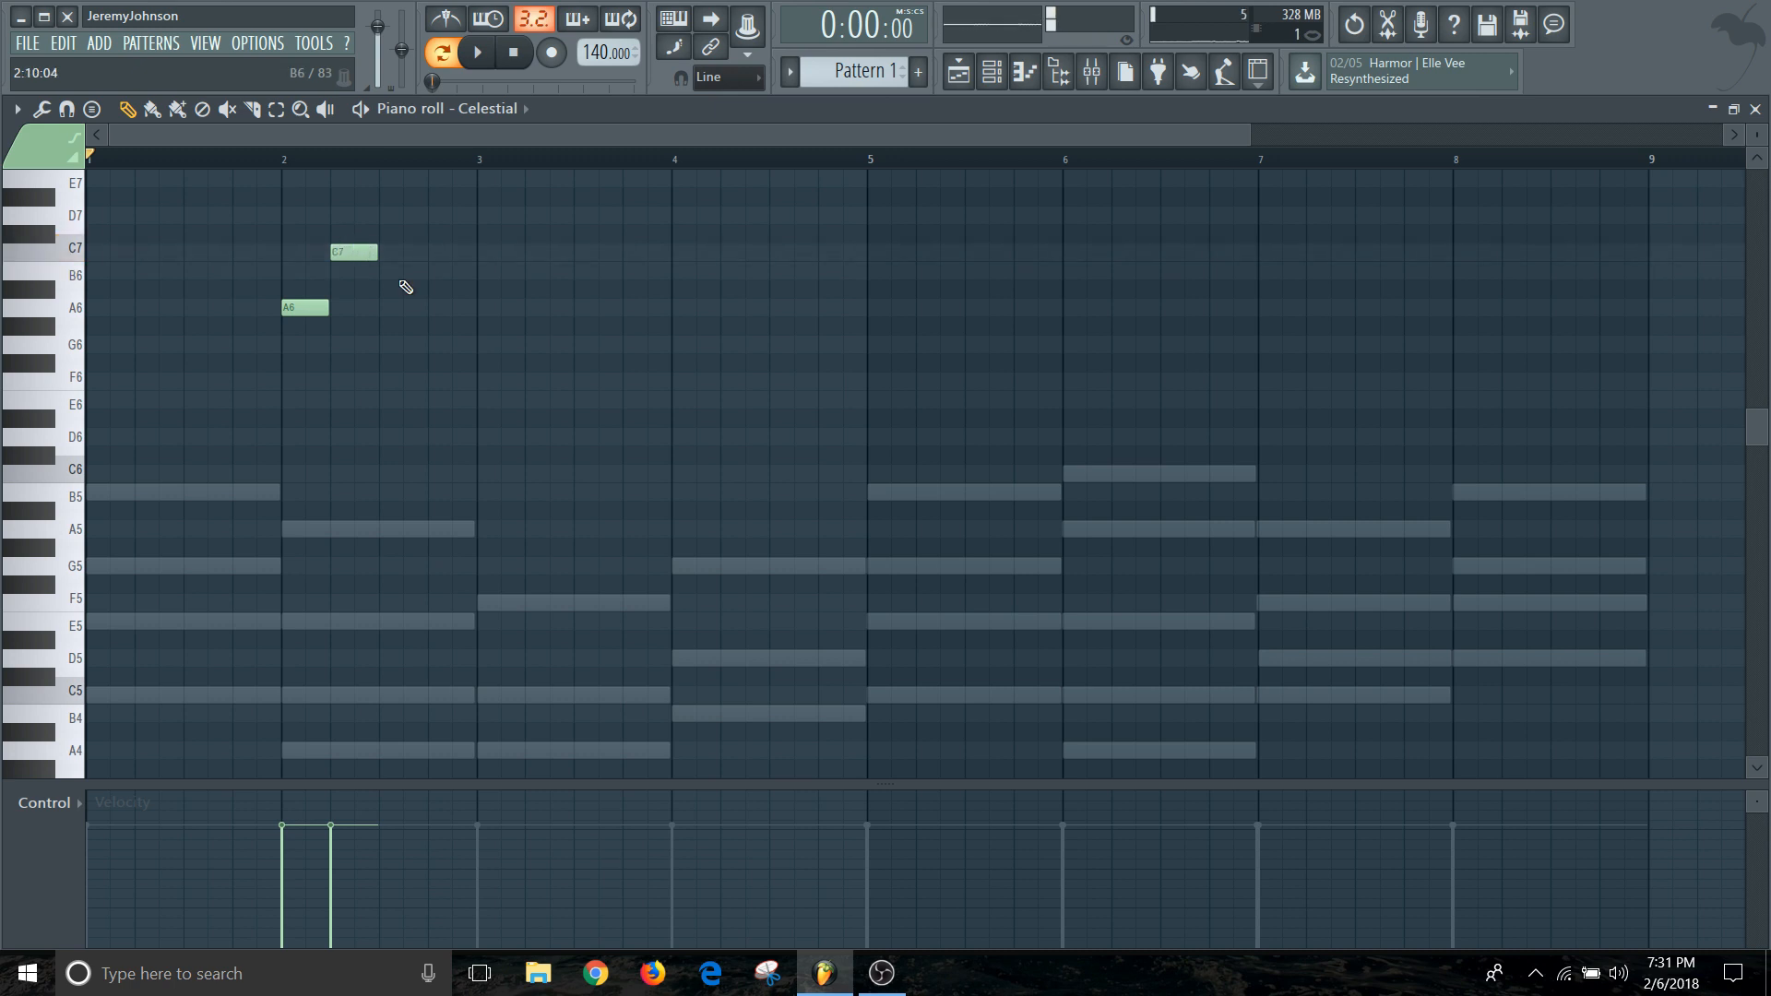
left_click(474, 308)
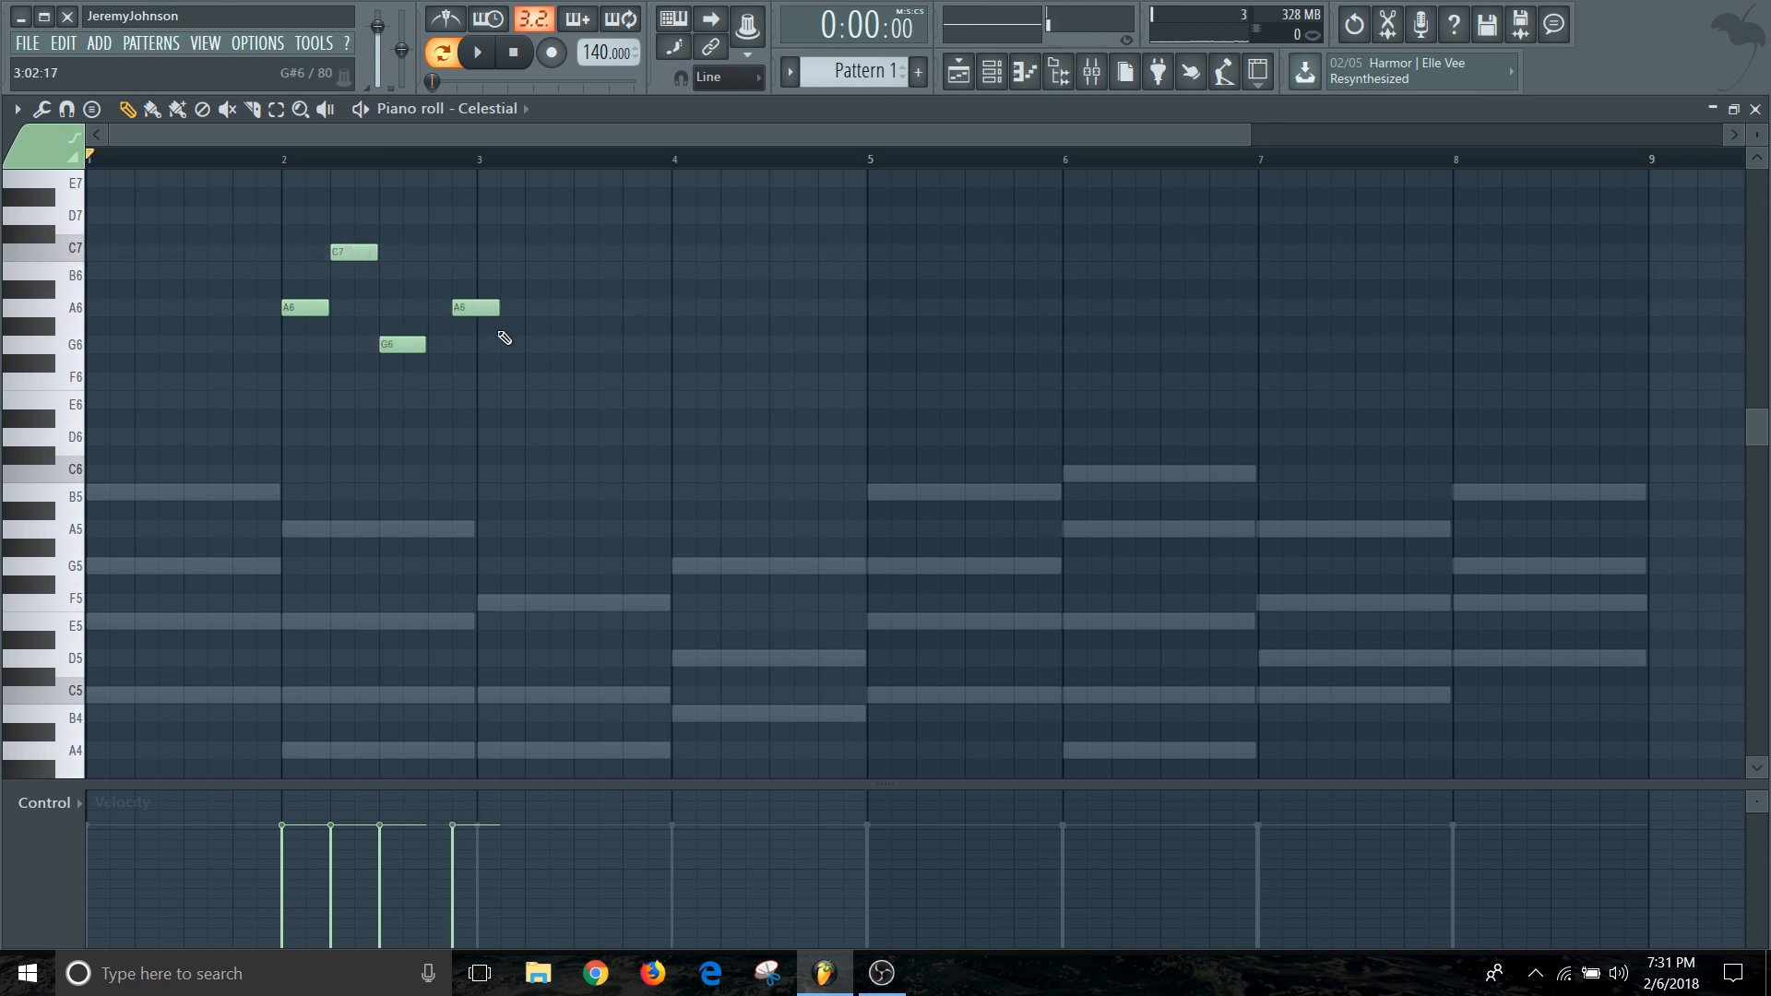
left_click(476, 51)
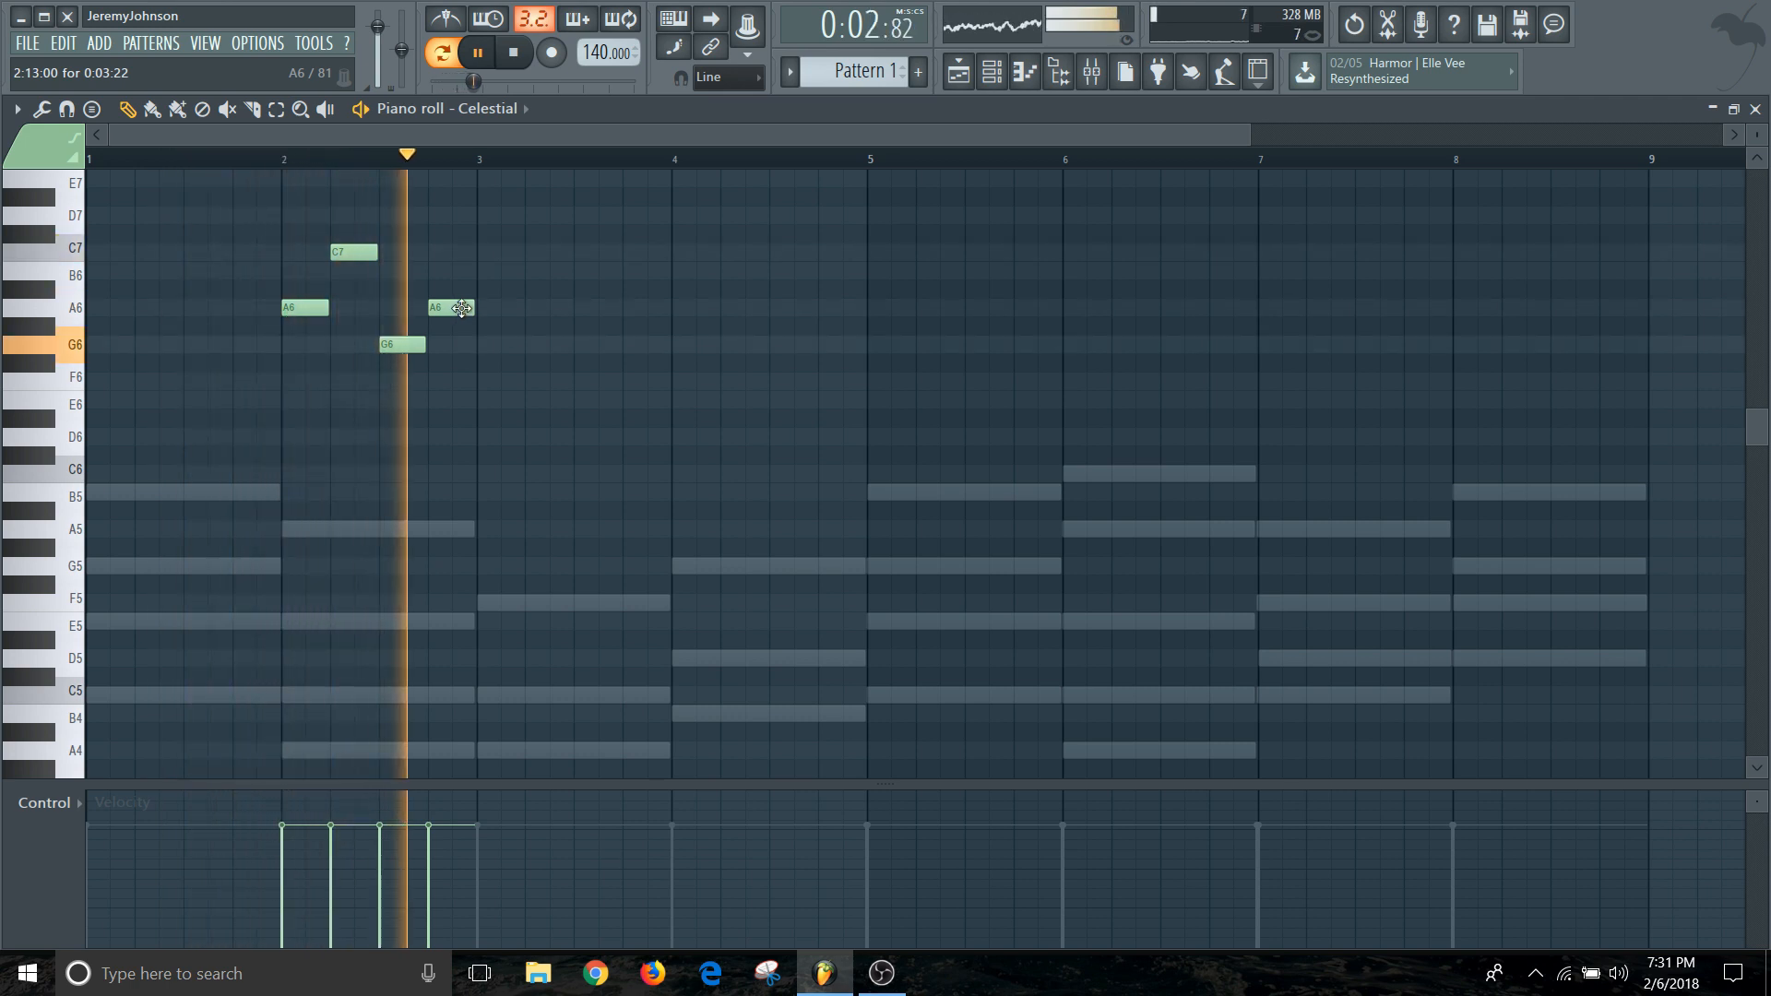
left_click(511, 52)
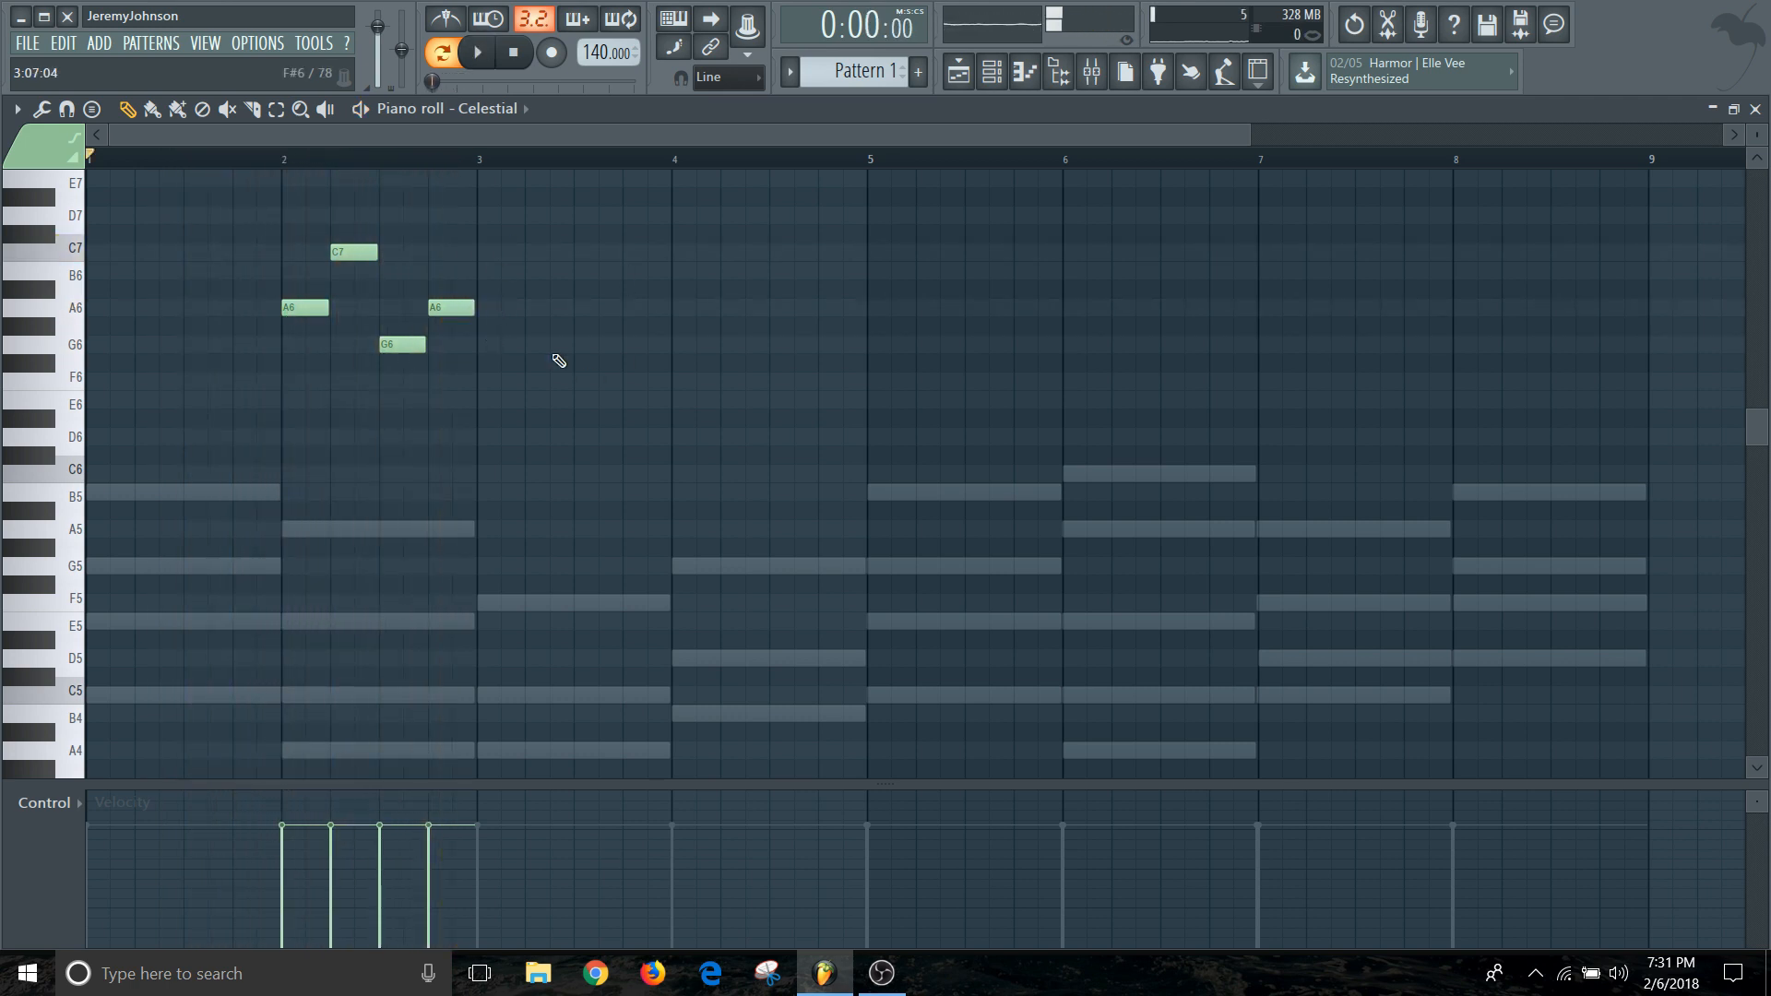
mouse_move(494, 278)
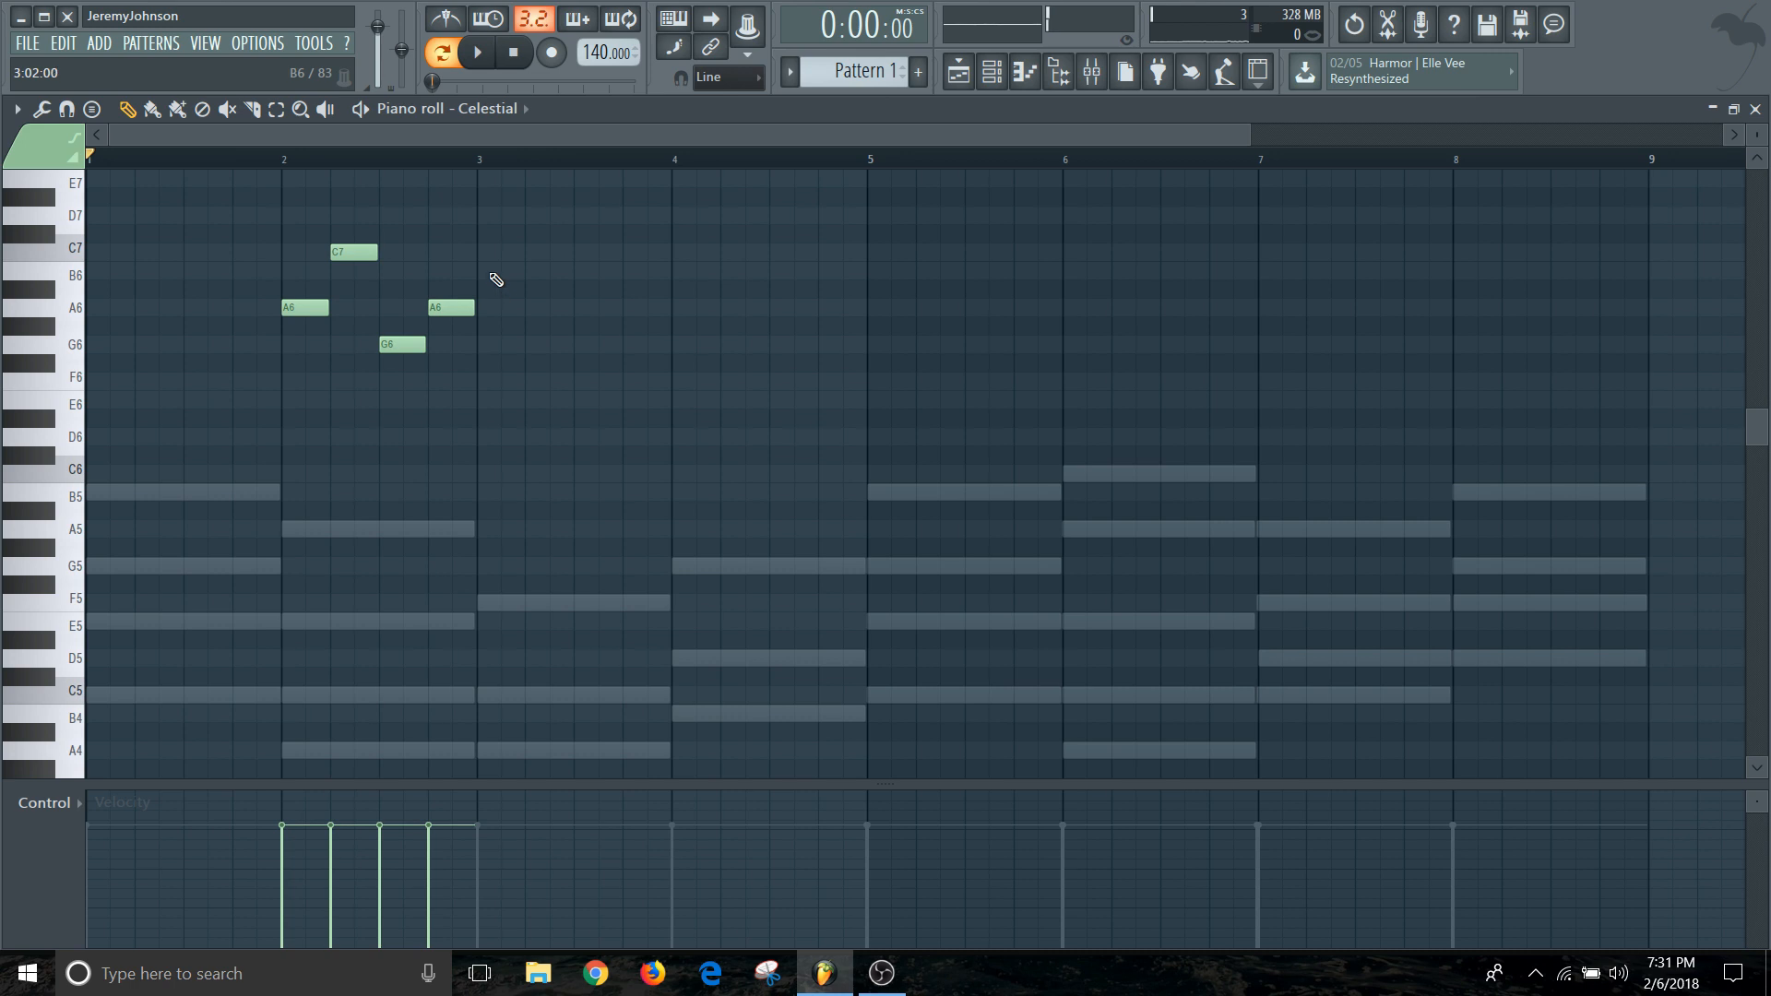
Add a C7 at the start of bar three followed by a B6.
left_click(494, 253)
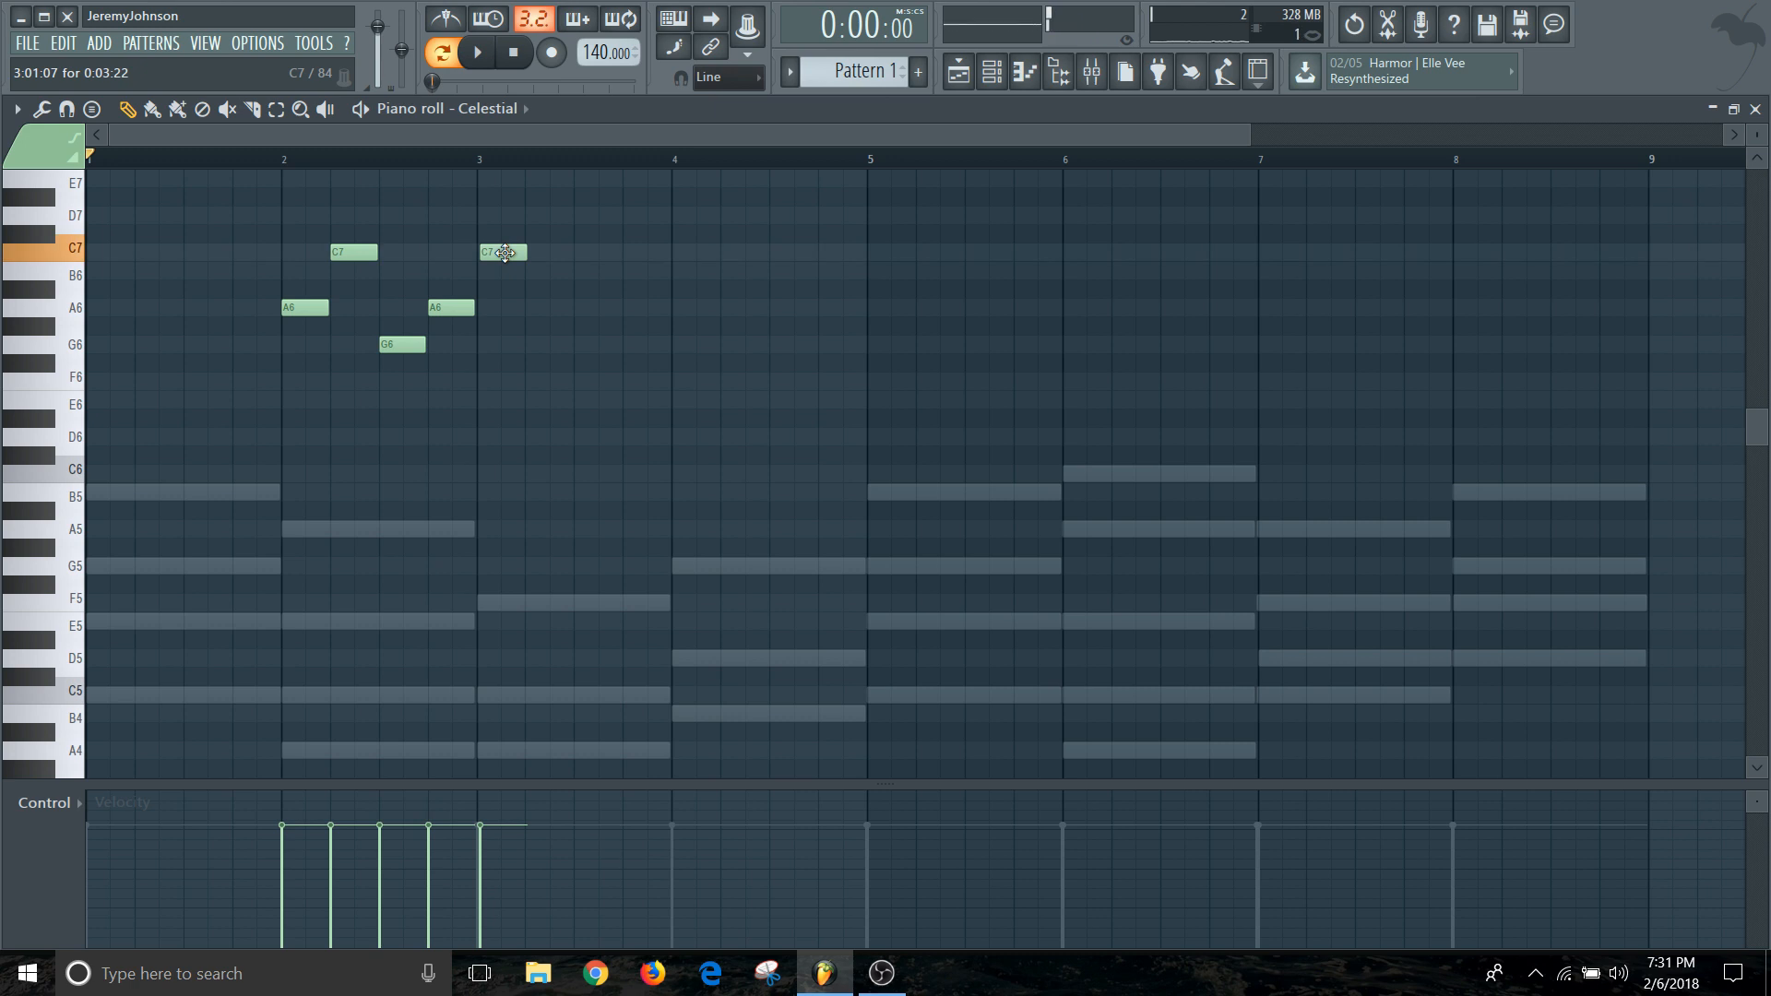
left_click_drag(506, 253, 767, 252)
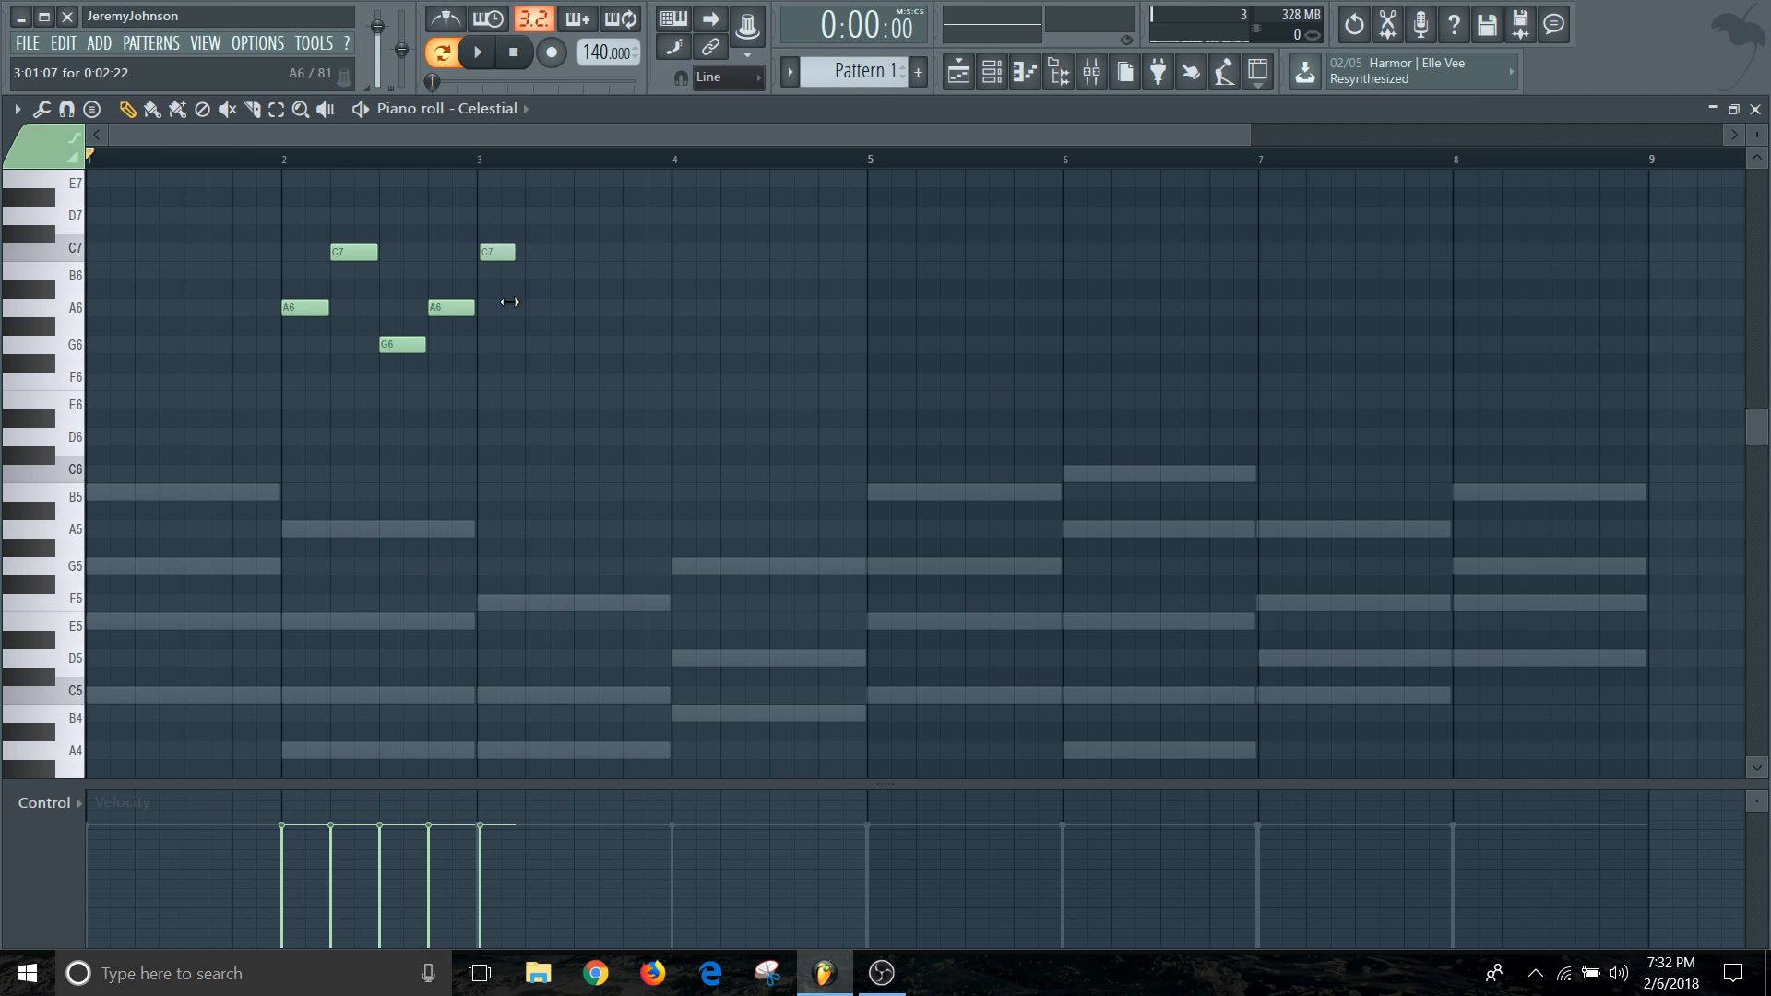
left_click(537, 271)
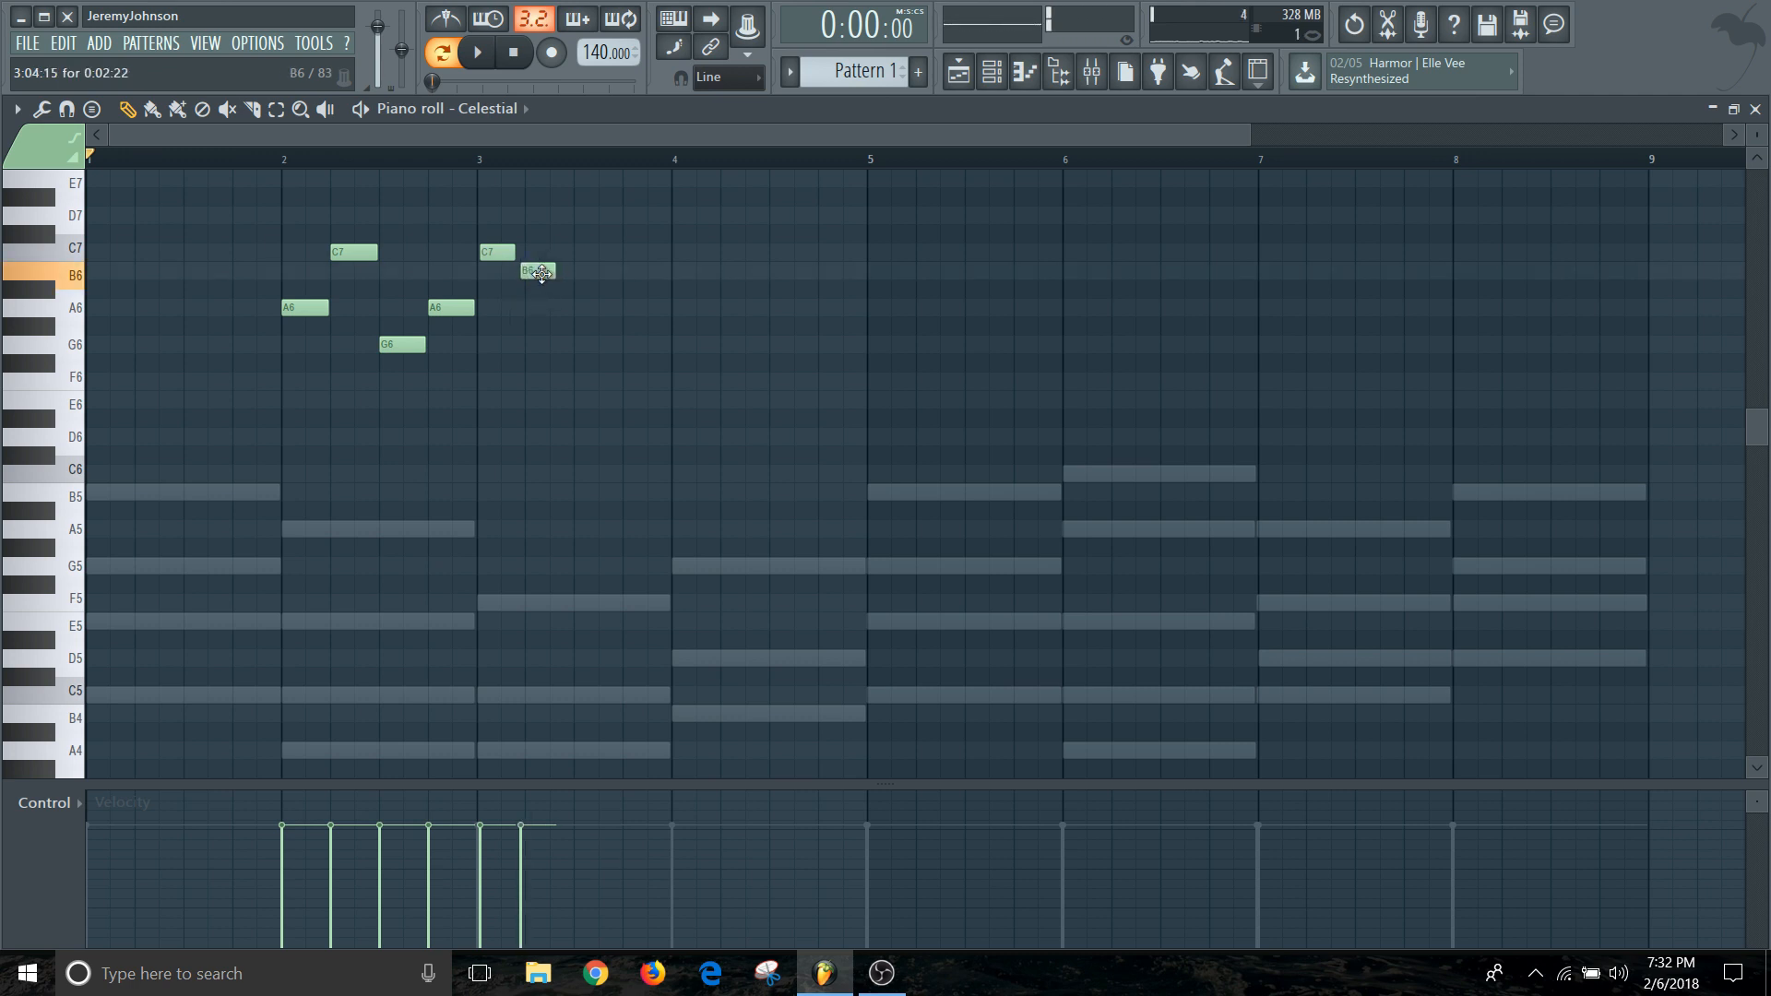
left_click_drag(535, 271, 548, 271)
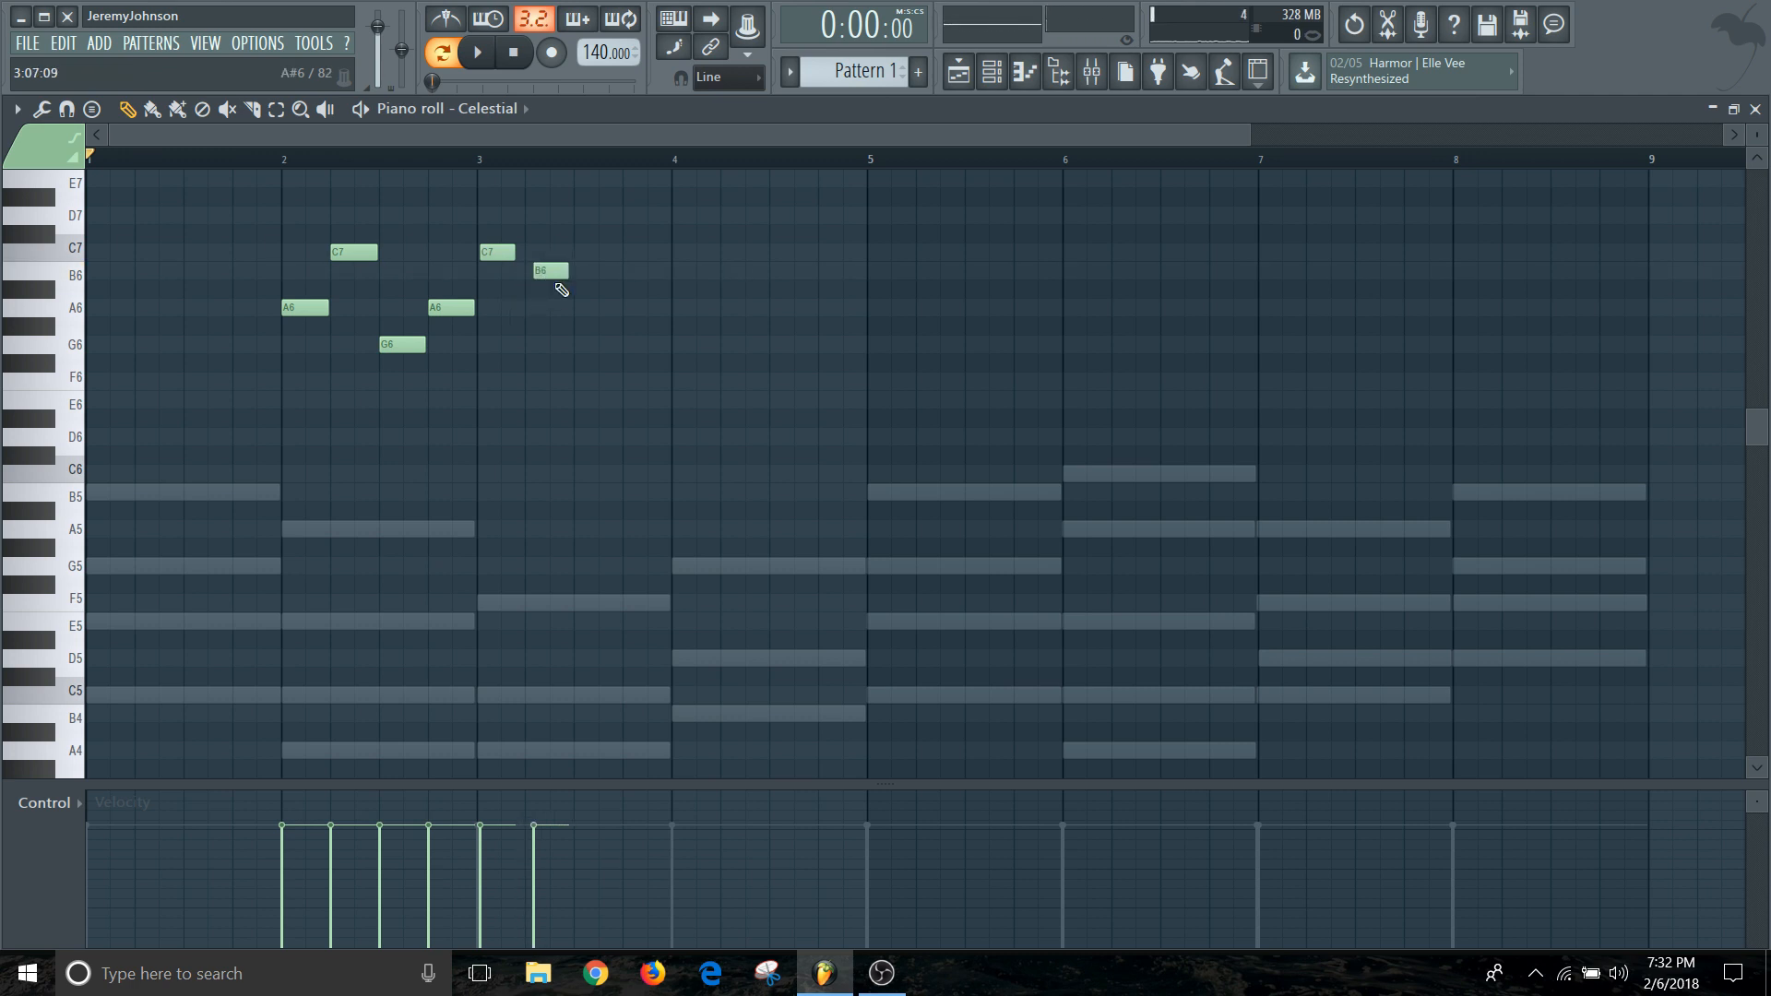